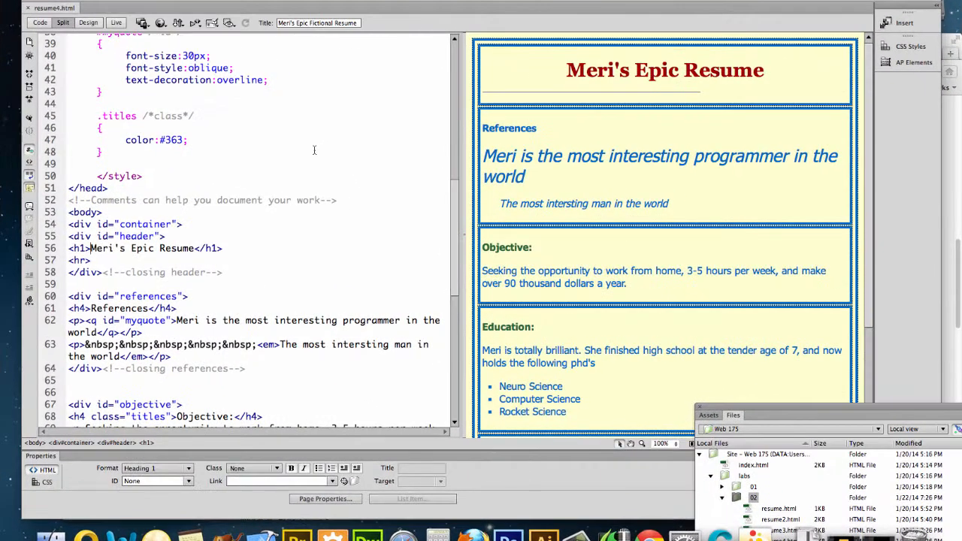
Step: Turn on Live view, preview the resume page in Firefox, scroll through it and close the preview
left_click(116, 22)
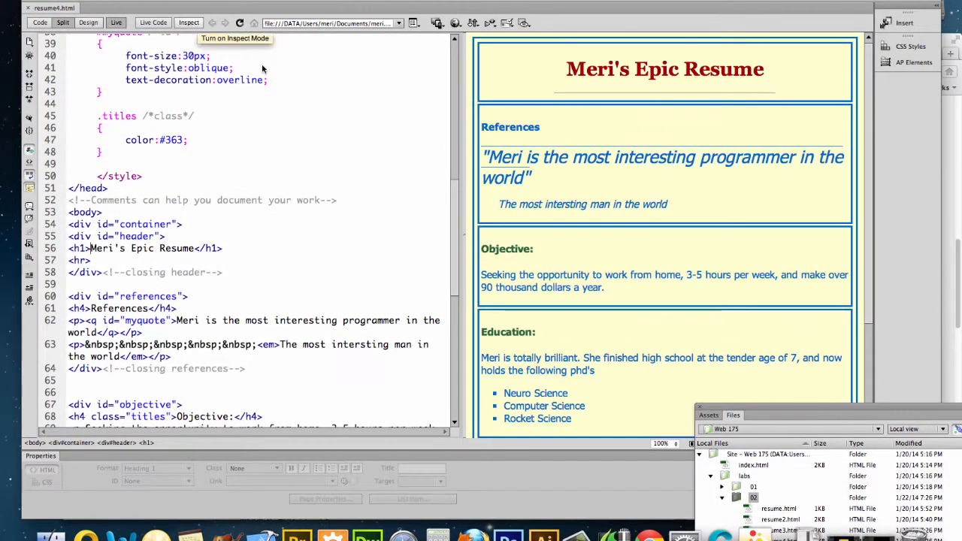
mouse_move(211, 33)
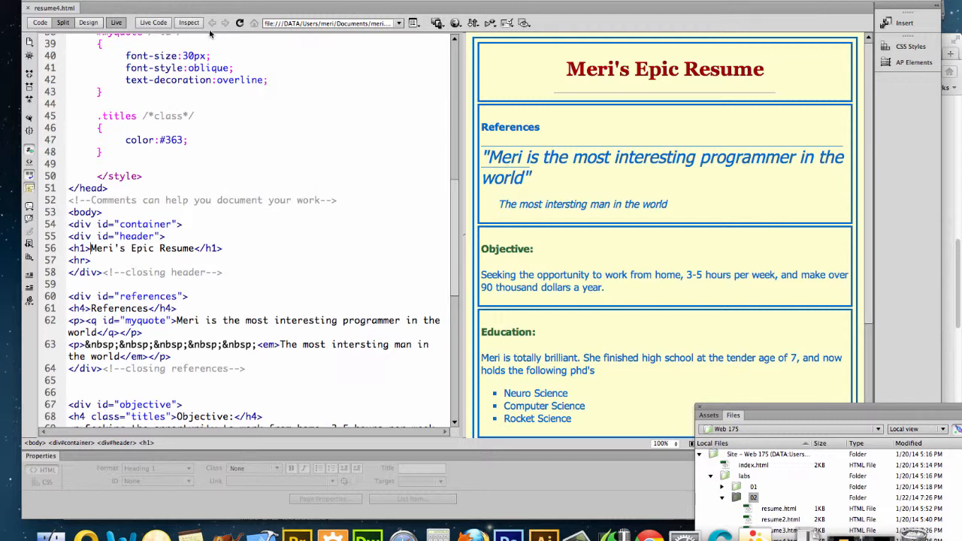
left_click(473, 22)
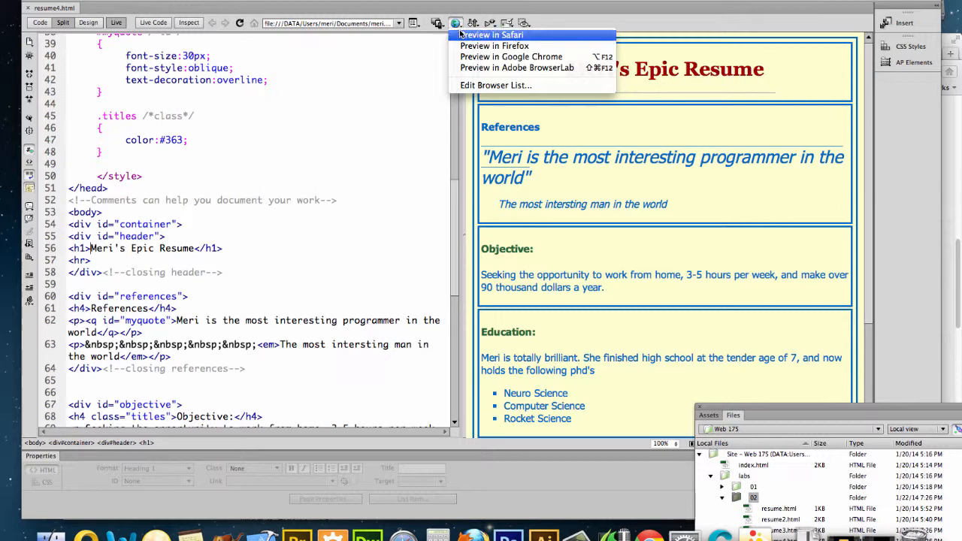
left_click(493, 35)
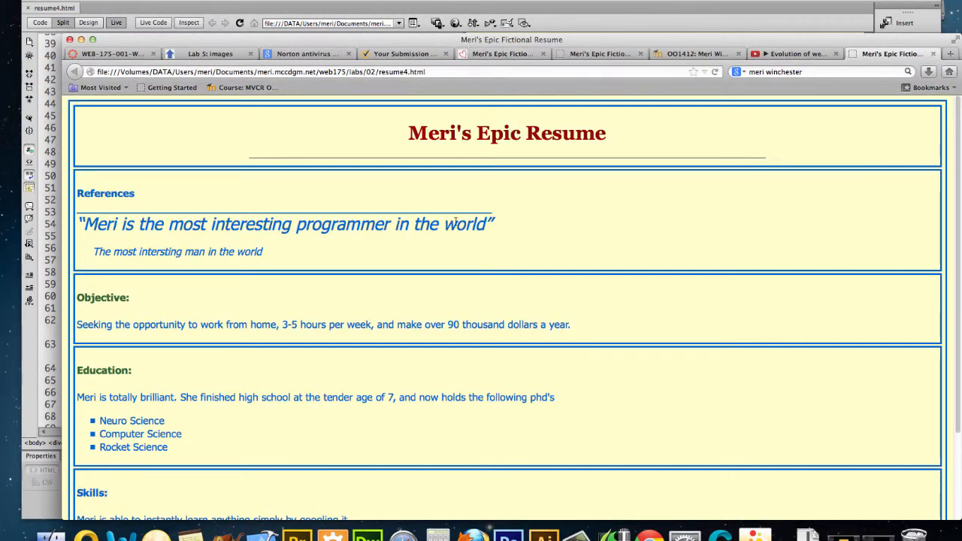
scroll("down", 3)
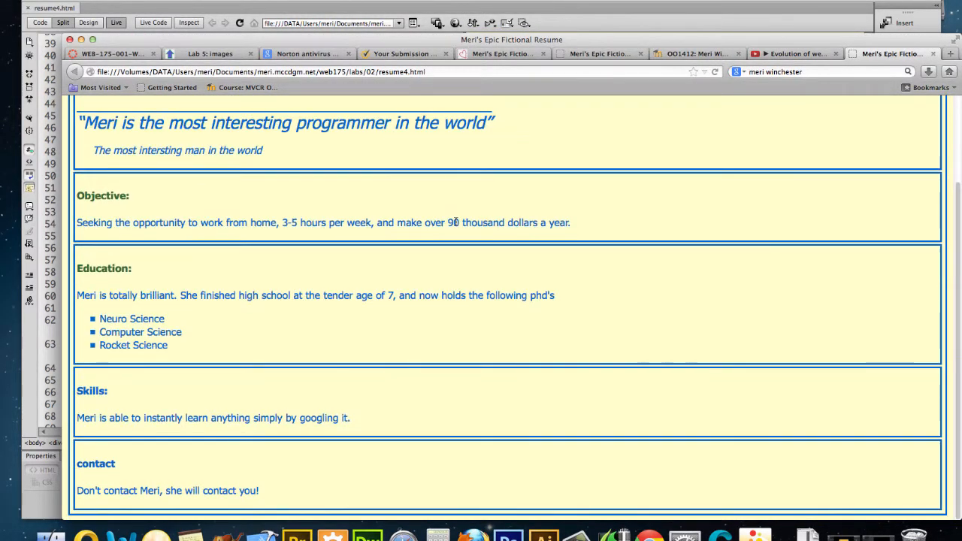
scroll("up", 3)
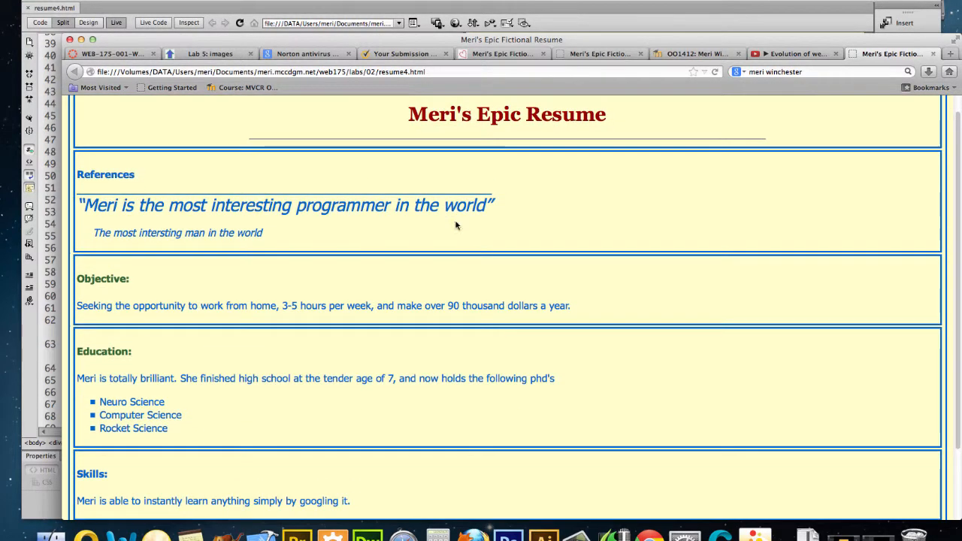
mouse_move(466, 172)
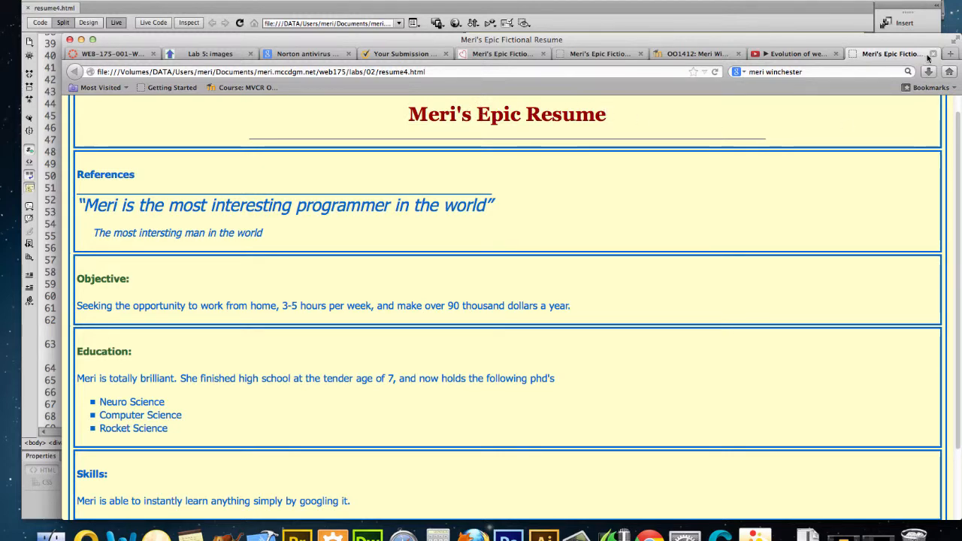
left_click(113, 54)
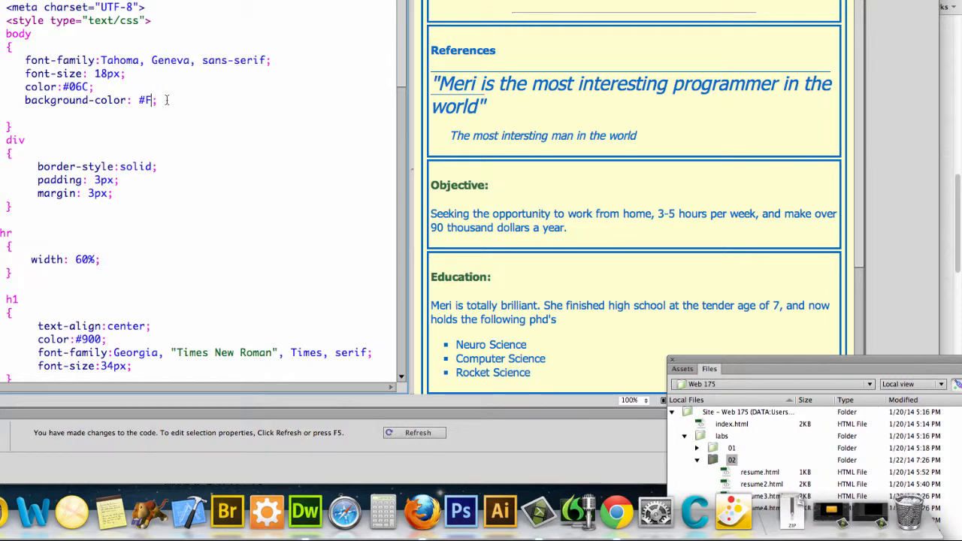
Step: Replace the body background-color with dark grey #666 chosen from the colour swatches
key("Backspace")
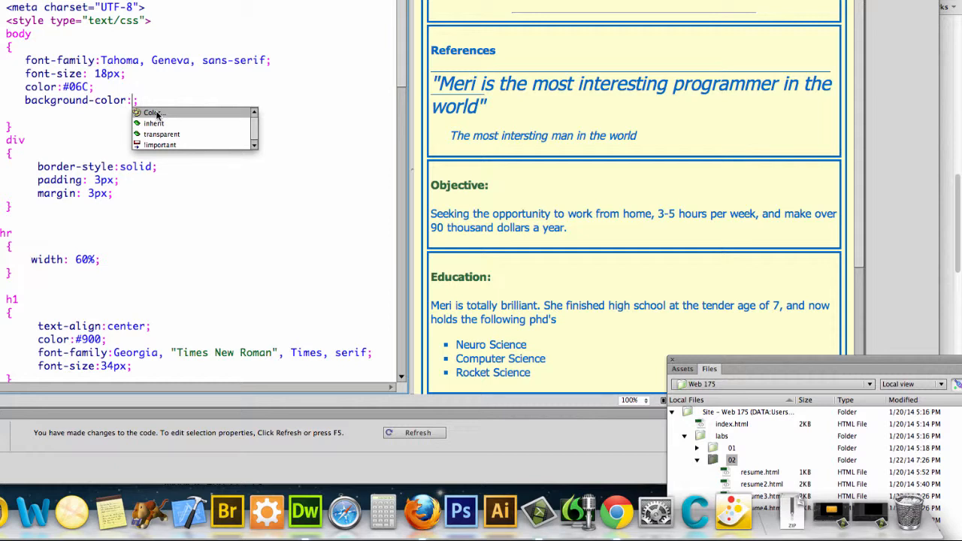
left_click(150, 113)
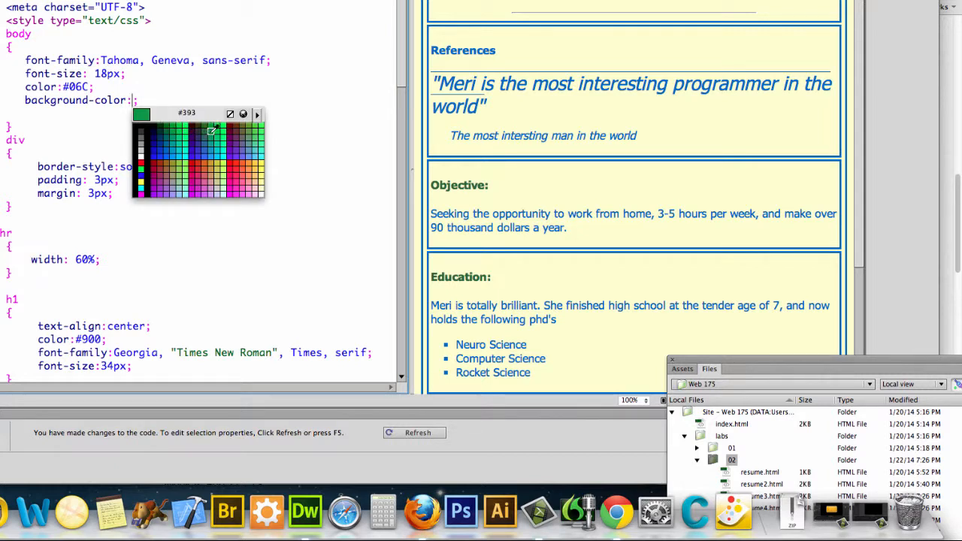
left_click(233, 151)
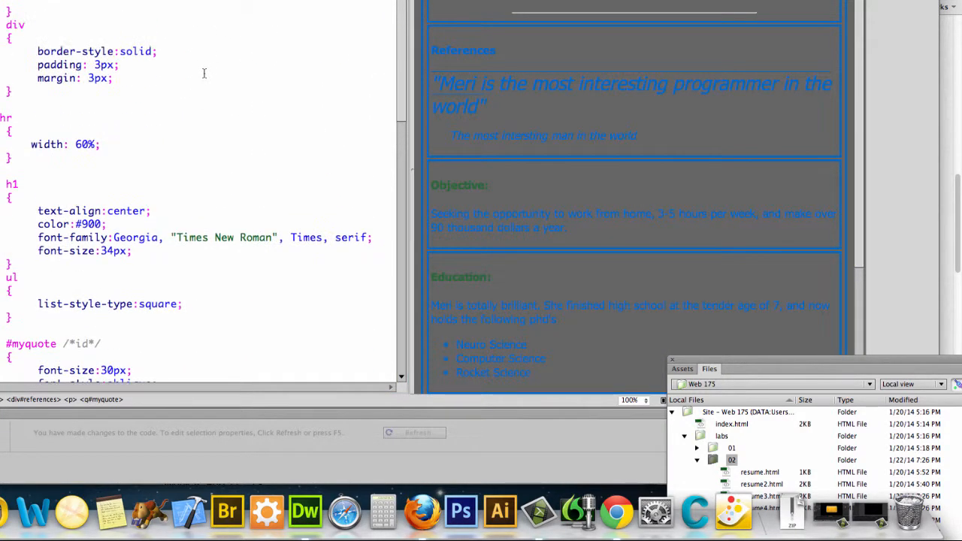
scroll("up", 3)
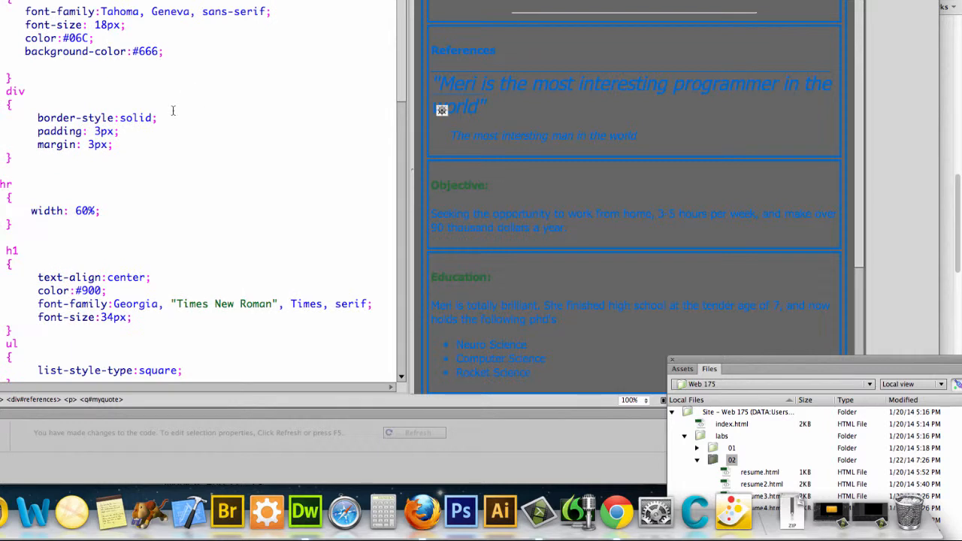
mouse_move(78, 82)
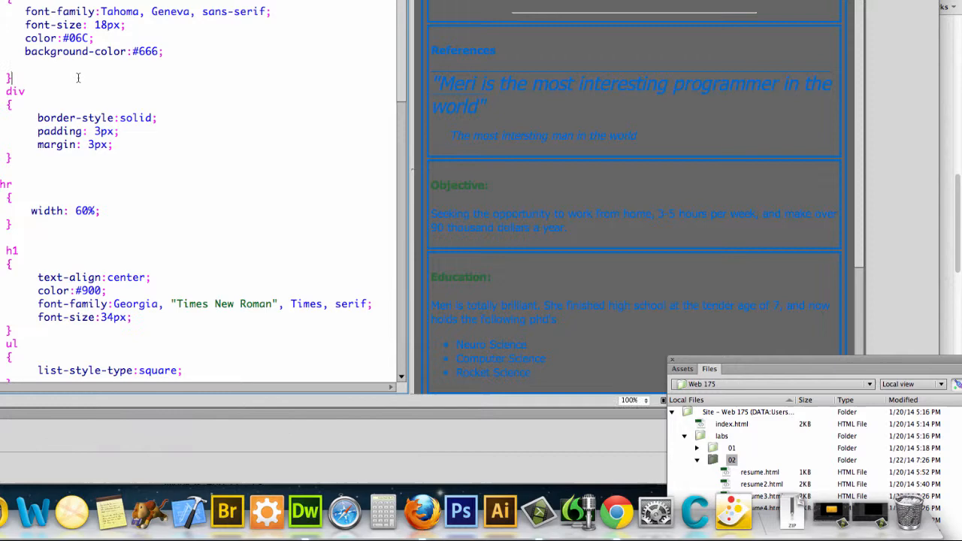
scroll("down", 3)
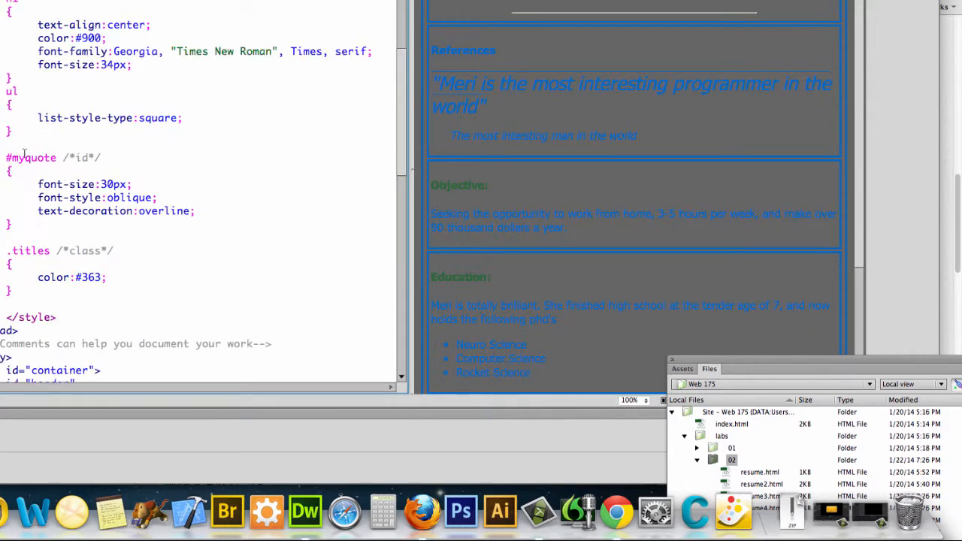
Step: Place the cursor after the ul list rule, ready for a new style rule
left_click(11, 130)
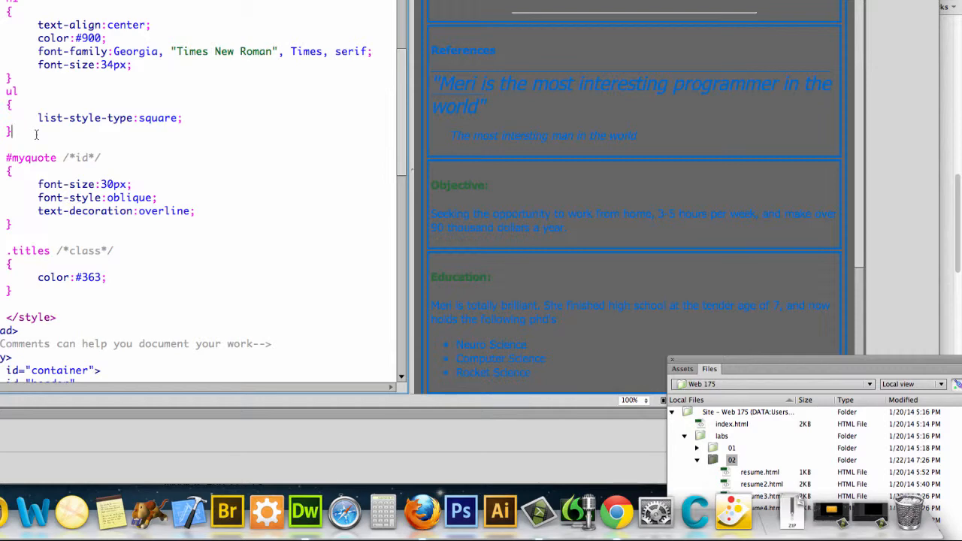
scroll("up", 3)
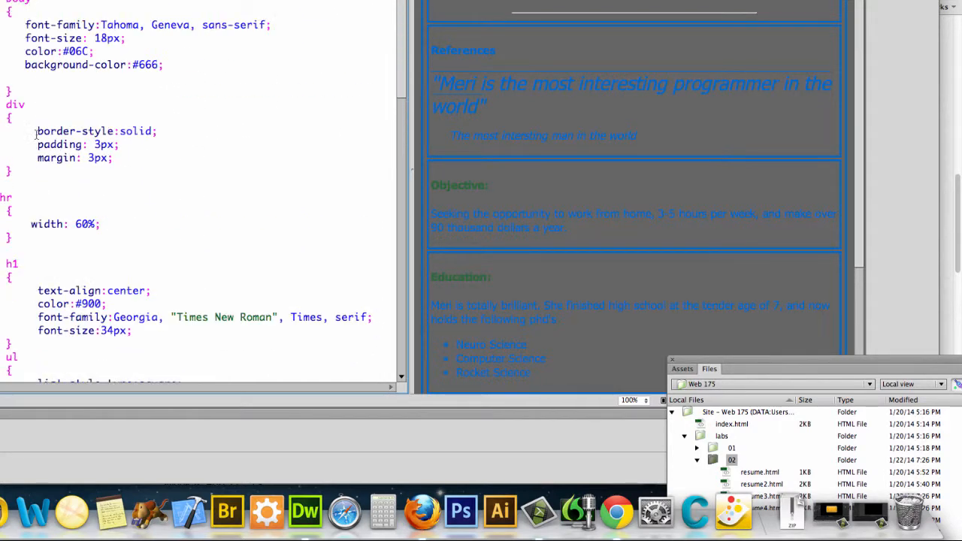
scroll("down", 3)
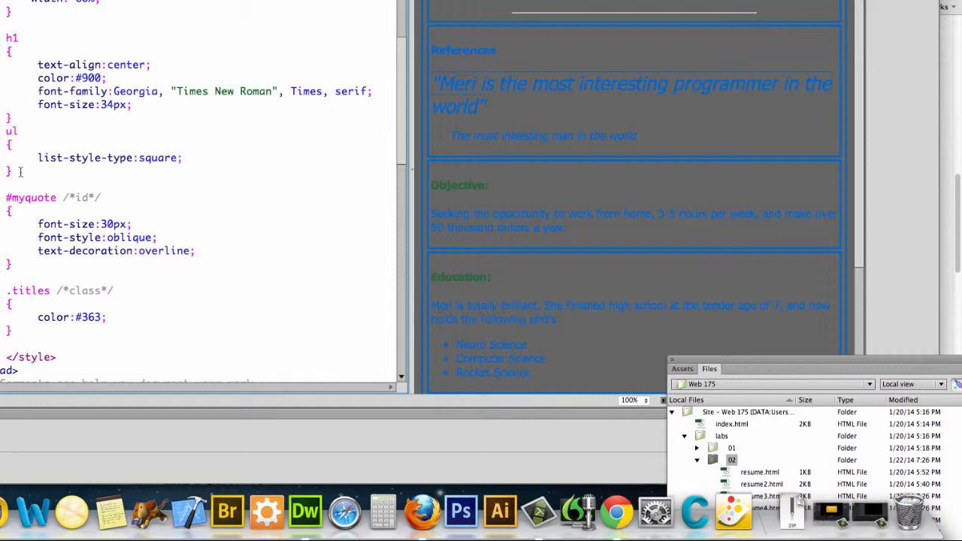
Step: Start a new #container rule on its own line, annotated with an /*id*/ comment
key("Return")
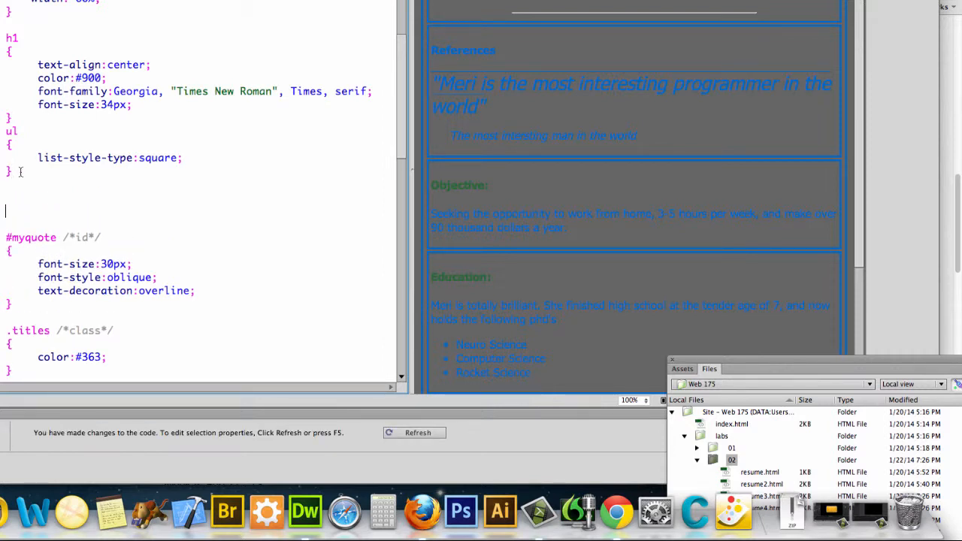
type("#")
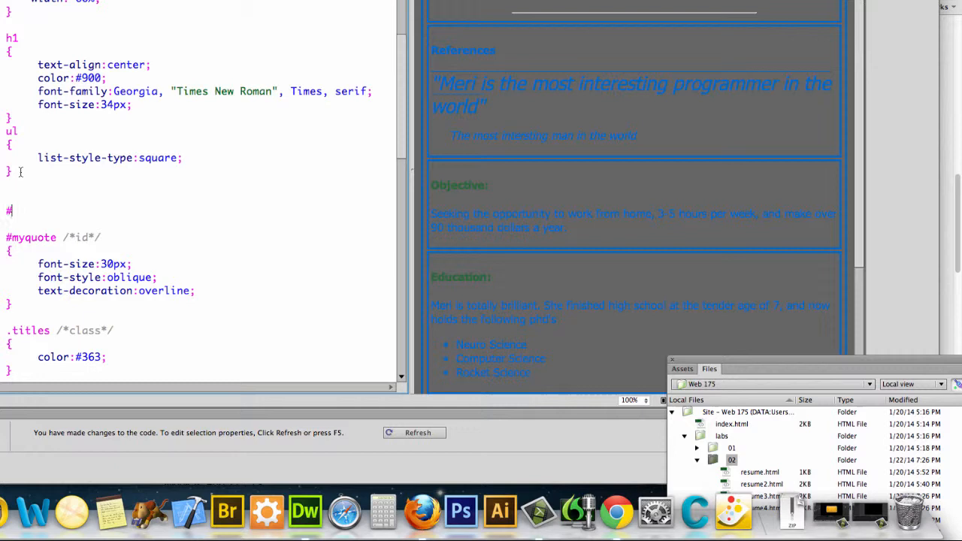
type("container")
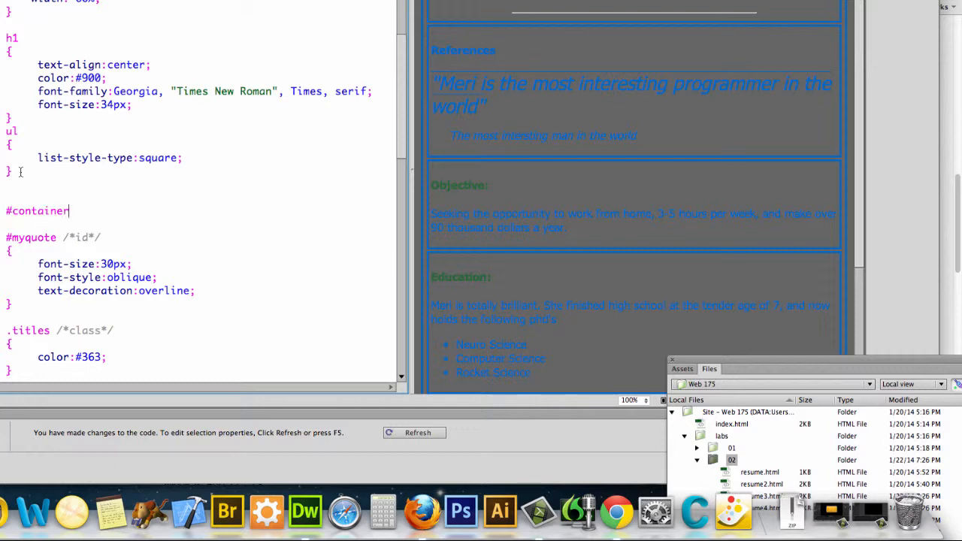
type("/")
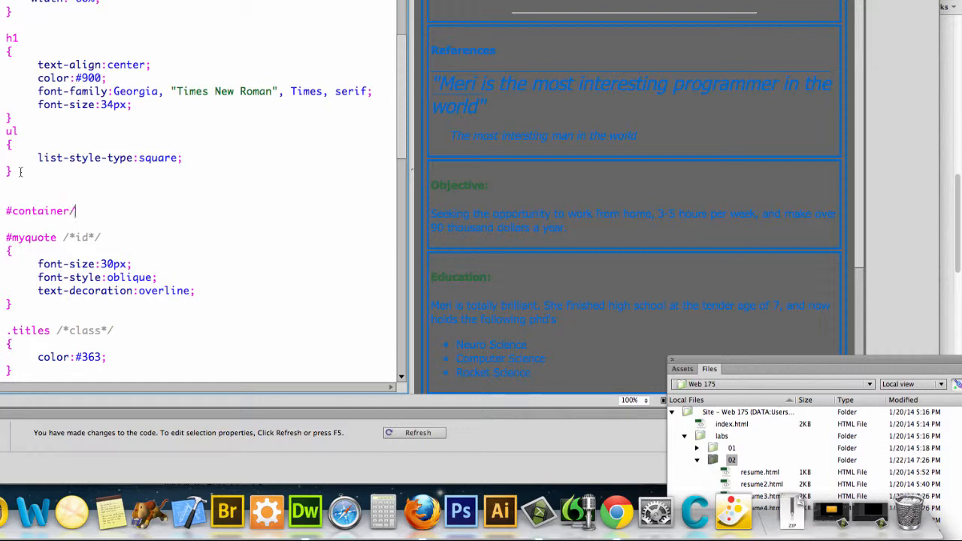
type("*id")
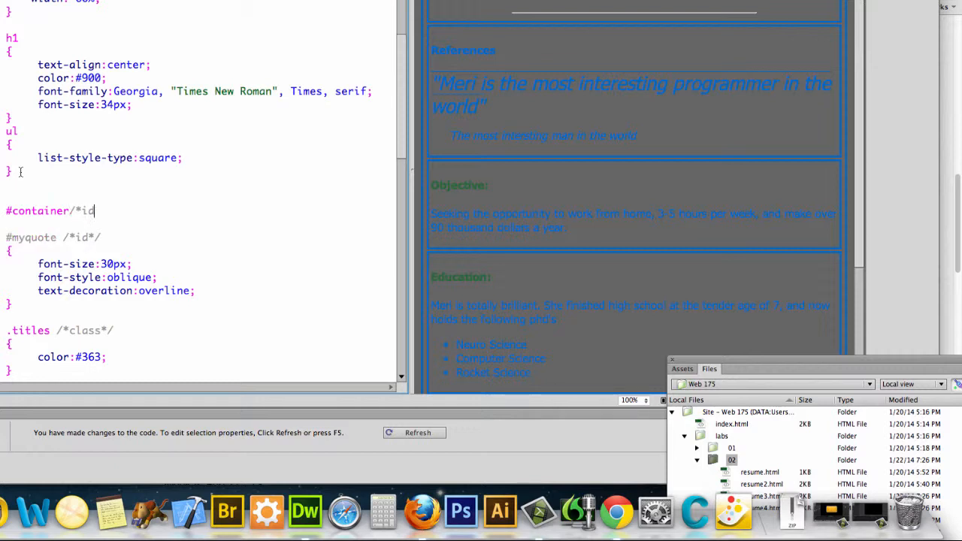
type("*/")
type("{")
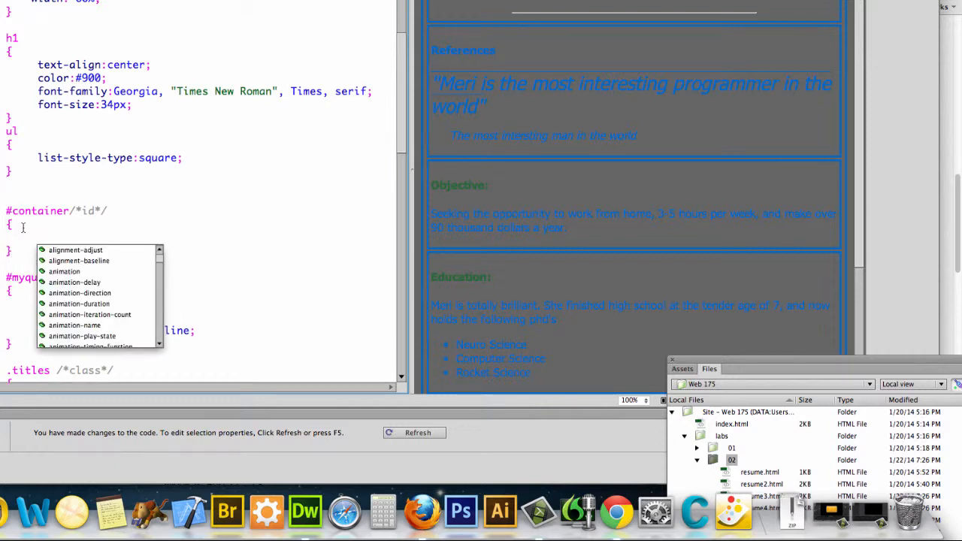
mouse_move(58, 248)
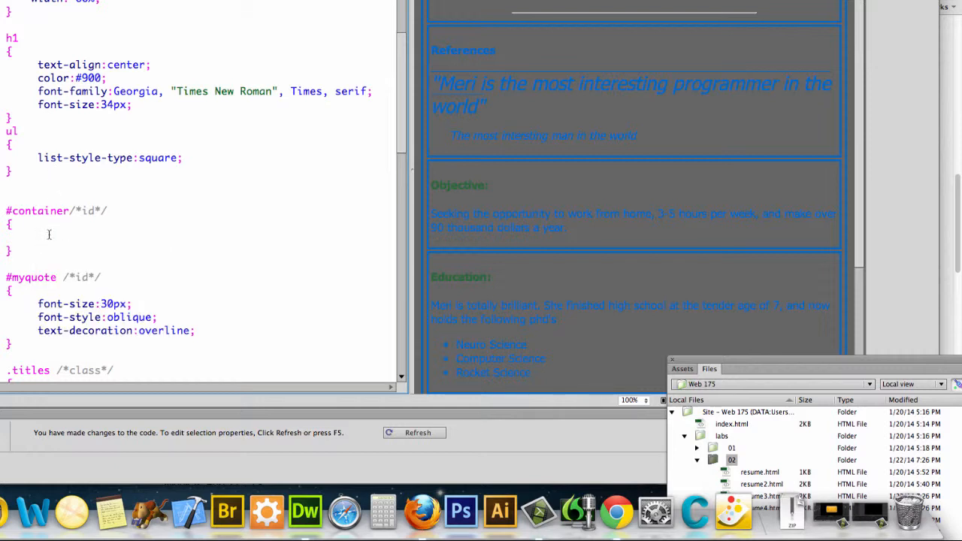
Step: Give #container a background-color property and bring up the colour swatches for it
type("background-")
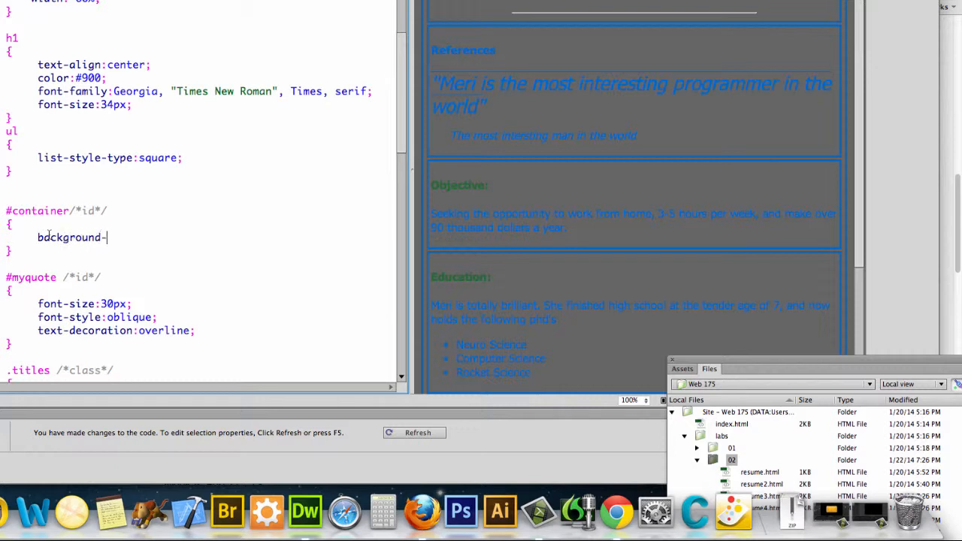
type("color:")
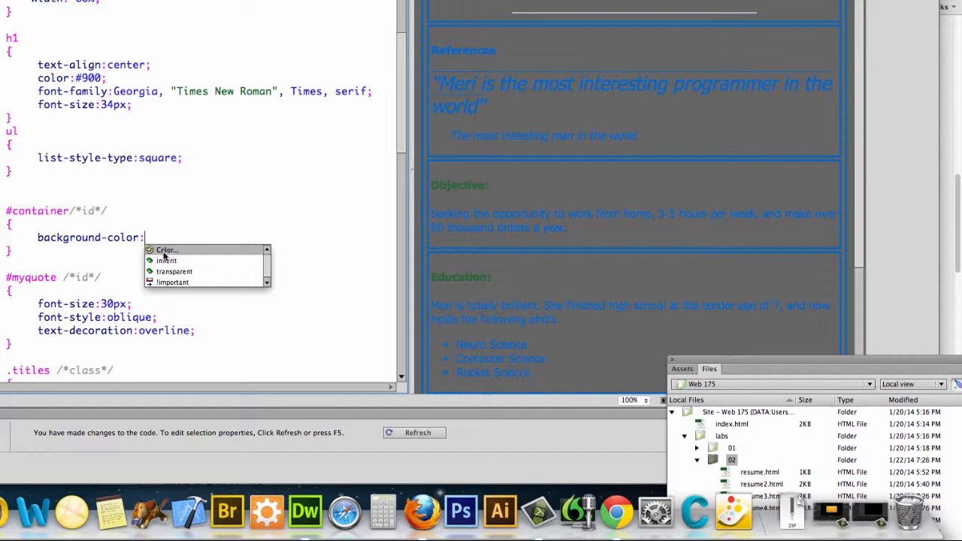
left_click(165, 250)
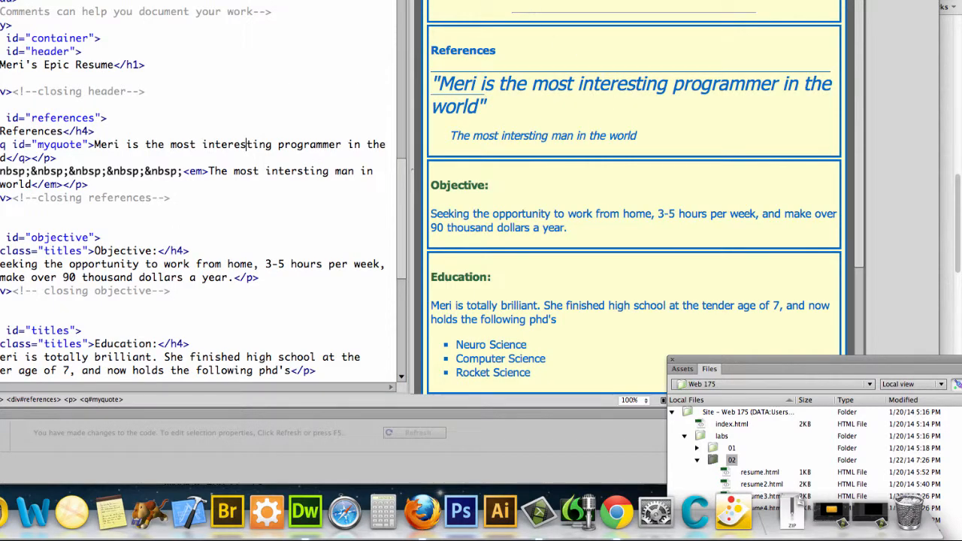
mouse_move(510, 97)
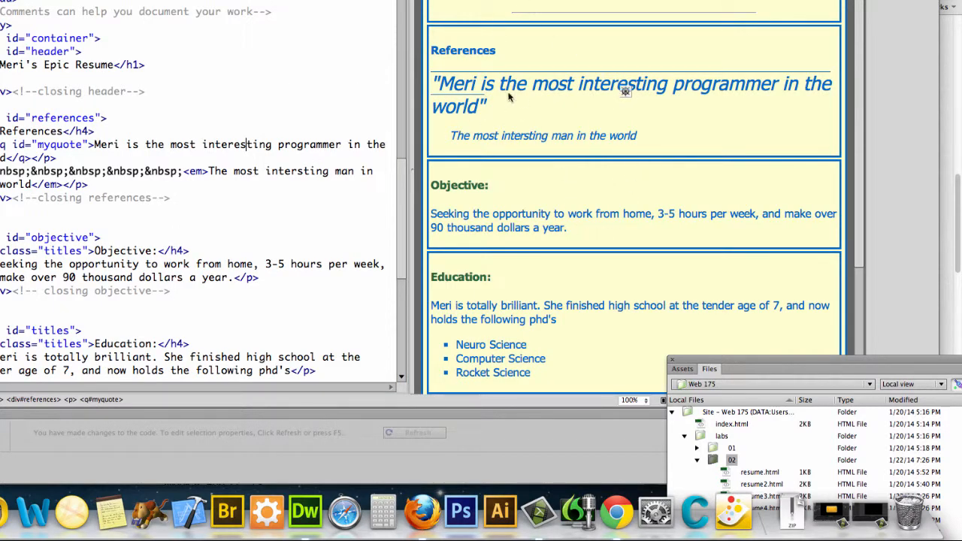
mouse_move(518, 100)
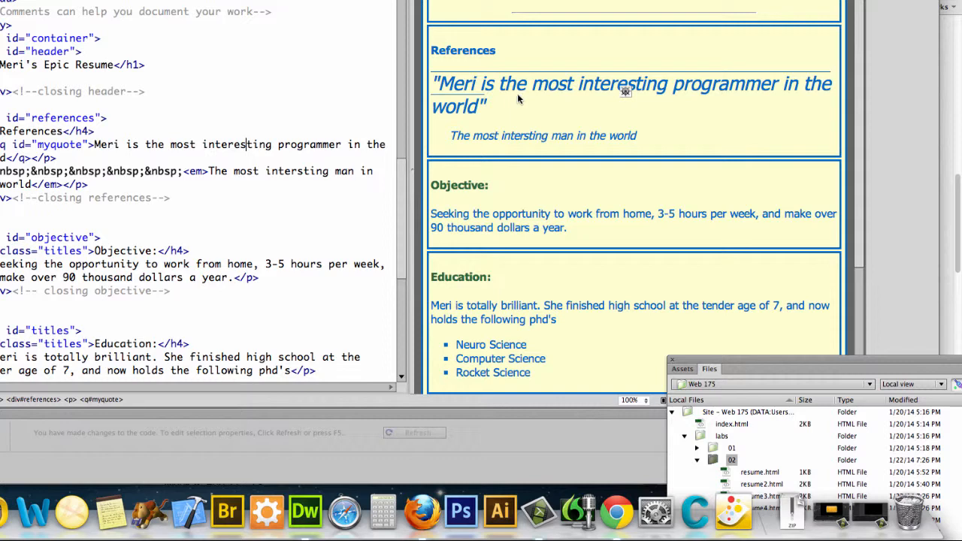
mouse_move(221, 199)
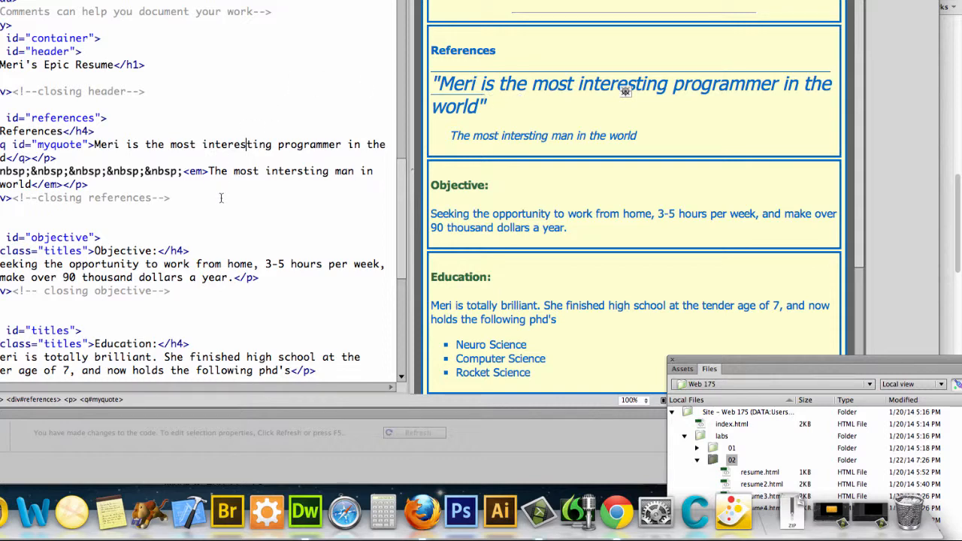
Step: Add width: 960px to the #container rule
scroll("up", 3)
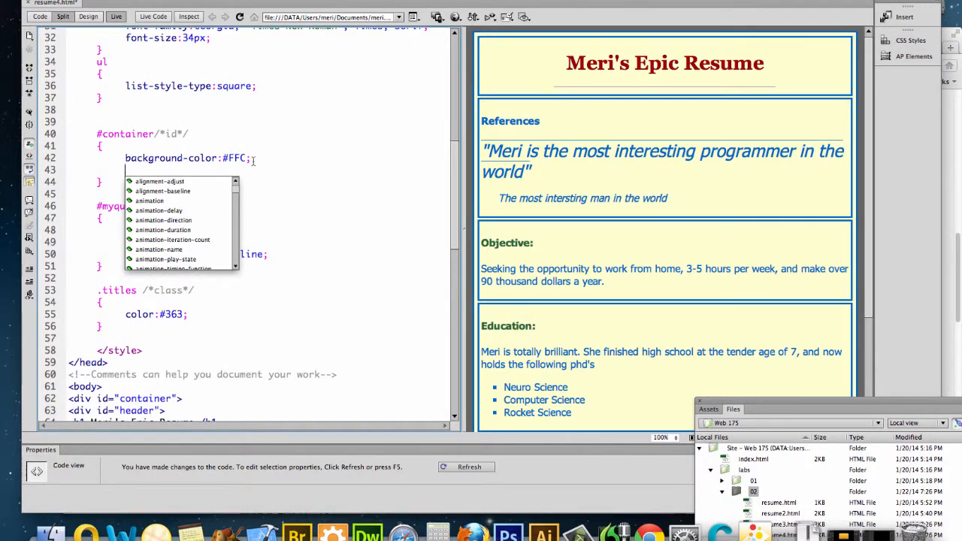
type("width:")
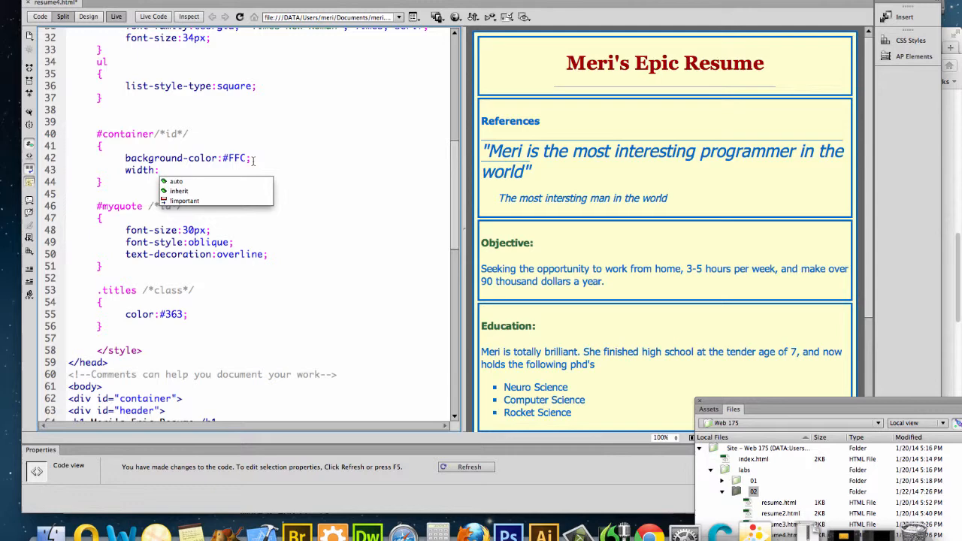
type("960px")
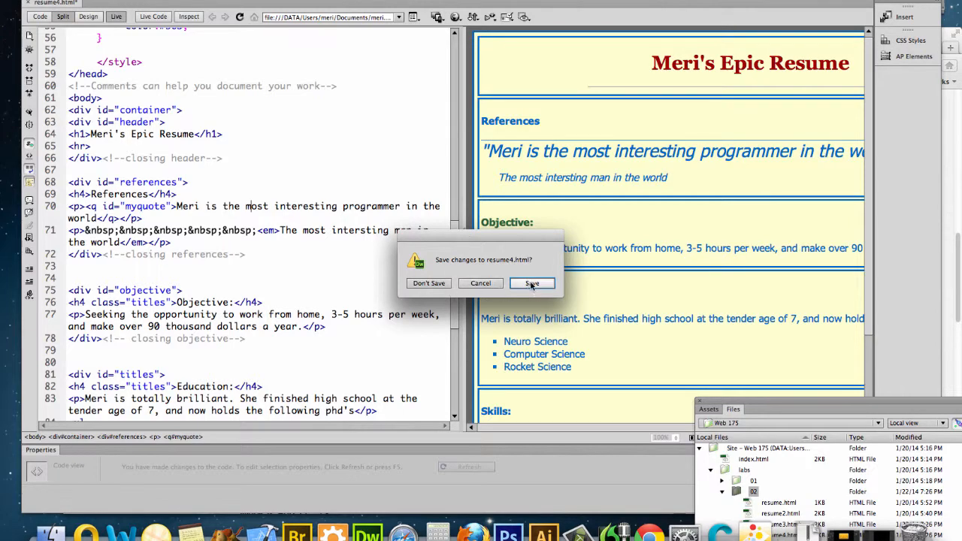
Step: Save resume4.html so the 960px container shows in the Firefox preview
left_click(533, 282)
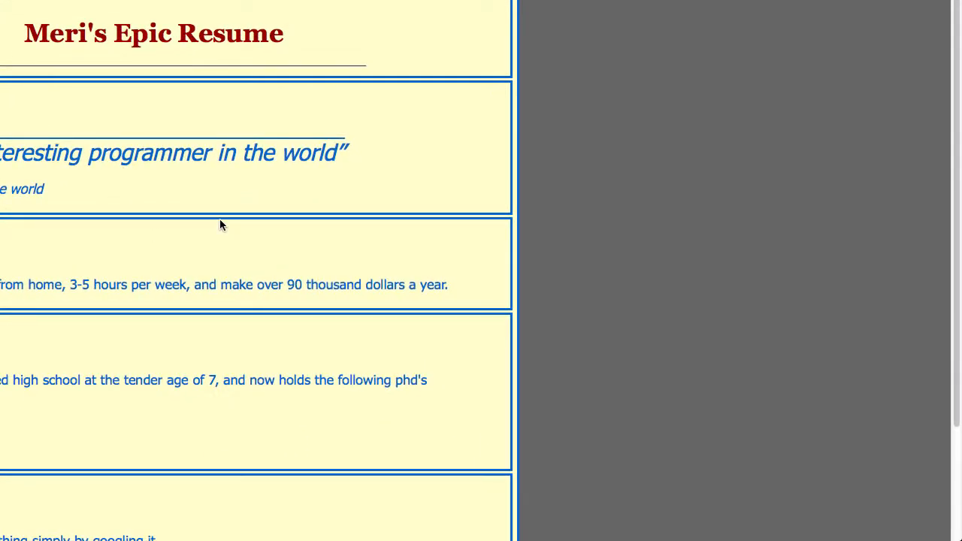
mouse_move(490, 135)
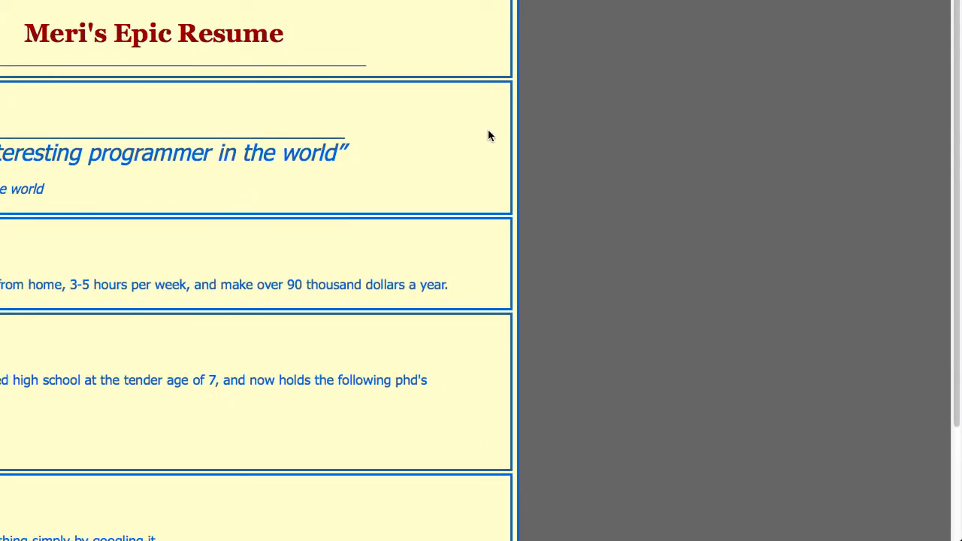
mouse_move(494, 19)
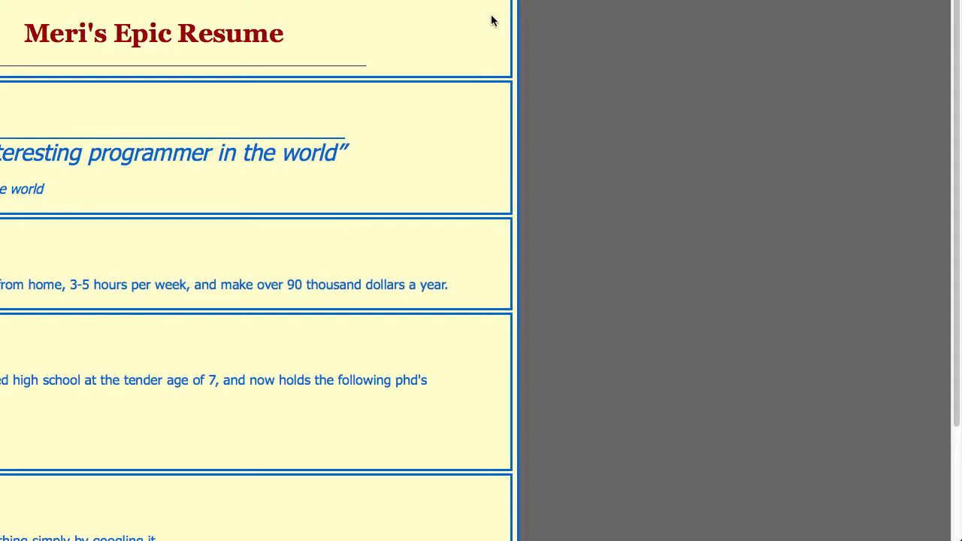
mouse_move(241, 168)
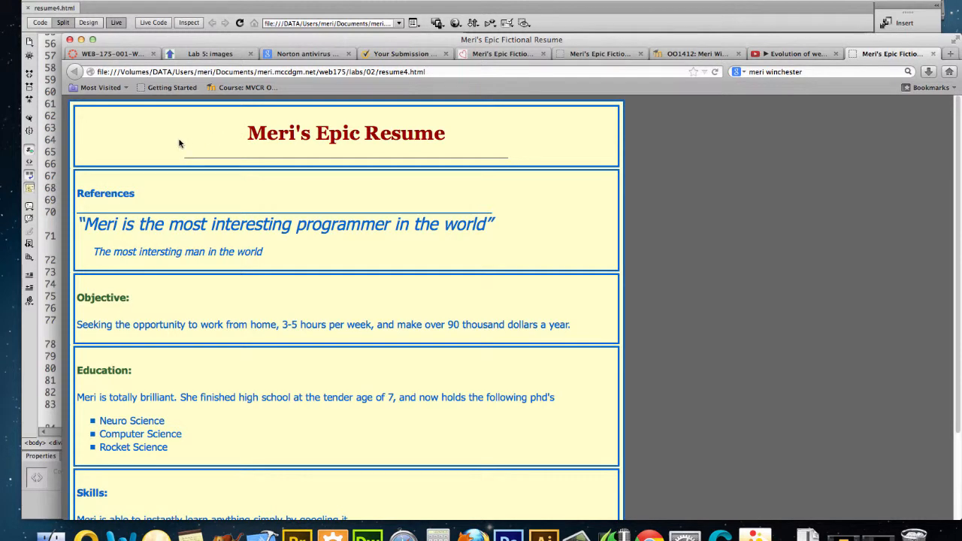
Step: Back in the code, add margin: 10px auto to #container so it centres on the page
left_click(63, 22)
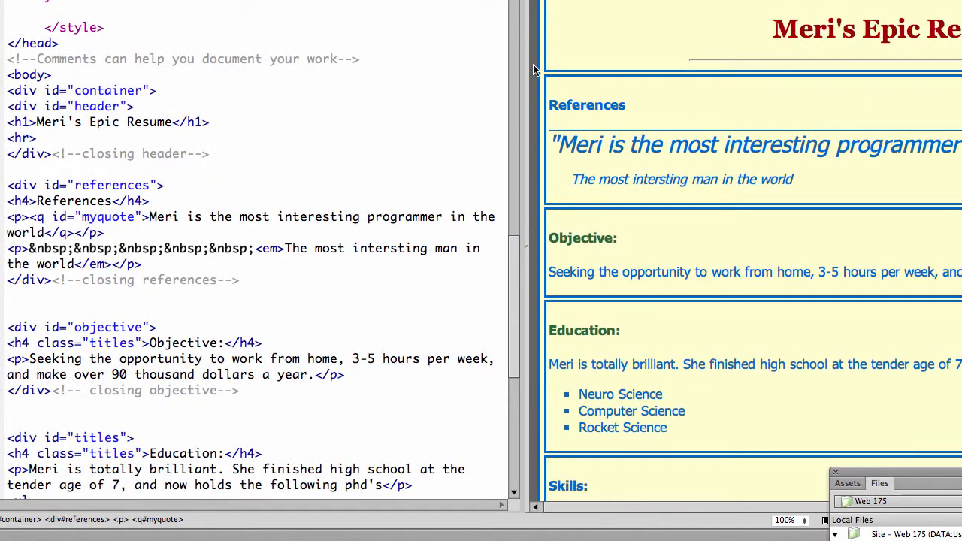
scroll("up", 3)
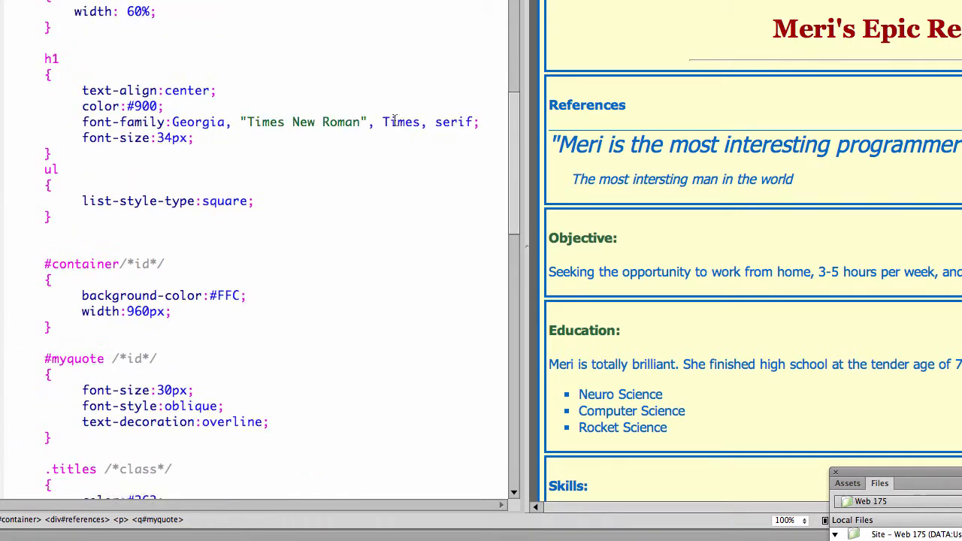
scroll("up", 3)
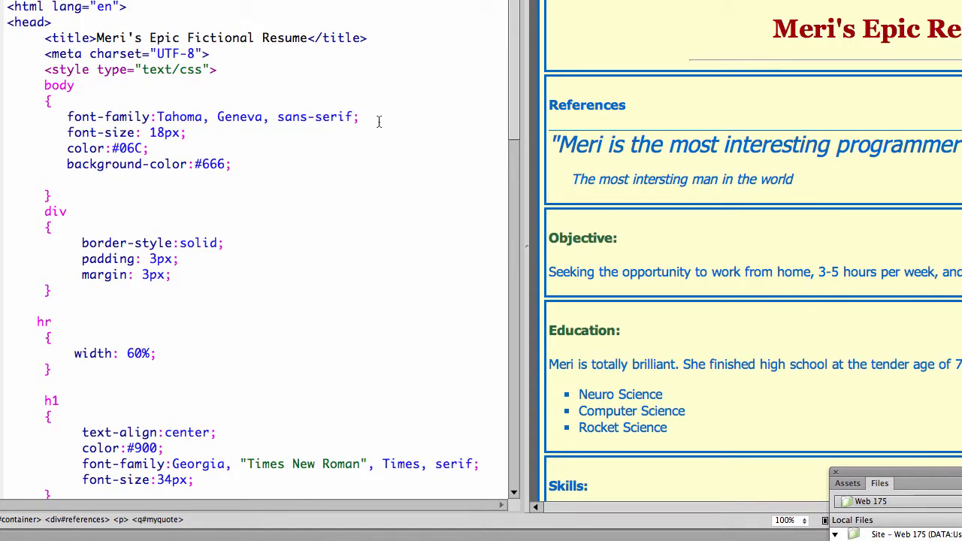
mouse_move(271, 177)
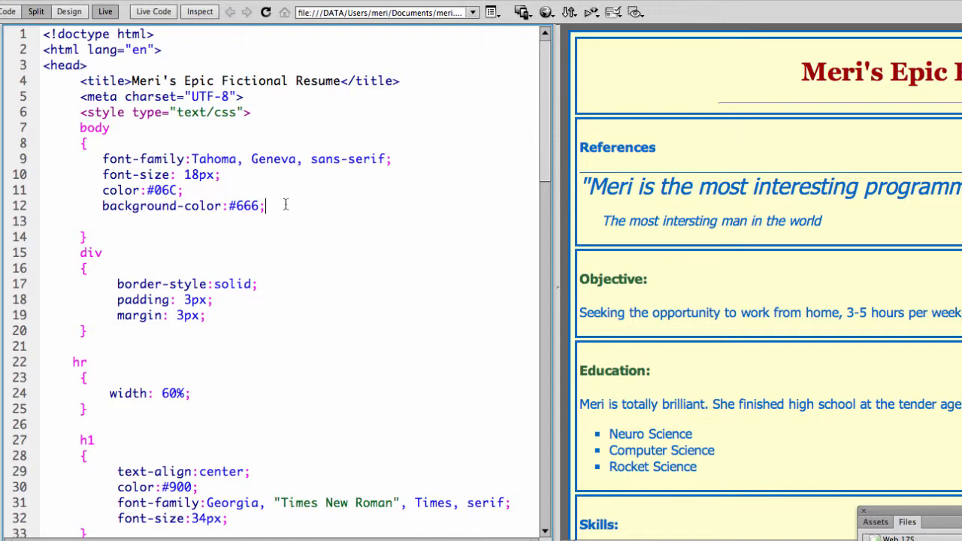
scroll("down", 3)
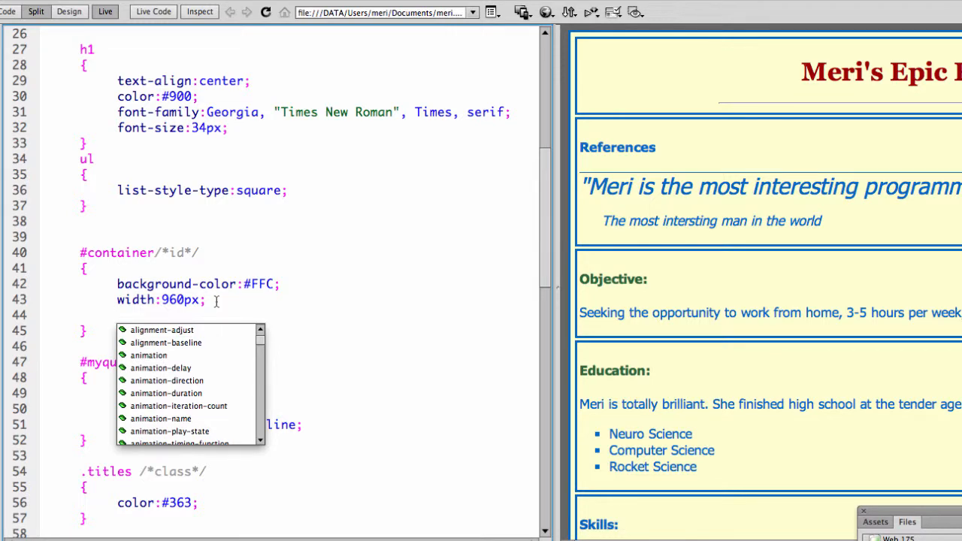
type("margin:")
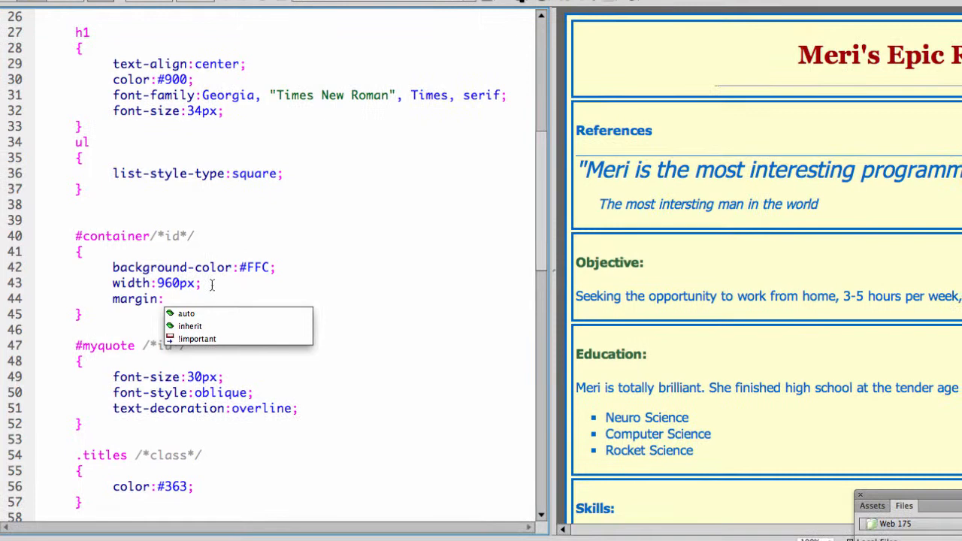
type("10px;")
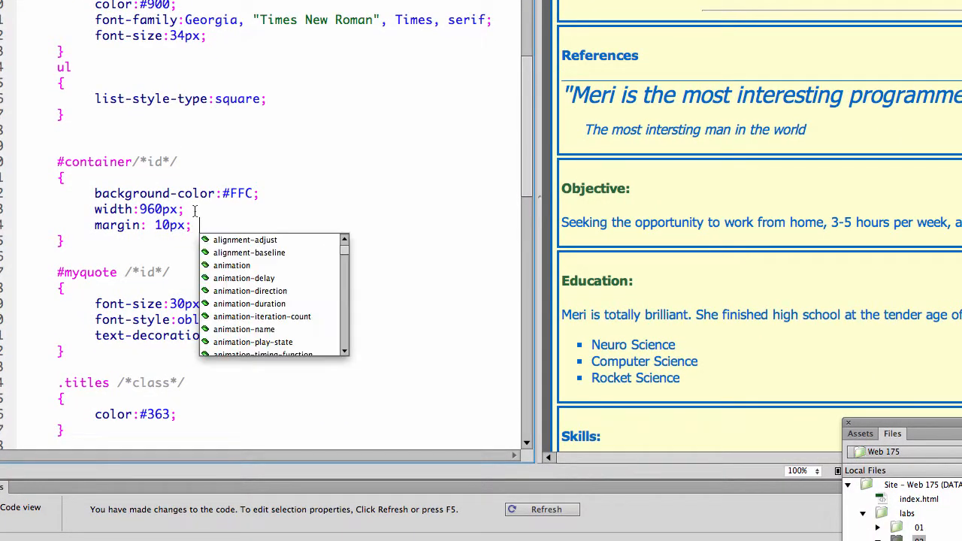
type("auto")
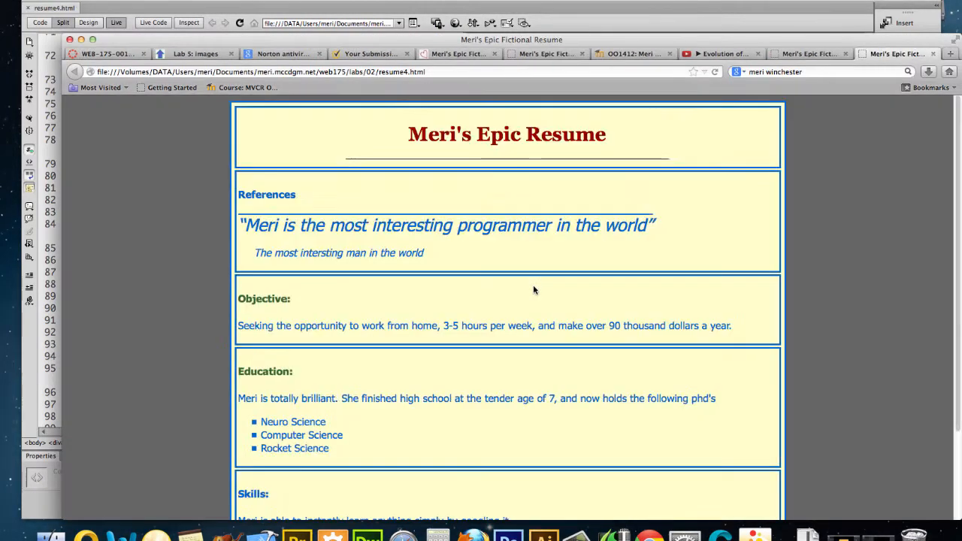
mouse_move(504, 172)
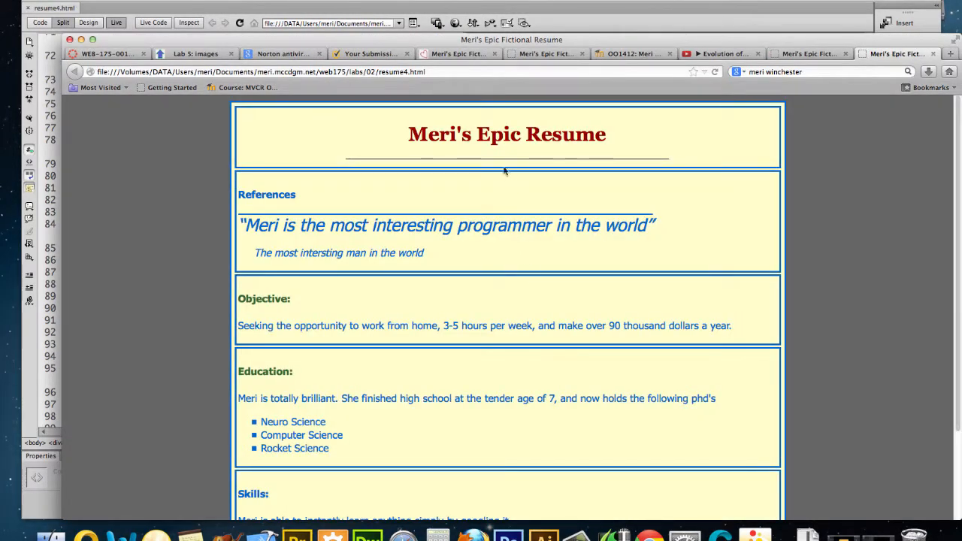
Step: Scroll the centred resume in Firefox down to the contact box and return to Dreamweaver
scroll("down", 3)
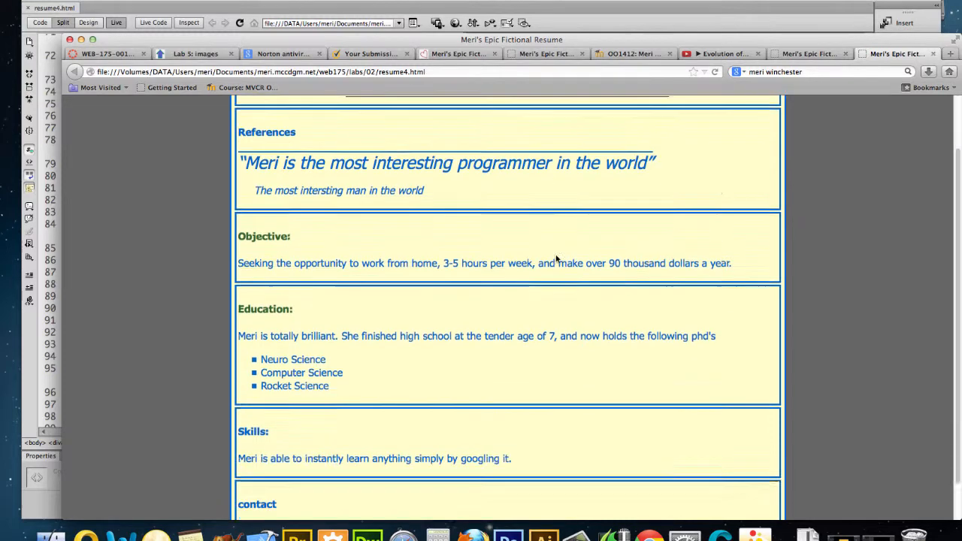
scroll("down", 3)
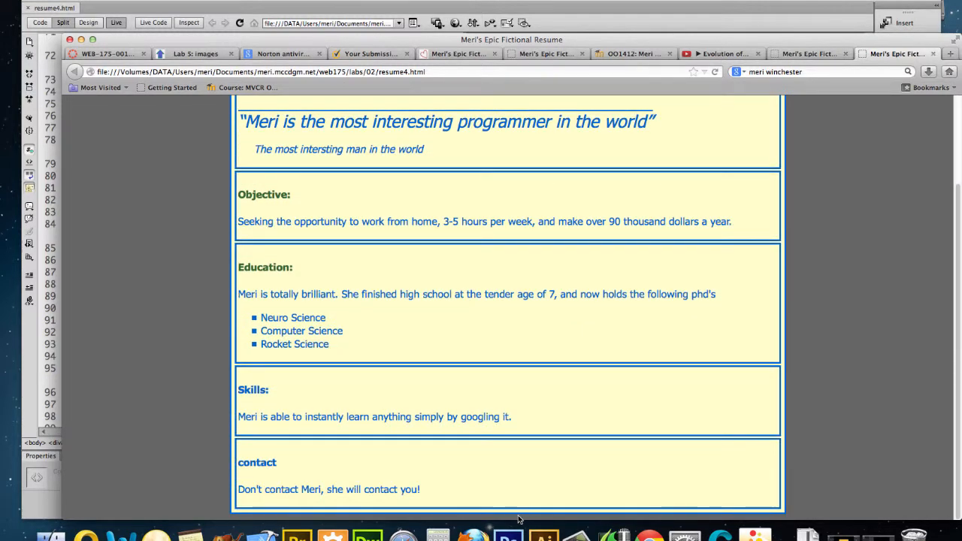
scroll("up", 3)
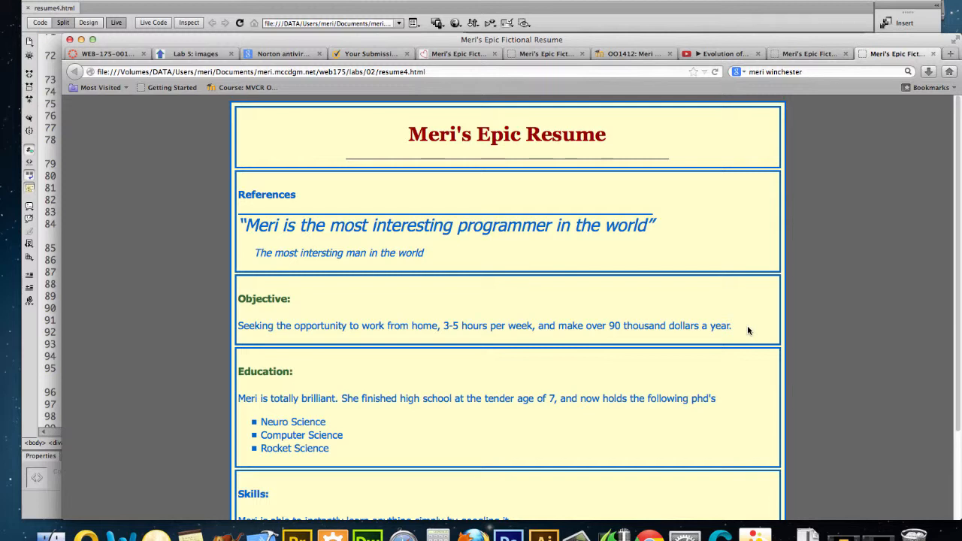
mouse_move(836, 295)
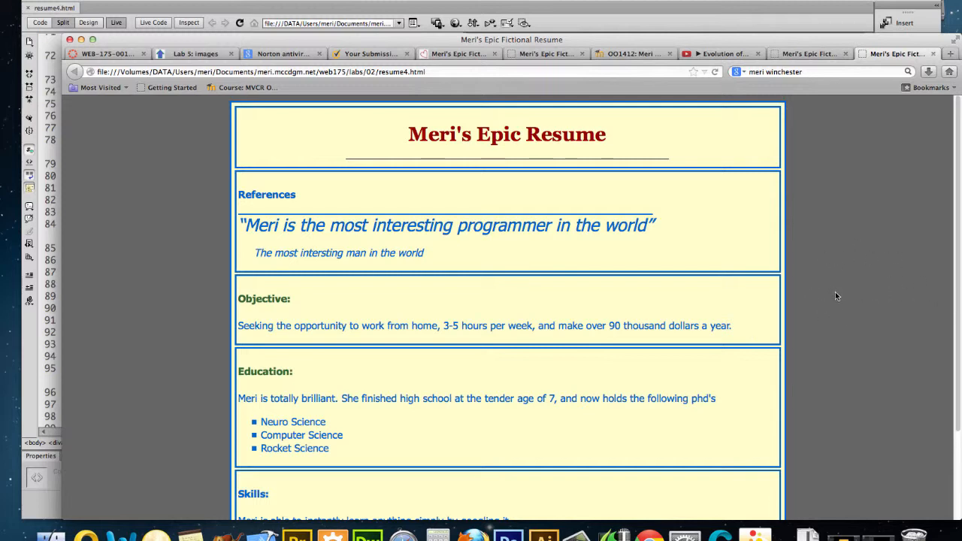
mouse_move(764, 316)
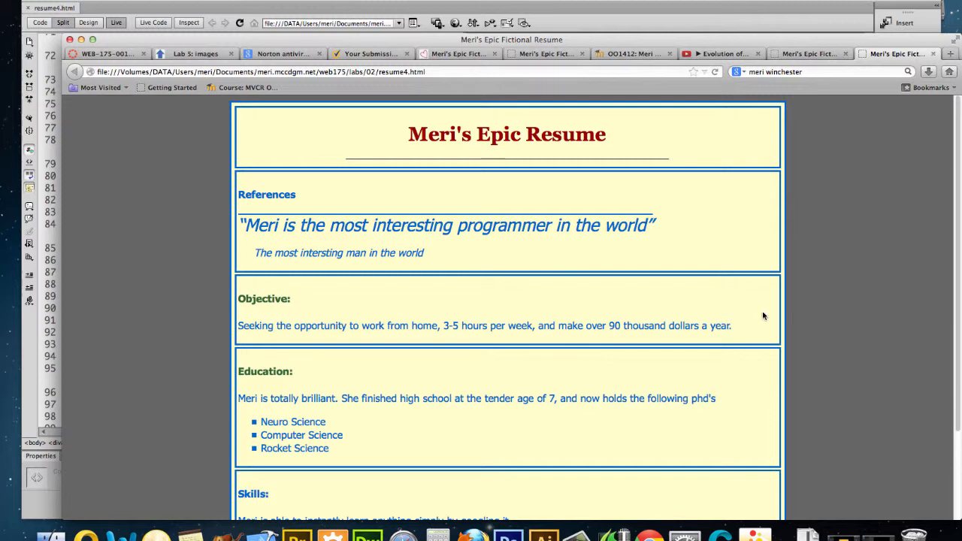
mouse_move(797, 218)
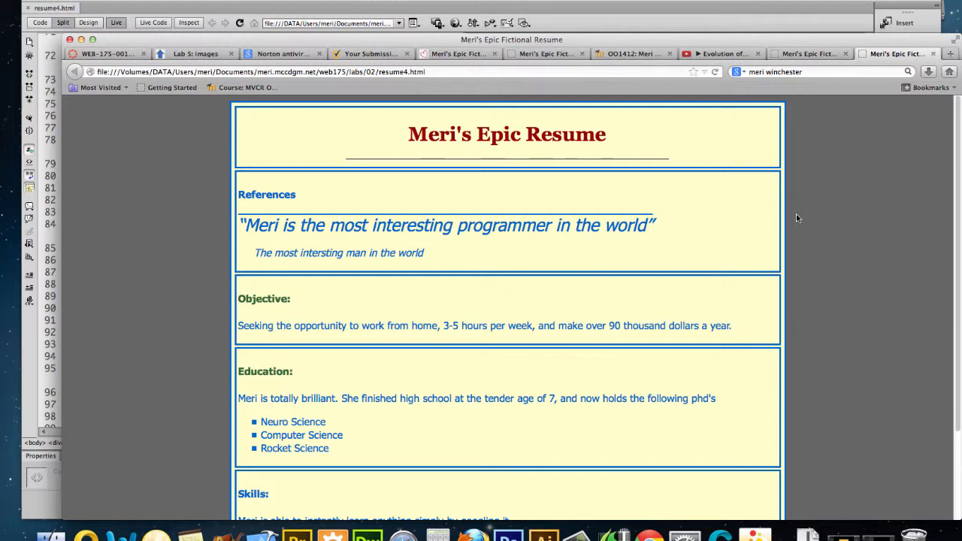
mouse_move(818, 222)
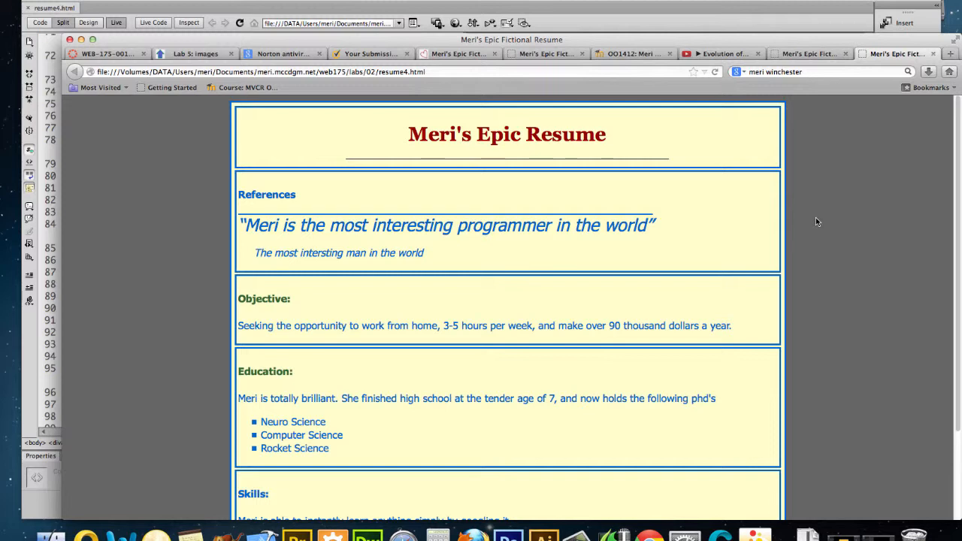
mouse_move(650, 334)
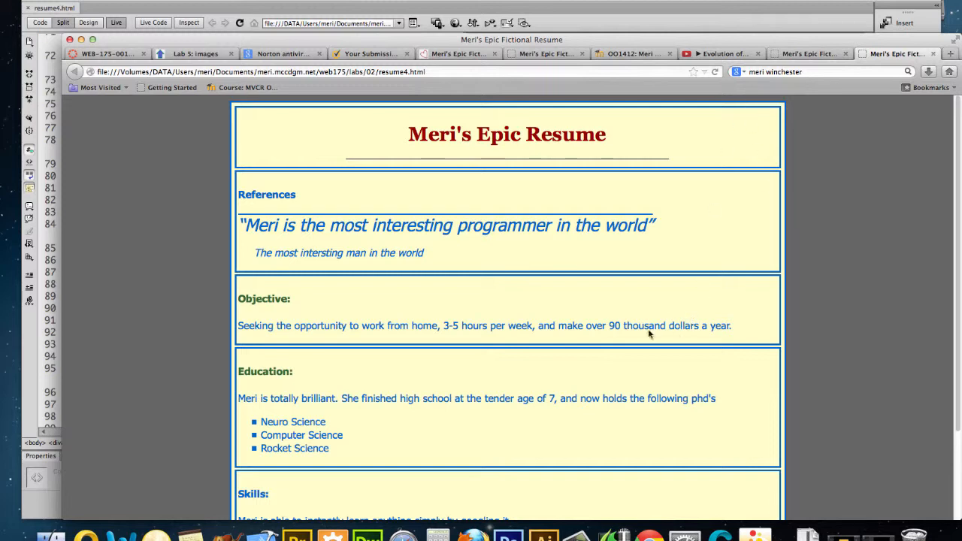
mouse_move(833, 343)
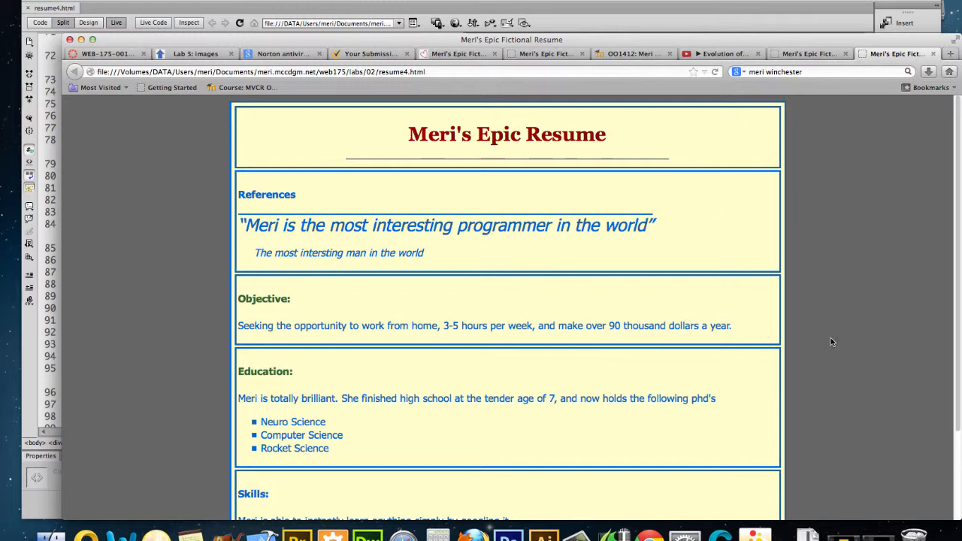
mouse_move(294, 397)
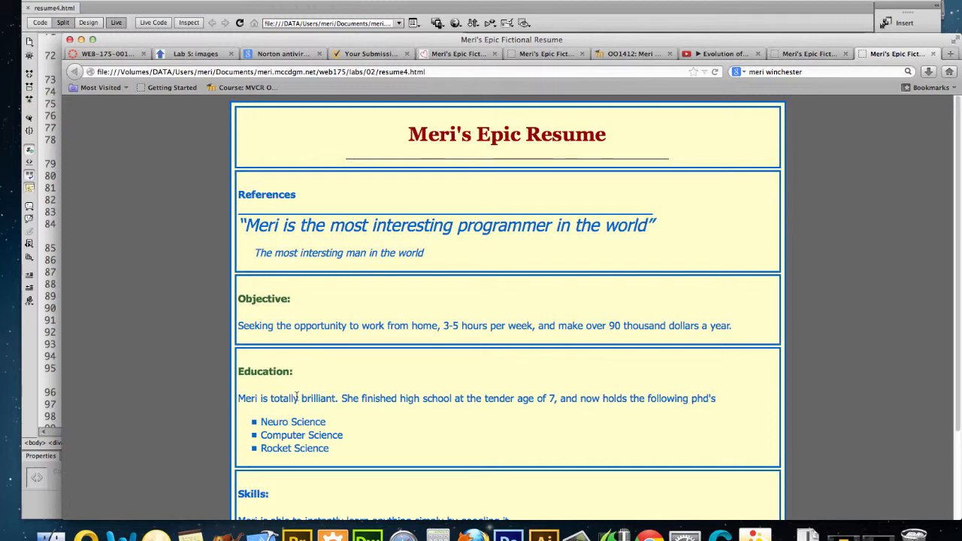
mouse_move(308, 346)
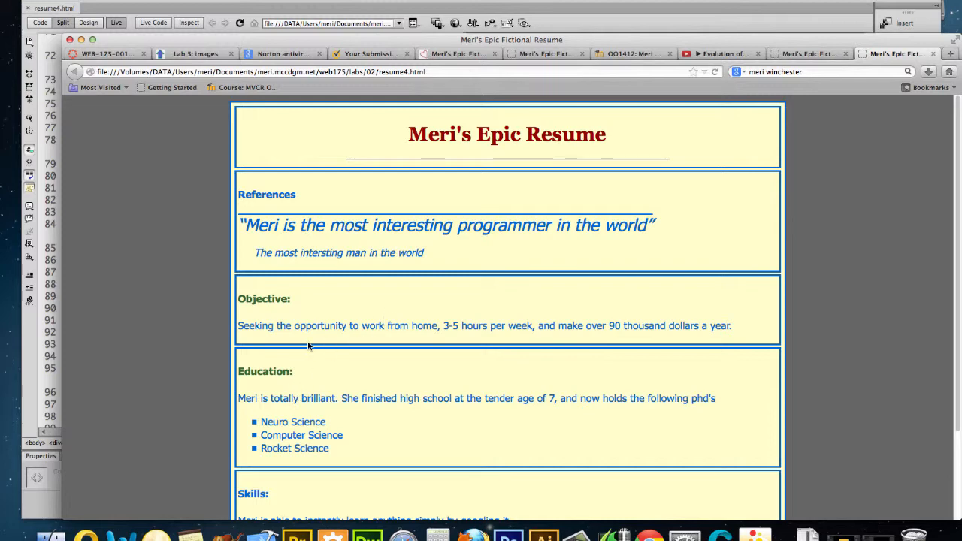
left_click(63, 22)
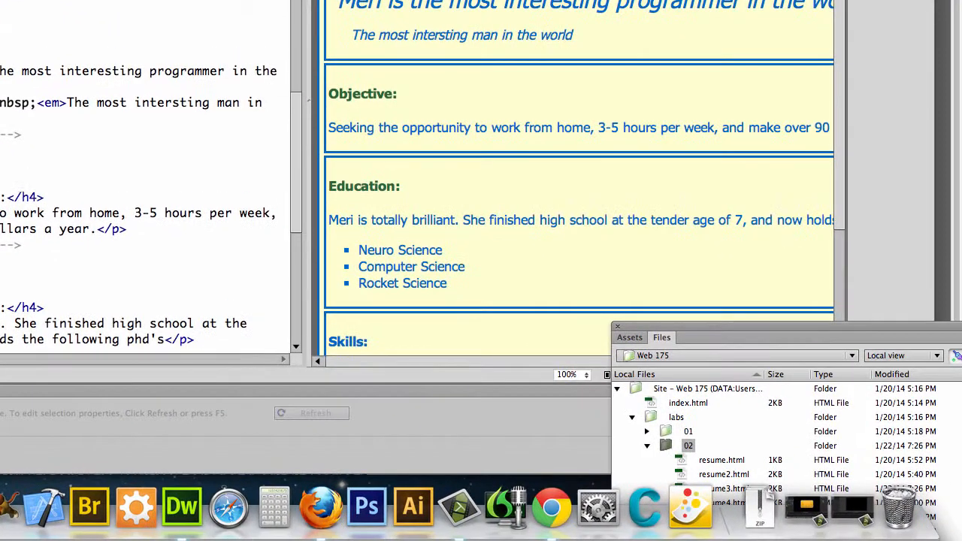
Step: Add padding: 15px to the #container rule after its margin
scroll("down", 3)
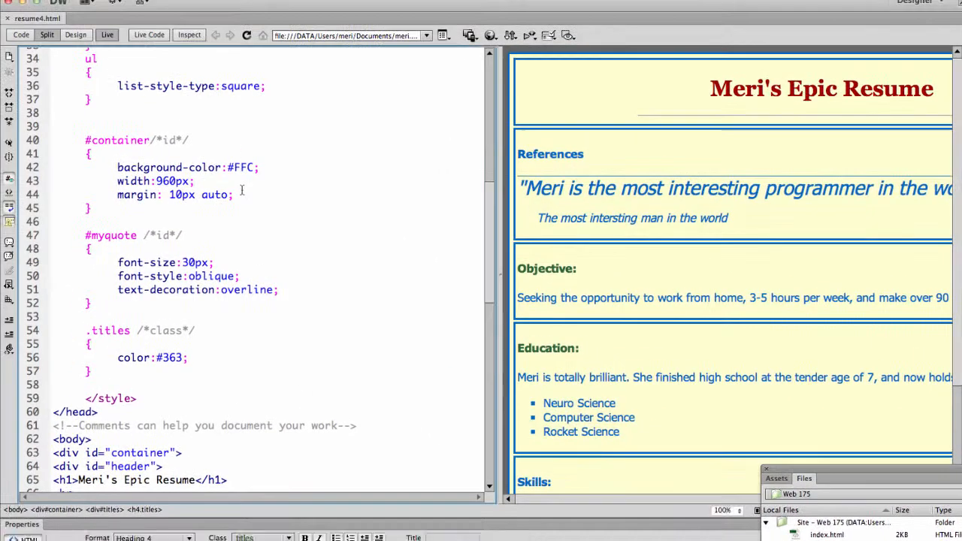
left_click(235, 195)
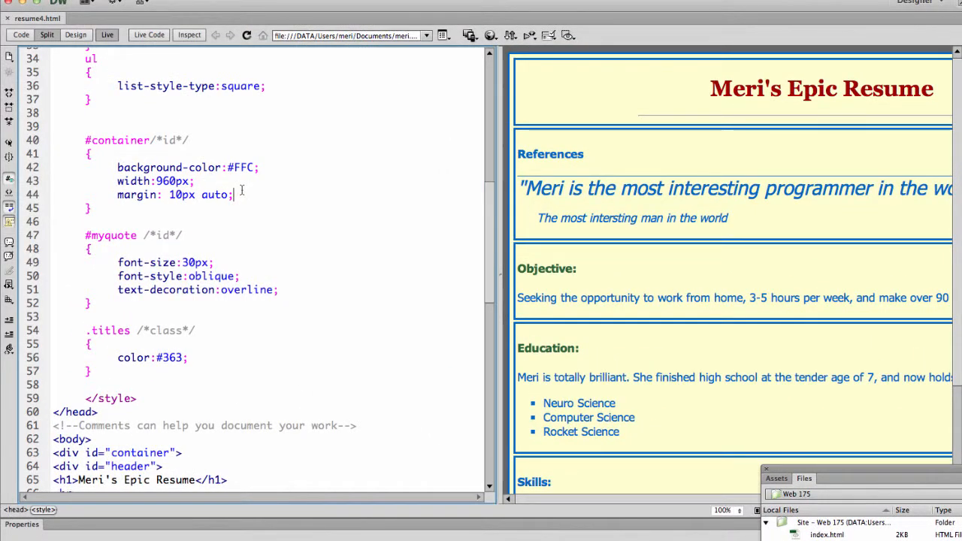
type("padding")
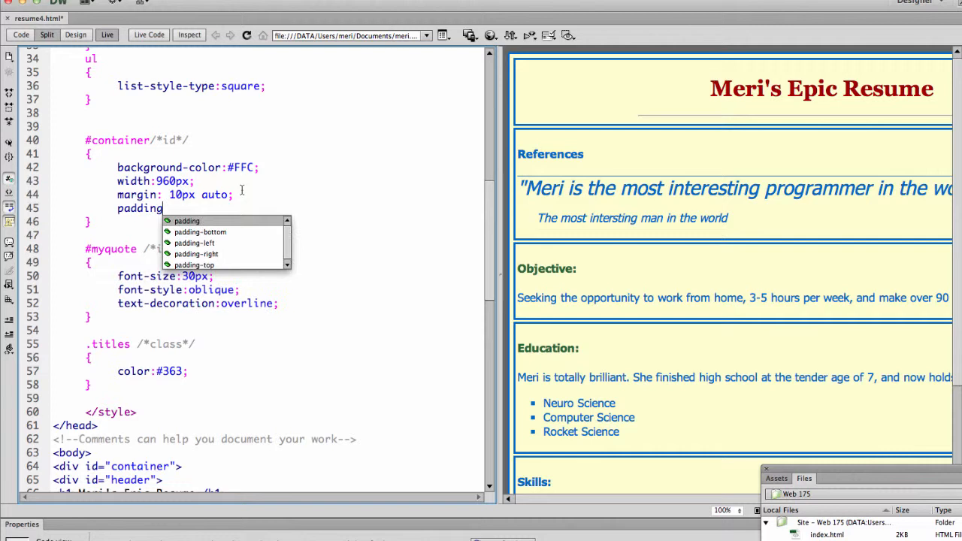
type(":")
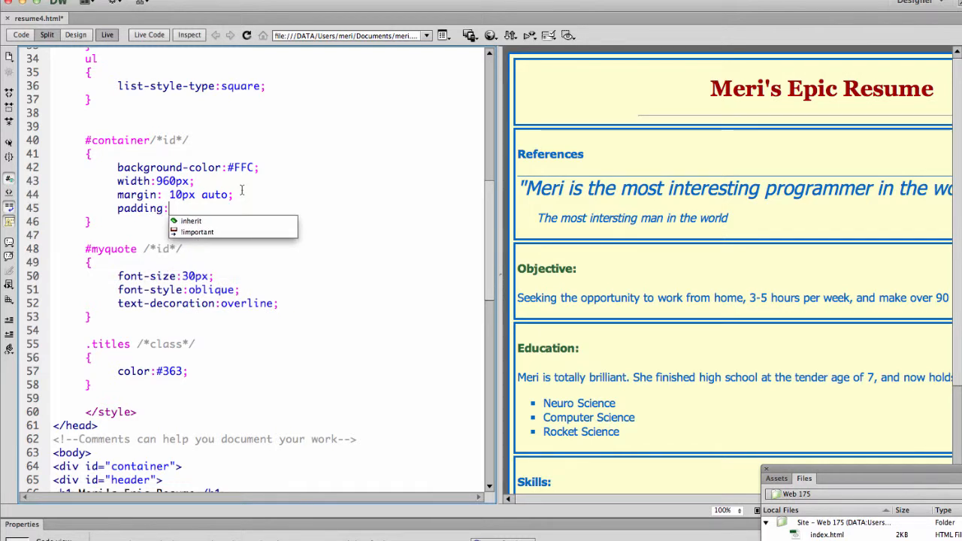
type("15px")
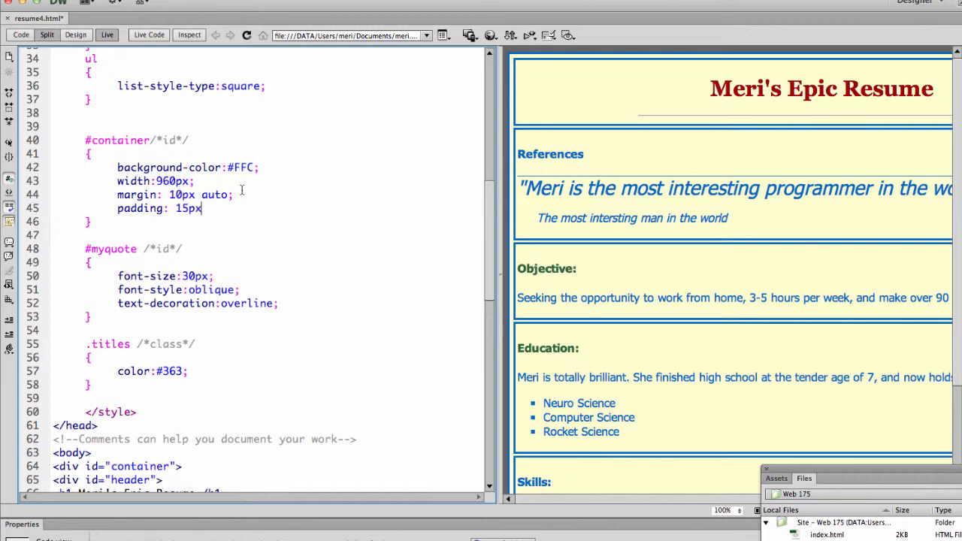
scroll("down", 3)
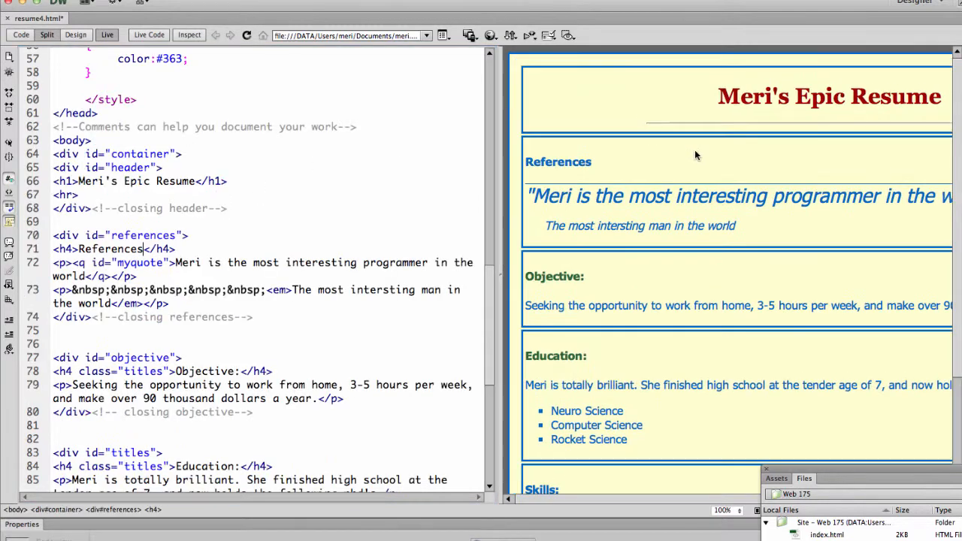
mouse_move(515, 99)
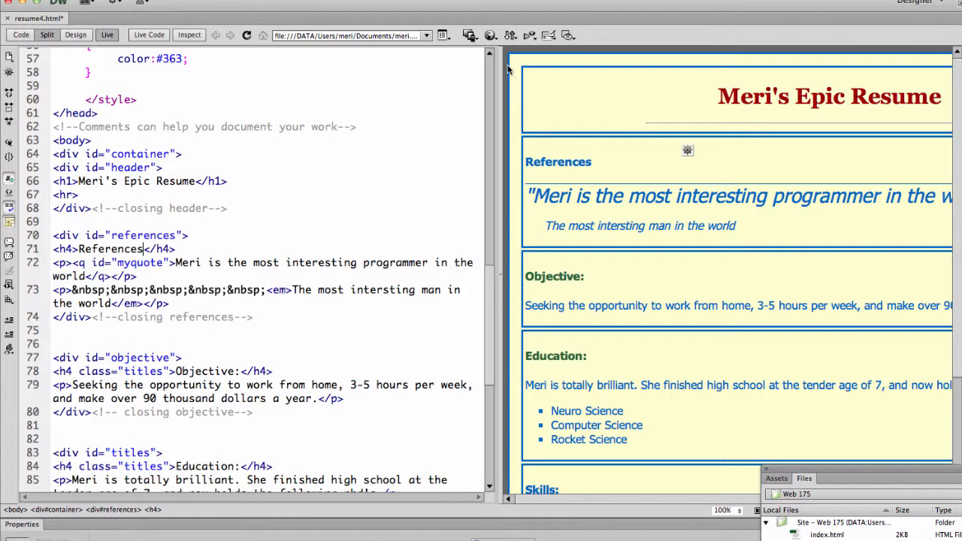
mouse_move(514, 108)
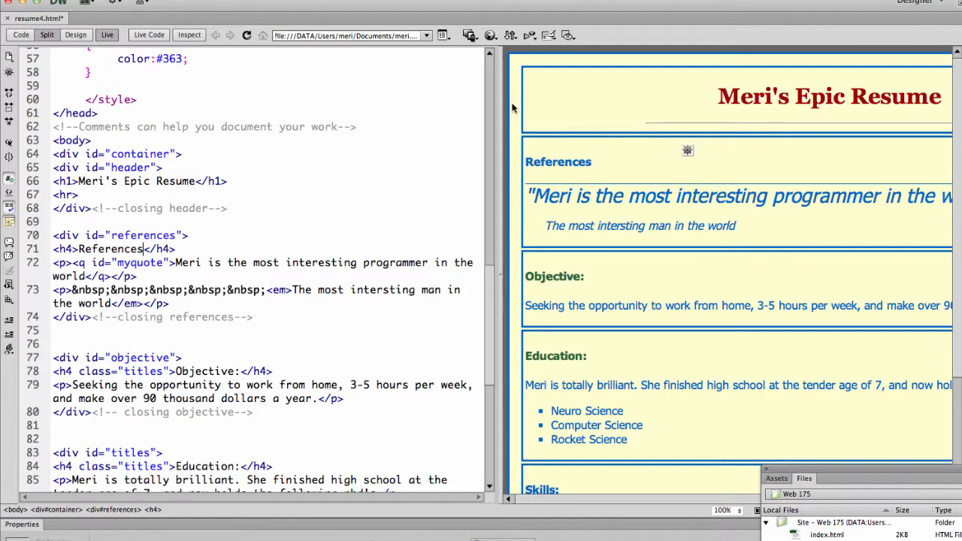
mouse_move(541, 100)
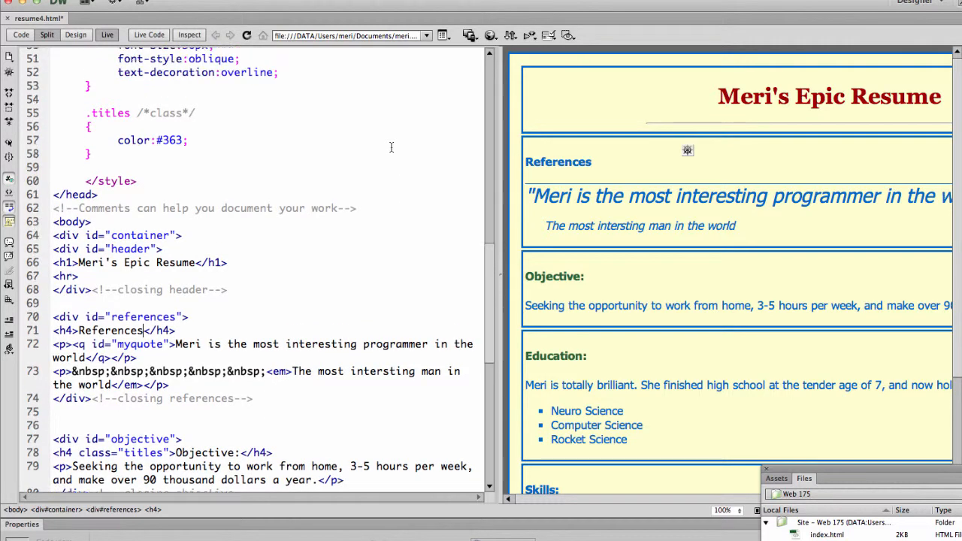
scroll("up", 3)
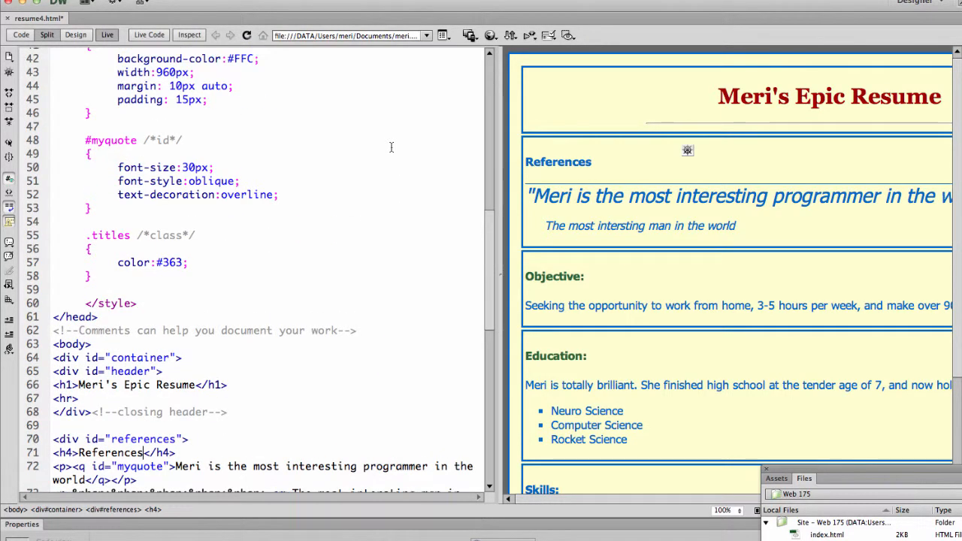
Step: Add border-color: #900 dark red to #container from the code-hint colours and review the code
scroll("up", 3)
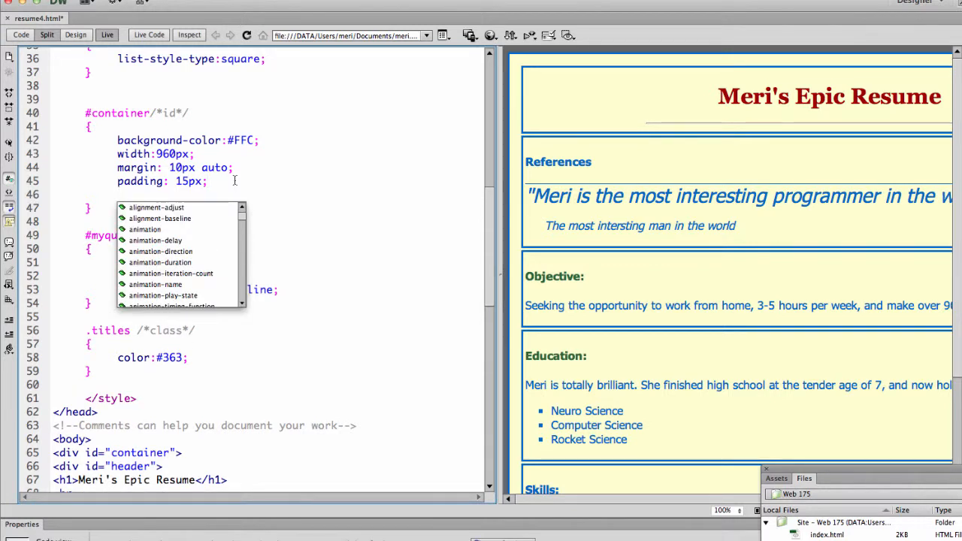
type("border-colo")
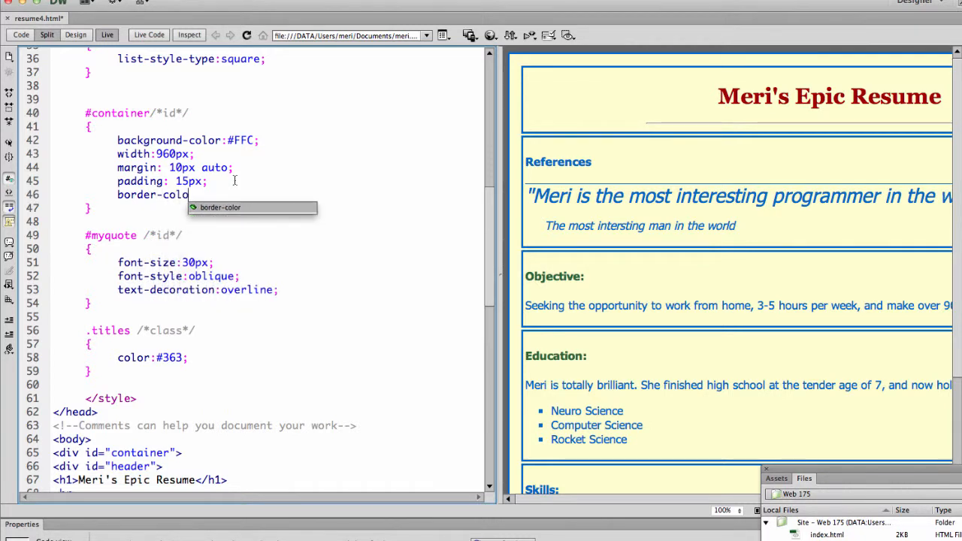
type(":")
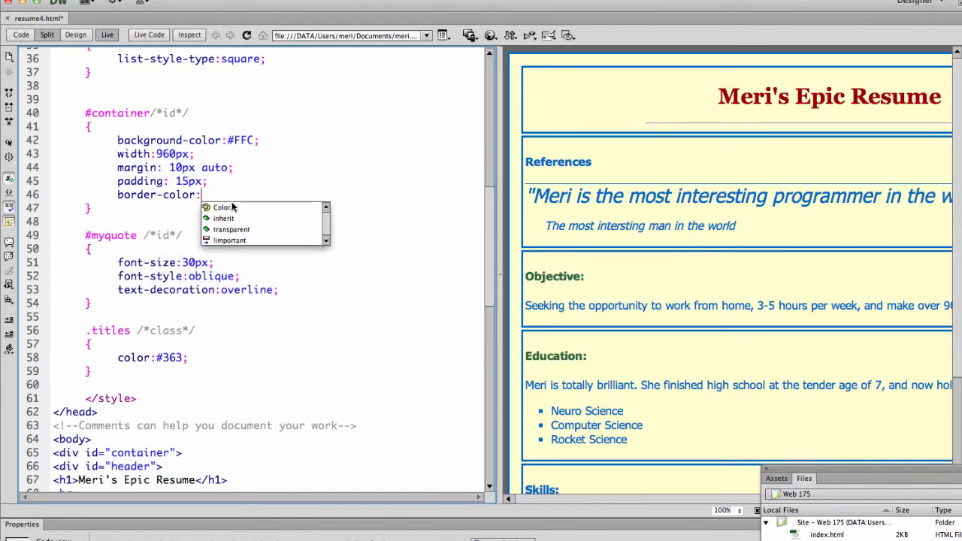
left_click(222, 207)
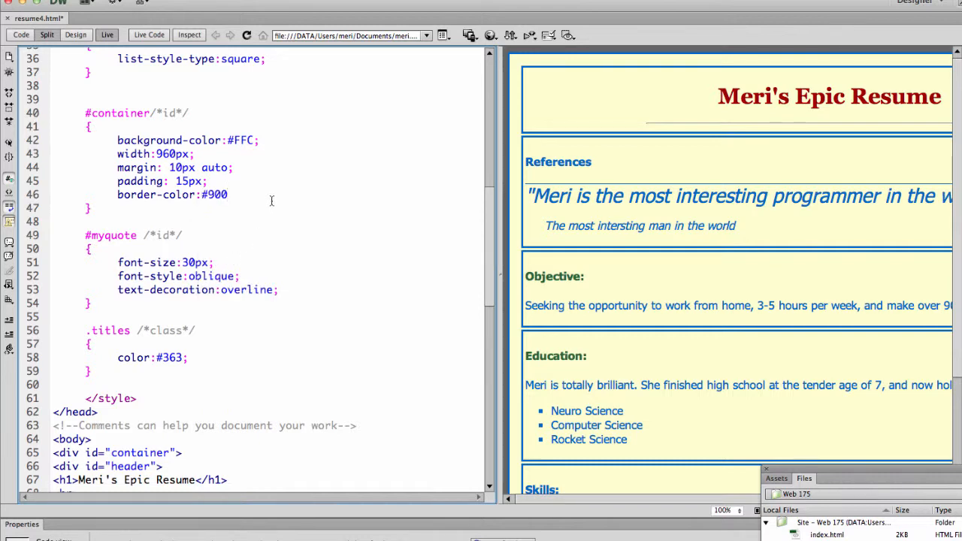
scroll("down", 3)
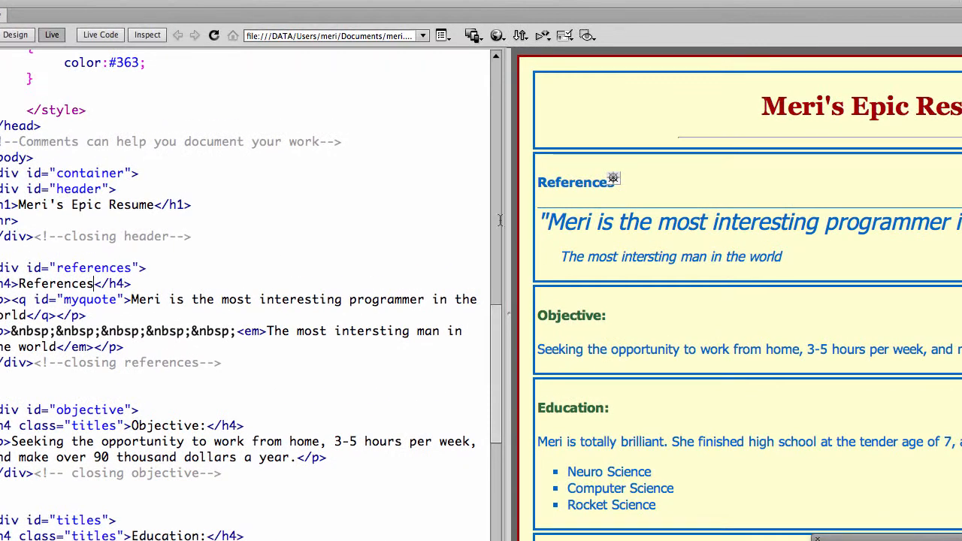
scroll("up", 3)
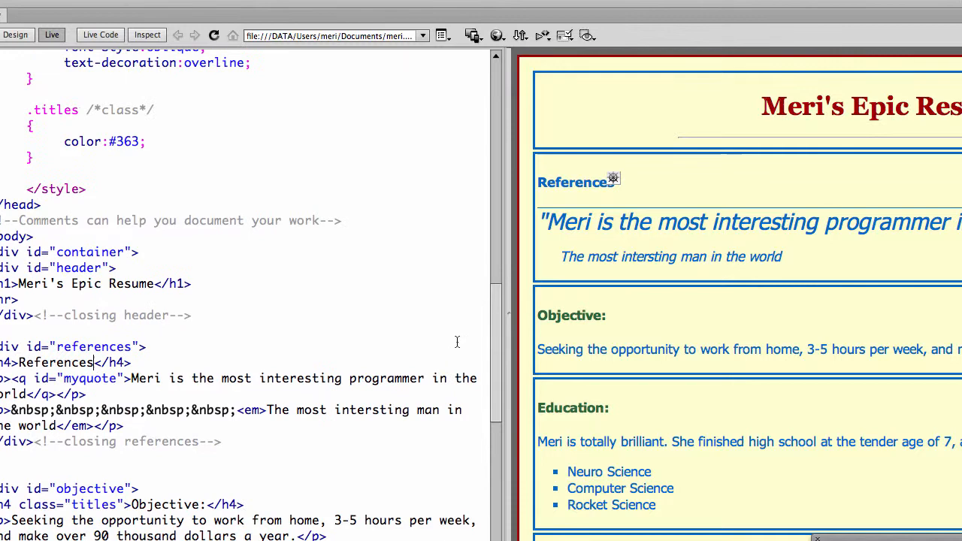
scroll("up", 3)
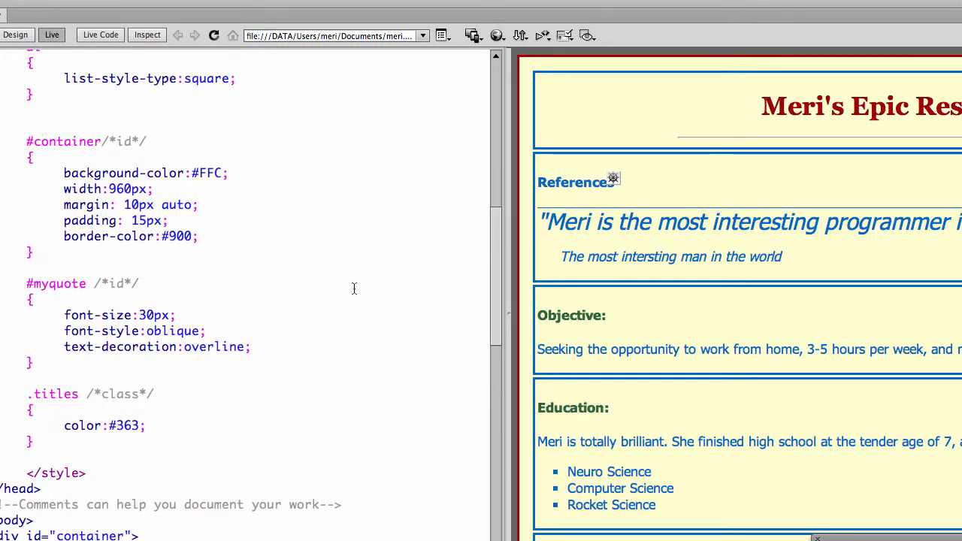
scroll("up", 3)
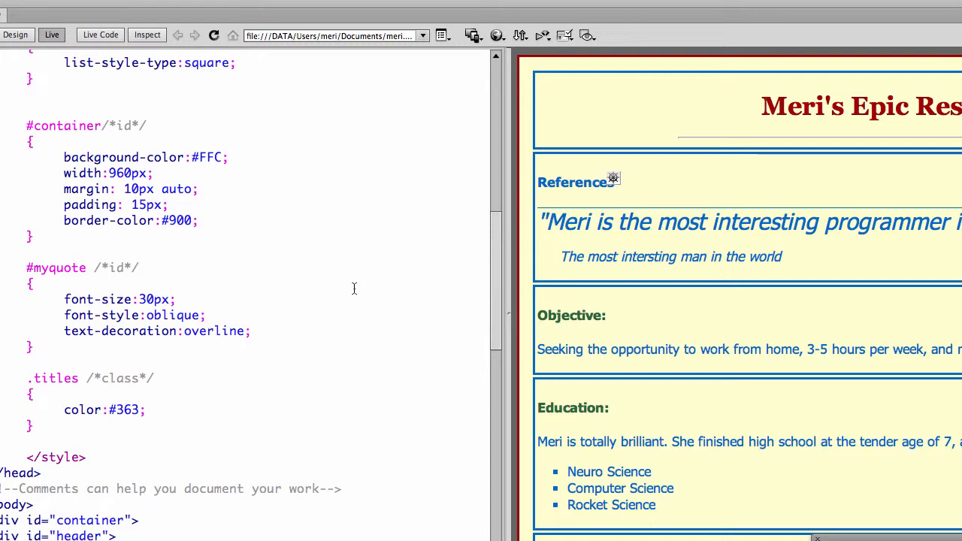
mouse_move(298, 214)
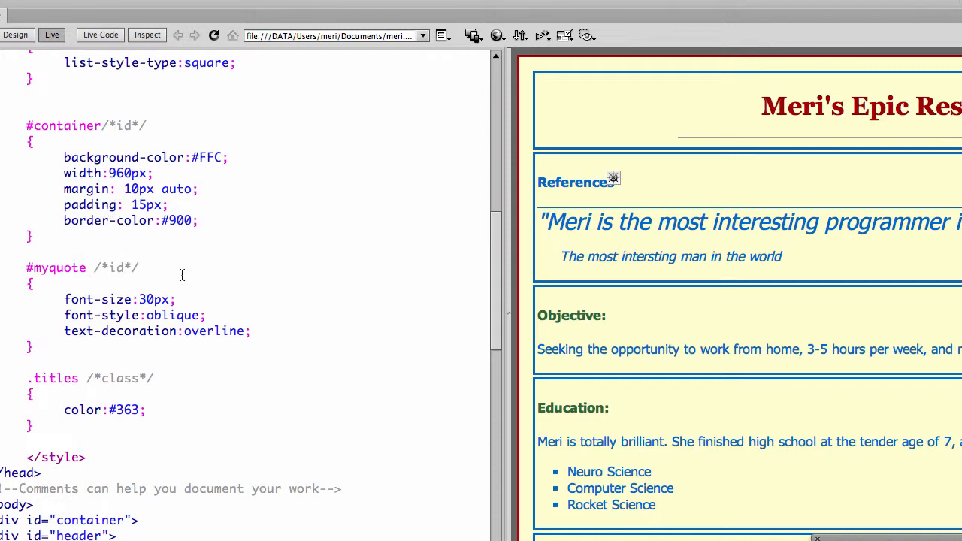
Step: Scroll the Code view around the end of the #container rule where the next rule will go
scroll("down", 3)
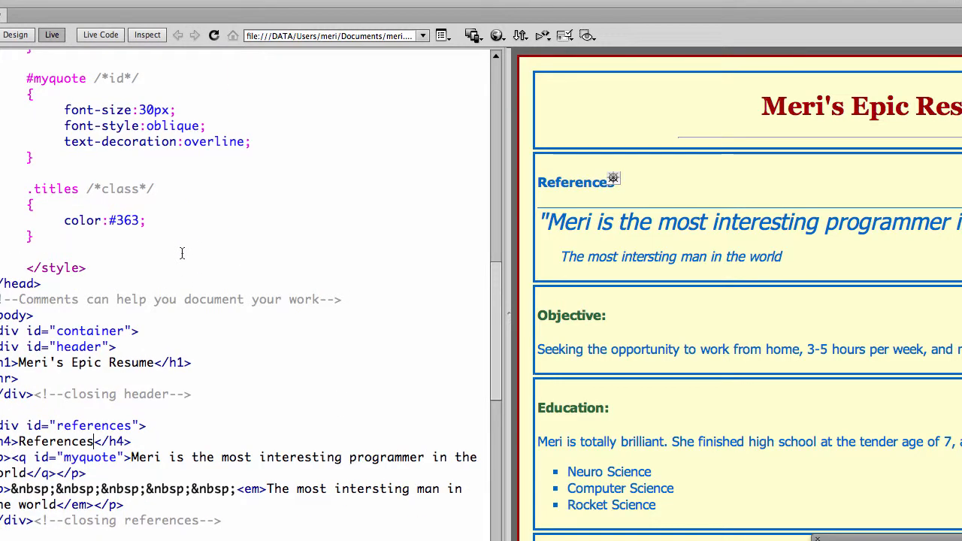
mouse_move(673, 429)
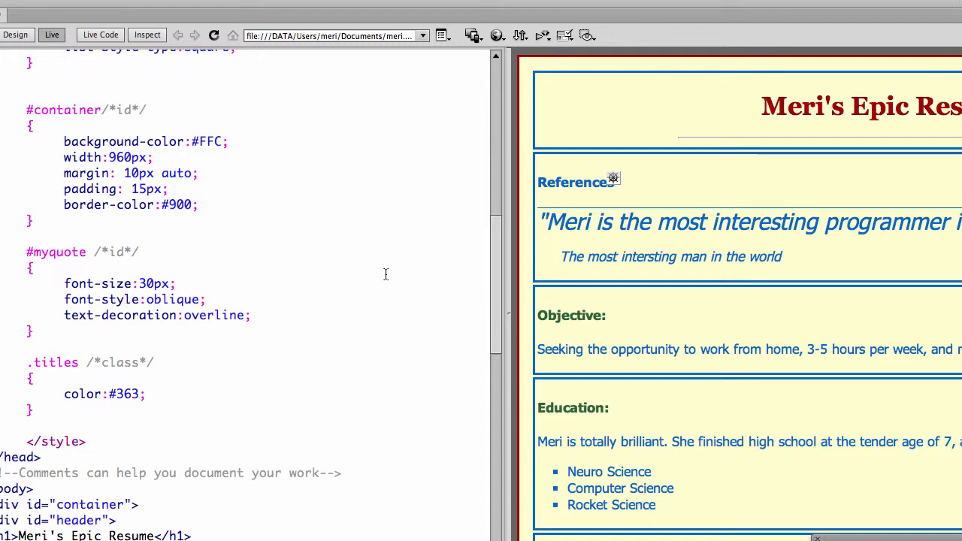
mouse_move(237, 282)
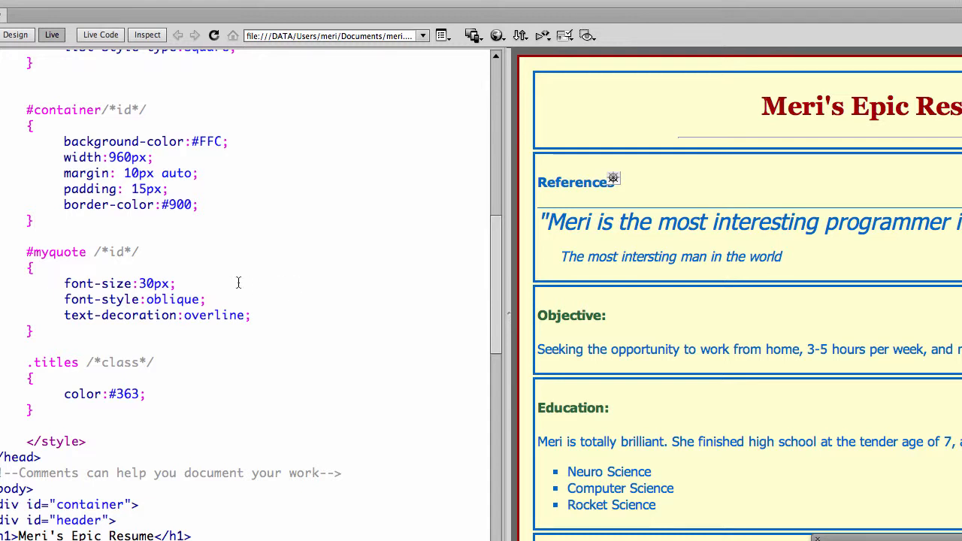
mouse_move(241, 250)
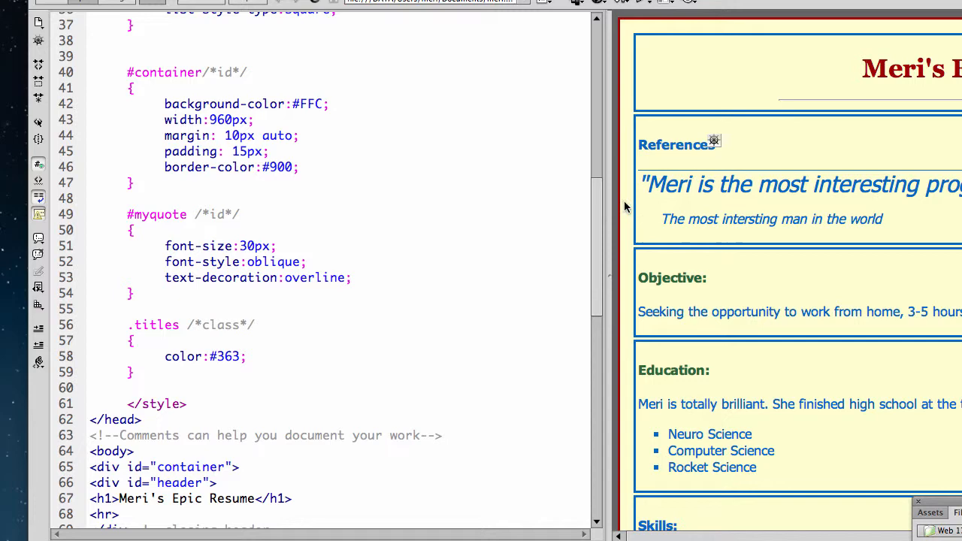
scroll("up", 3)
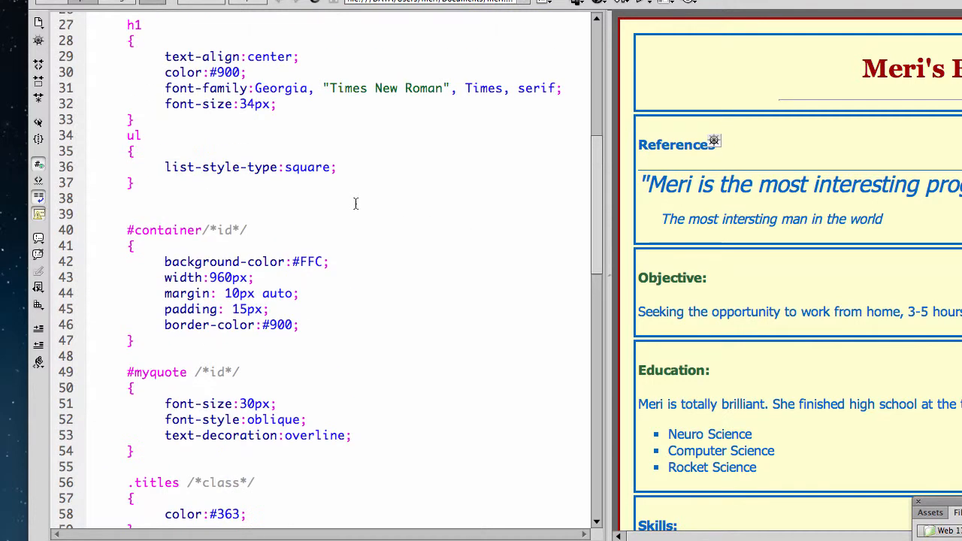
scroll("down", 3)
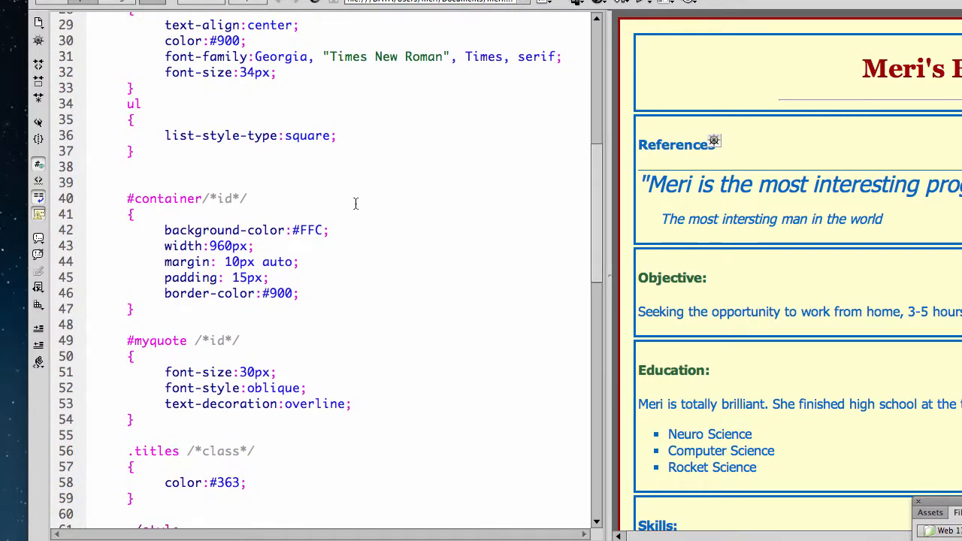
scroll("down", 3)
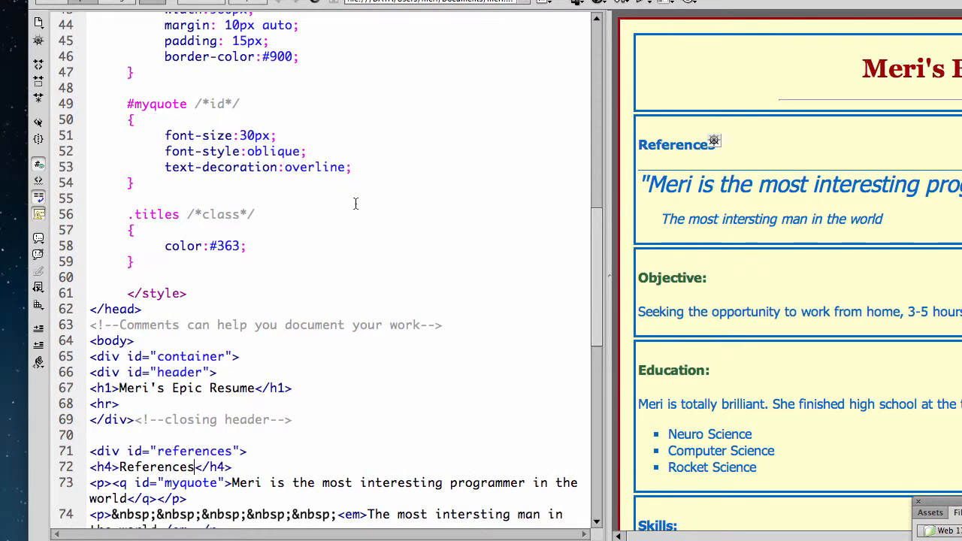
scroll("down", 3)
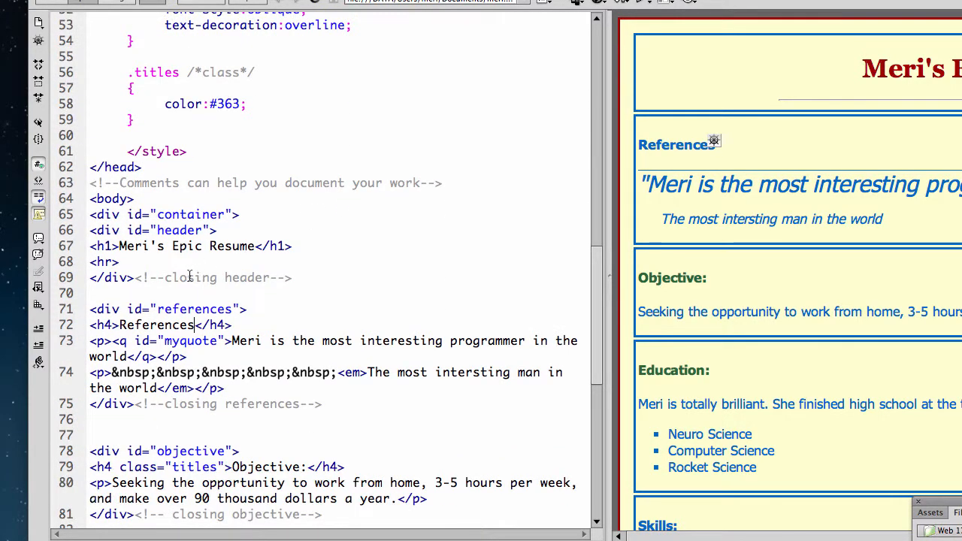
scroll("up", 3)
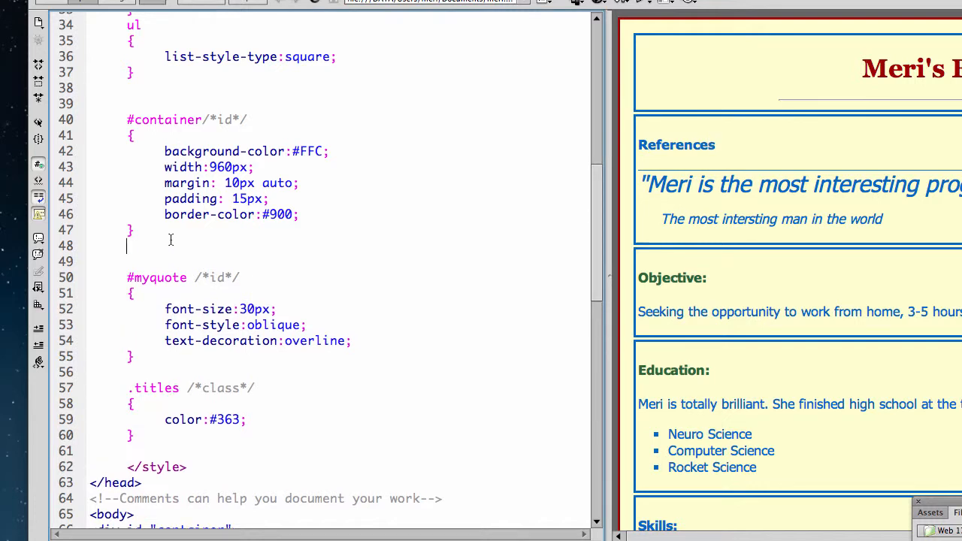
Step: Start a #references /*id*/ rule with width:200px; and refresh the preview to see it narrow
type("#rer")
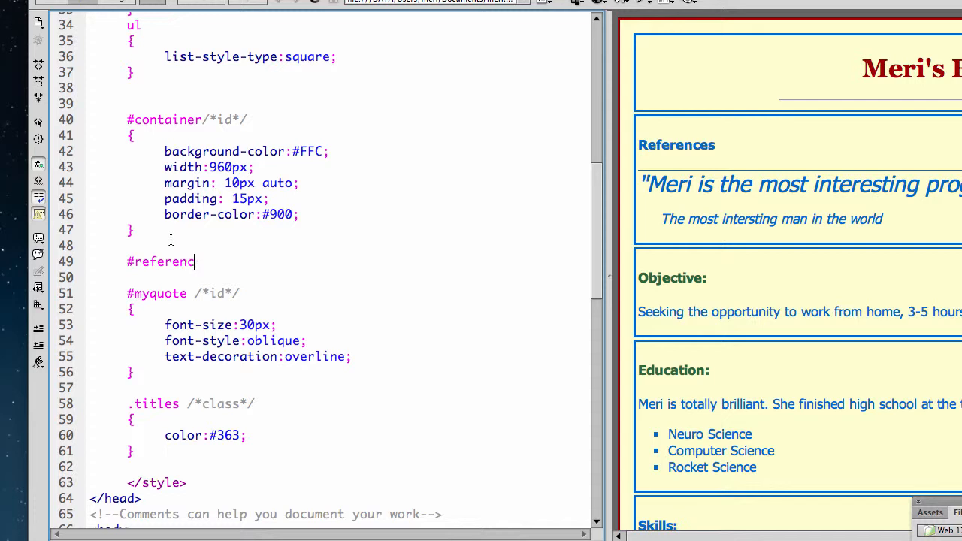
type("es/")
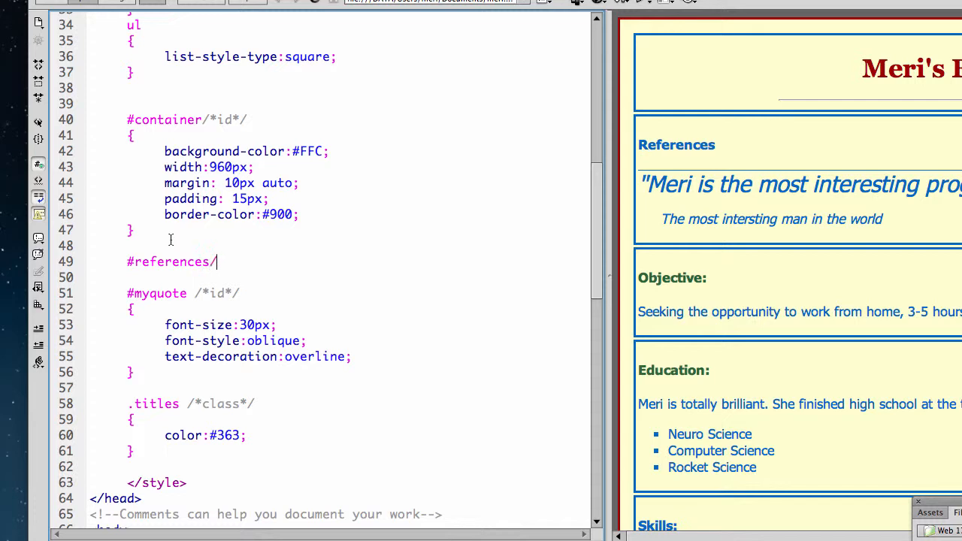
type("*id*/")
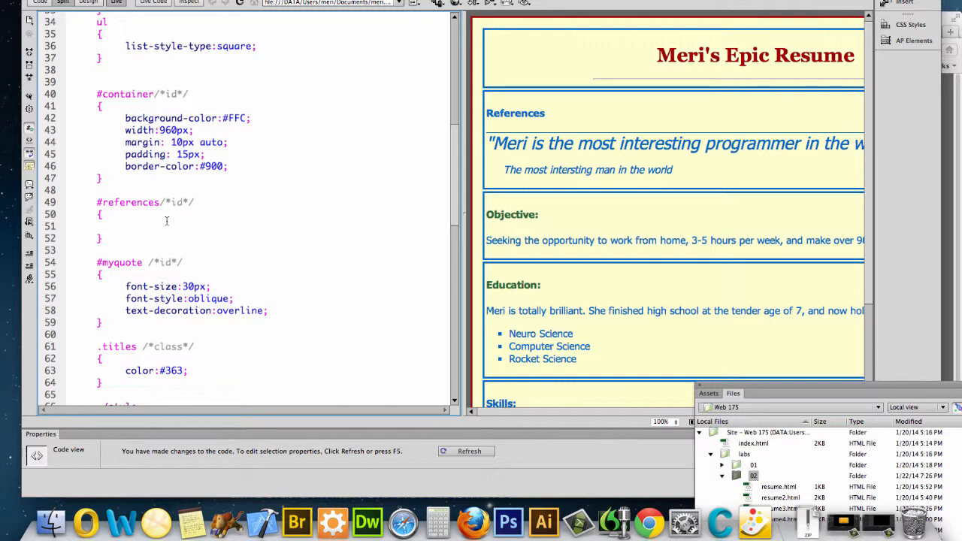
type("width")
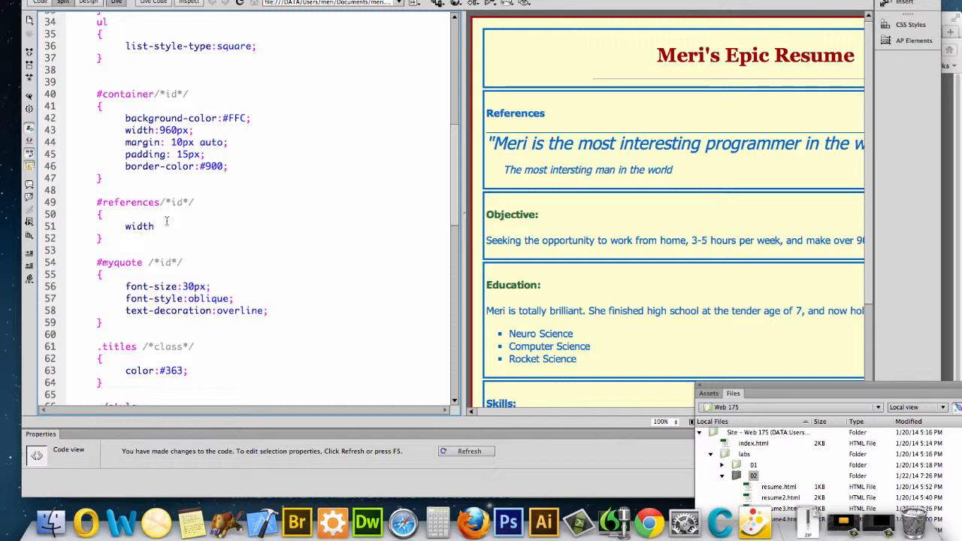
type(":20p")
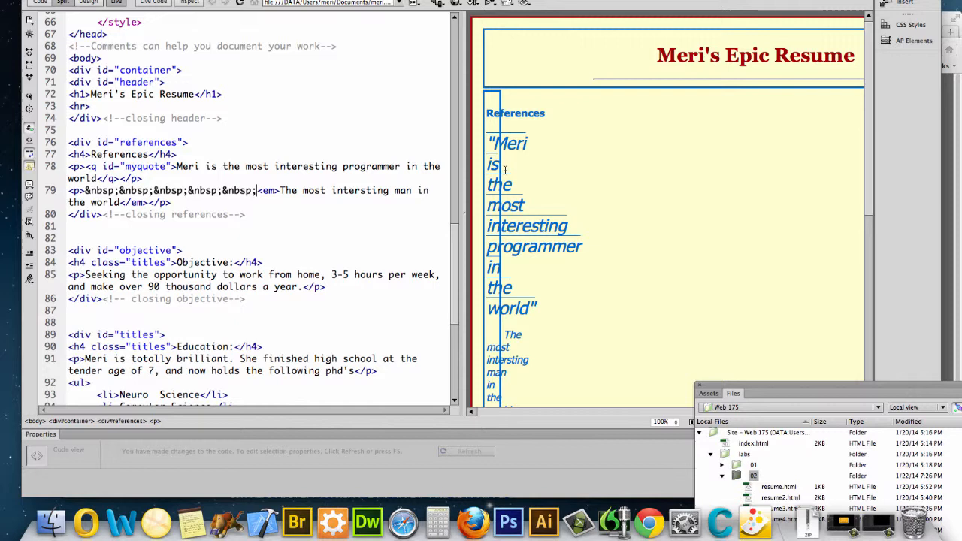
scroll("up", 3)
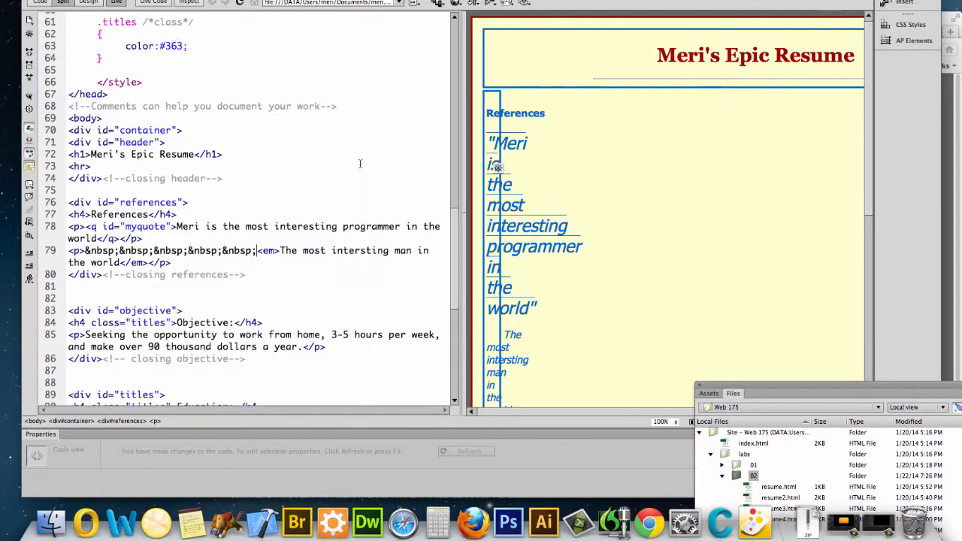
scroll("up", 3)
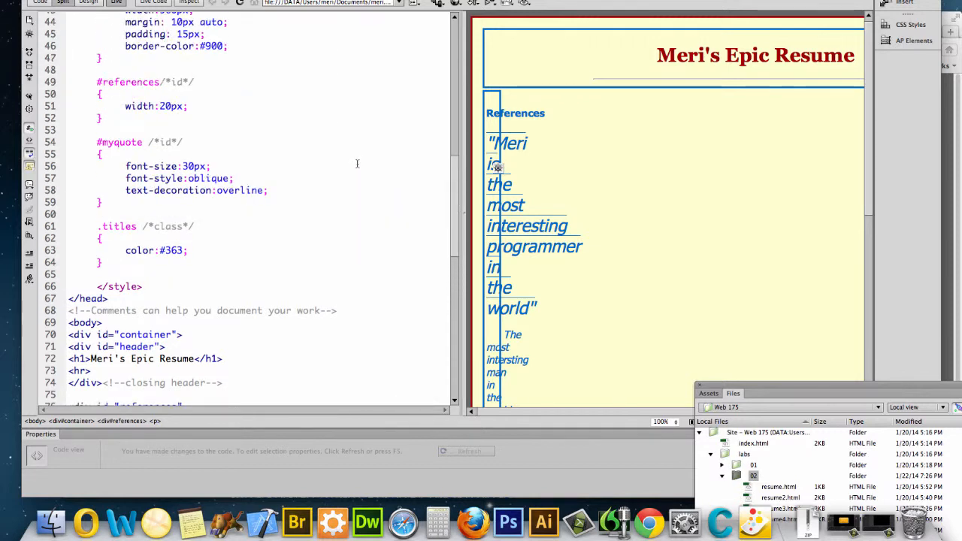
left_click(169, 106)
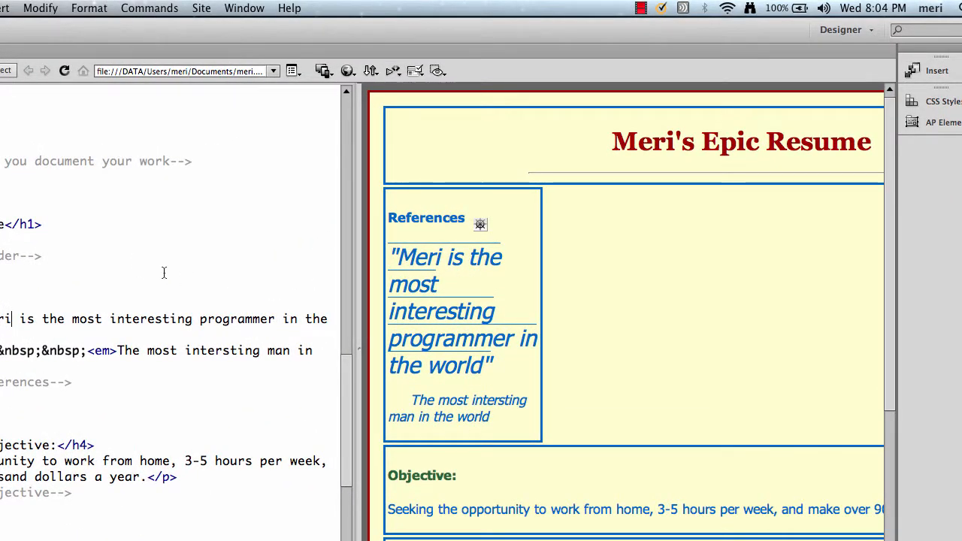
Step: Add padding: 5px; to the #references rule and check the result
scroll("up", 3)
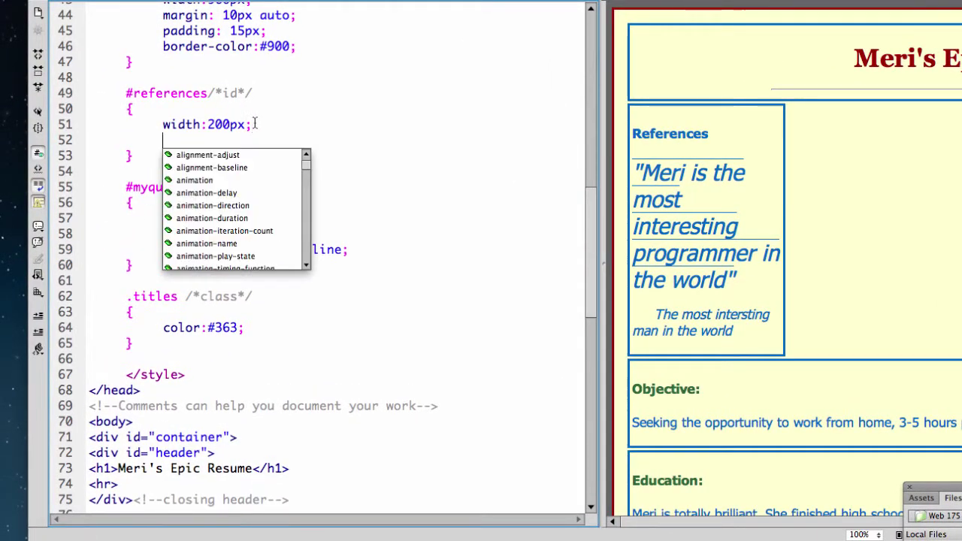
type("padding:")
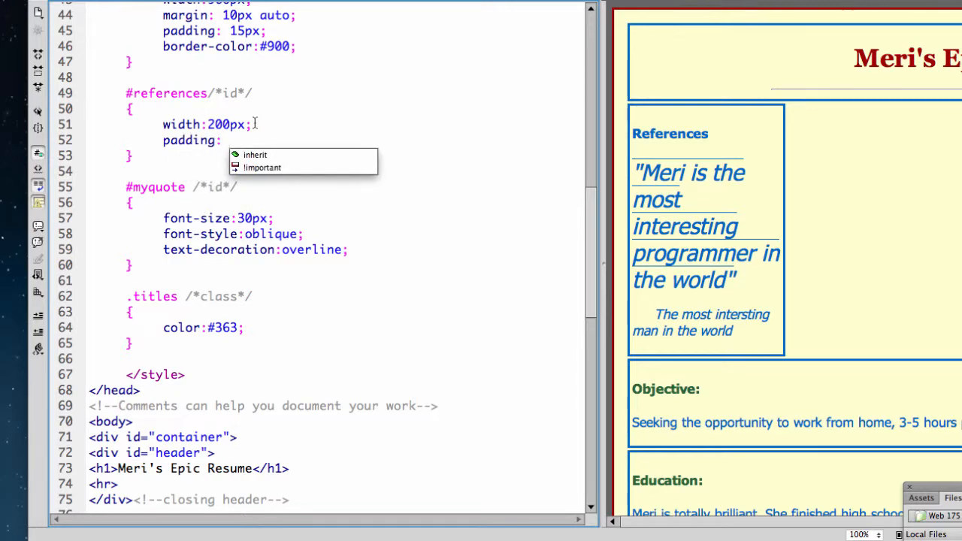
type("5px;")
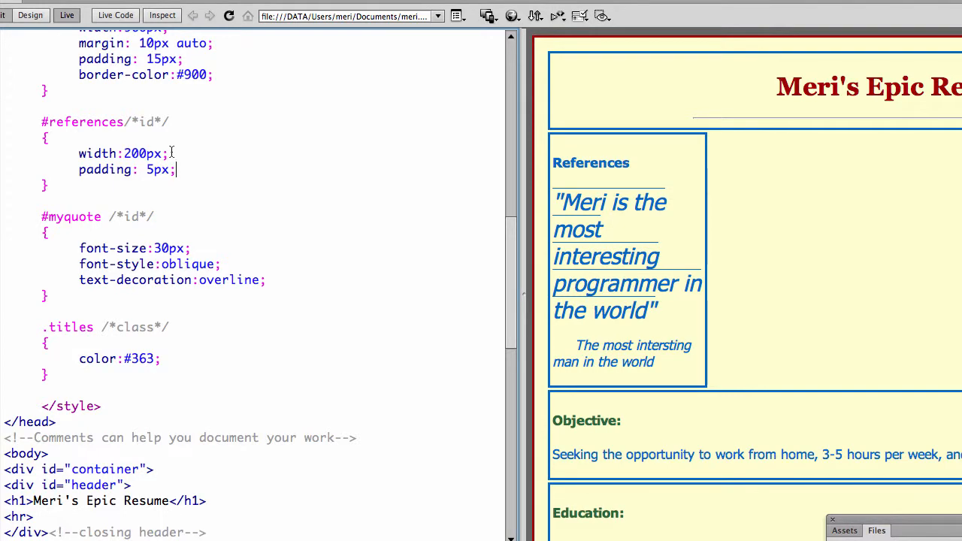
scroll("down", 3)
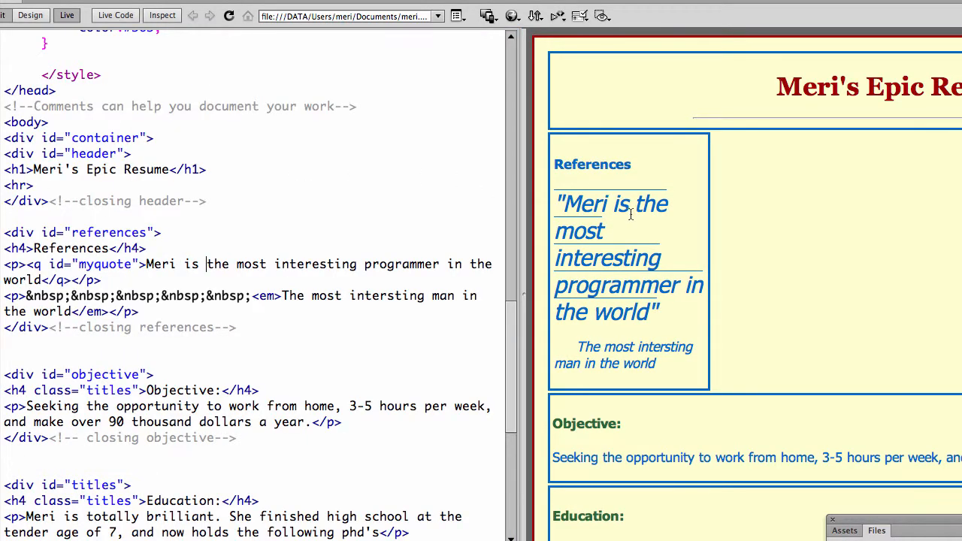
scroll("up", 3)
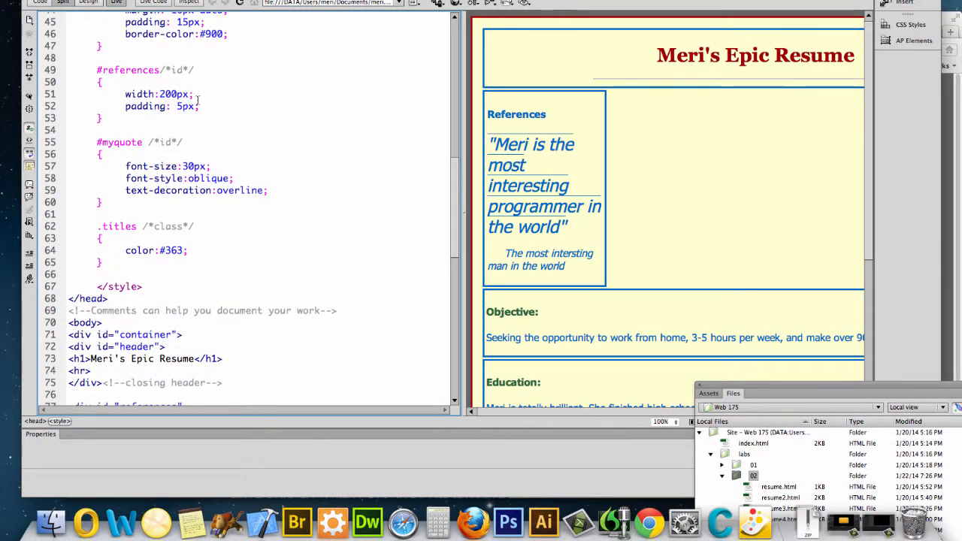
Step: Add float:left; to #references so the box sits beside the other sections
type("float:")
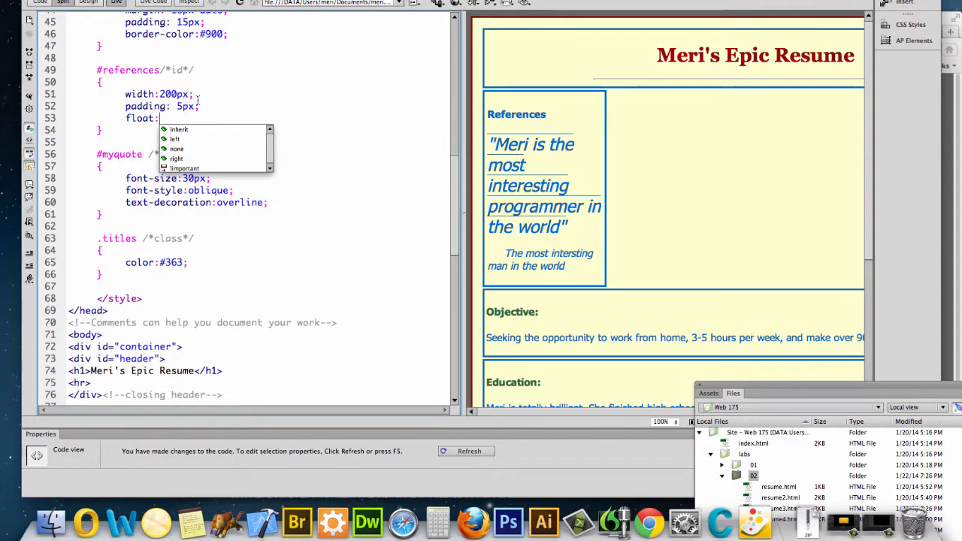
left_click(174, 138)
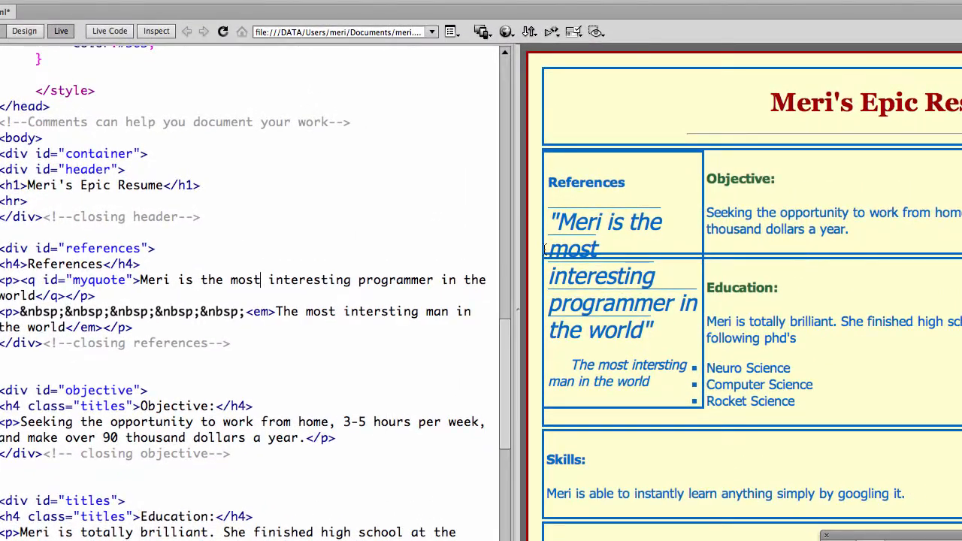
scroll("up", 3)
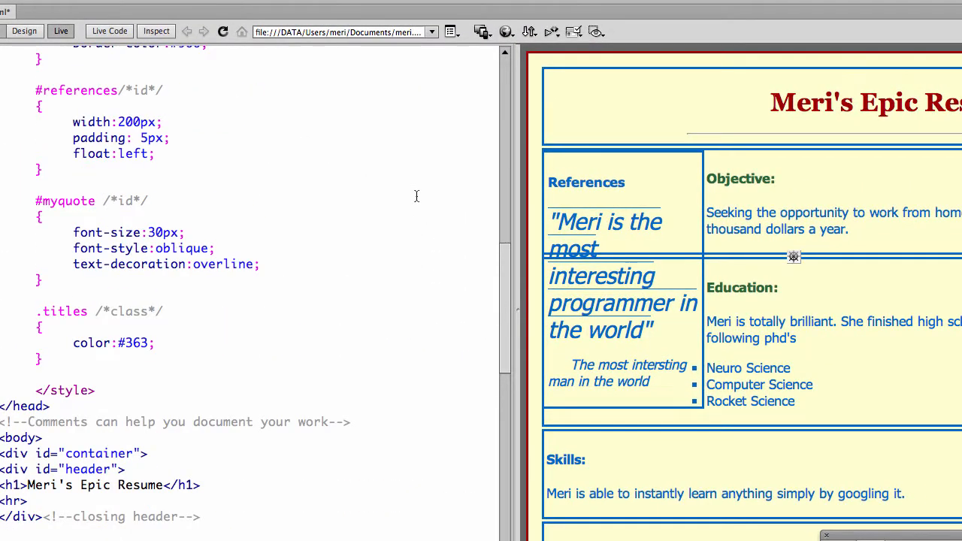
scroll("up", 3)
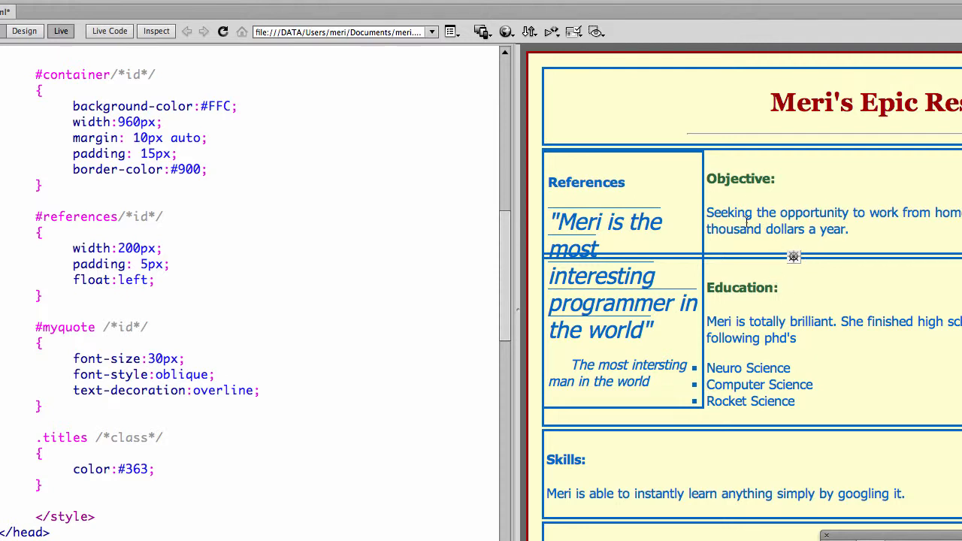
mouse_move(294, 293)
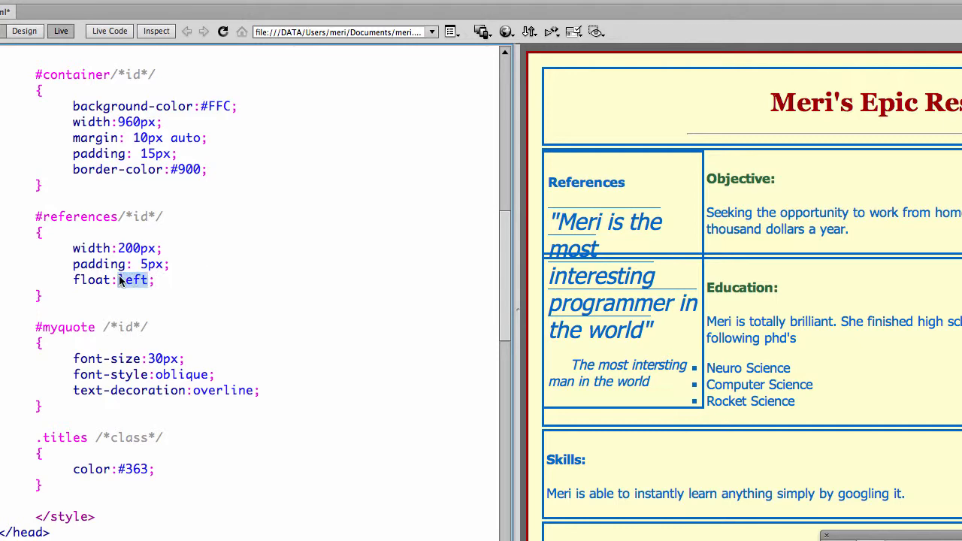
Step: Try float:right on #references, then change the value back to left
type("right")
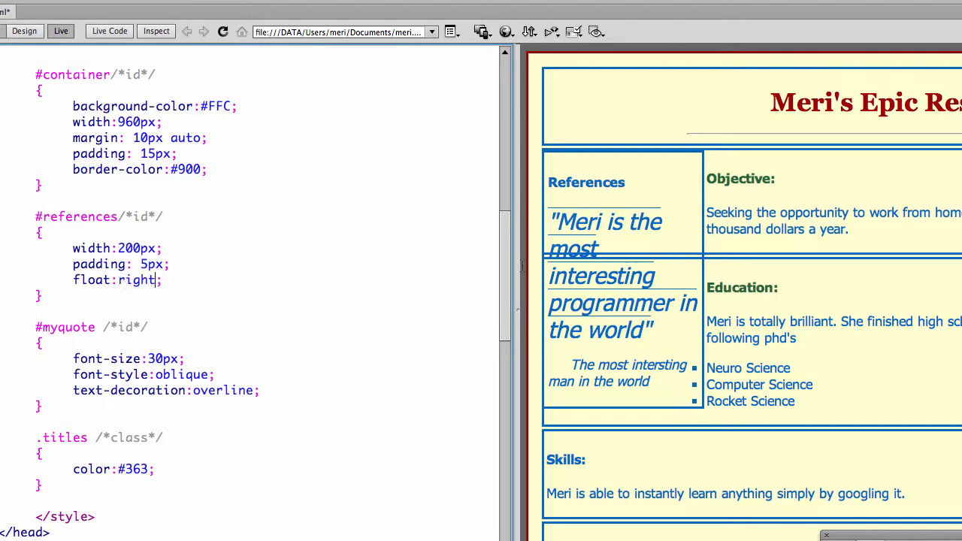
scroll("down", 3)
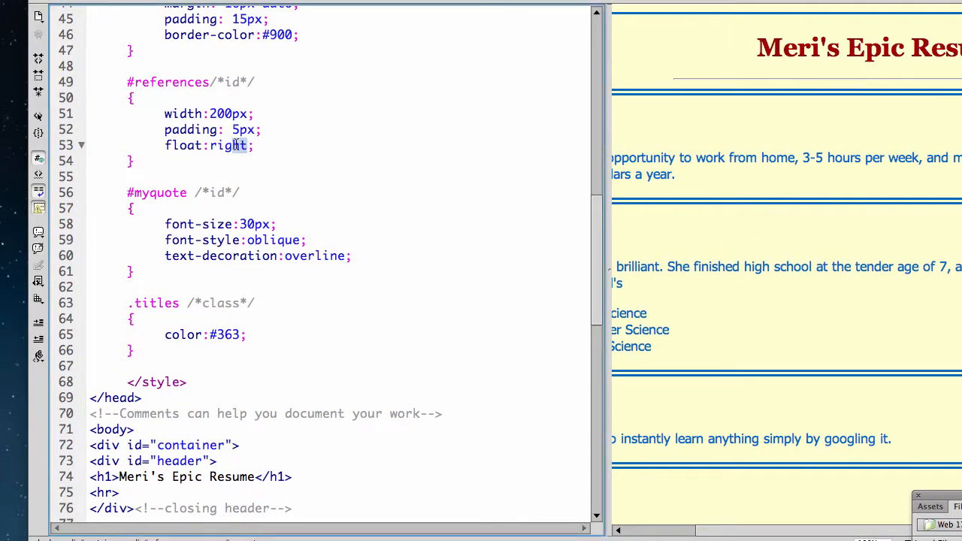
double_click(230, 144)
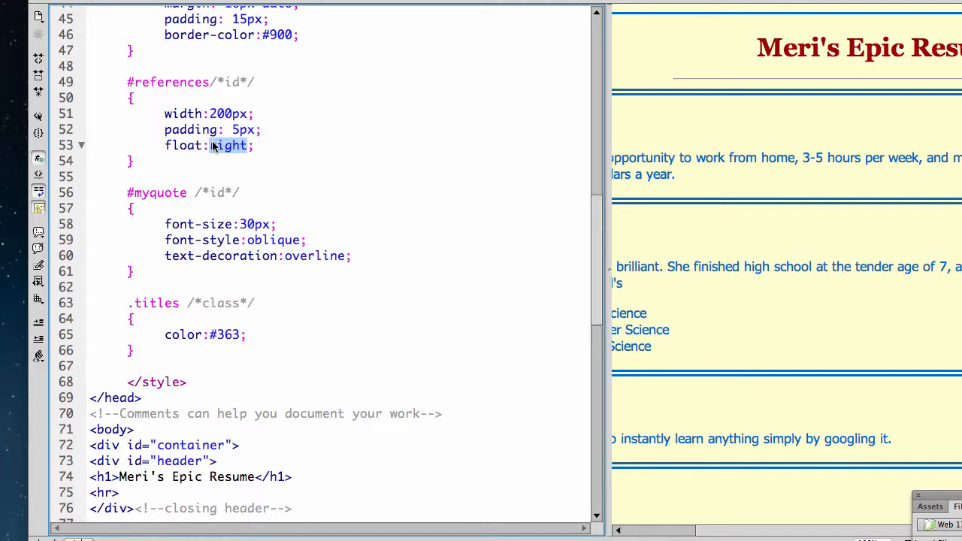
type("left")
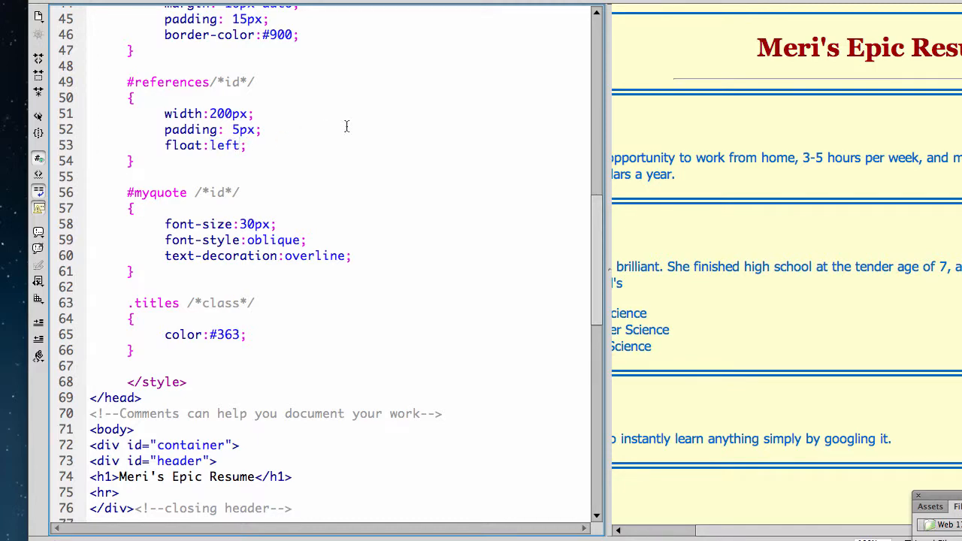
scroll("up", 3)
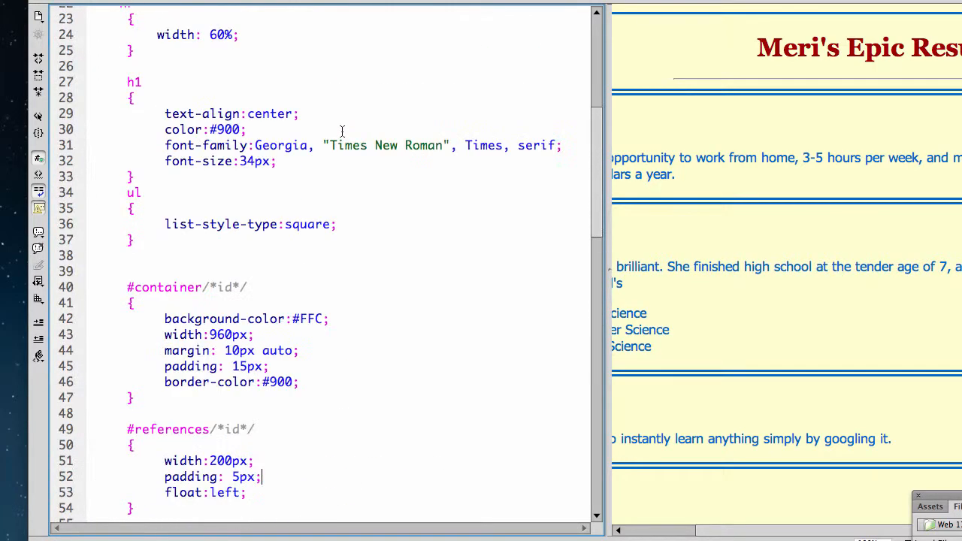
scroll("up", 3)
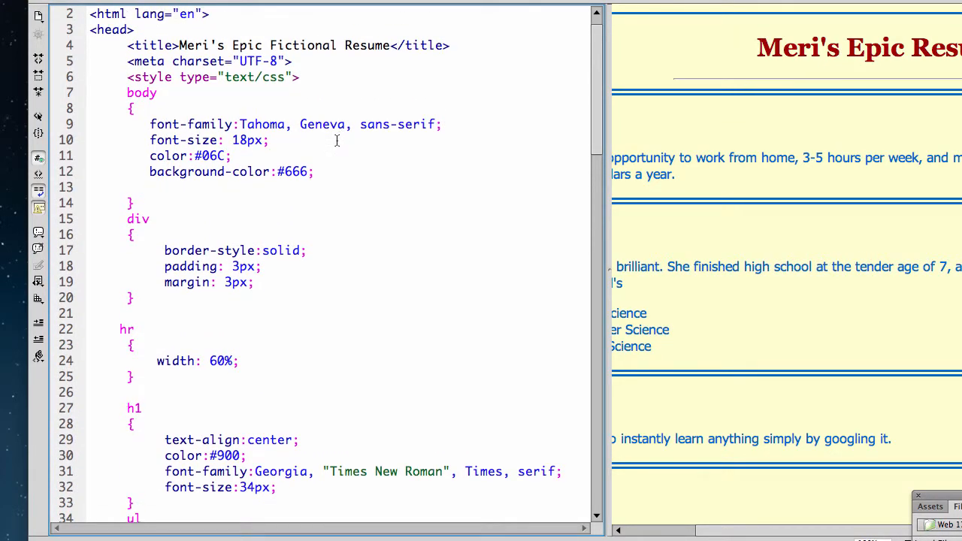
scroll("down", 3)
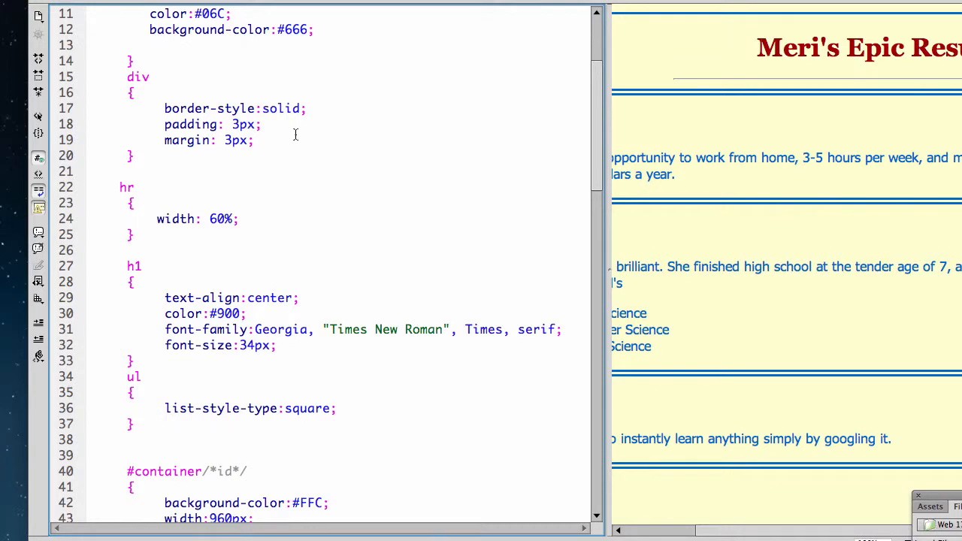
scroll("down", 3)
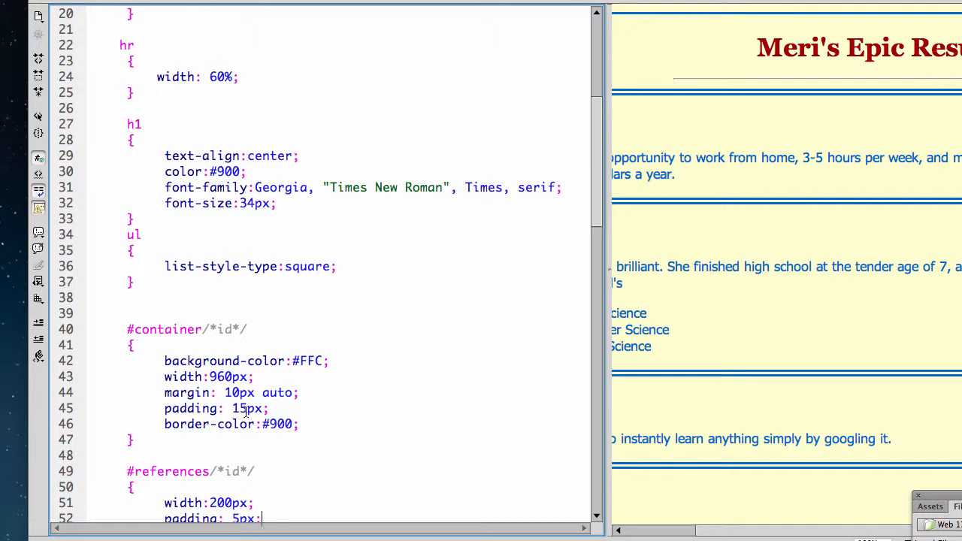
scroll("down", 3)
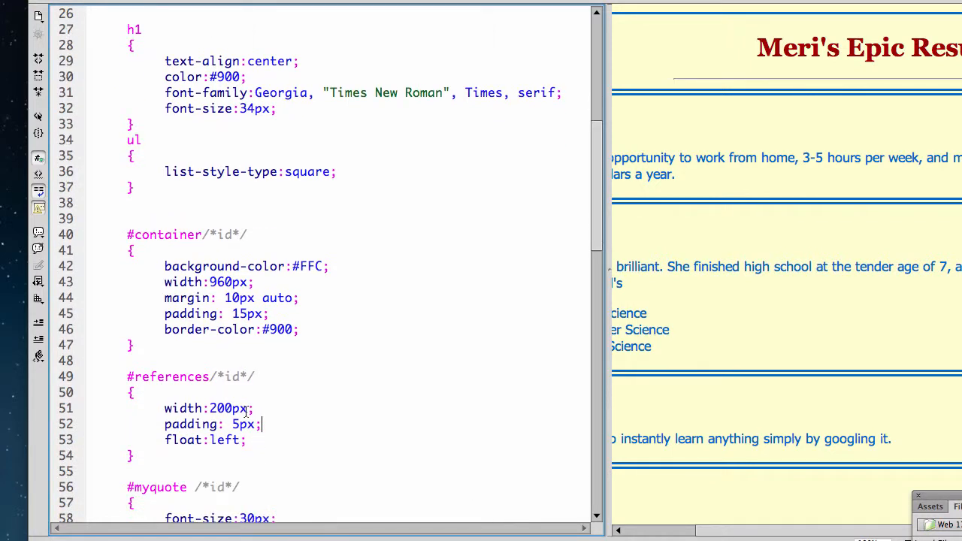
scroll("down", 3)
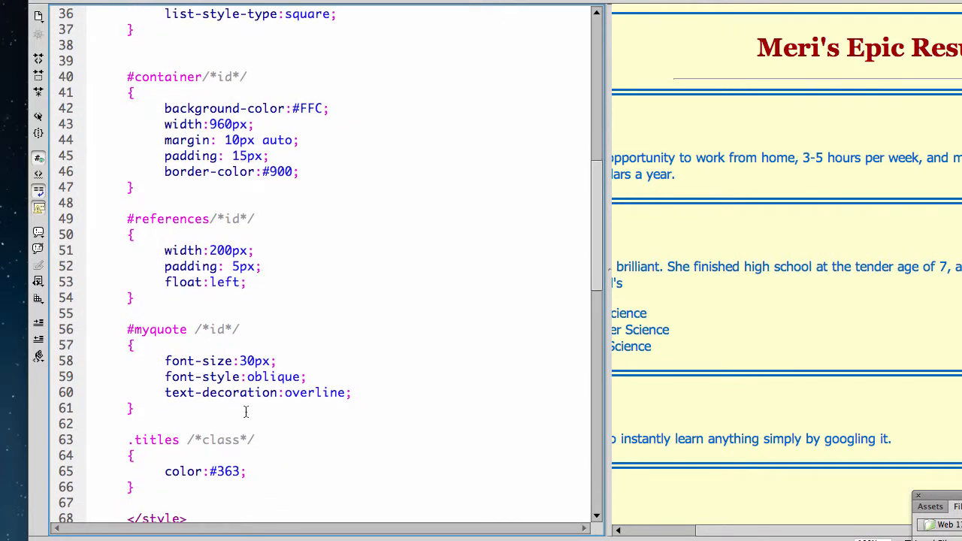
scroll("down", 3)
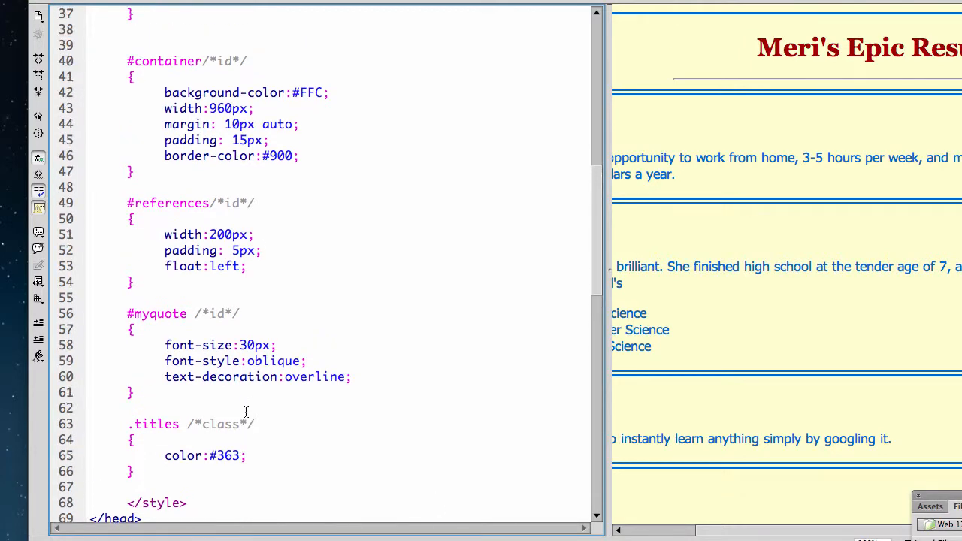
scroll("up", 3)
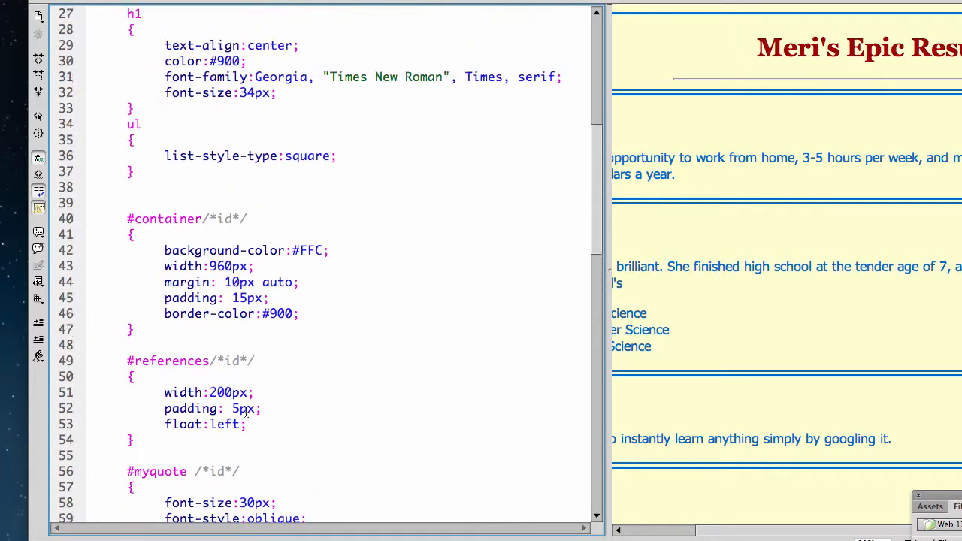
scroll("up", 3)
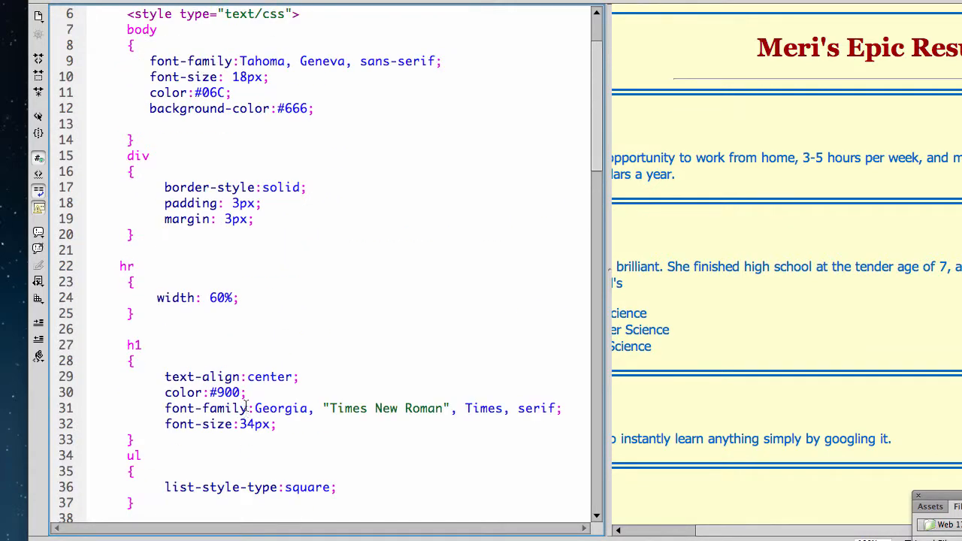
key("Return")
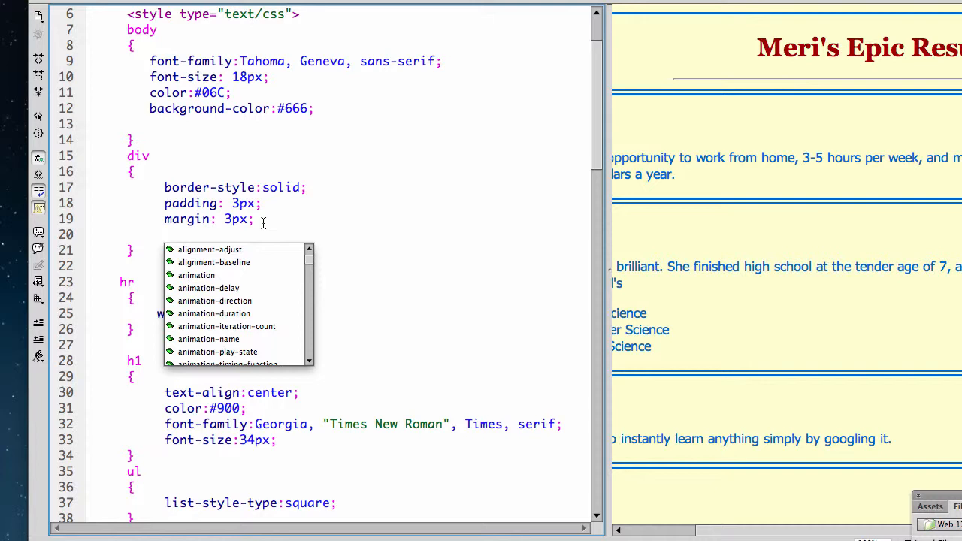
type("width:")
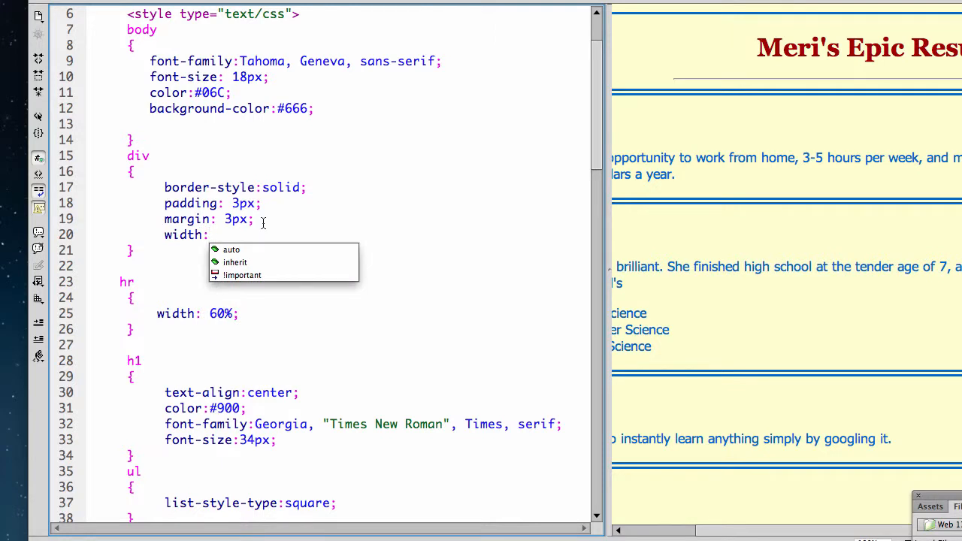
type("700")
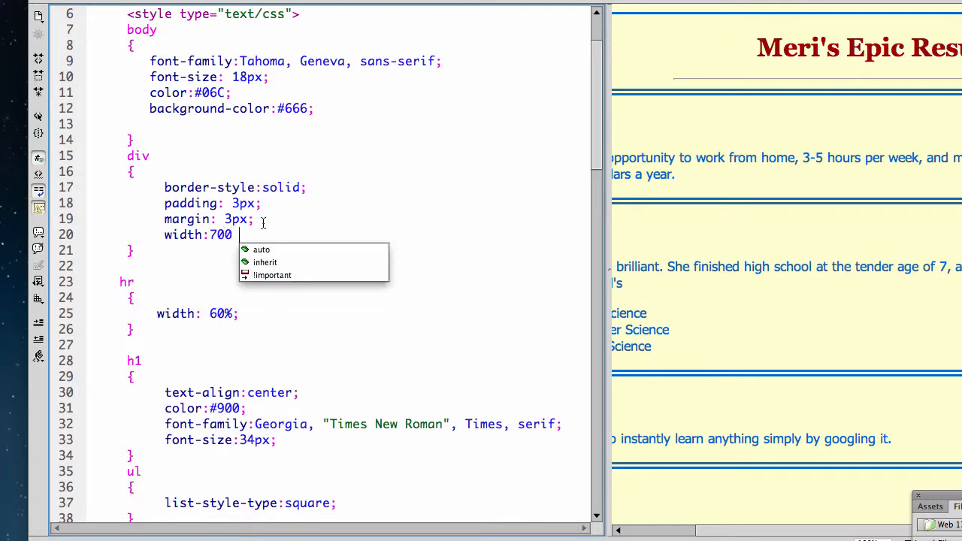
type("px")
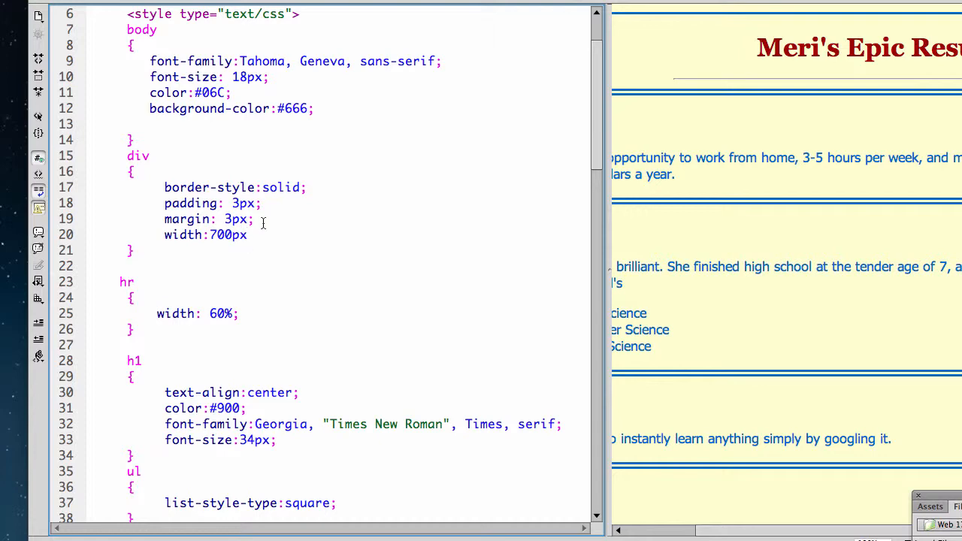
scroll("down", 3)
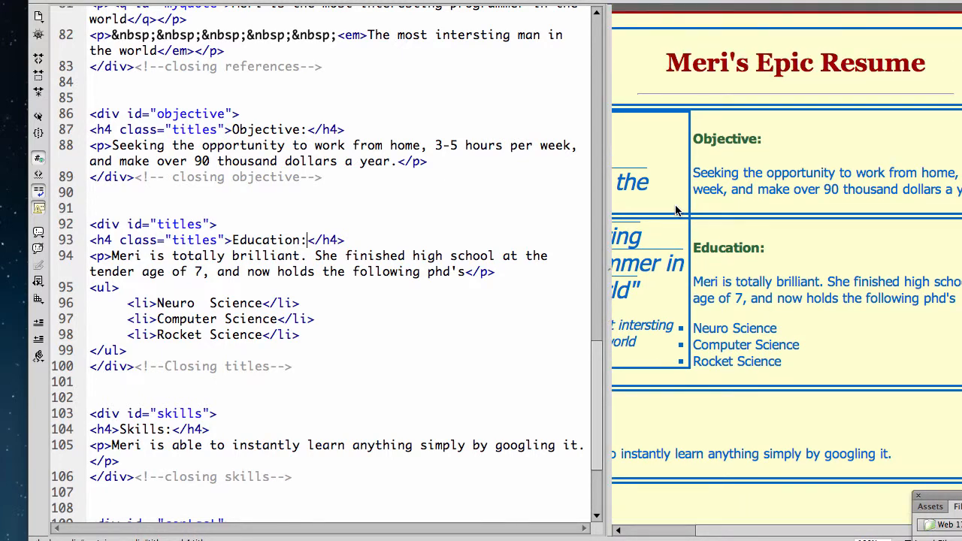
scroll("up", 3)
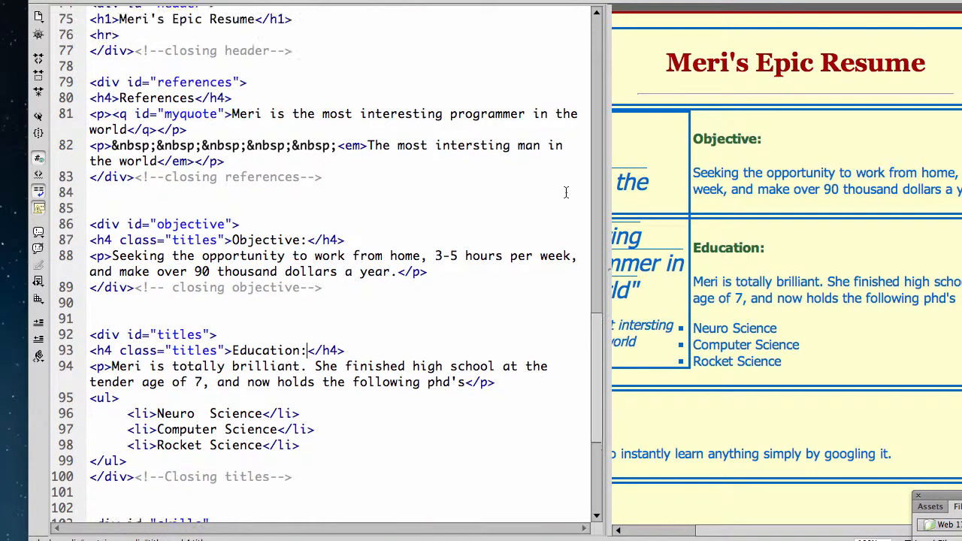
scroll("up", 3)
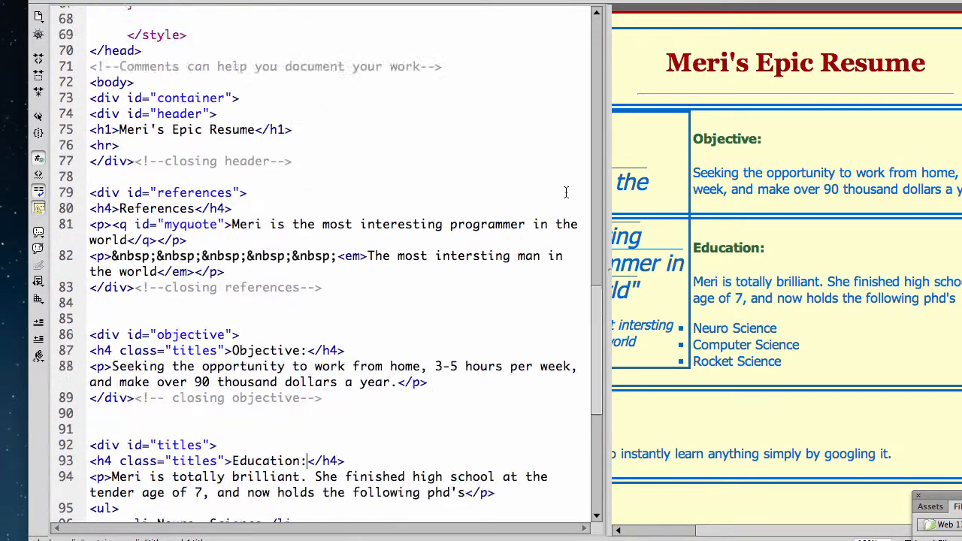
scroll("up", 3)
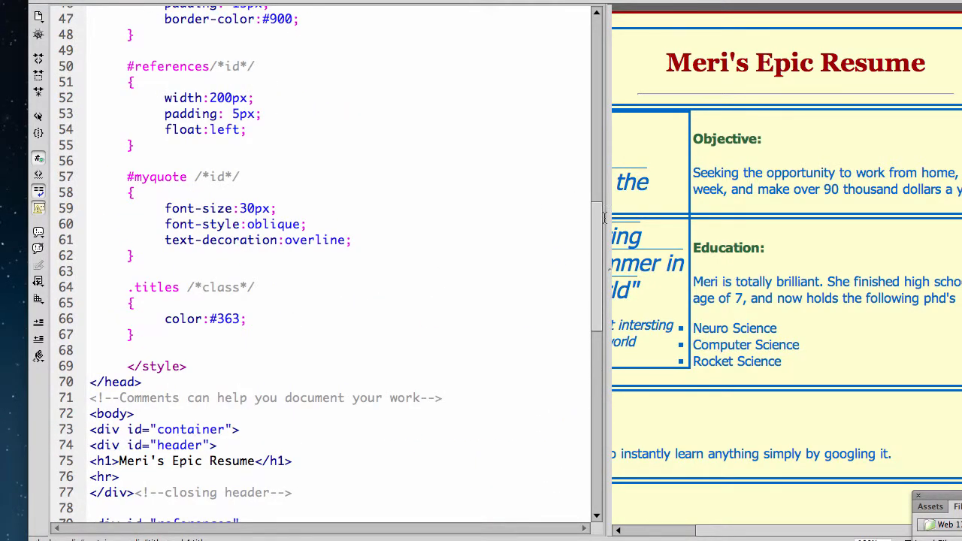
mouse_move(448, 207)
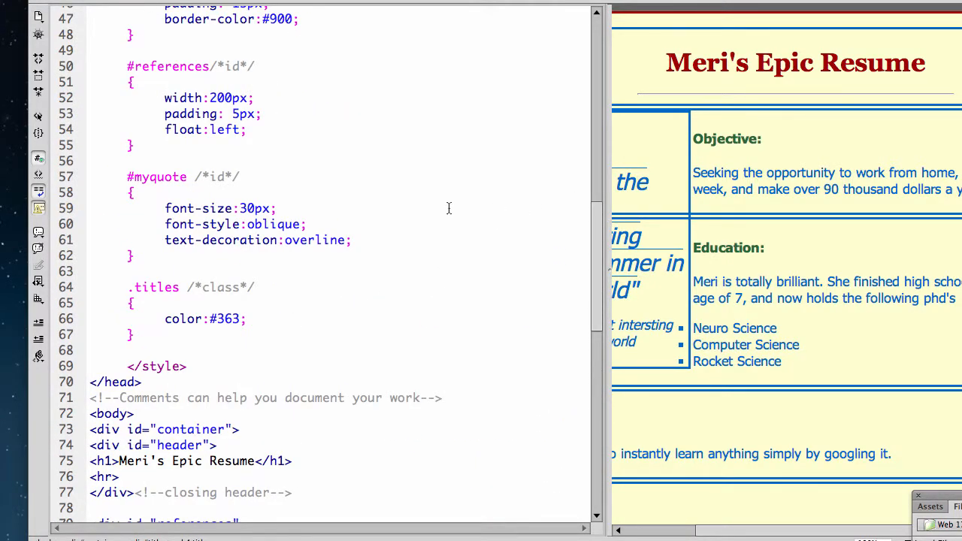
scroll("up", 3)
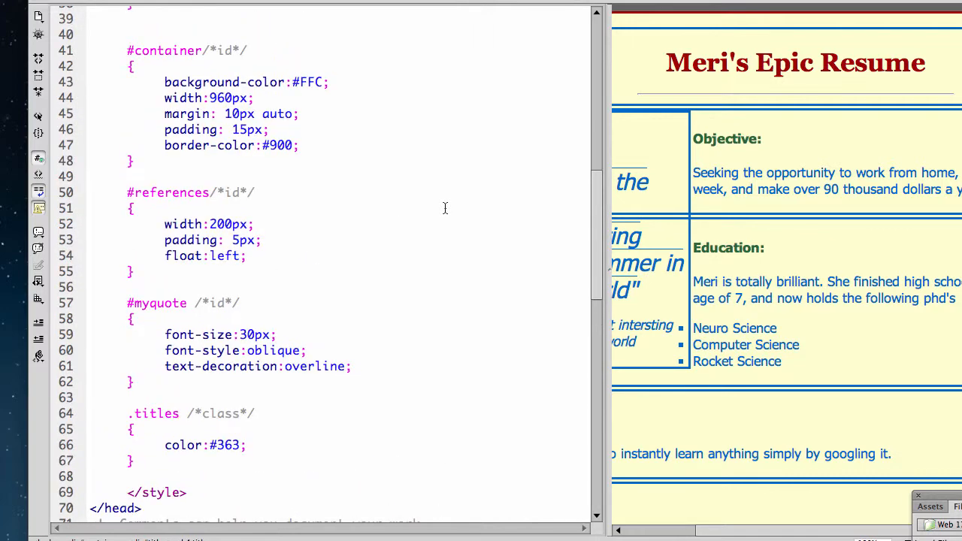
scroll("up", 3)
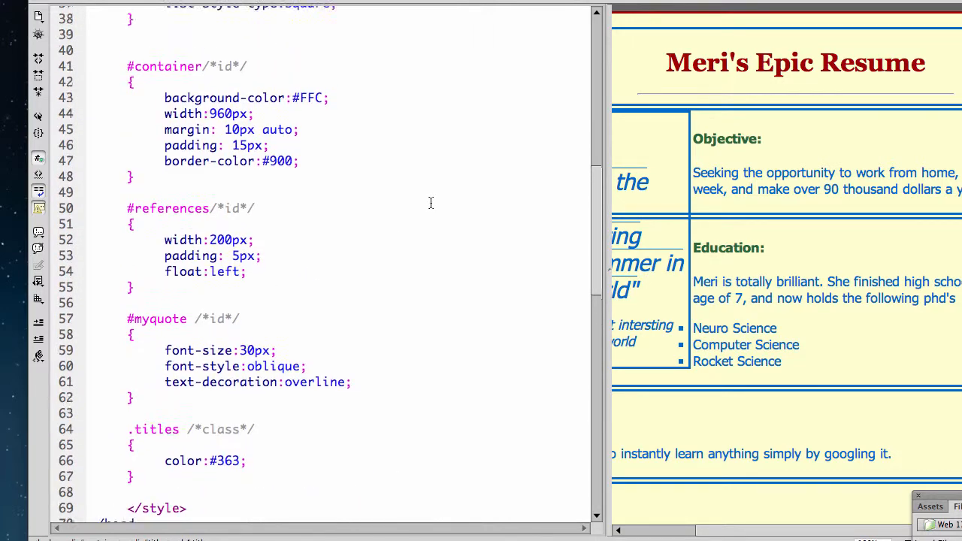
scroll("up", 3)
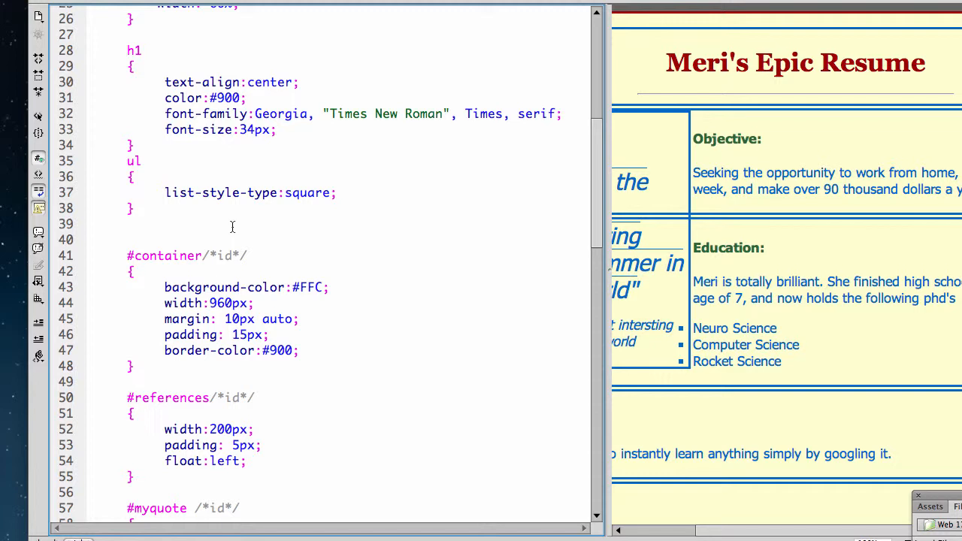
Step: Add a #header /*id*/ rule above #container with width:100%;
left_click(128, 224)
type("#")
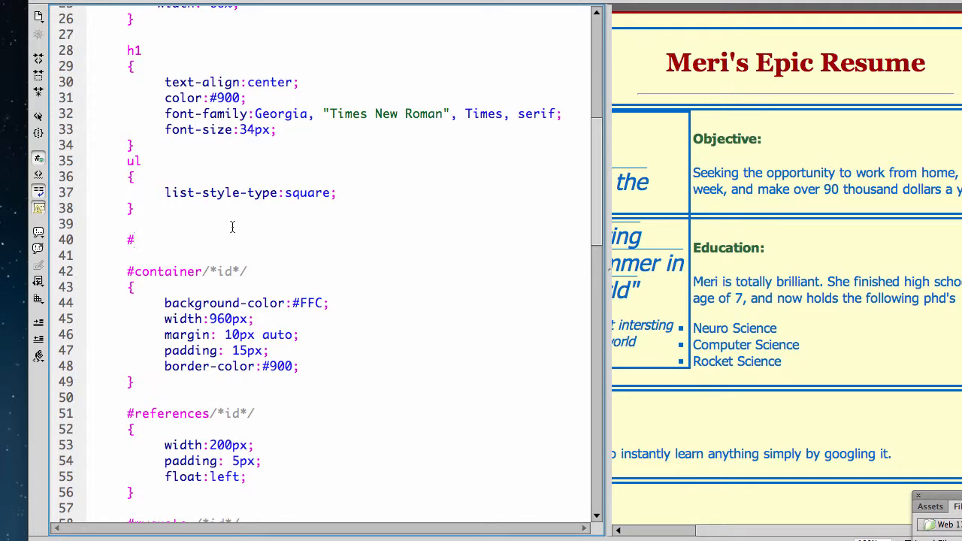
type("header")
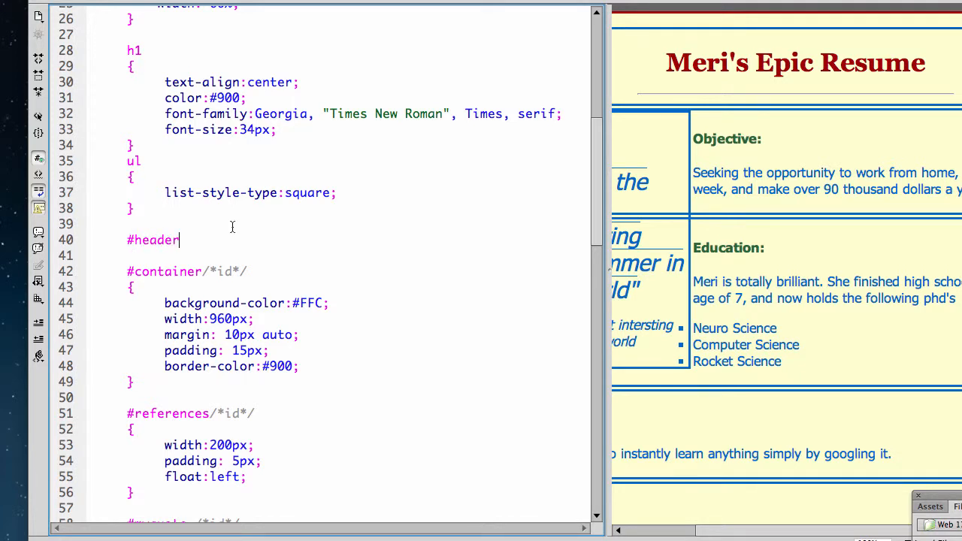
type("/*id*/")
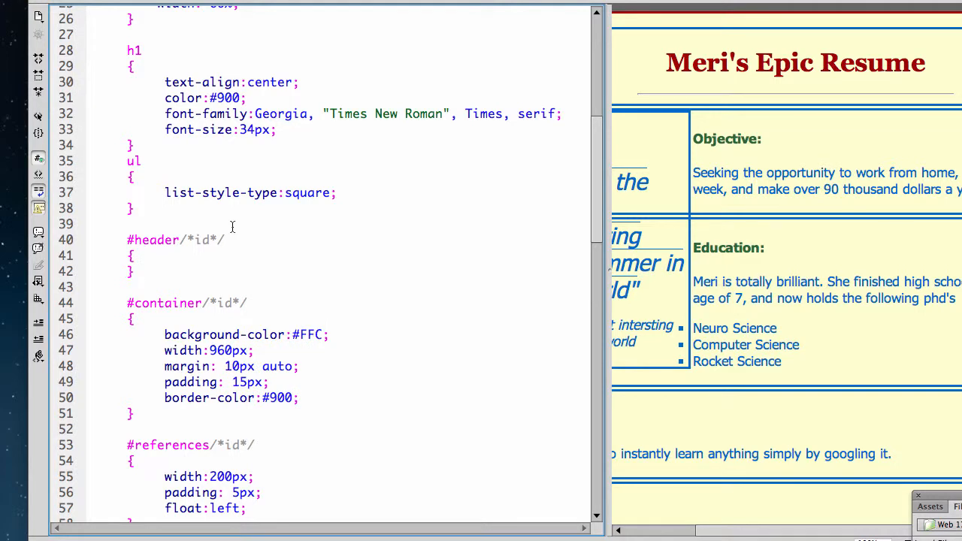
type("w")
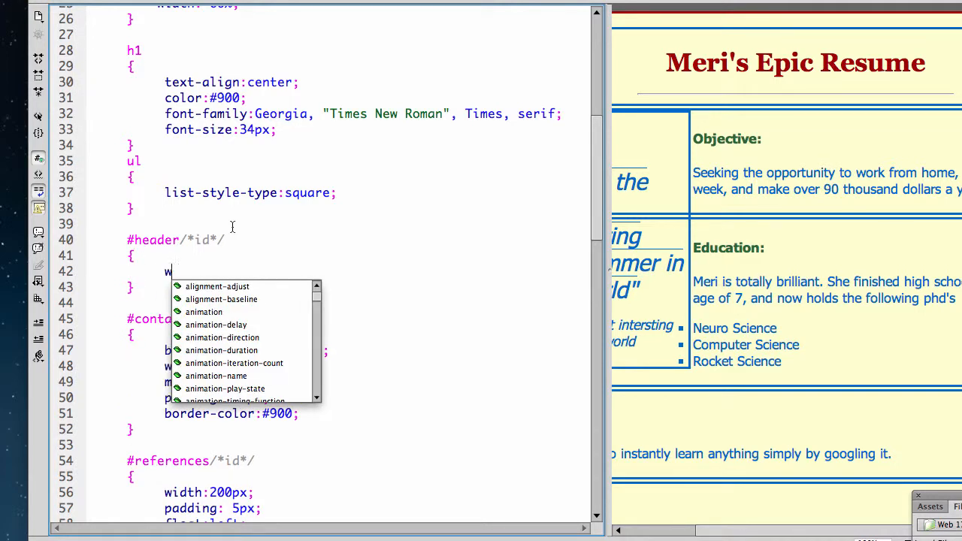
type("idth:100")
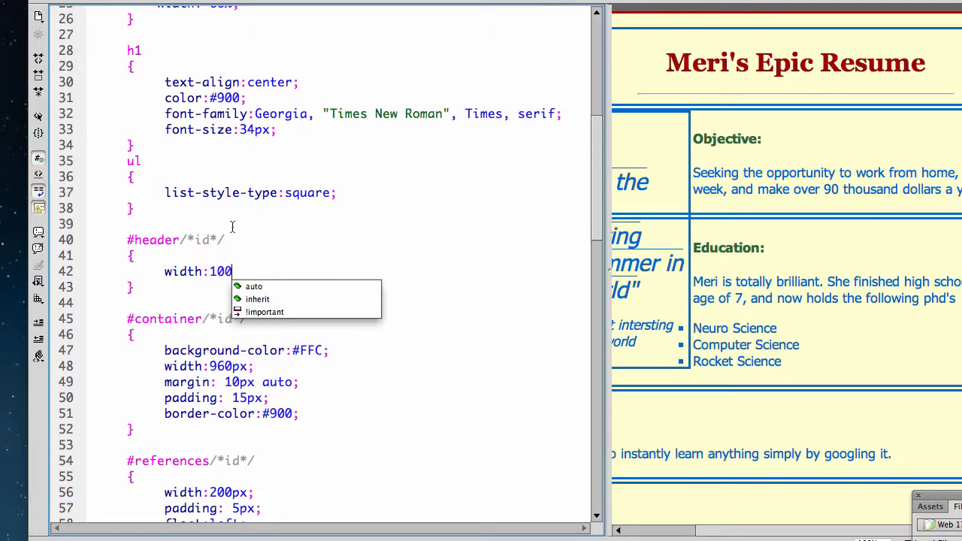
type("%")
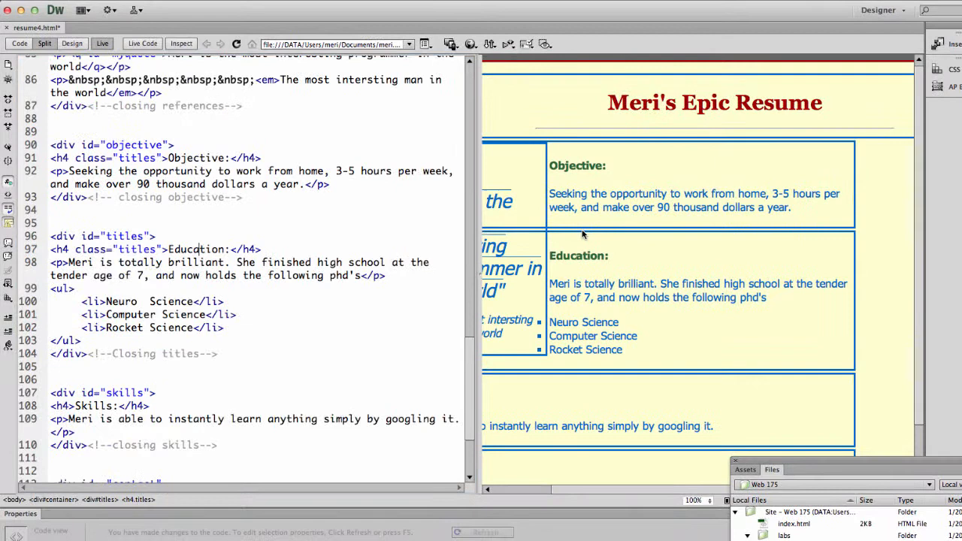
mouse_move(660, 233)
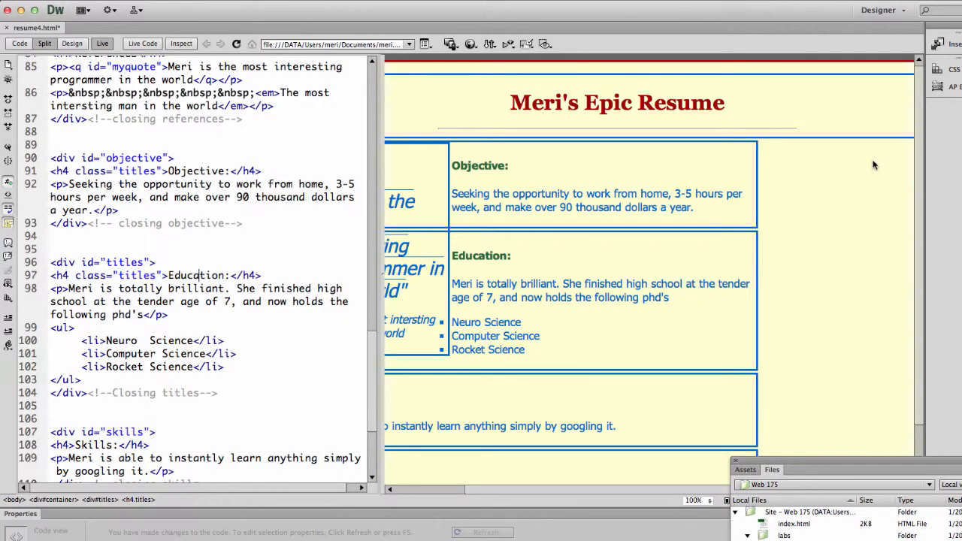
Step: Scroll through the stylesheet and HTML body before previewing, reaching the save prompt for resume4.html
scroll("down", 3)
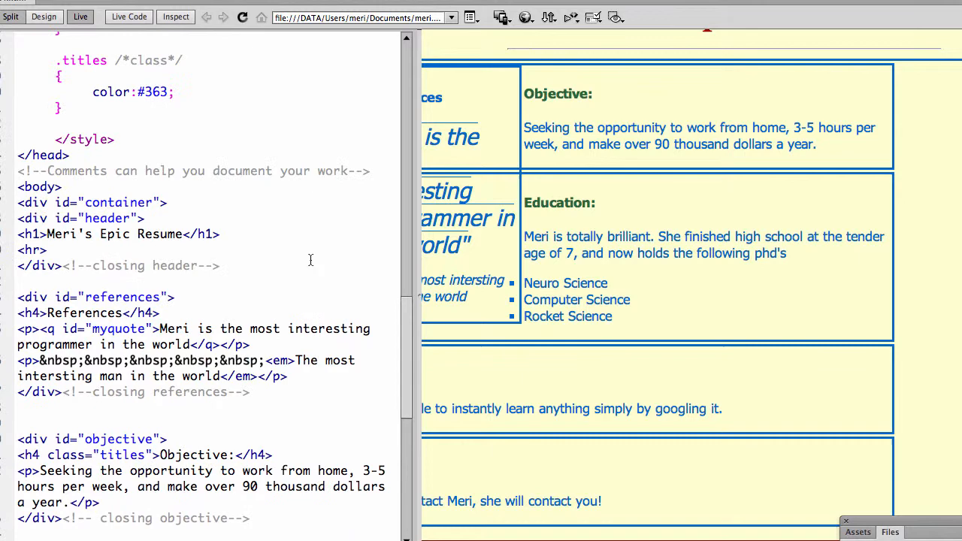
scroll("up", 3)
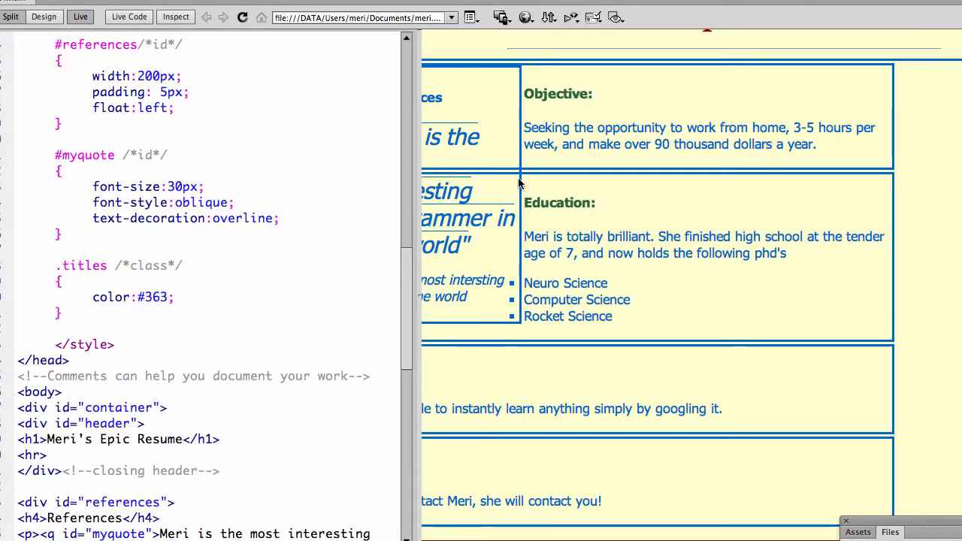
mouse_move(538, 123)
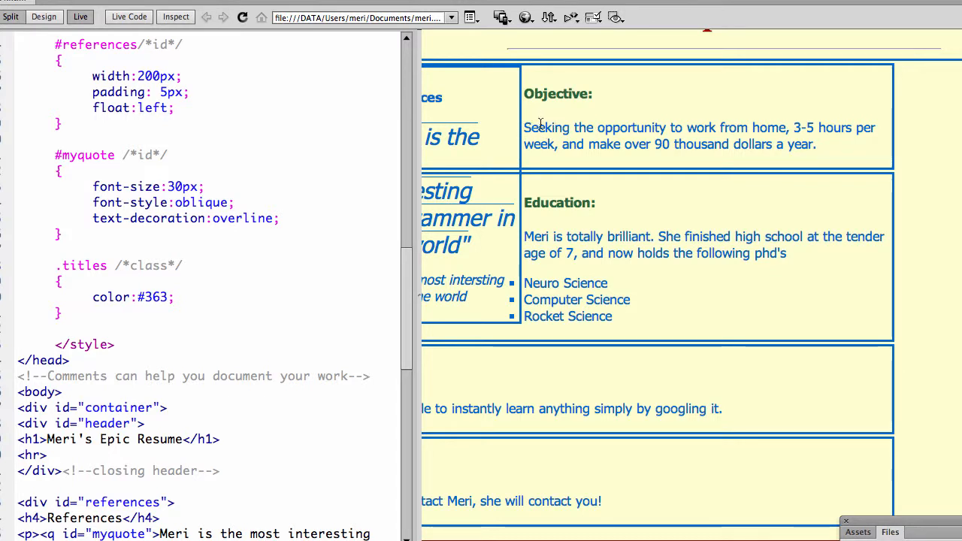
mouse_move(546, 200)
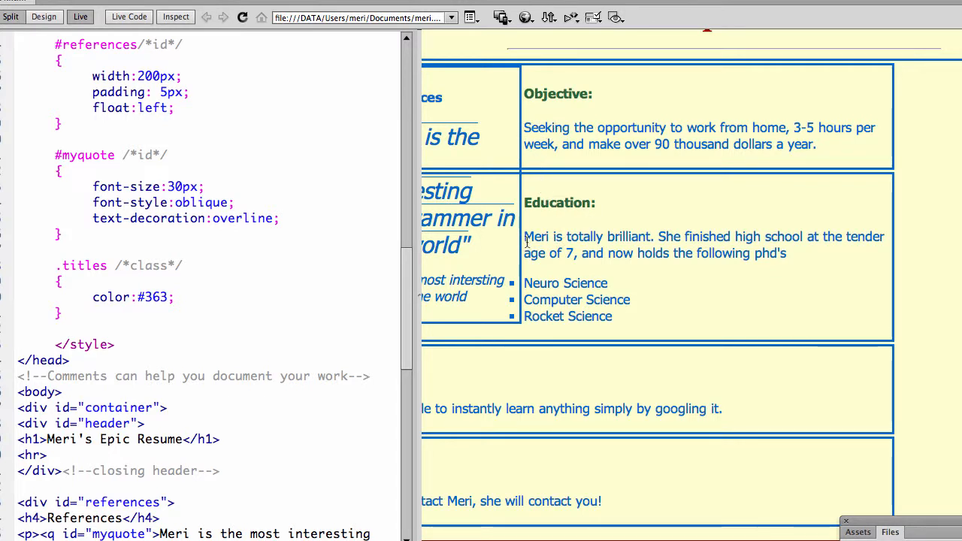
scroll("down", 3)
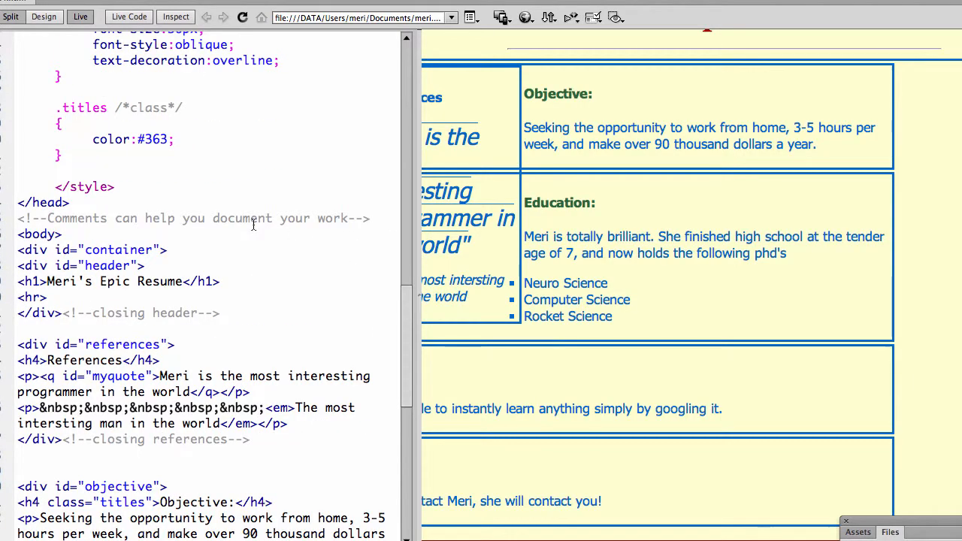
scroll("down", 3)
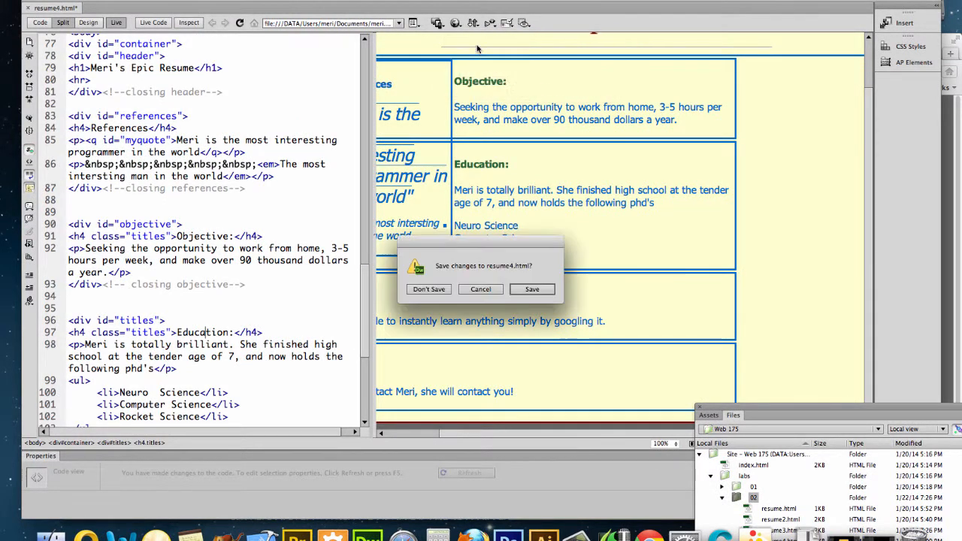
Step: Save resume4.html, review it in Firefox, and return to the Dreamweaver code
left_click(428, 289)
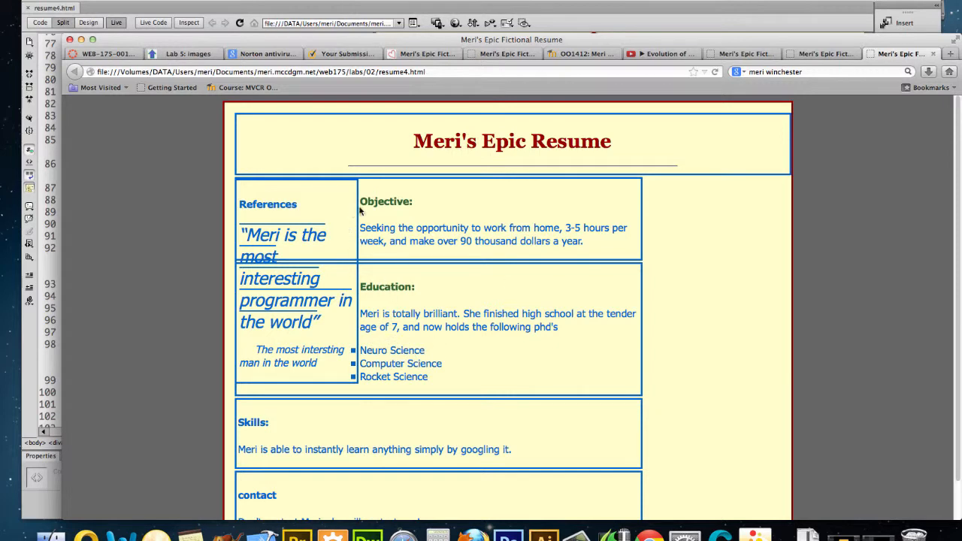
mouse_move(367, 283)
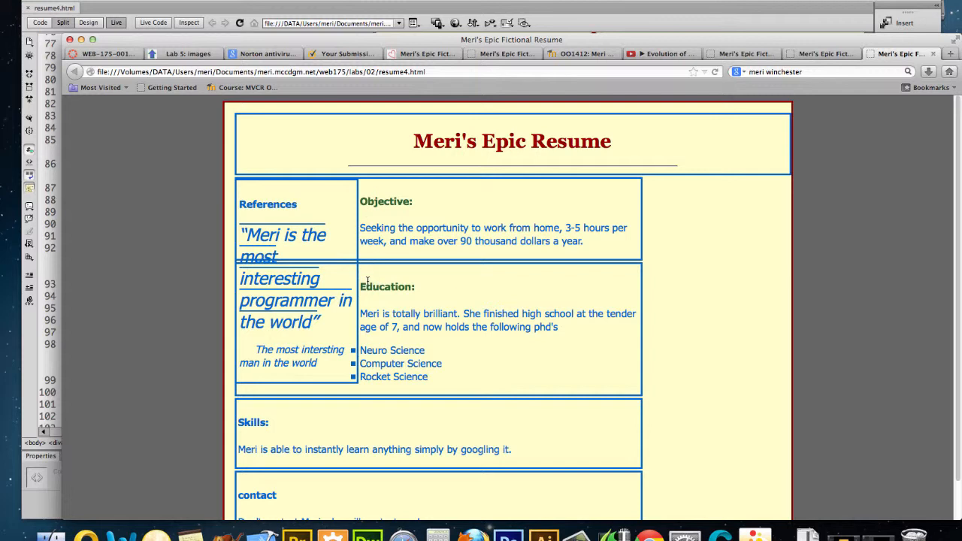
mouse_move(367, 285)
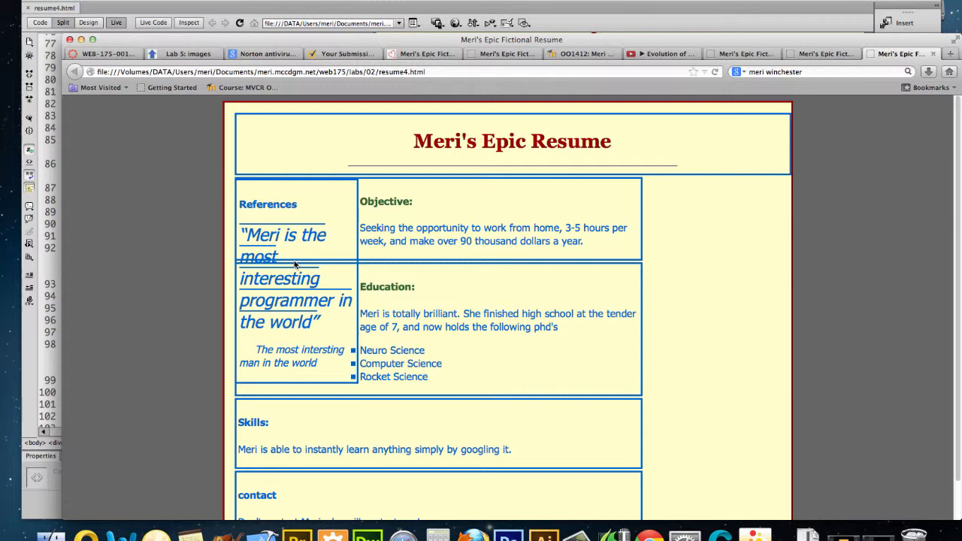
mouse_move(366, 235)
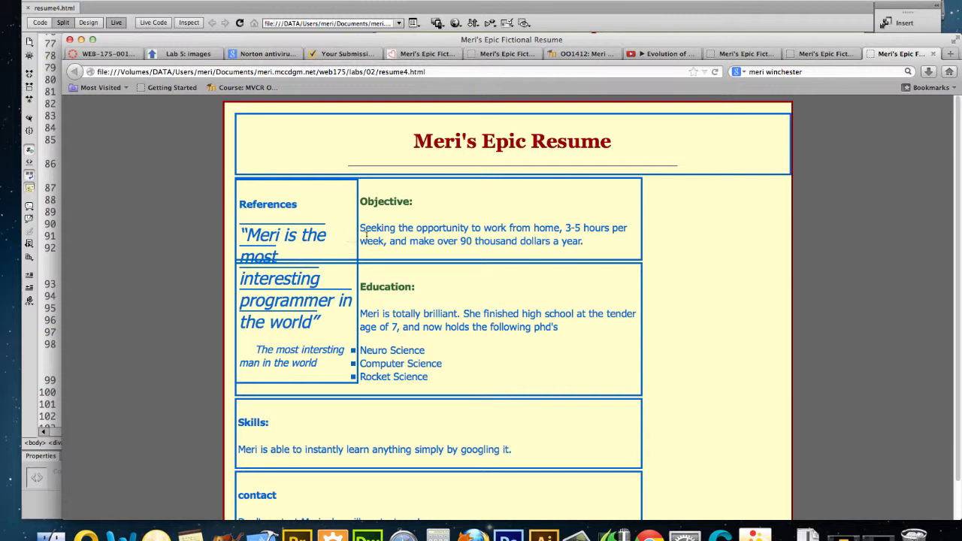
mouse_move(335, 243)
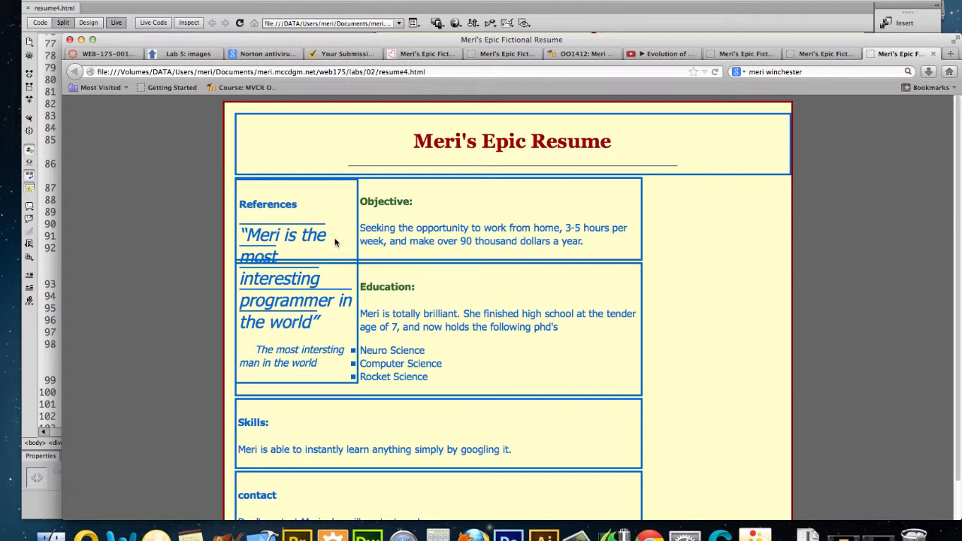
mouse_move(60, 108)
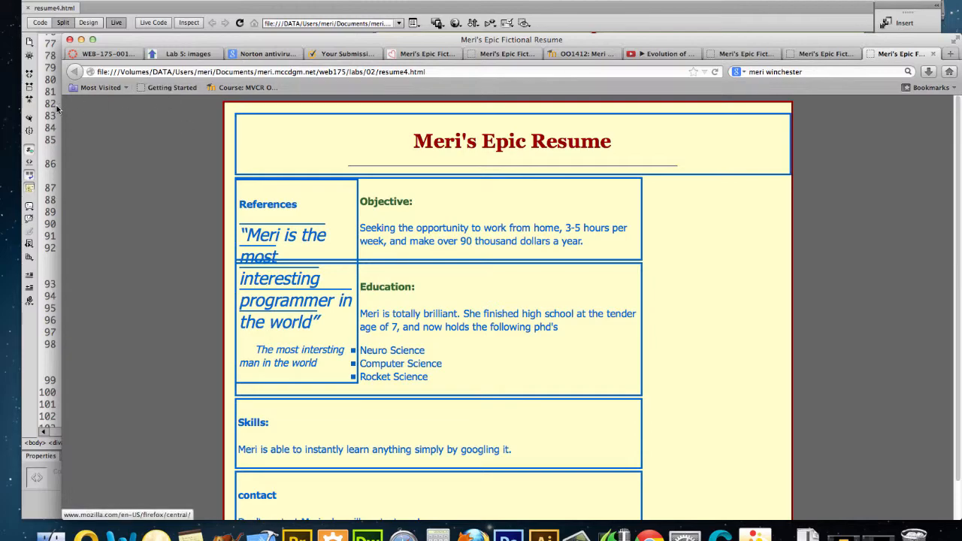
left_click(63, 23)
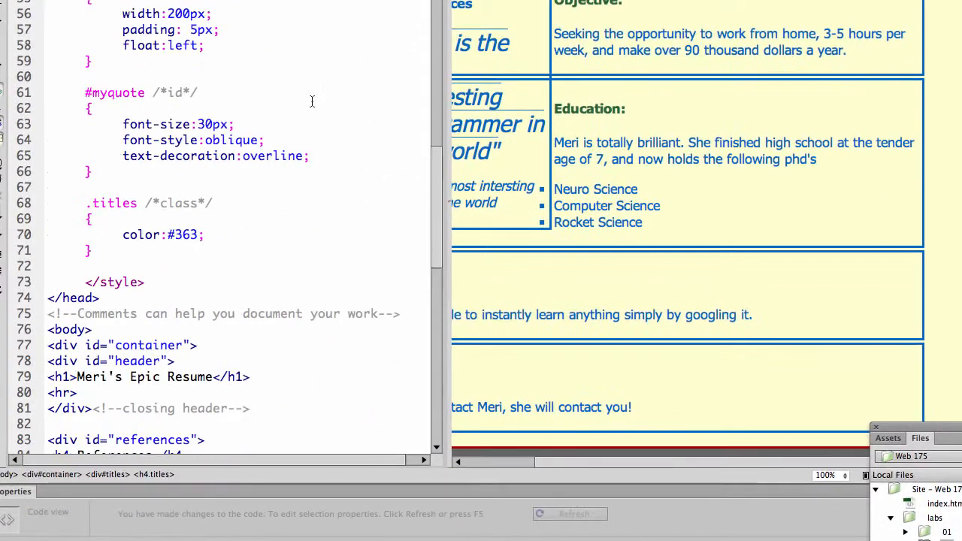
Step: Scroll to the div/#references rules and add a margin declaration of 10px
scroll("up", 3)
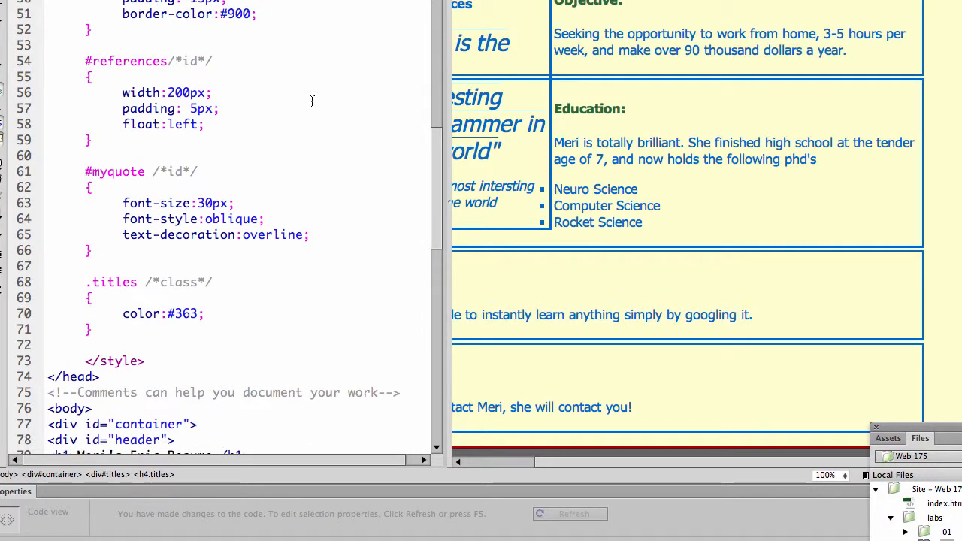
scroll("up", 3)
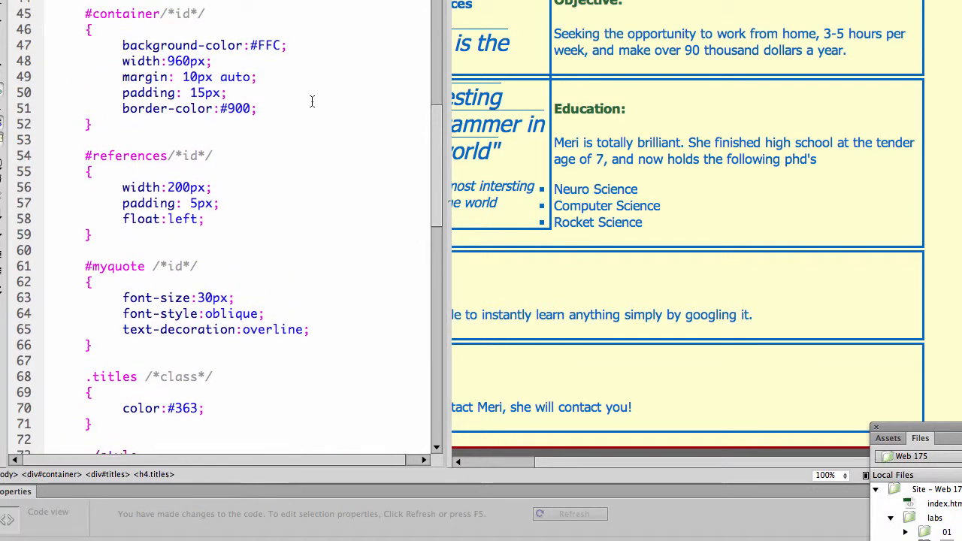
scroll("up", 3)
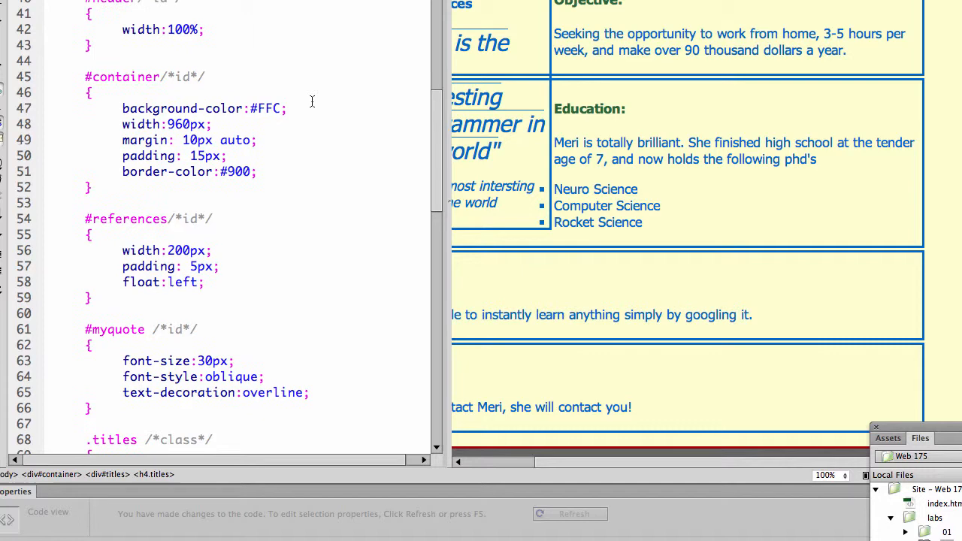
scroll("down", 3)
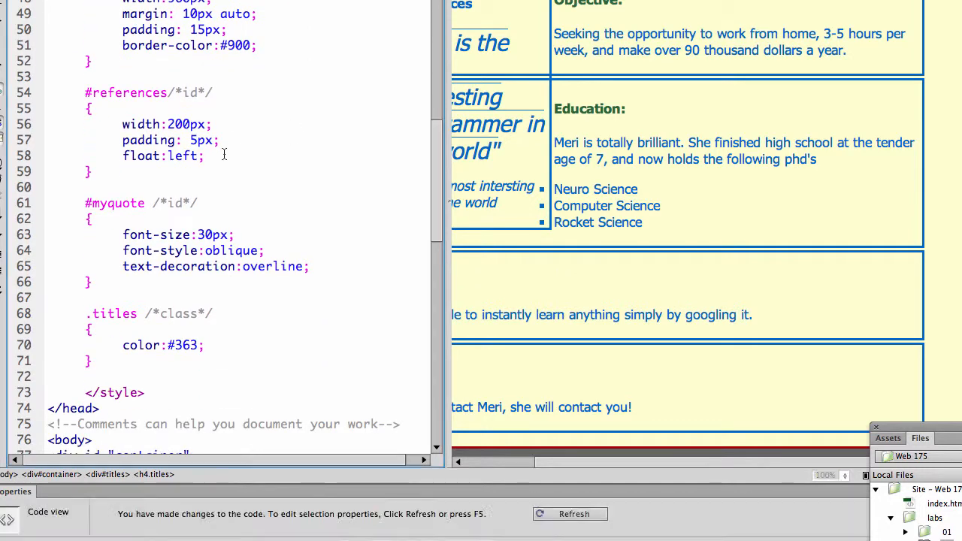
type("margi")
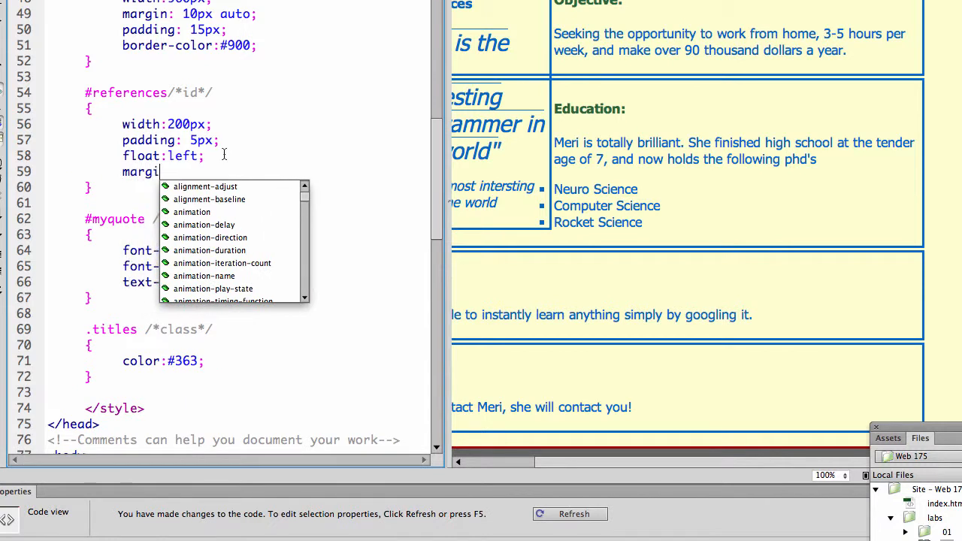
type(":15")
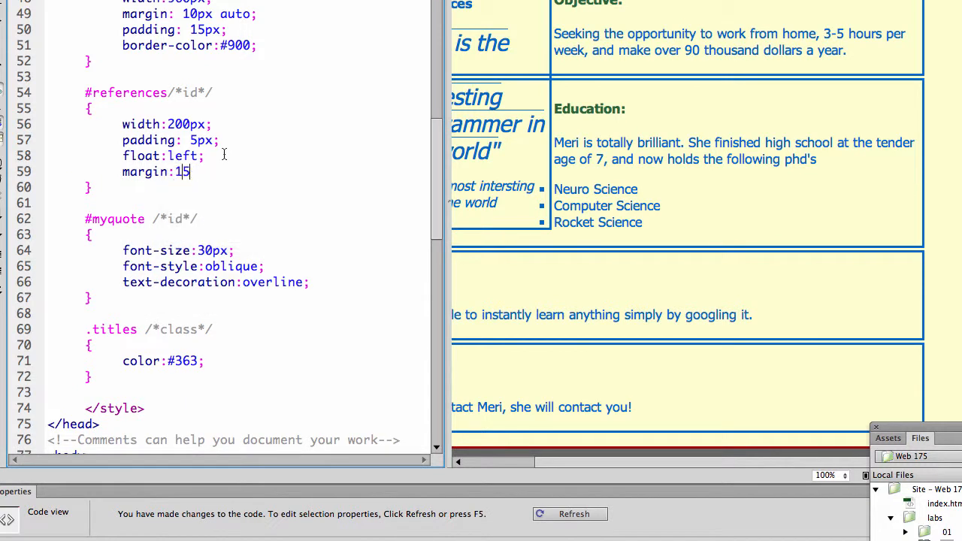
type("0px;")
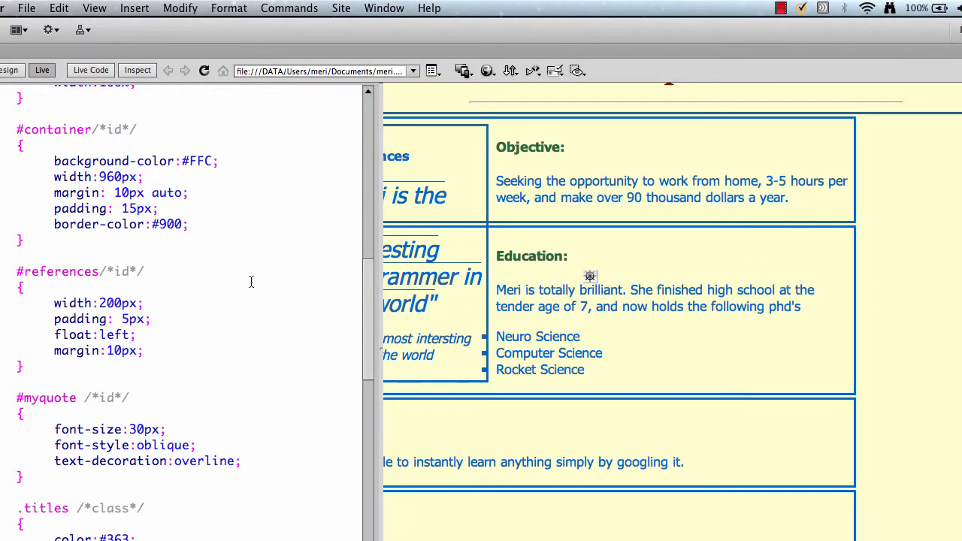
Step: Scroll the stylesheet back up to the body and div rules for review
scroll("down", 3)
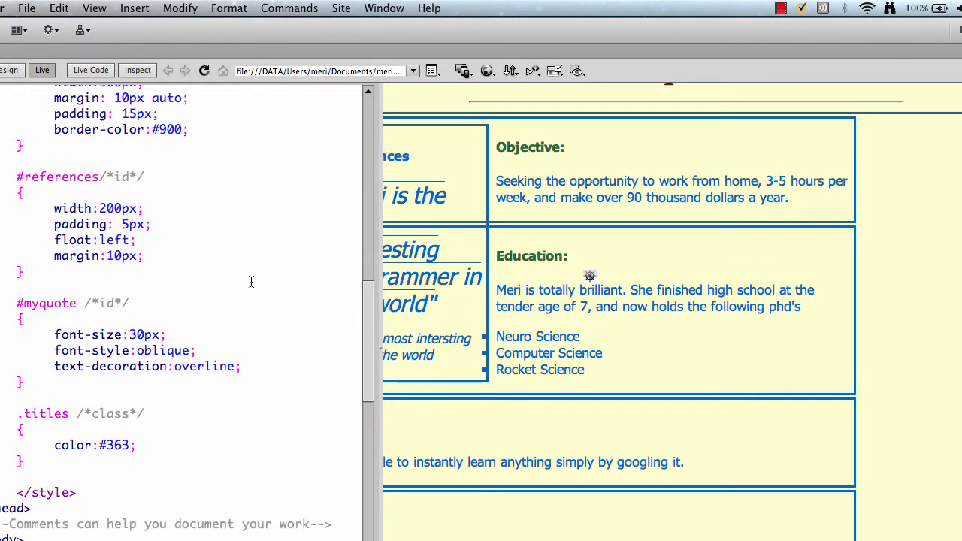
scroll("up", 3)
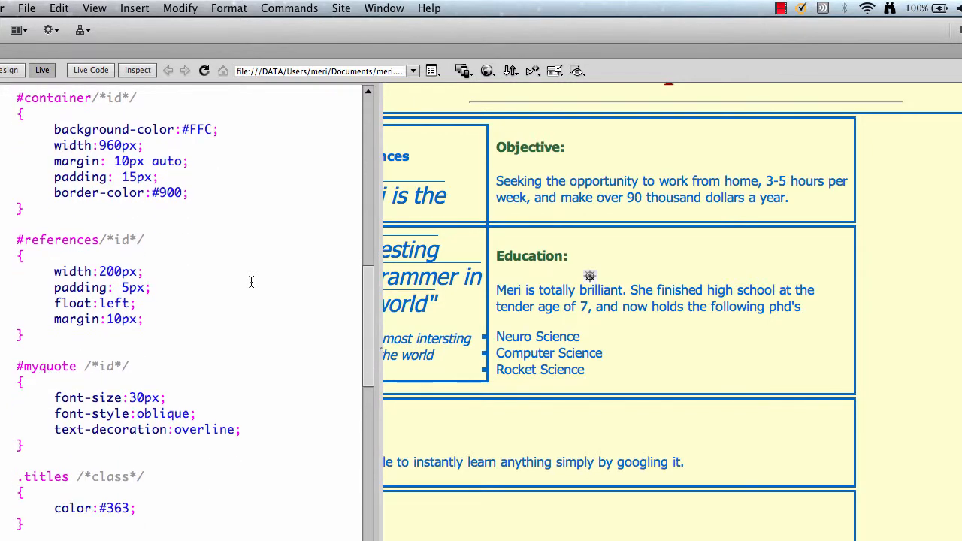
scroll("up", 3)
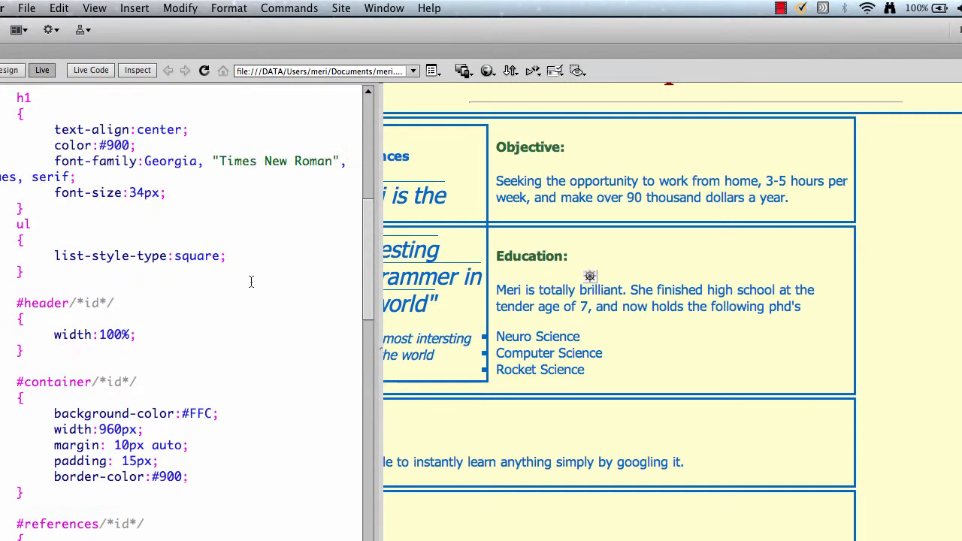
scroll("up", 3)
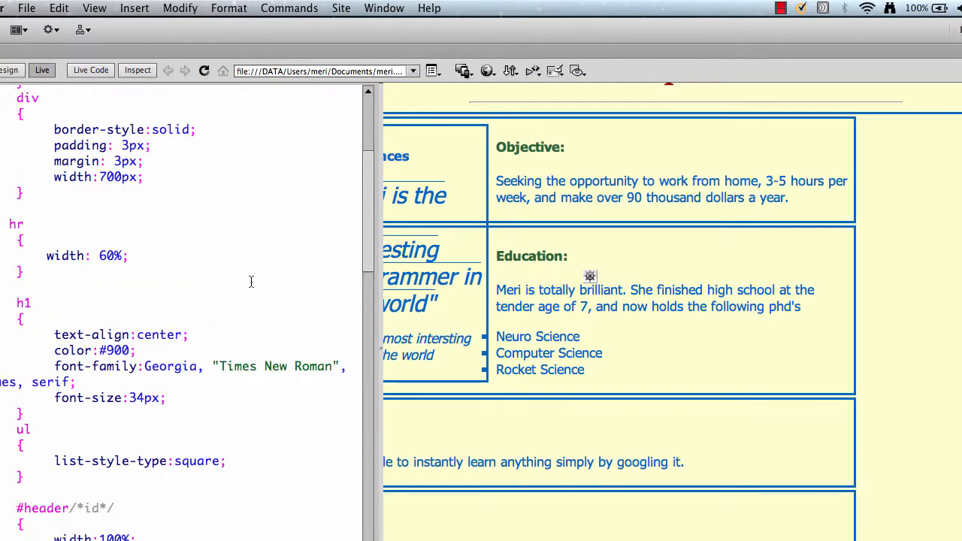
scroll("up", 3)
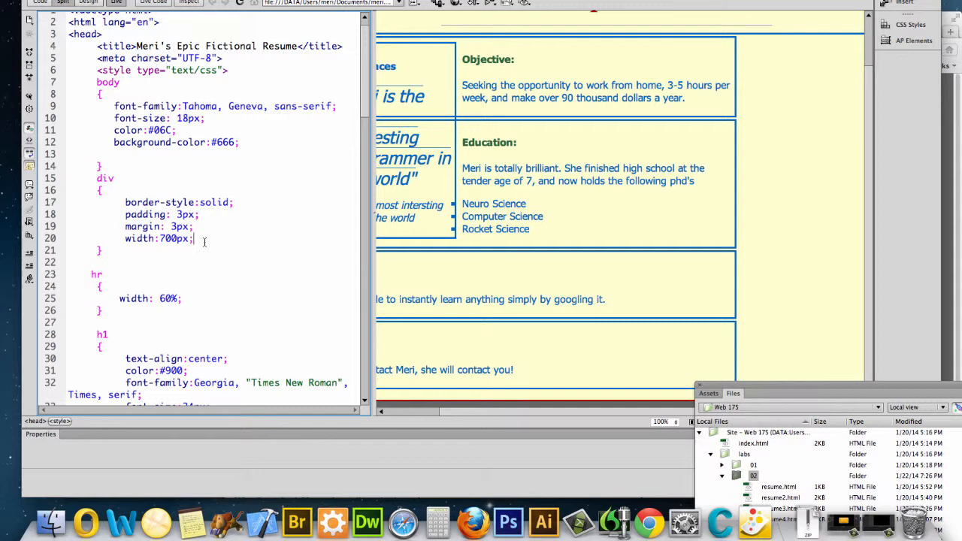
Step: Try a float declaration in the div rule from the code hints, then review the HTML body markup
type("float rig")
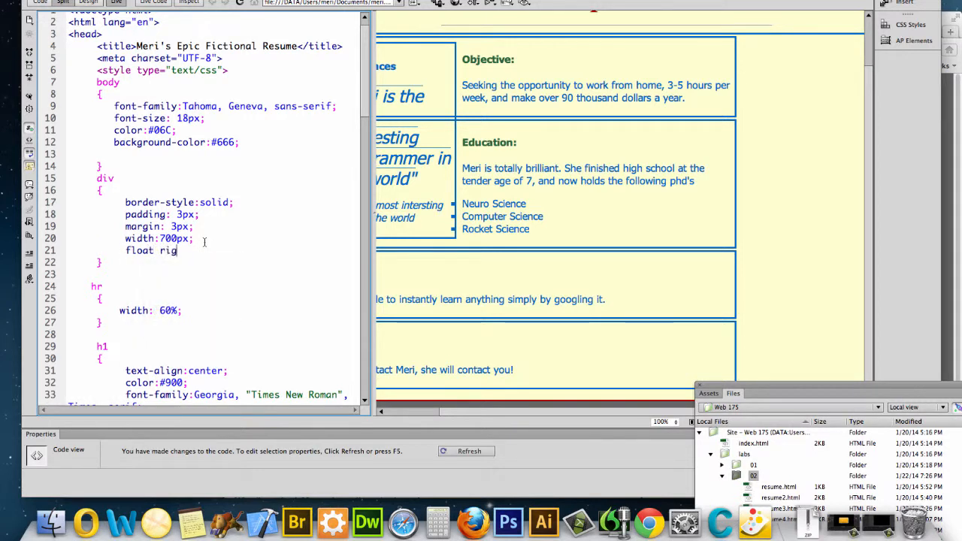
type(":")
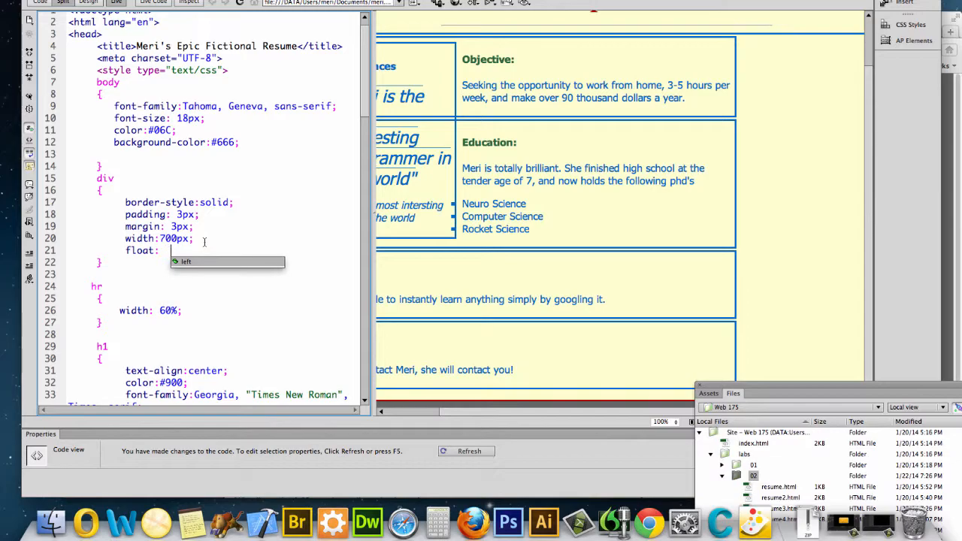
left_click(177, 249)
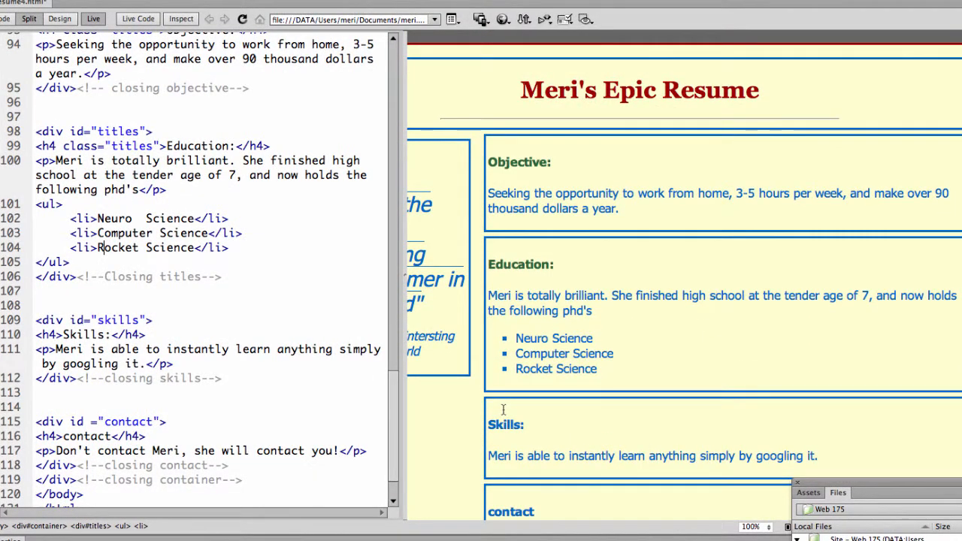
scroll("down", 3)
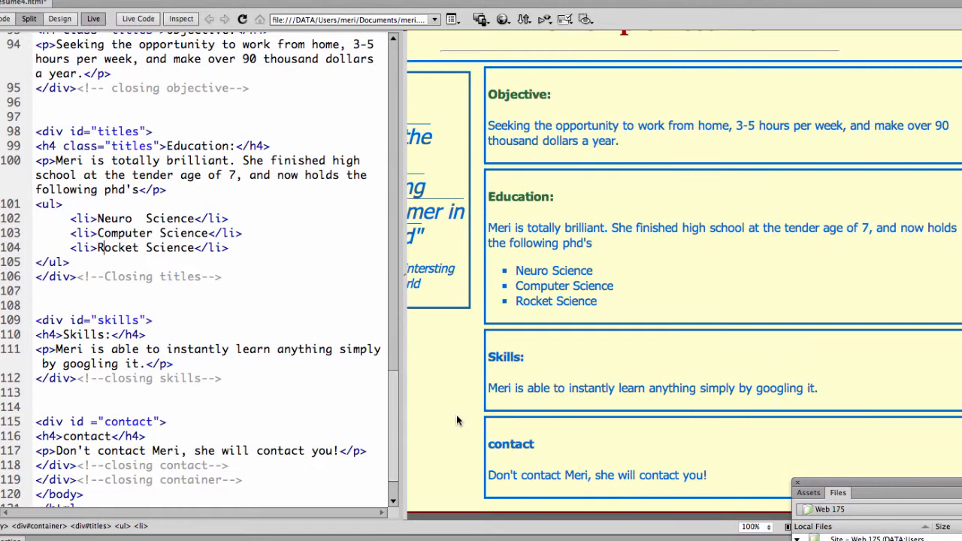
mouse_move(408, 406)
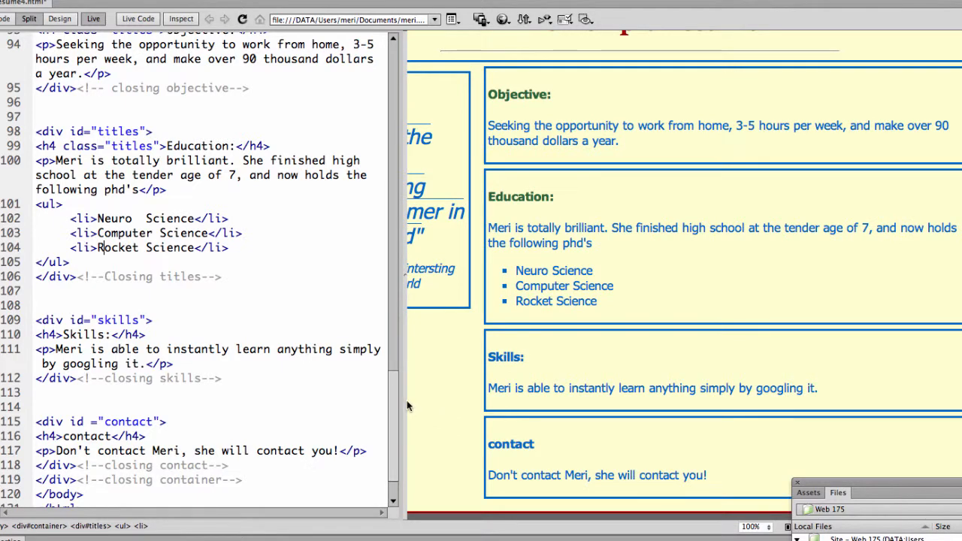
scroll("up", 3)
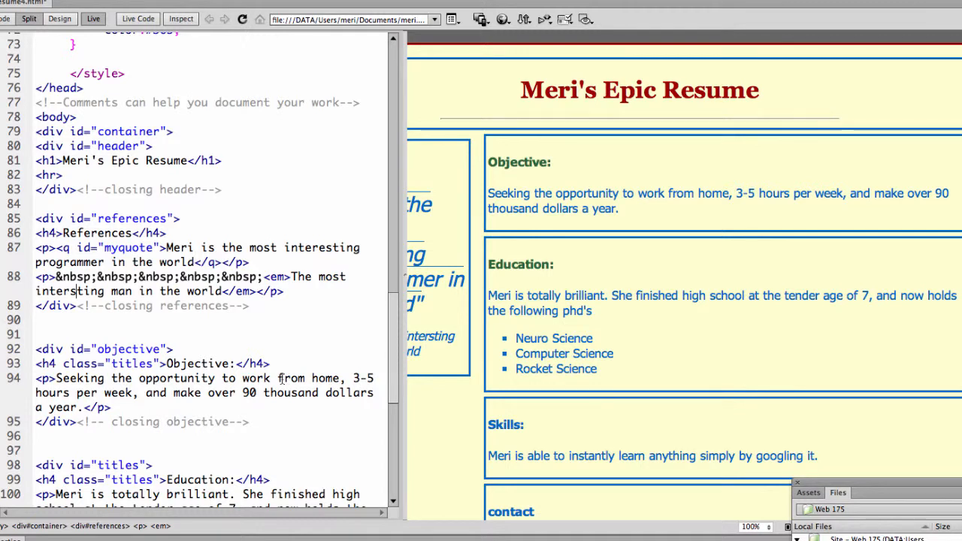
mouse_move(427, 340)
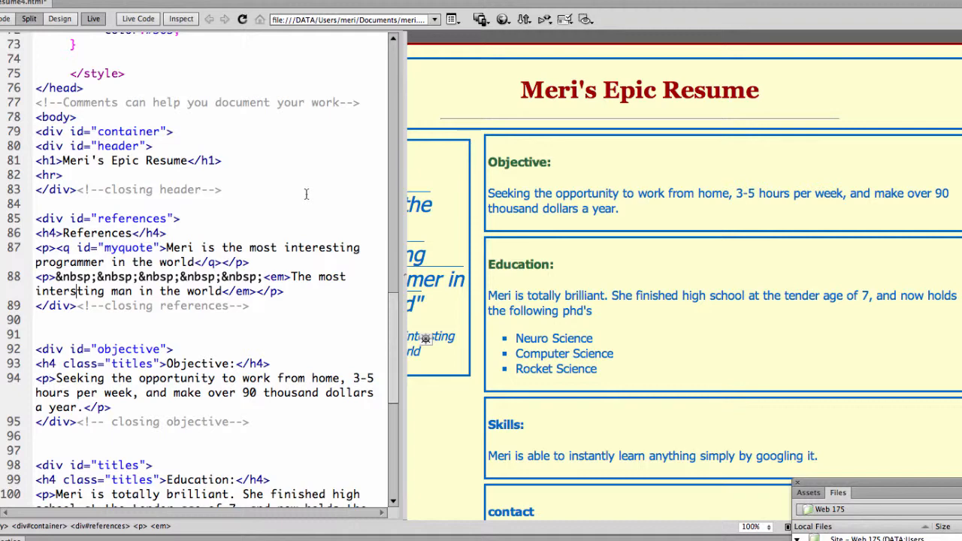
mouse_move(355, 202)
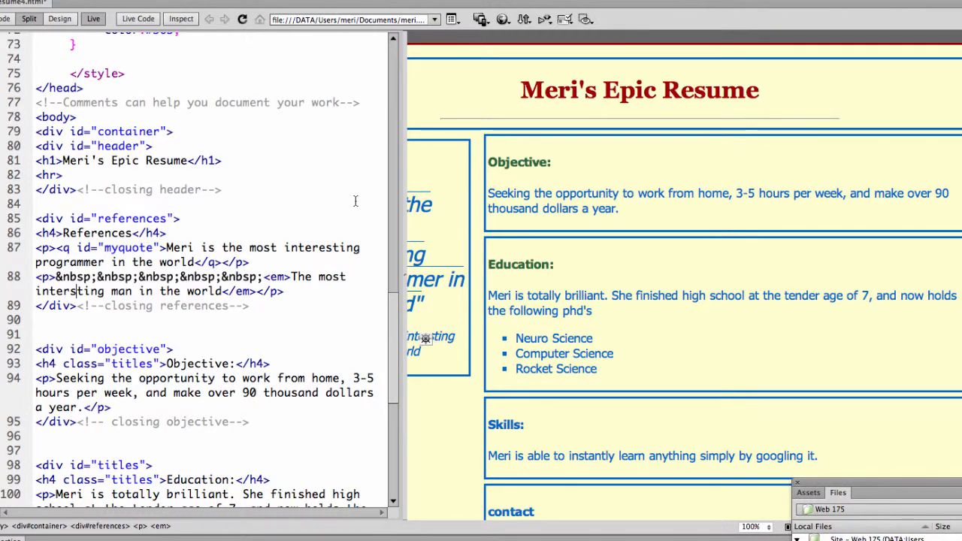
Step: Change #references from float:left to float:right so the sidebar moves to the right side
scroll("up", 3)
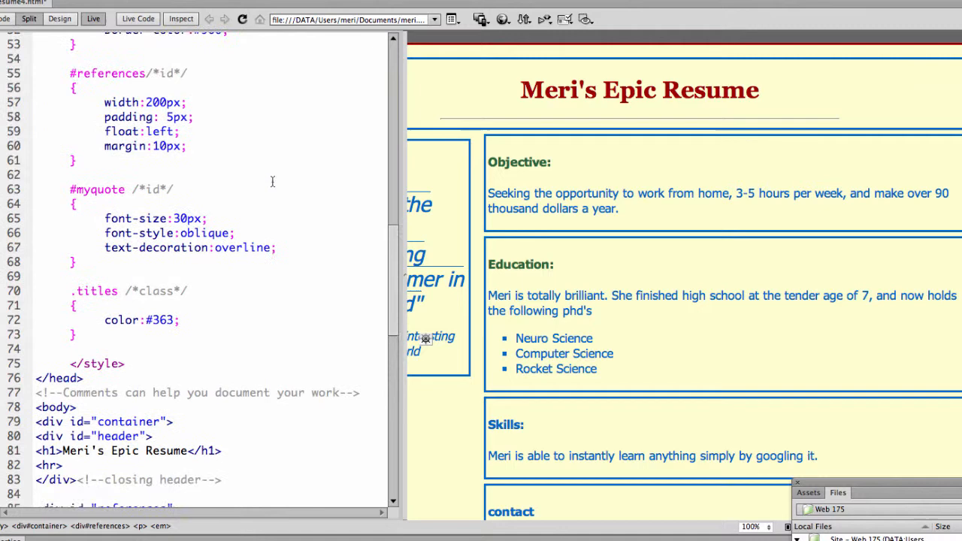
scroll("up", 3)
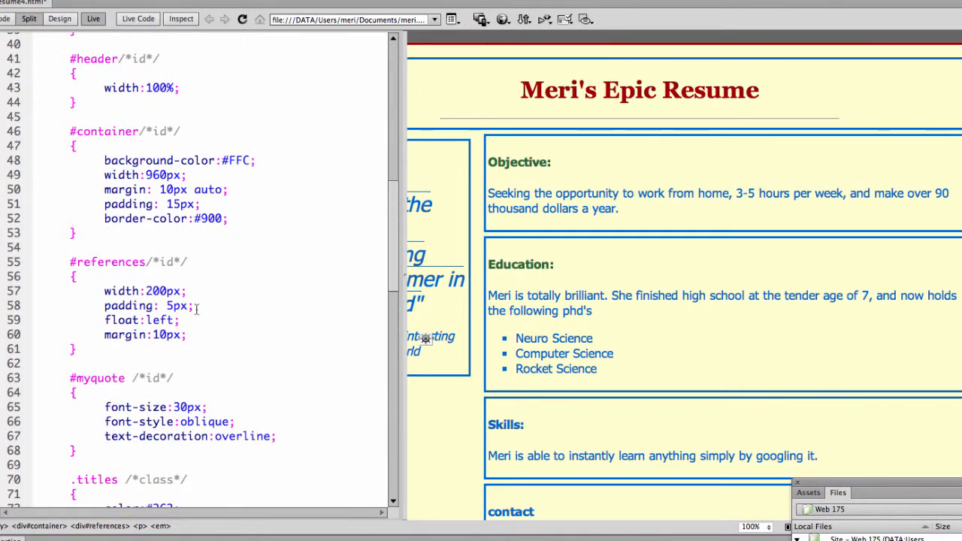
double_click(163, 319)
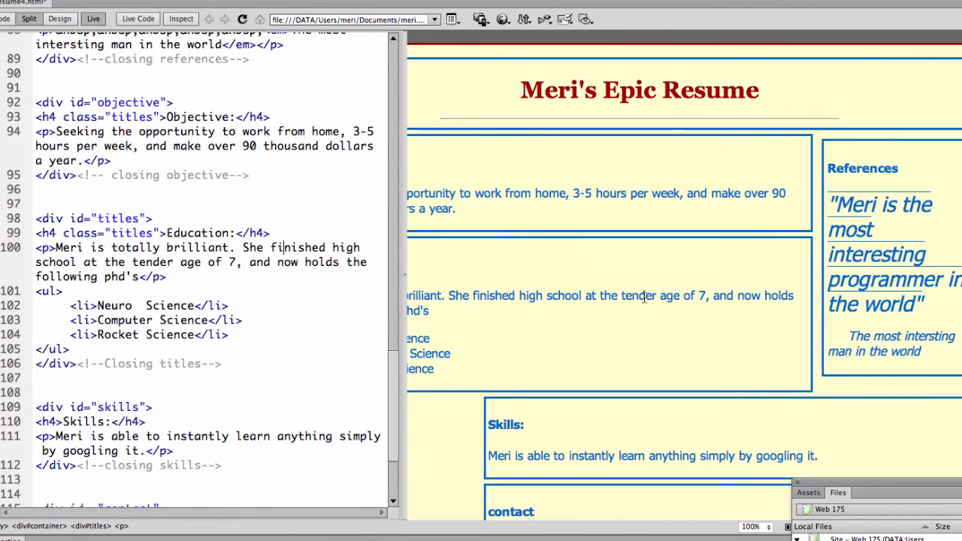
mouse_move(650, 267)
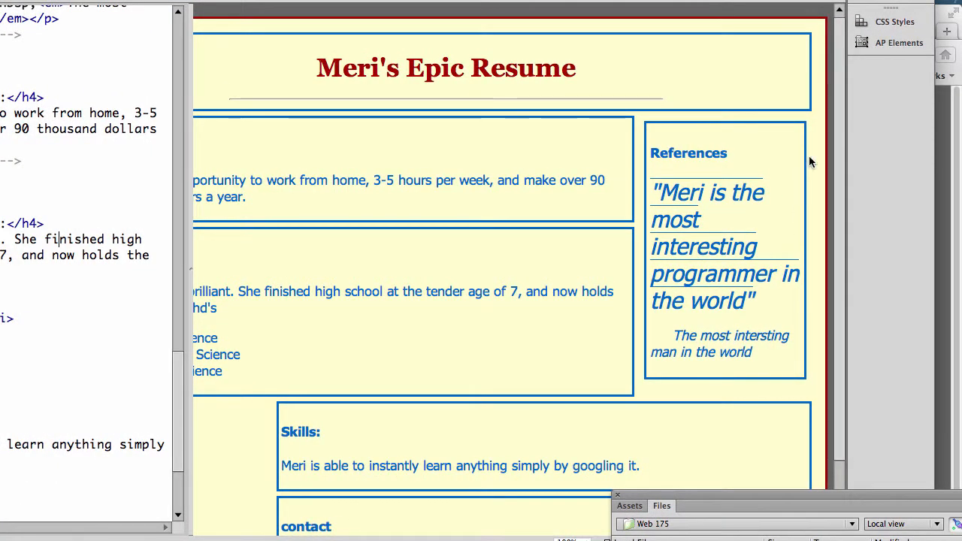
mouse_move(796, 150)
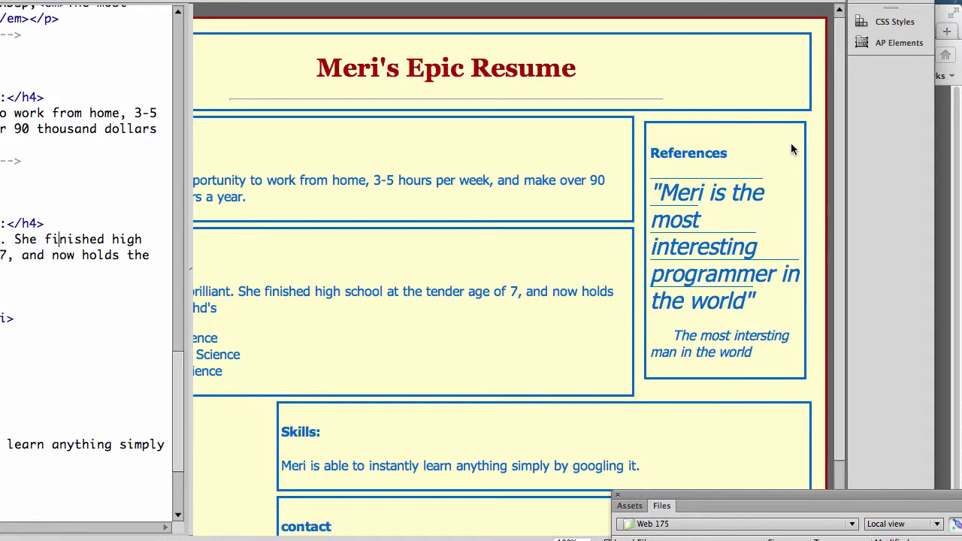
mouse_move(547, 328)
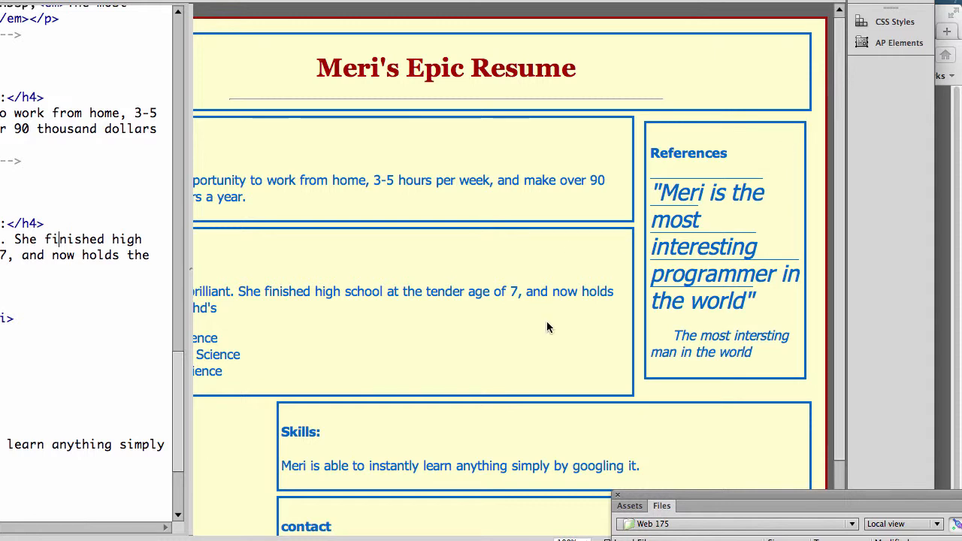
scroll("down", 3)
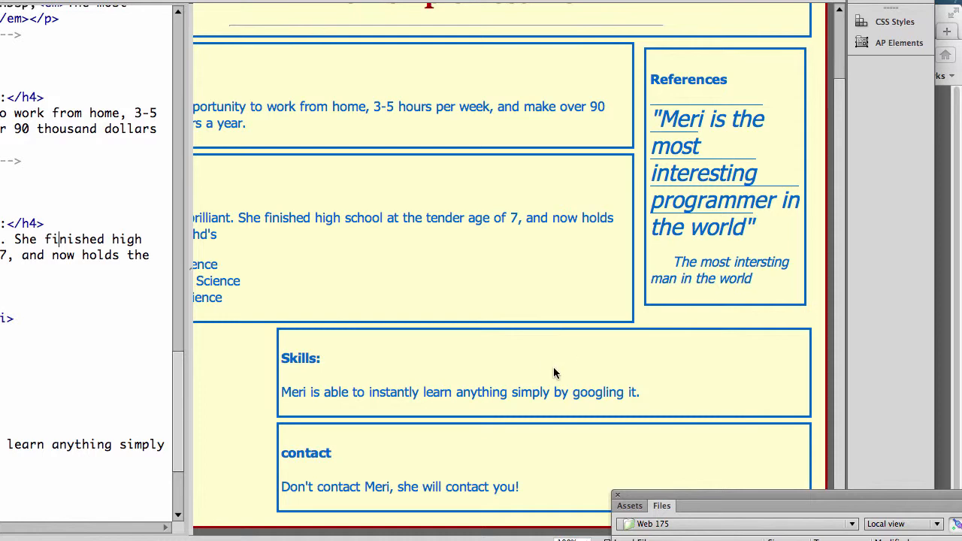
mouse_move(524, 376)
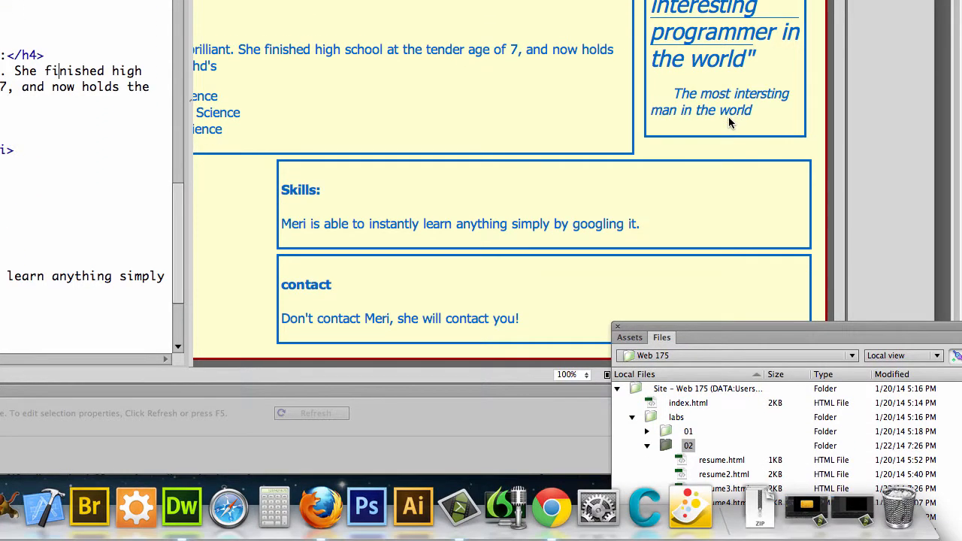
mouse_move(734, 238)
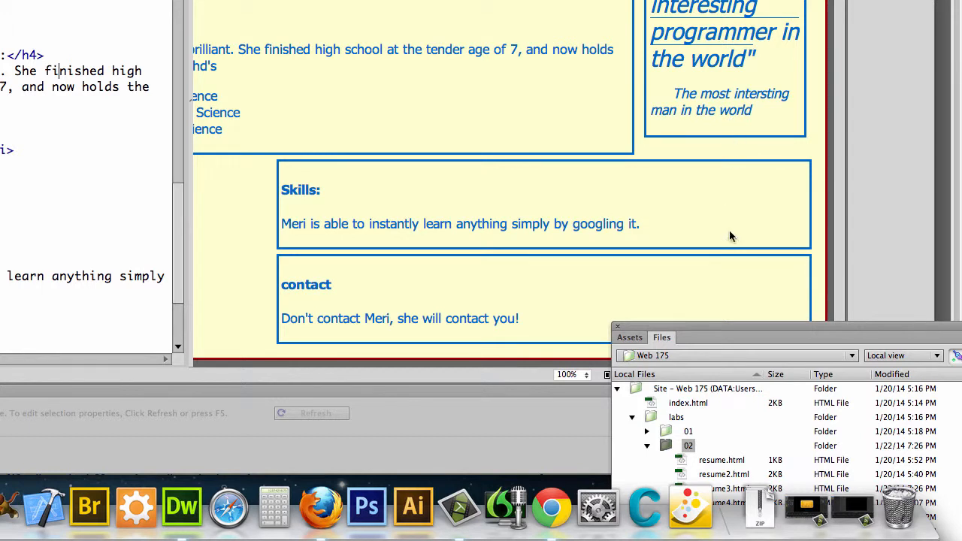
mouse_move(349, 239)
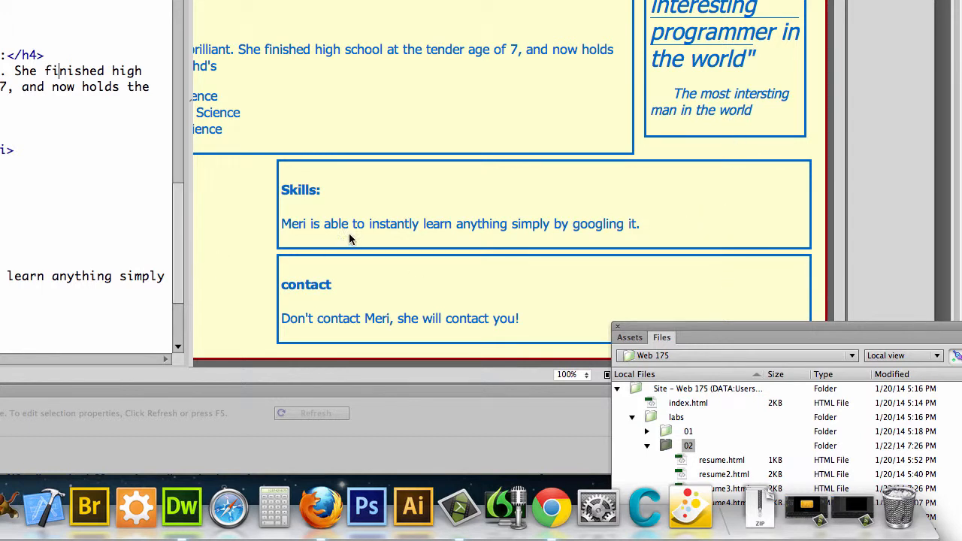
scroll("up", 3)
type("min-height:")
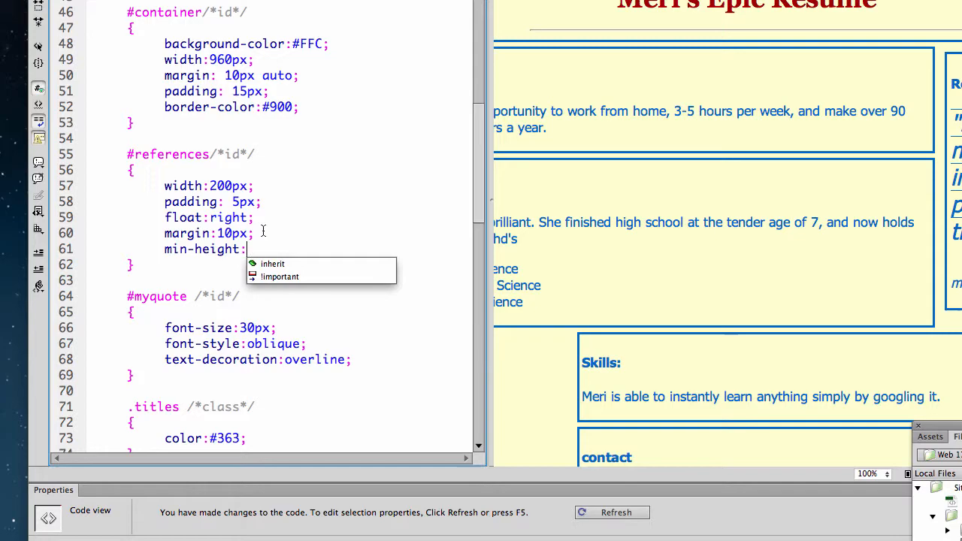
Step: Add min-height: 100%; to #references, then replace 100% with 800px
type("1")
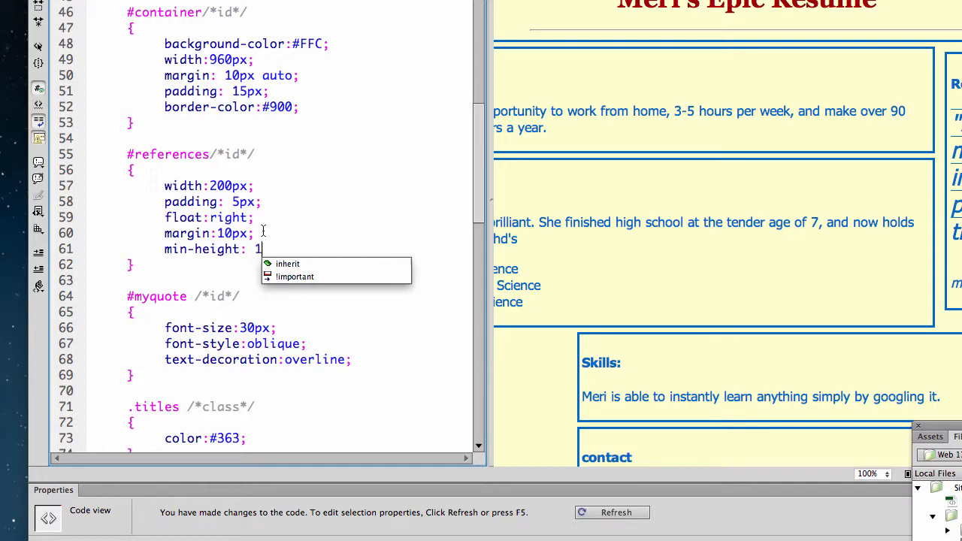
type("00%;")
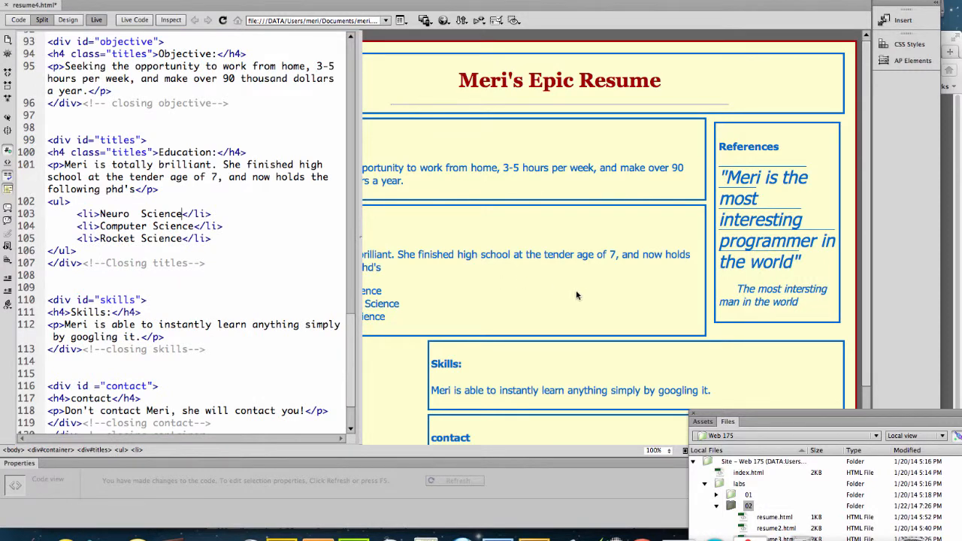
scroll("up", 3)
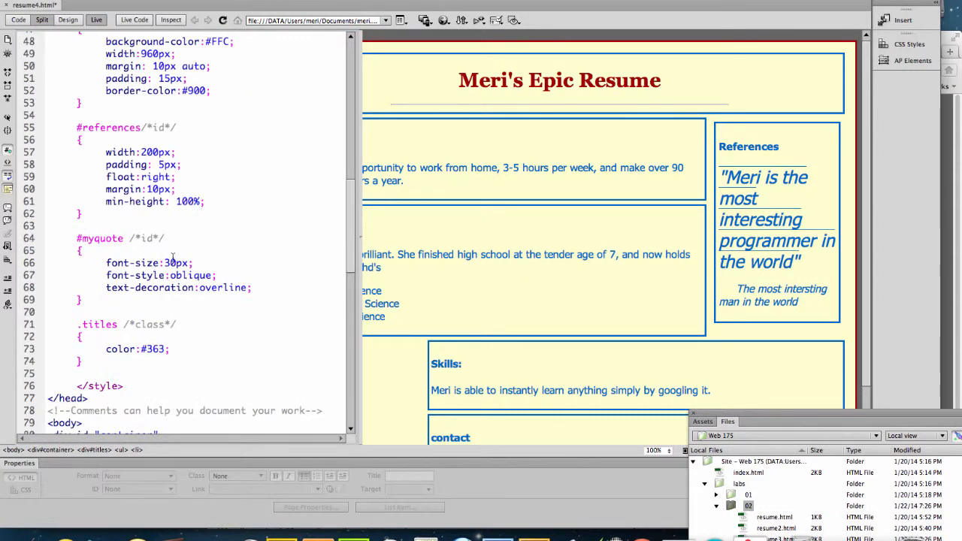
scroll("up", 3)
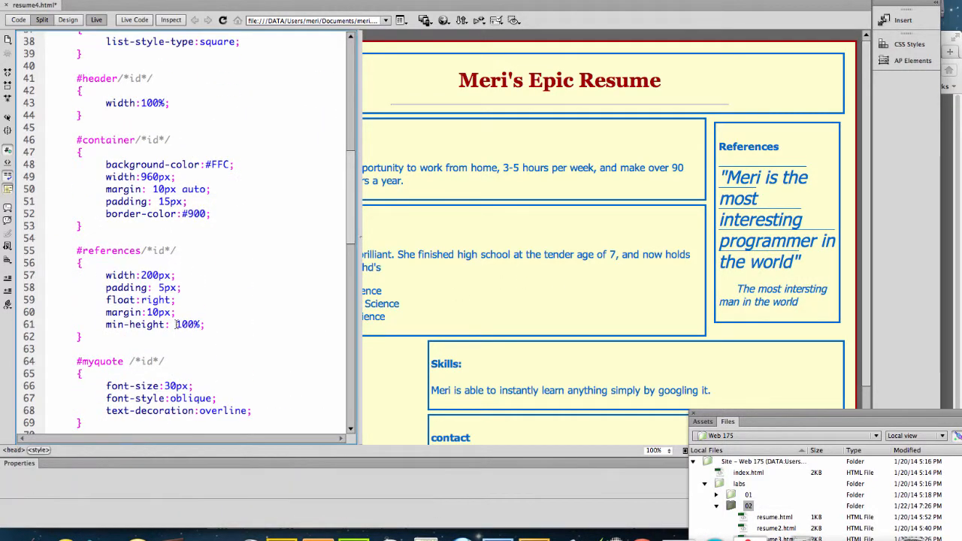
double_click(187, 324)
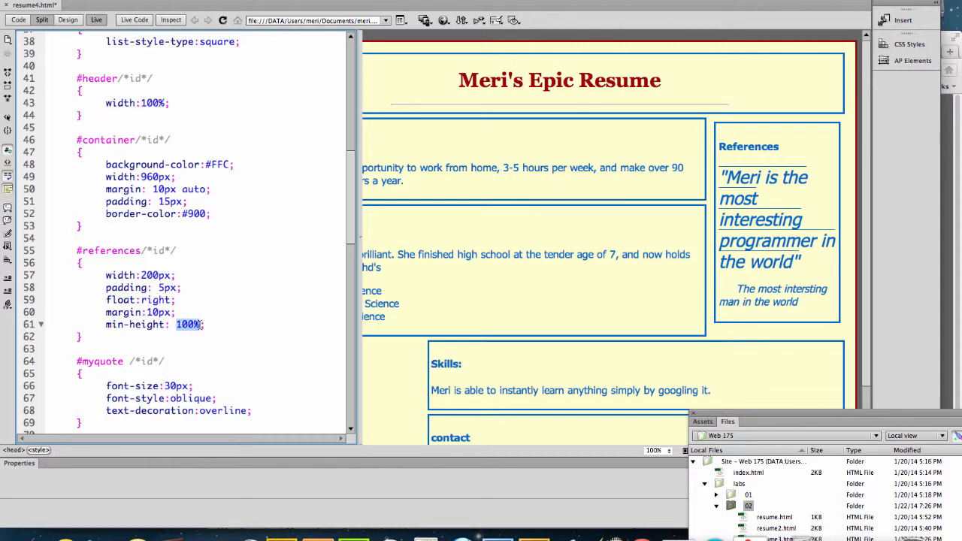
type("8")
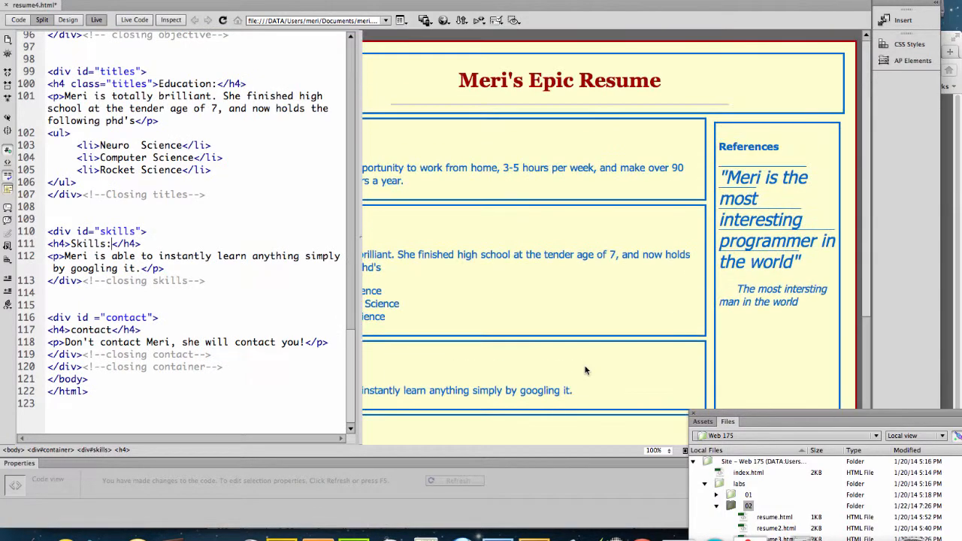
Step: Scroll back up through the stylesheet to review the completed rules
scroll("up", 3)
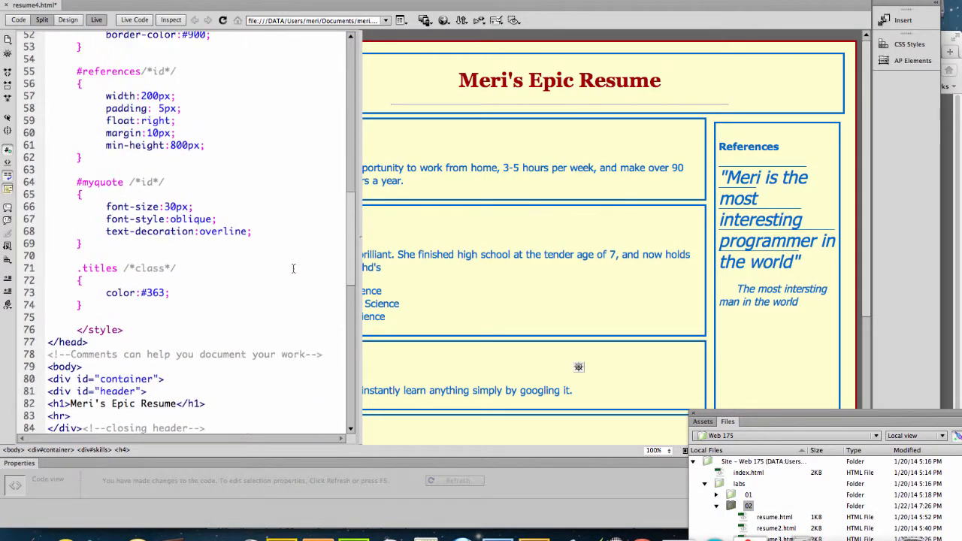
scroll("up", 3)
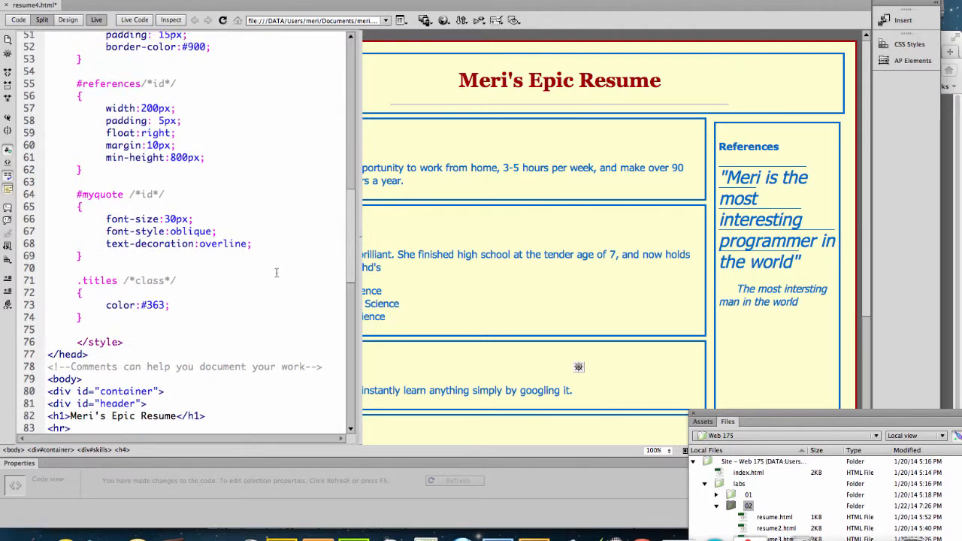
scroll("up", 3)
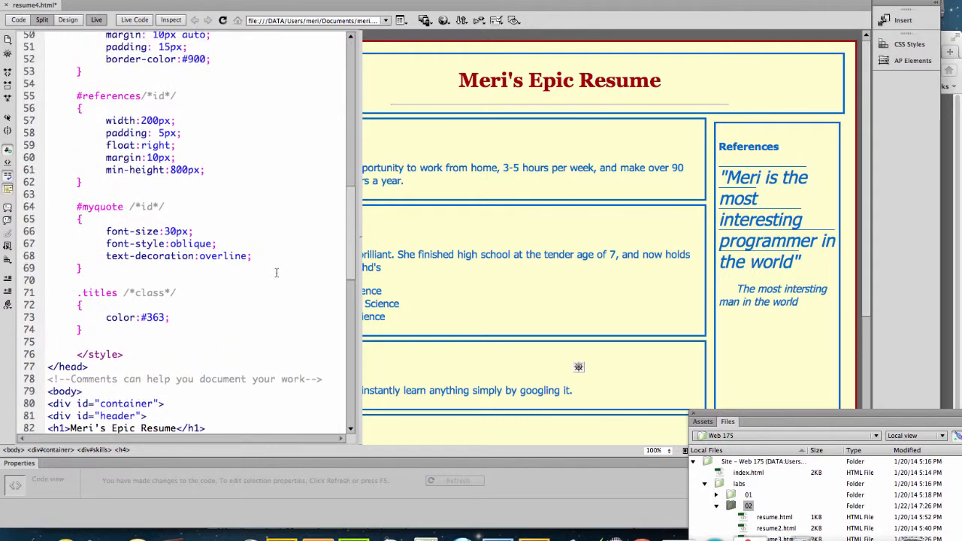
scroll("up", 3)
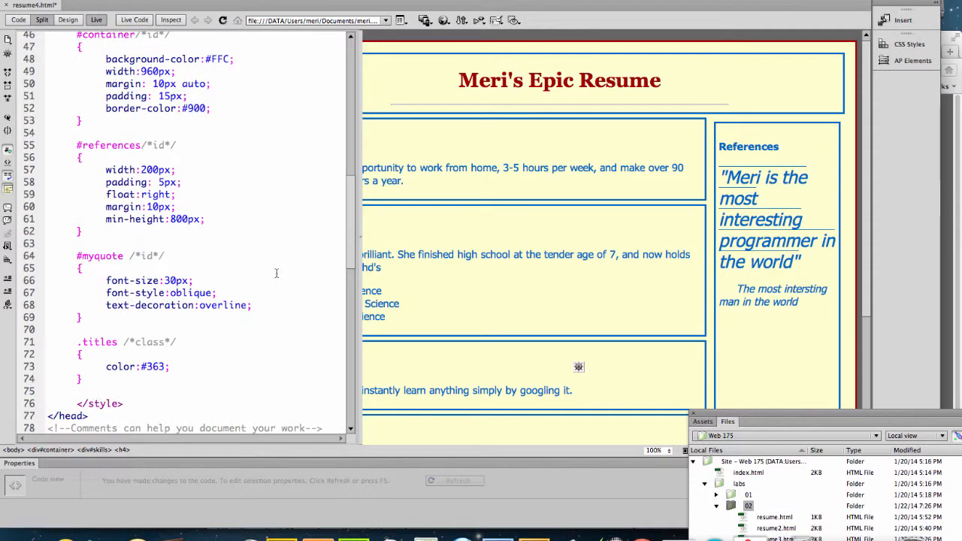
scroll("up", 3)
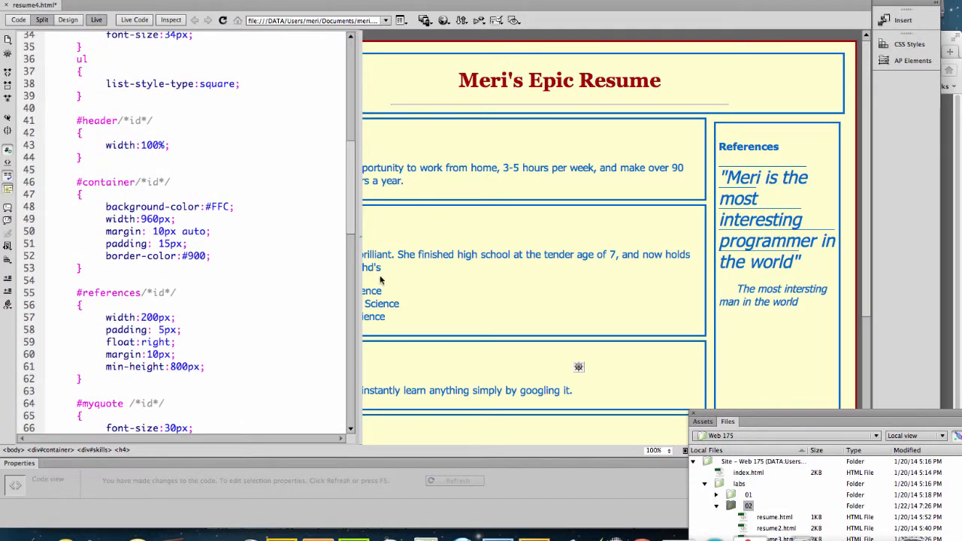
Step: Preview resume4 in Firefox and scroll through the page with its right-hand References sidebar
left_click(443, 21)
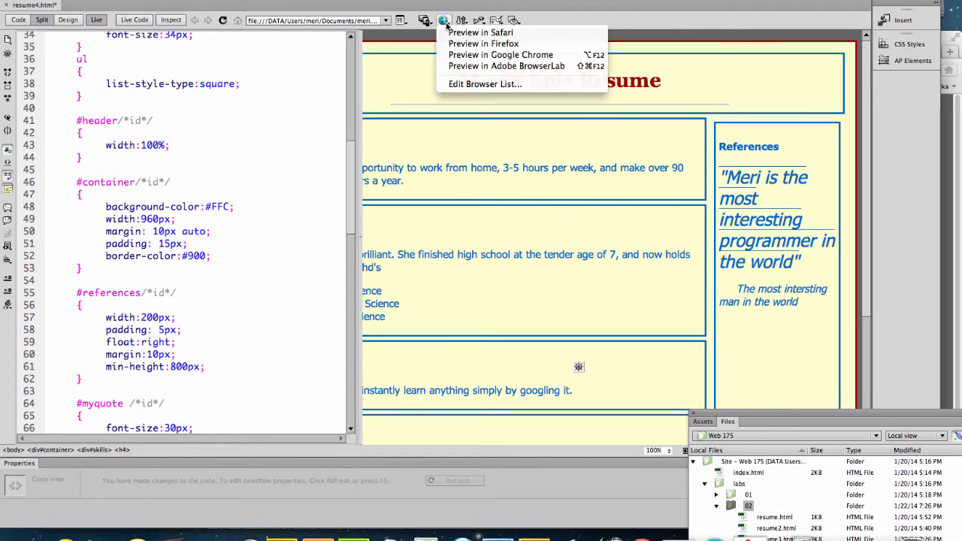
left_click(482, 33)
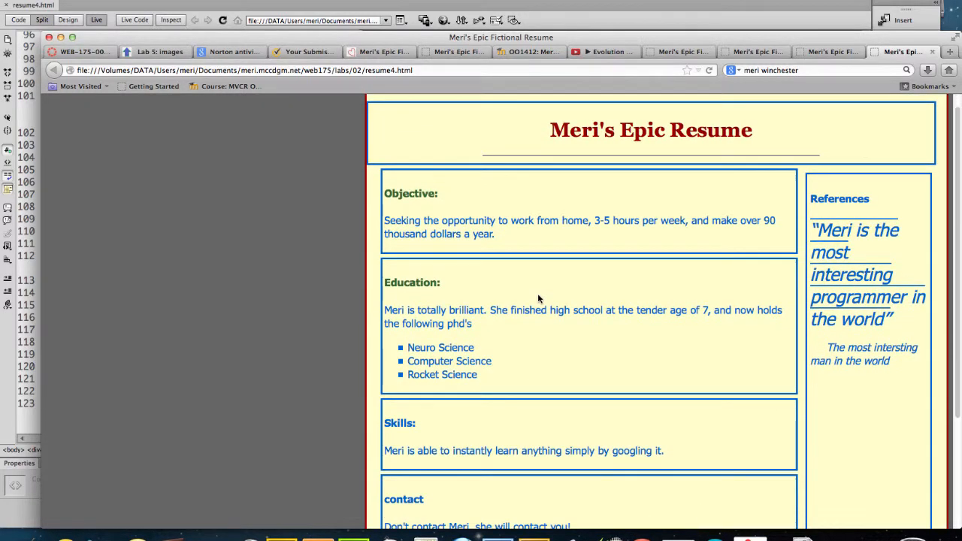
scroll("up", 3)
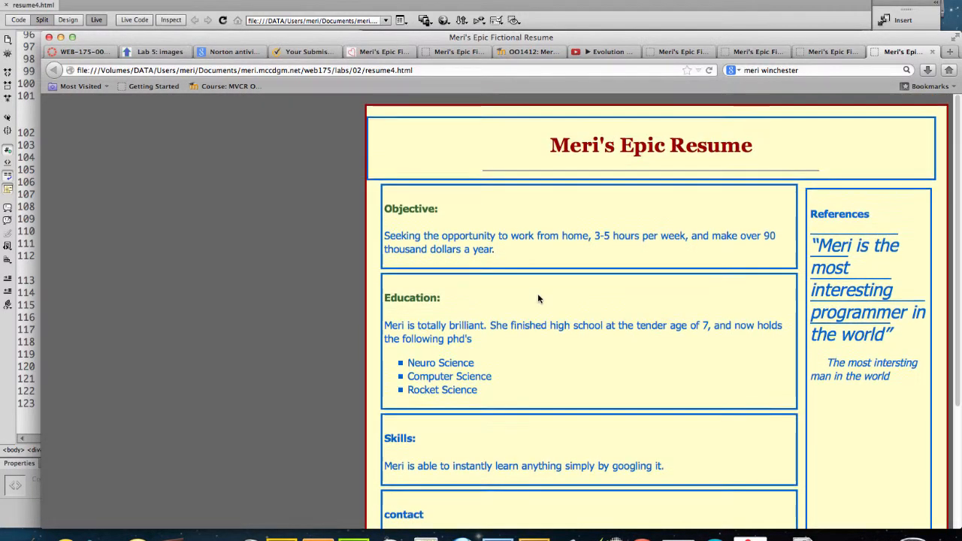
mouse_move(583, 298)
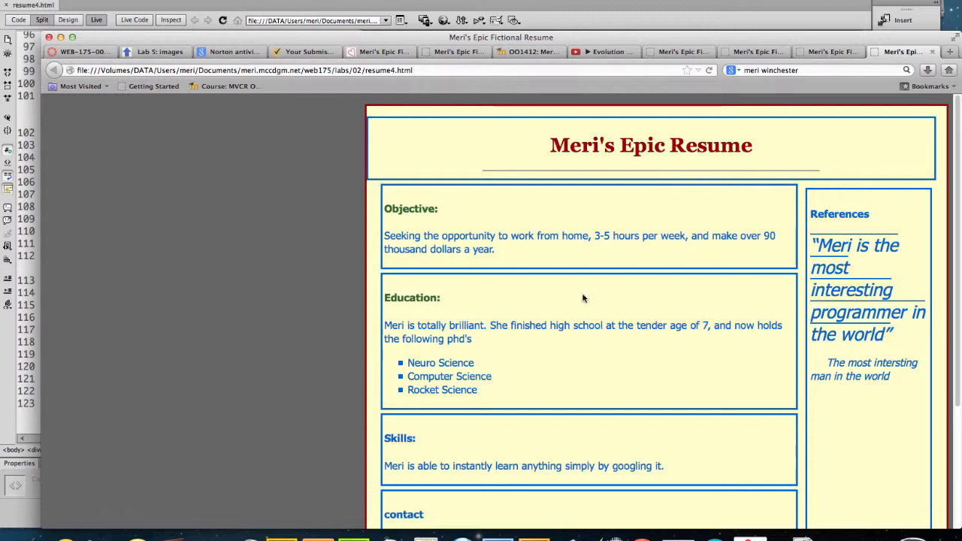
scroll("down", 3)
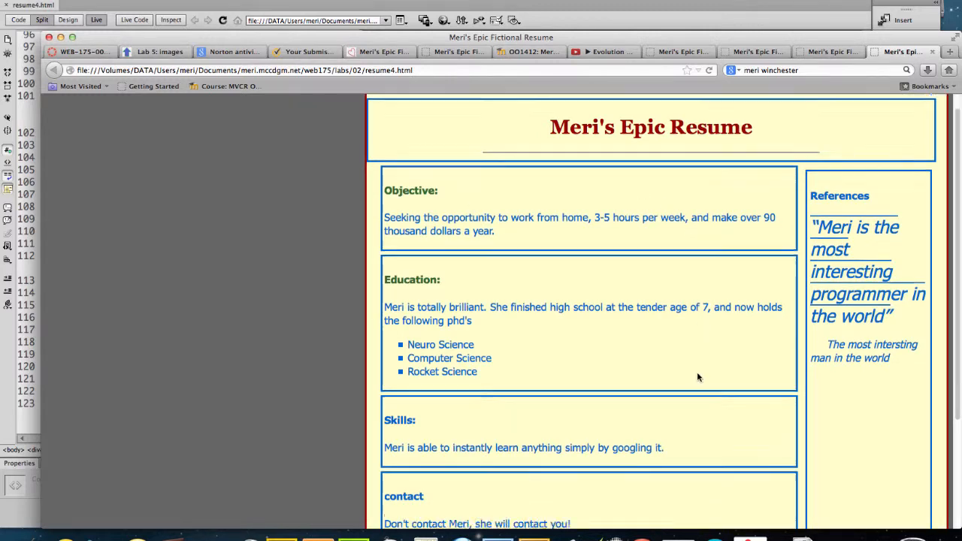
scroll("down", 3)
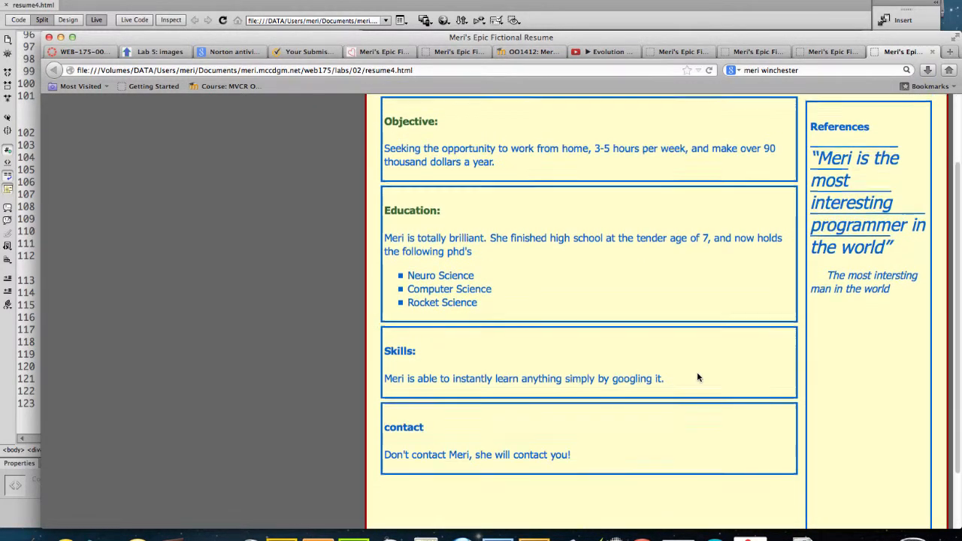
scroll("up", 3)
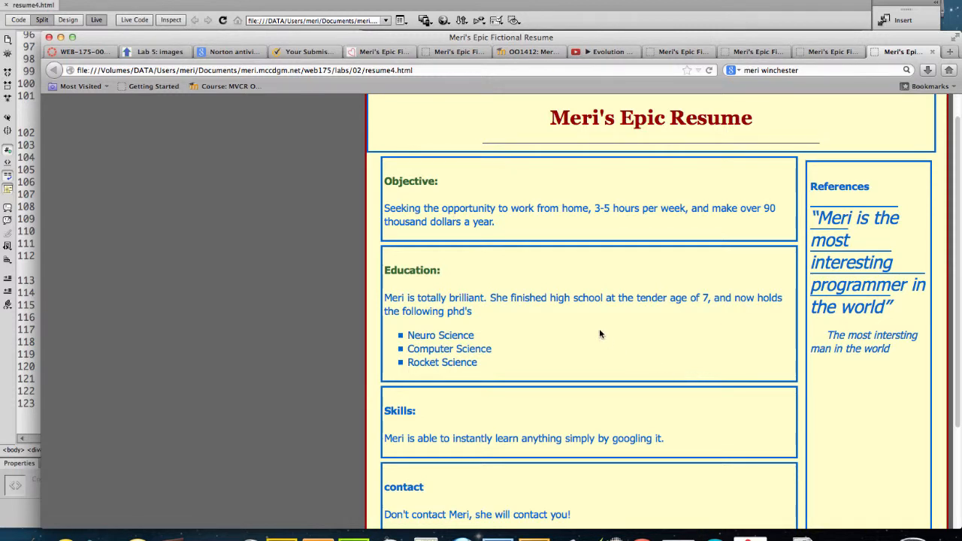
mouse_move(353, 144)
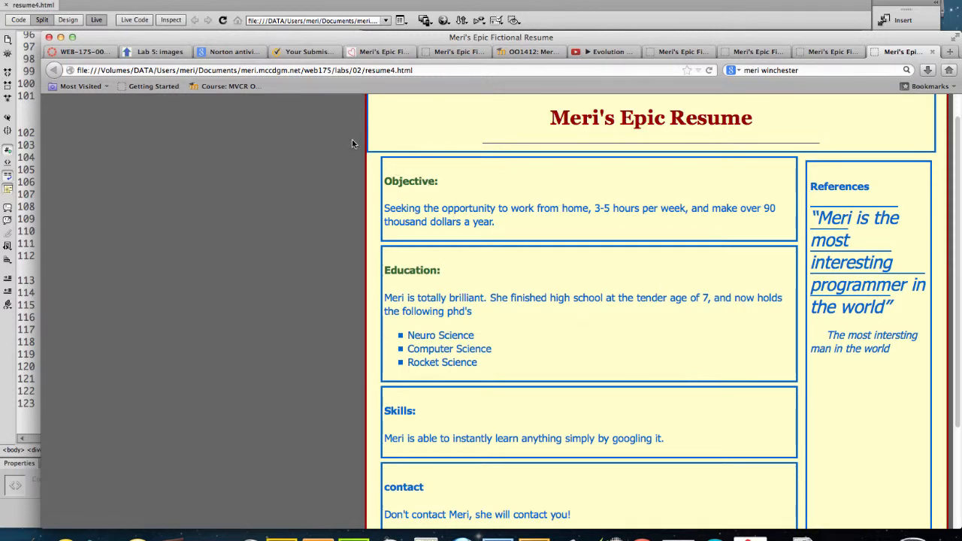
mouse_move(367, 144)
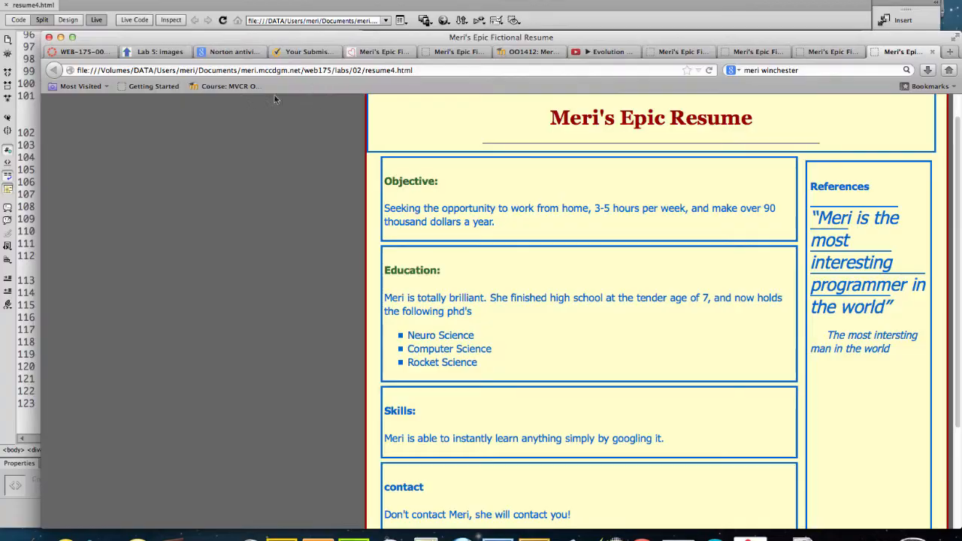
Step: Locate and select float: right; in the general div rule to delete it
left_click(42, 18)
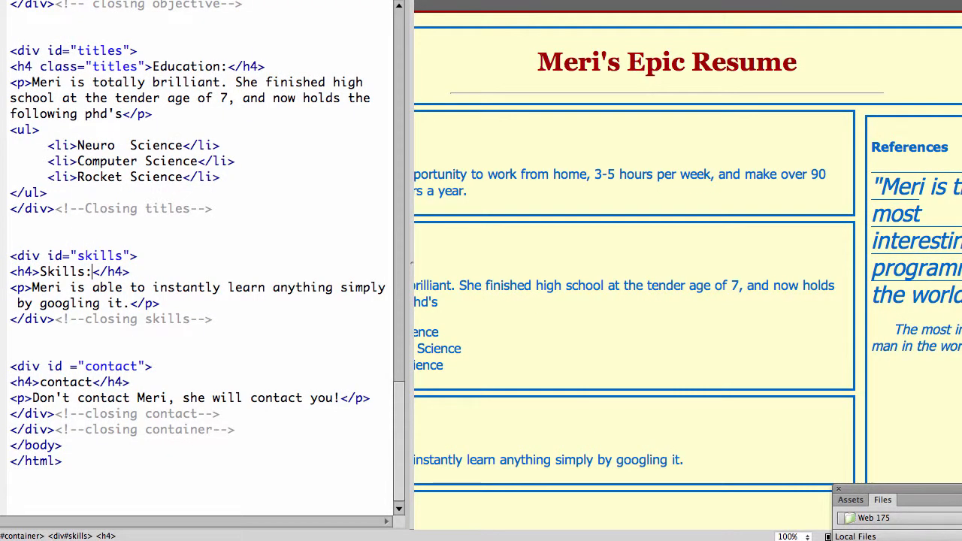
scroll("up", 3)
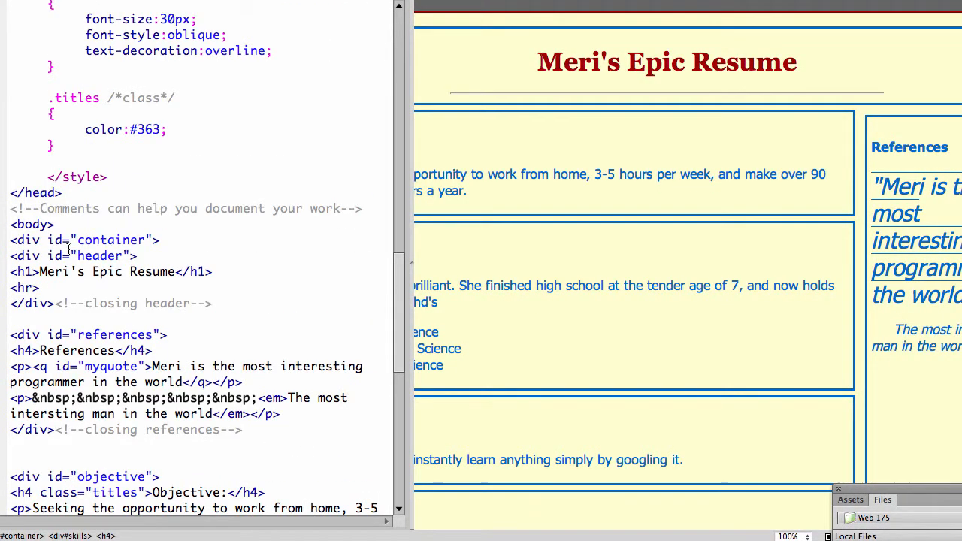
scroll("up", 3)
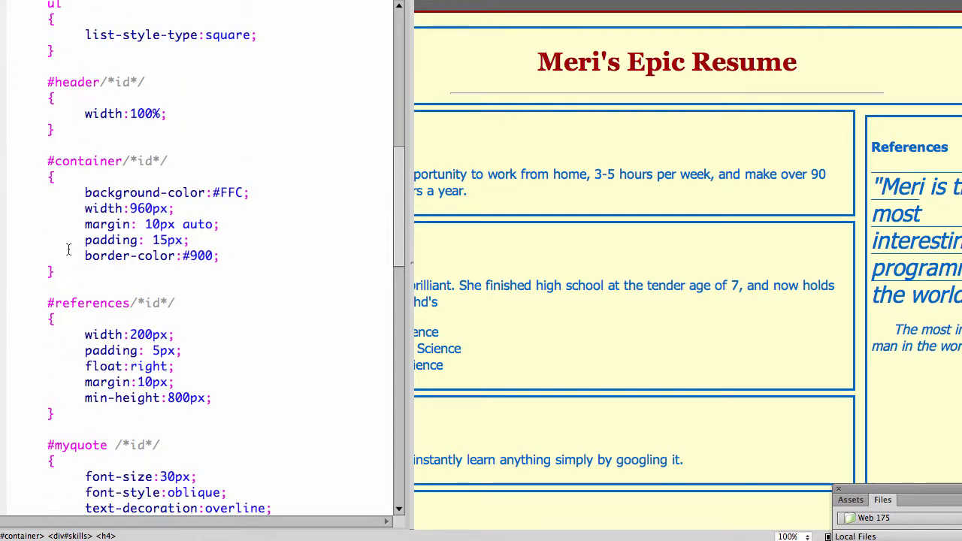
scroll("up", 3)
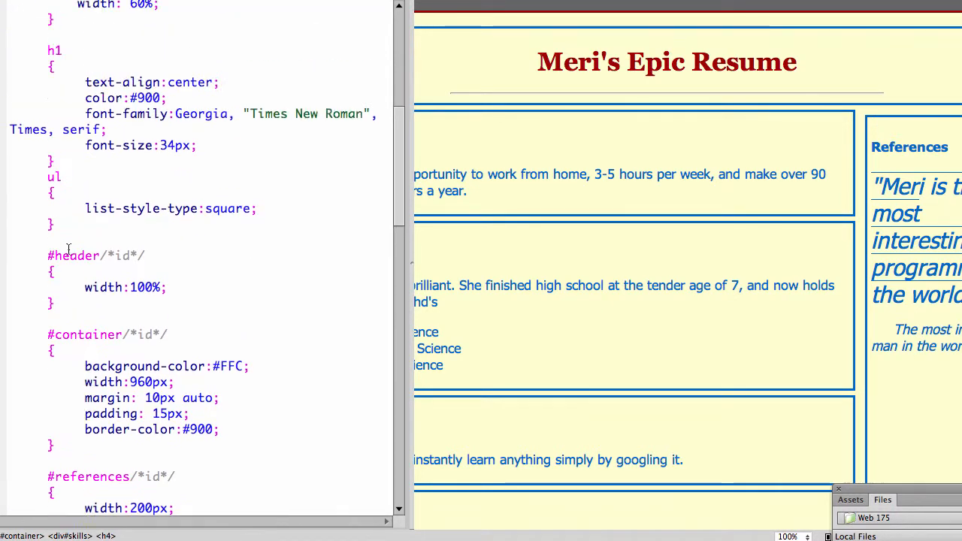
scroll("up", 3)
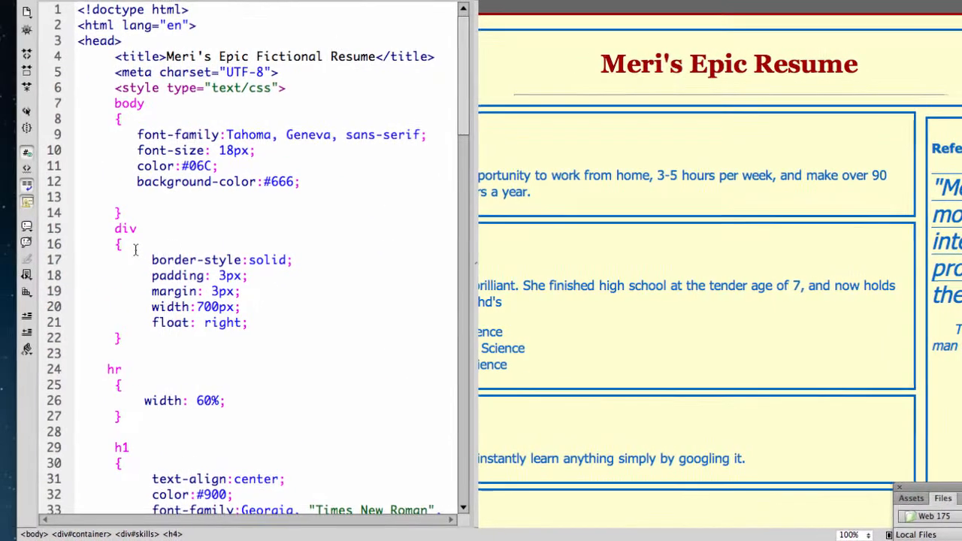
double_click(233, 322)
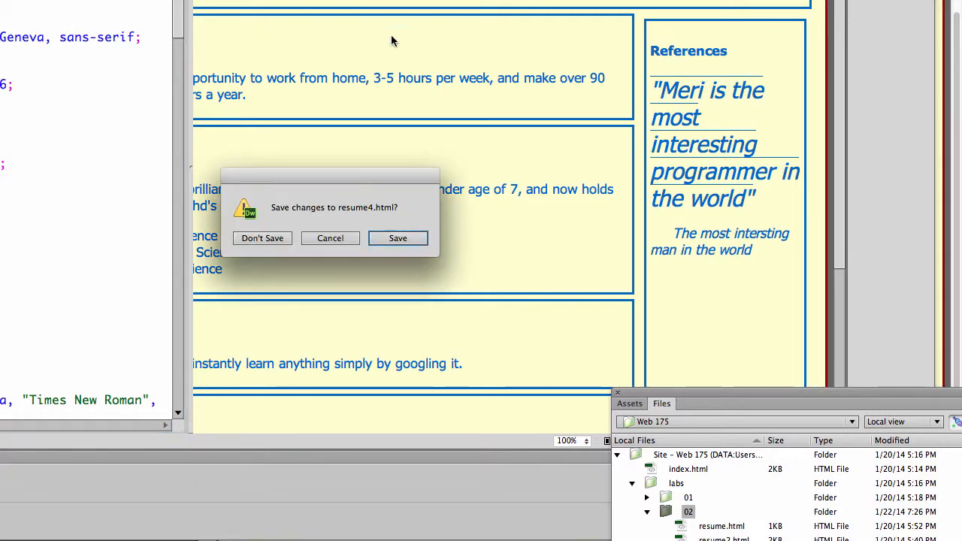
Step: Save resume4.html so the centred page reloads in Firefox
left_click(261, 238)
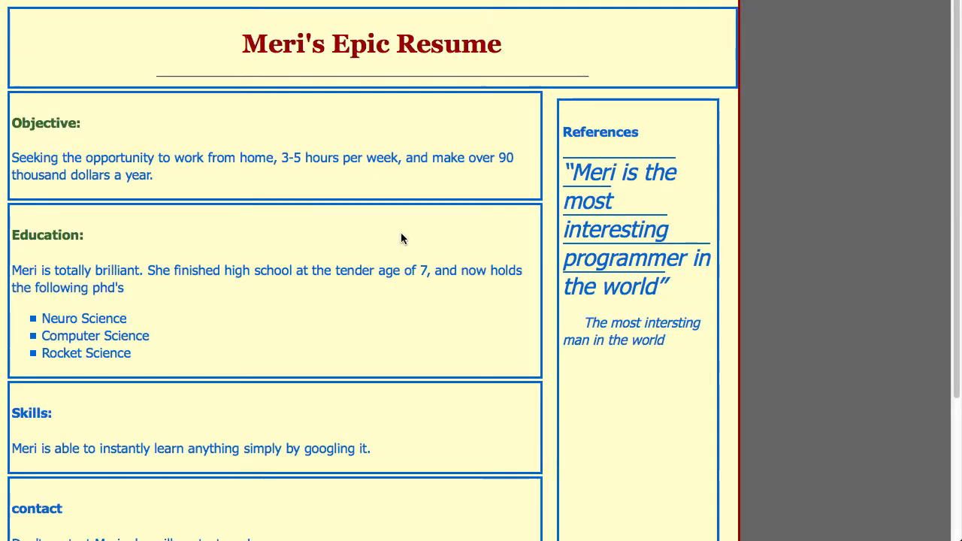
mouse_move(575, 71)
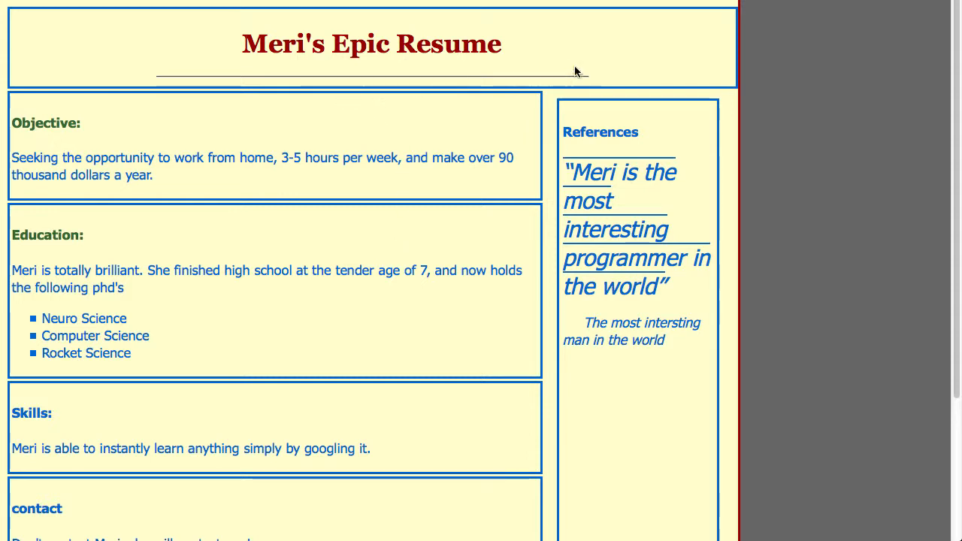
mouse_move(713, 68)
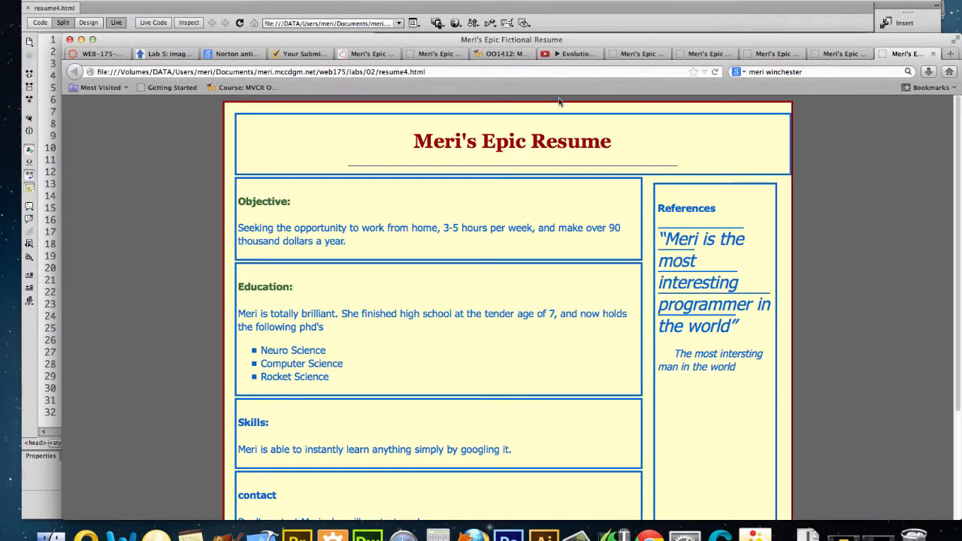
mouse_move(451, 129)
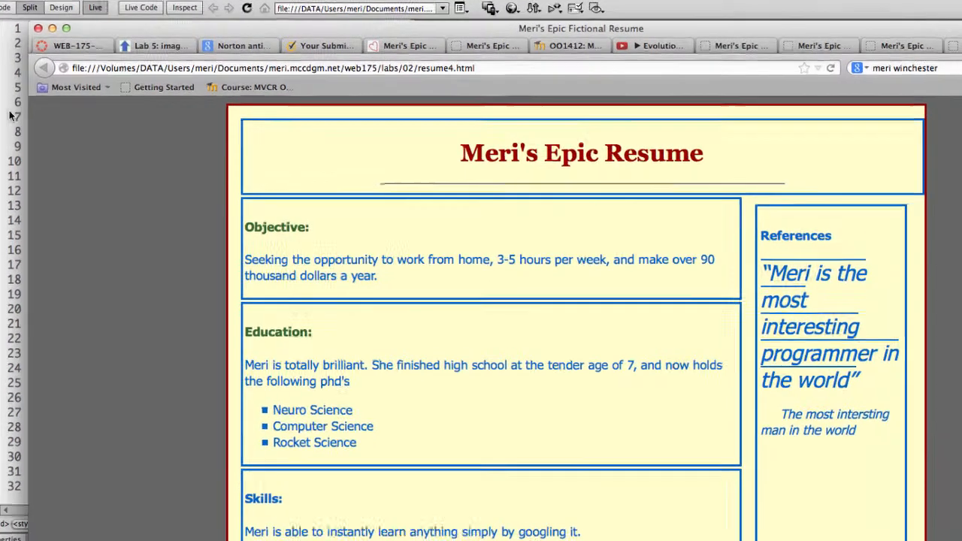
Step: Replace the #header rule's 100% width with a 928px pixel width
left_click(31, 6)
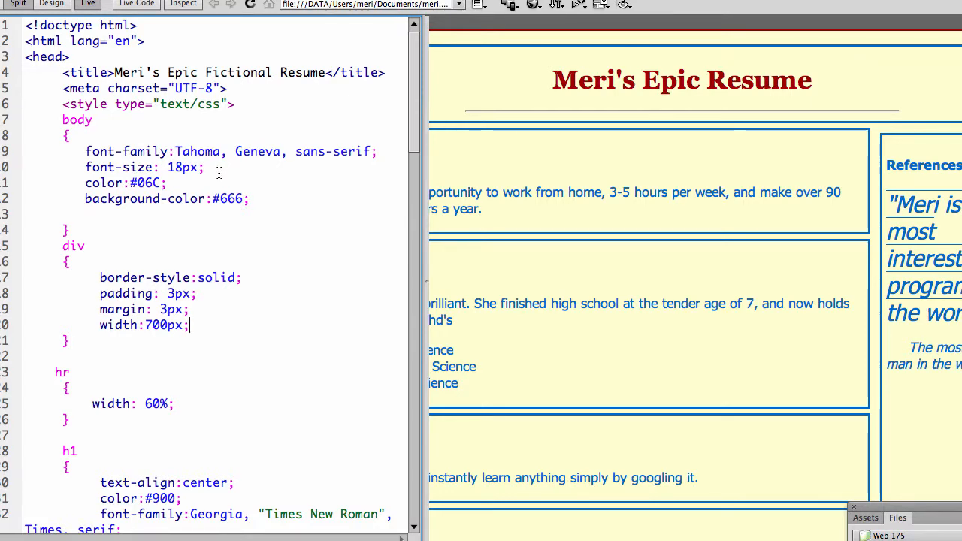
scroll("down", 3)
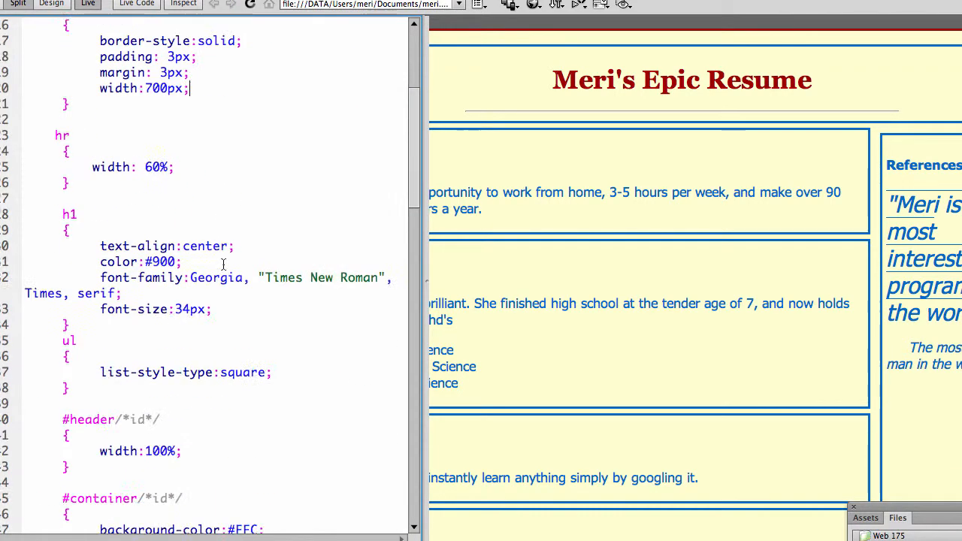
scroll("down", 3)
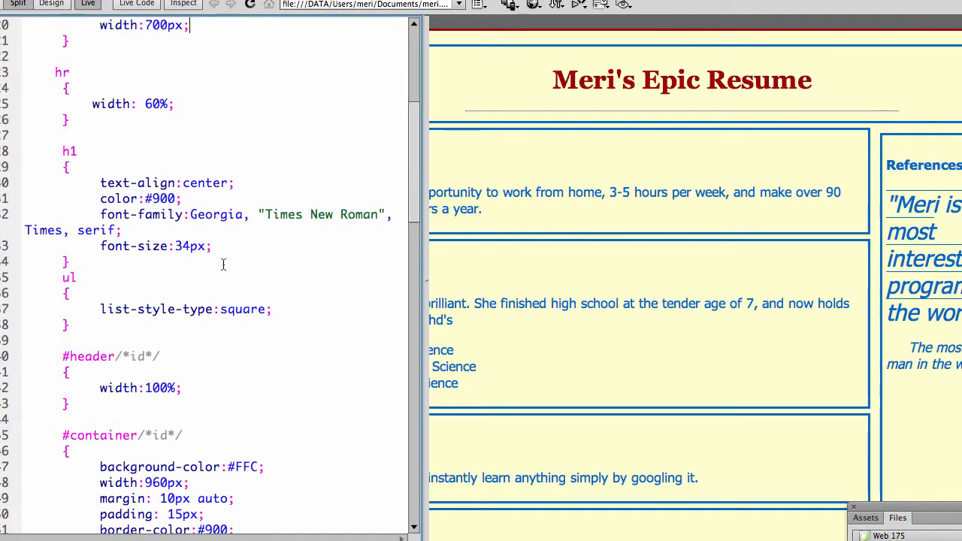
scroll("up", 3)
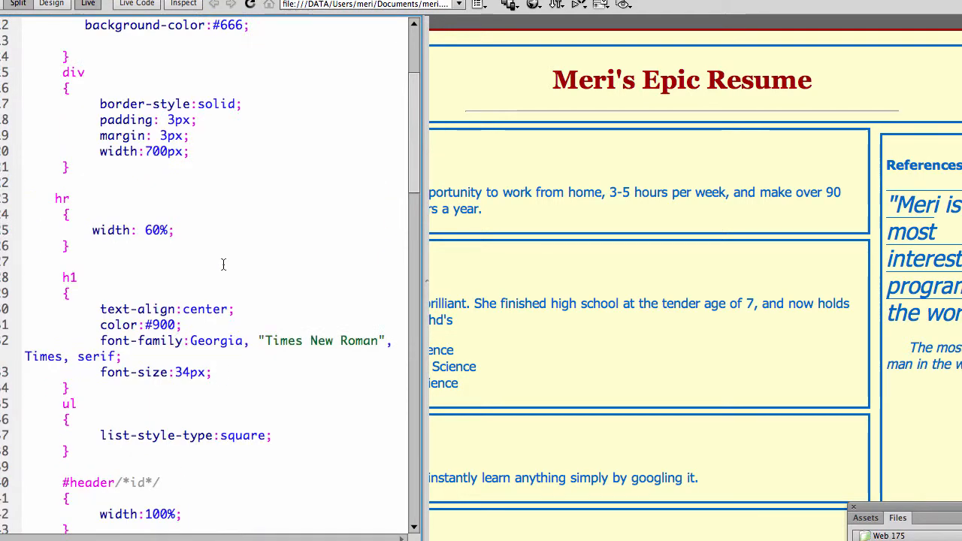
scroll("up", 3)
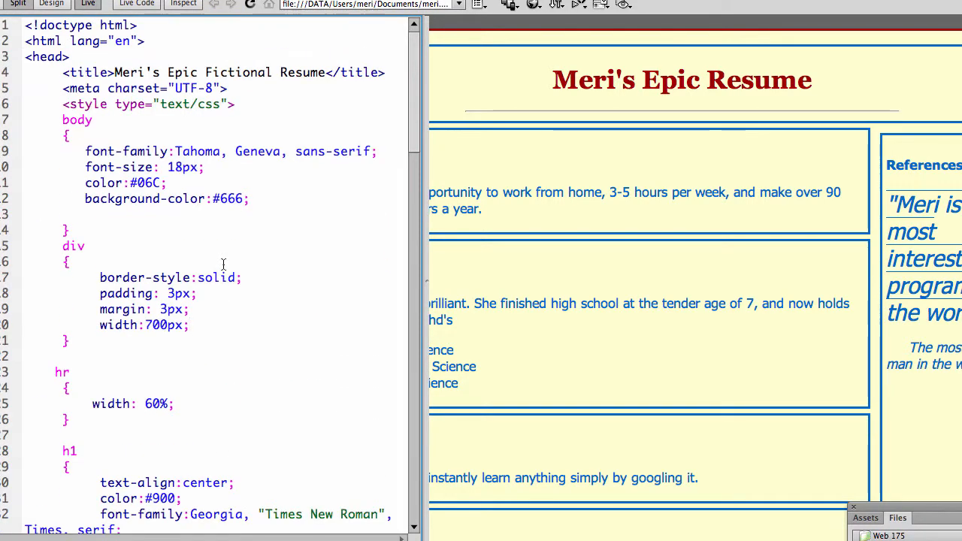
scroll("down", 3)
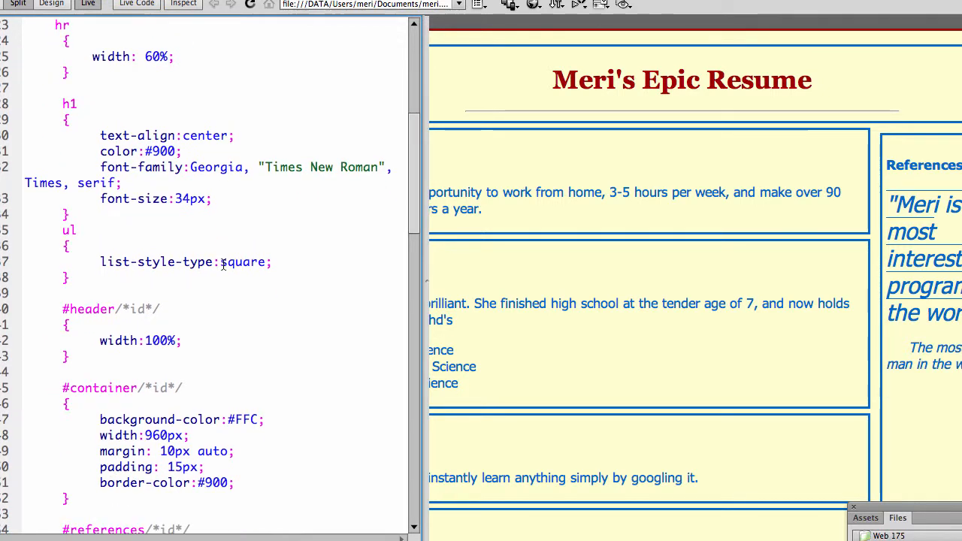
scroll("down", 3)
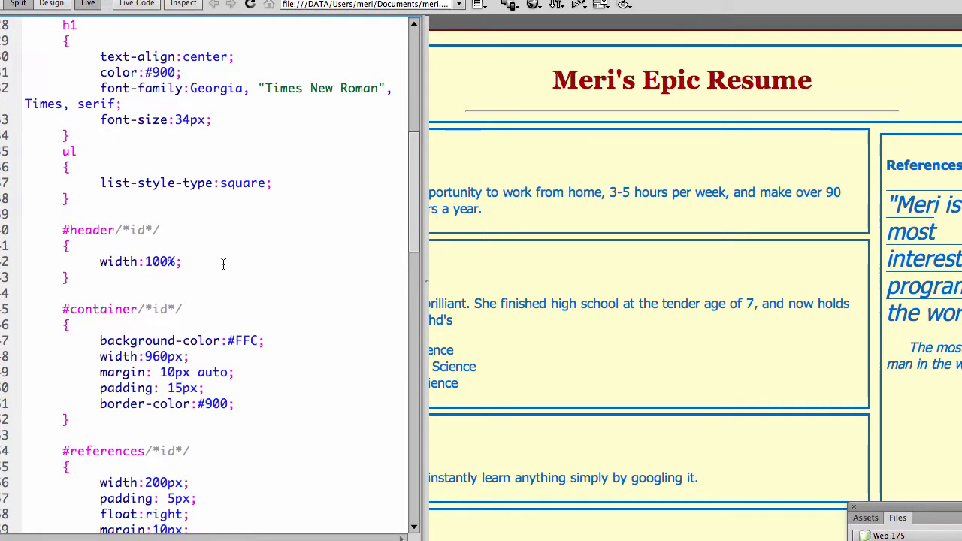
scroll("down", 3)
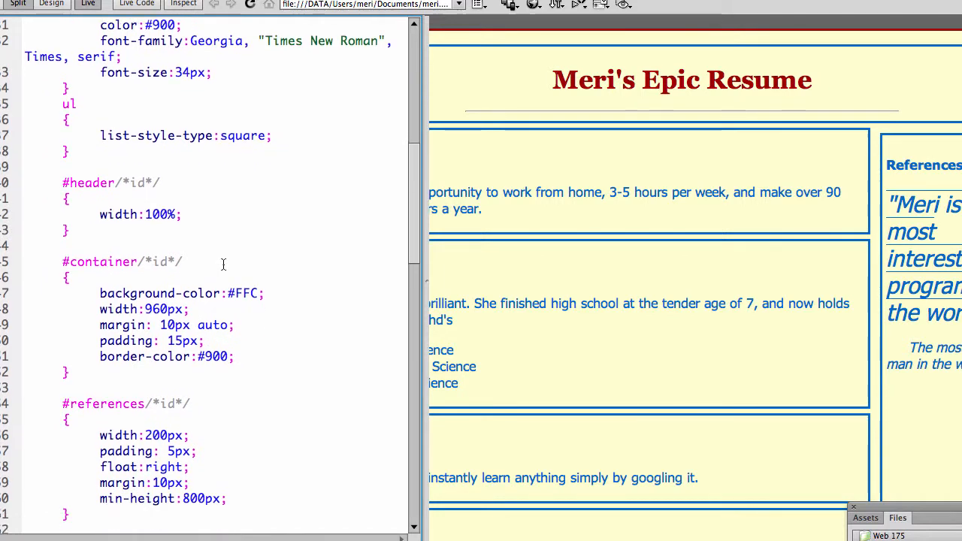
scroll("down", 3)
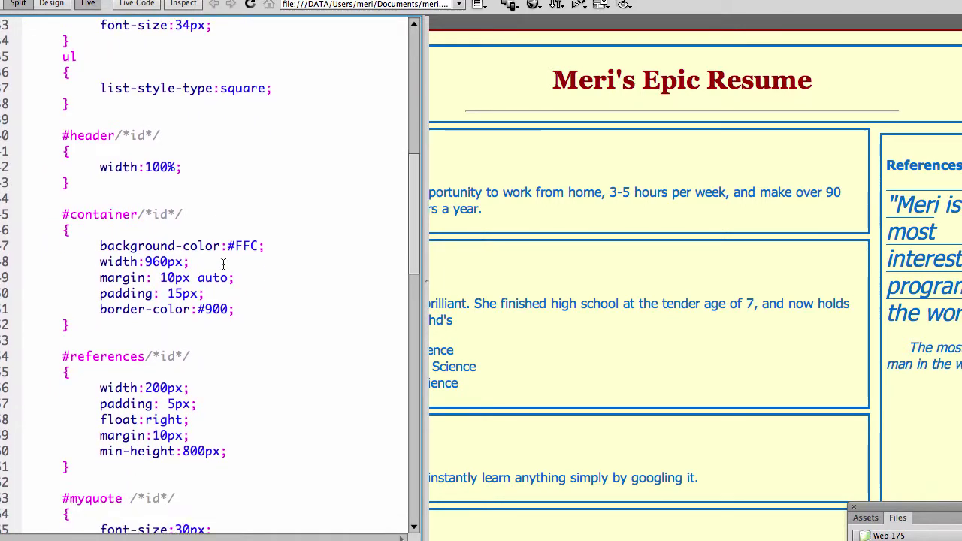
scroll("down", 3)
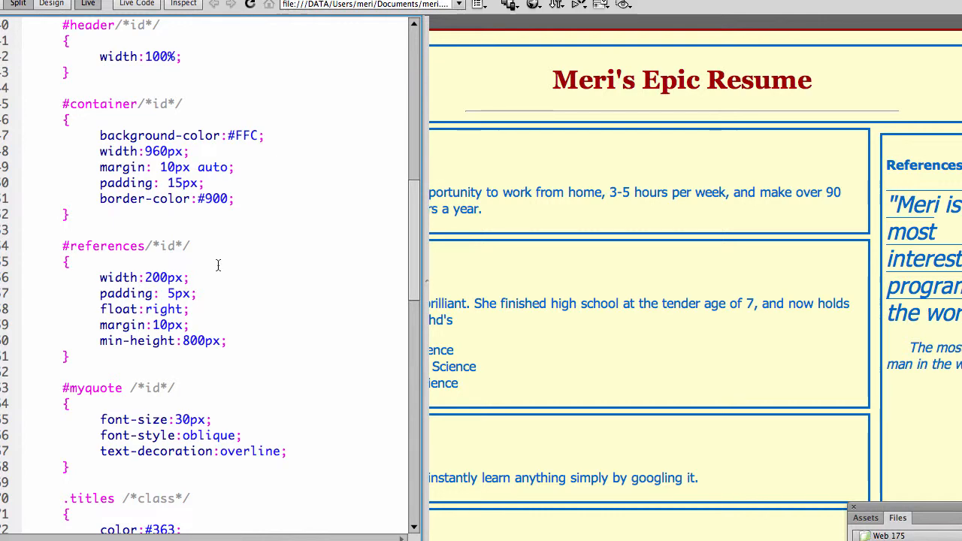
scroll("up", 3)
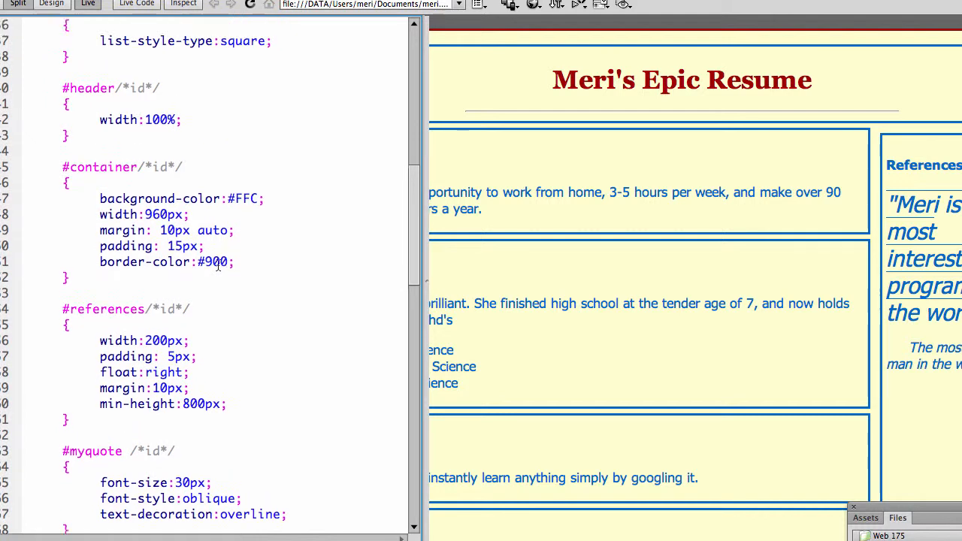
double_click(162, 120)
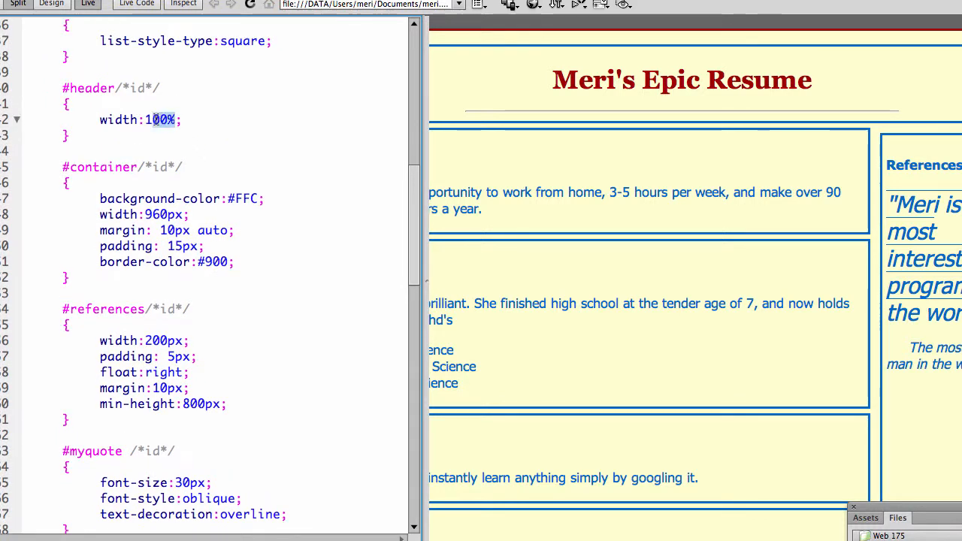
left_click(154, 120)
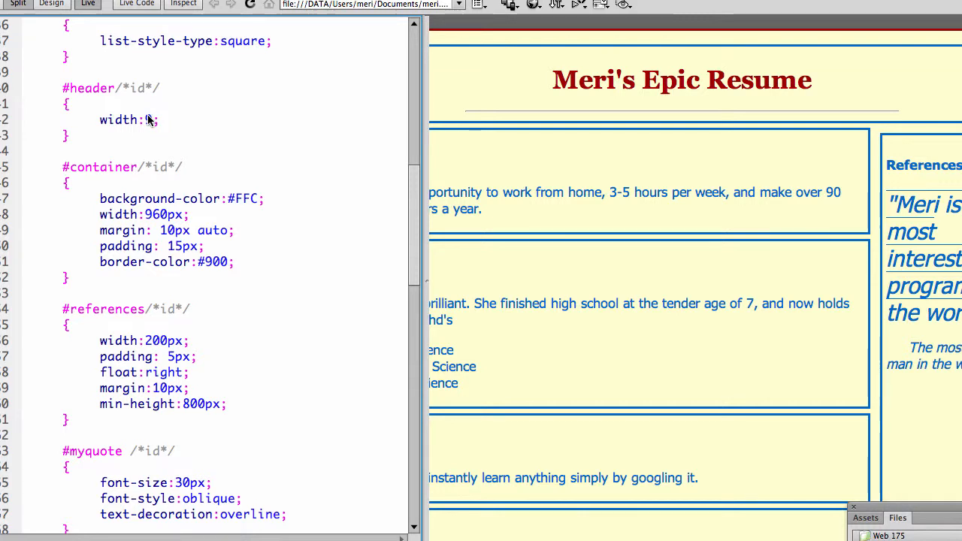
type("928")
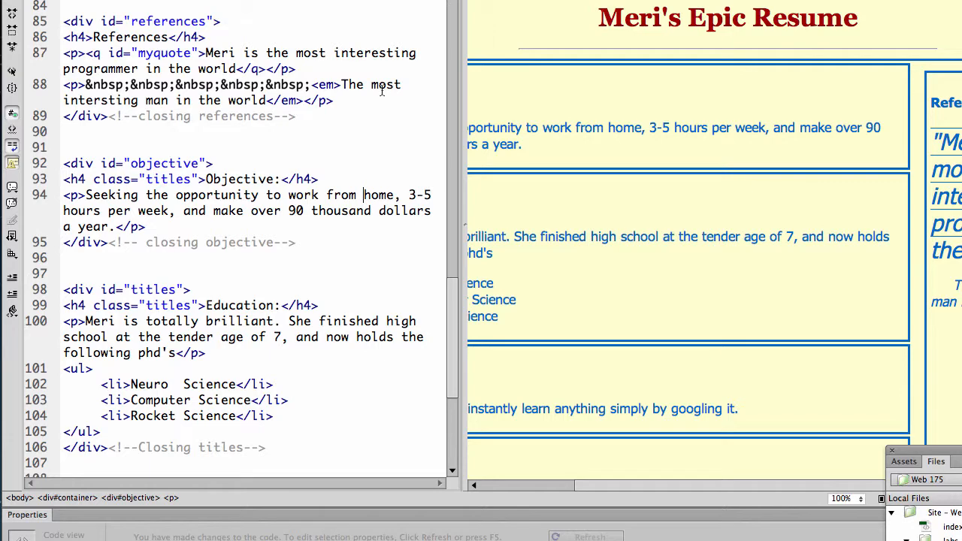
Step: Tweak the header width digit to about 930px and review the rule
scroll("up", 3)
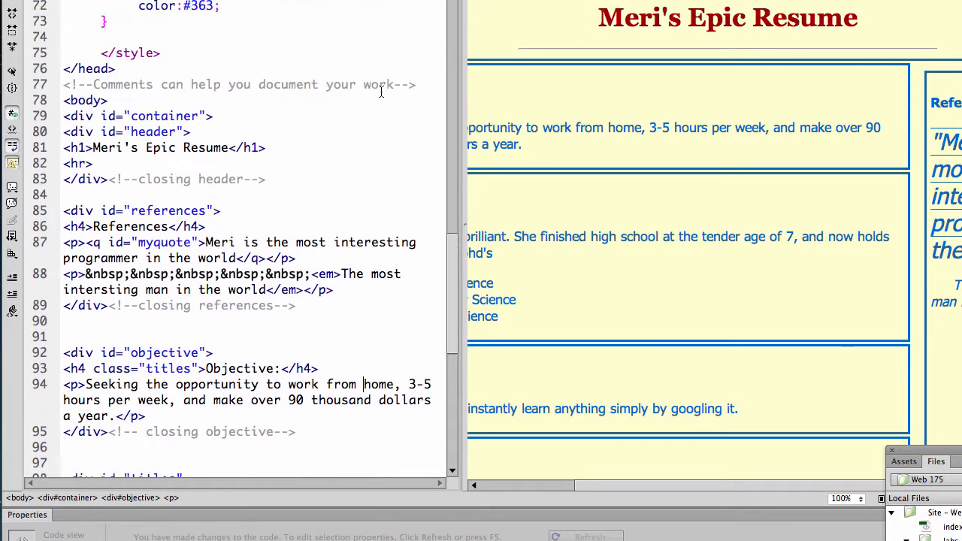
scroll("up", 3)
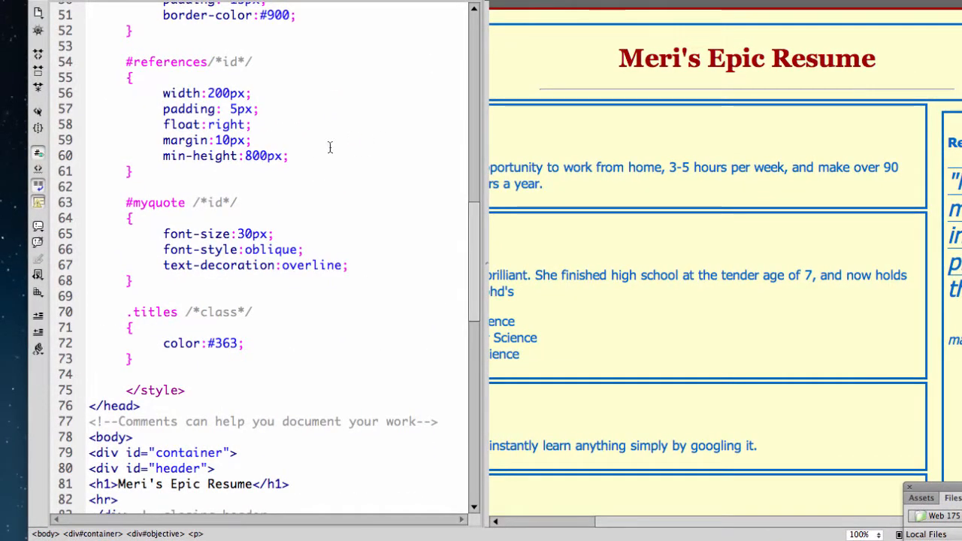
scroll("up", 3)
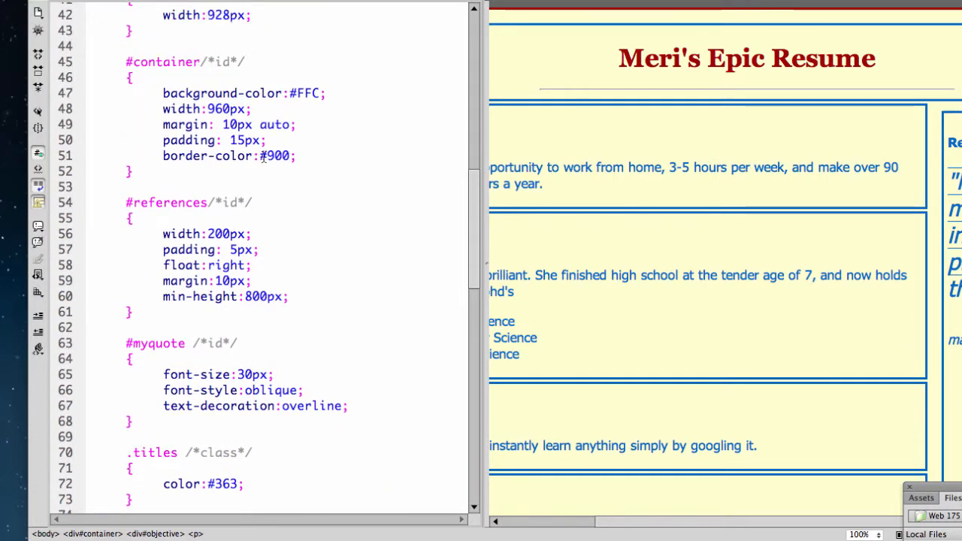
scroll("up", 3)
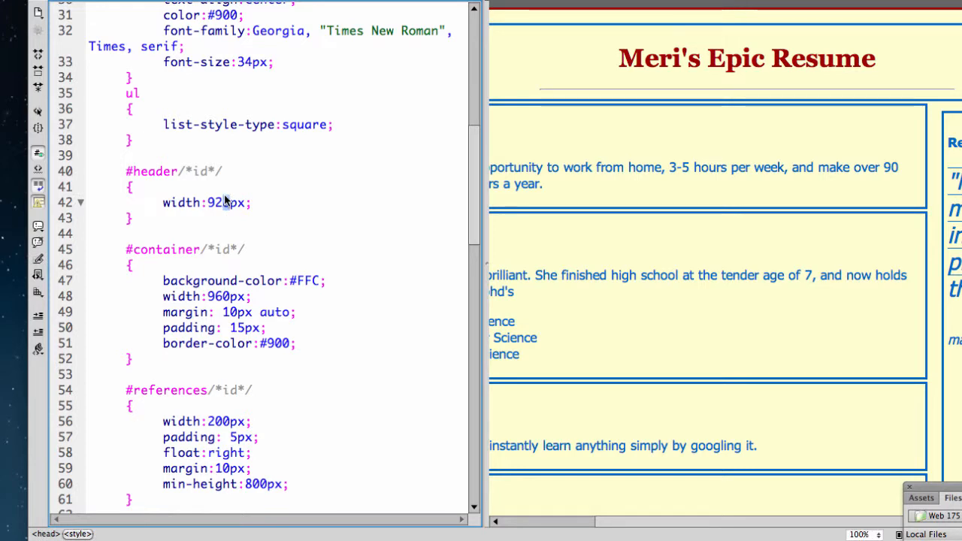
type("3")
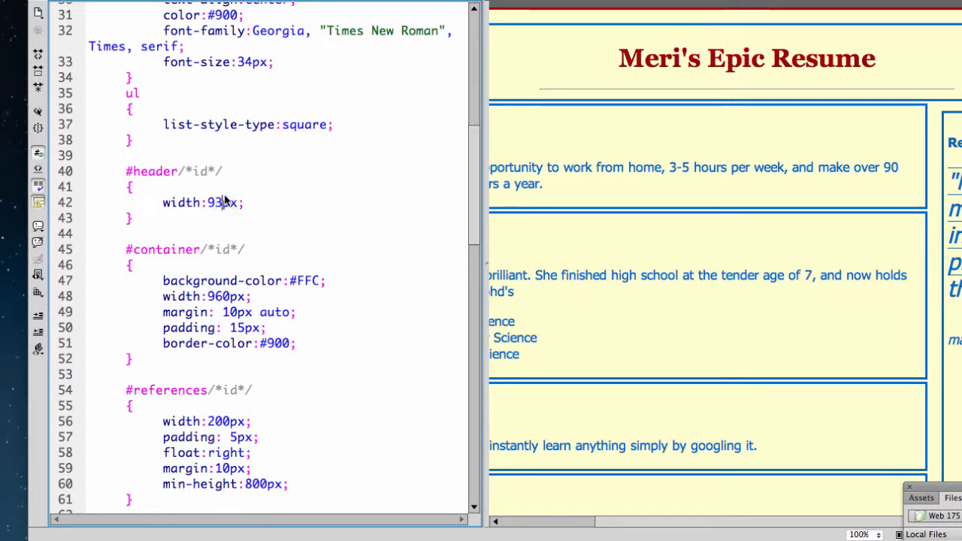
scroll("down", 3)
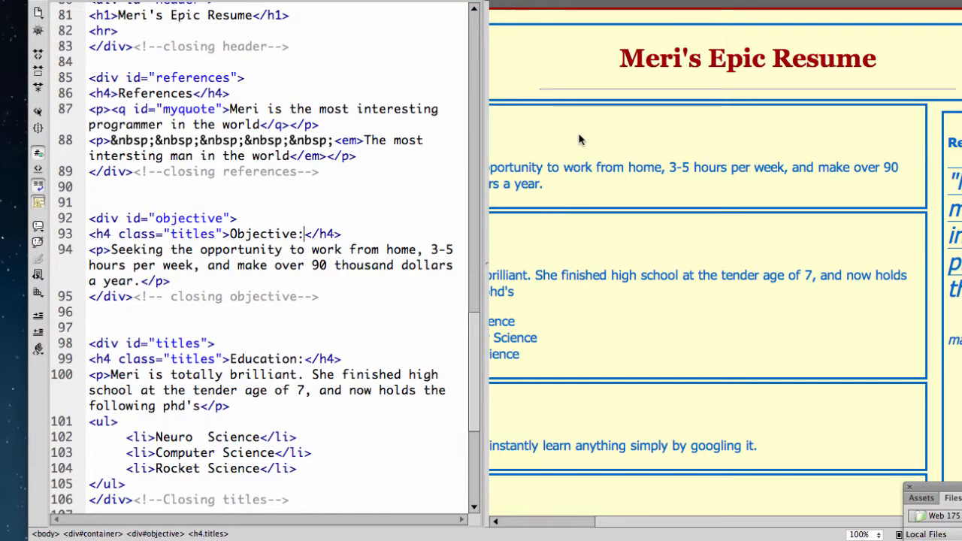
mouse_move(570, 134)
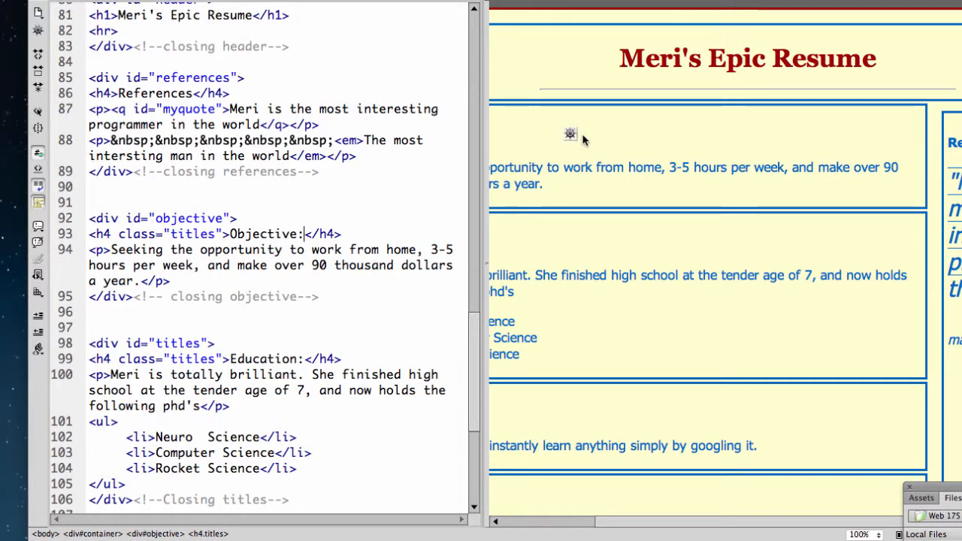
mouse_move(391, 193)
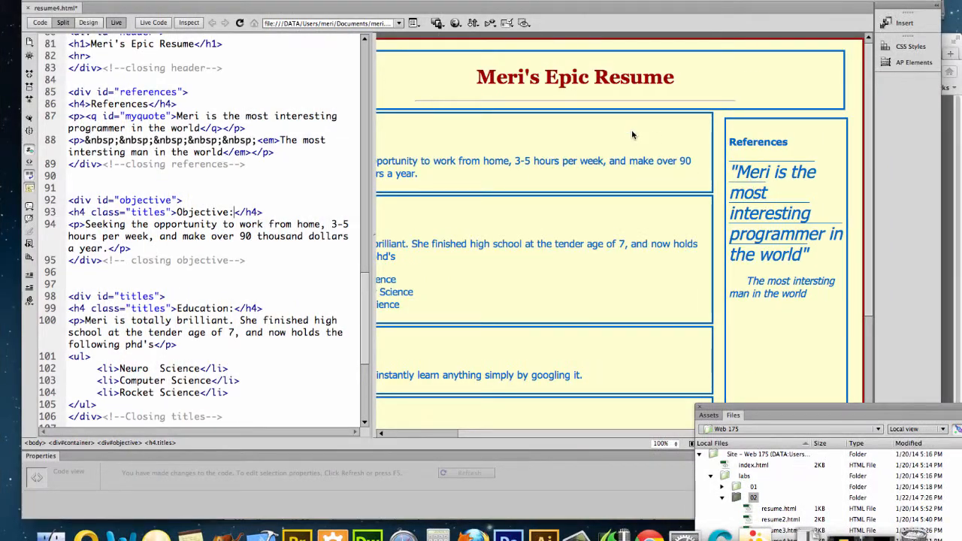
Step: Preview resume4 in Firefox and look over the header and References sidebar
left_click(457, 22)
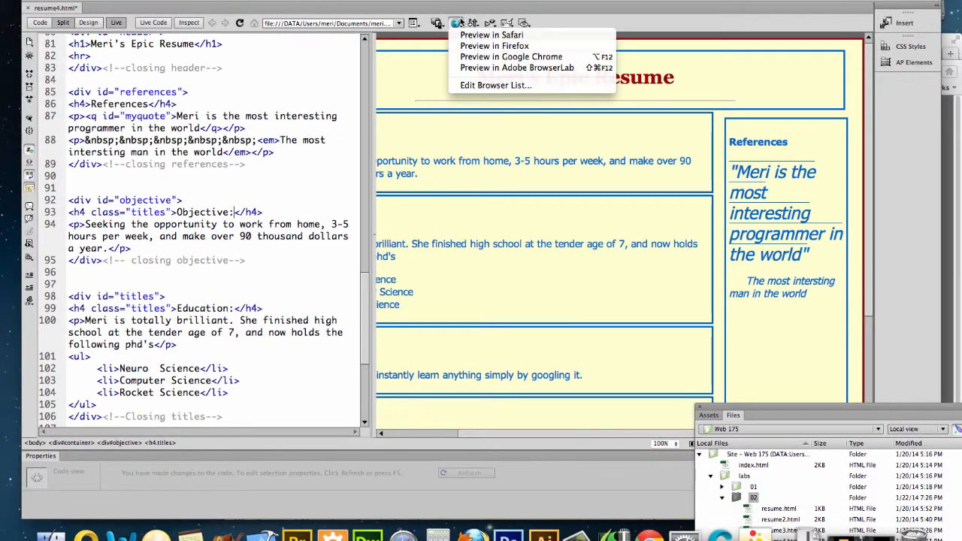
left_click(491, 35)
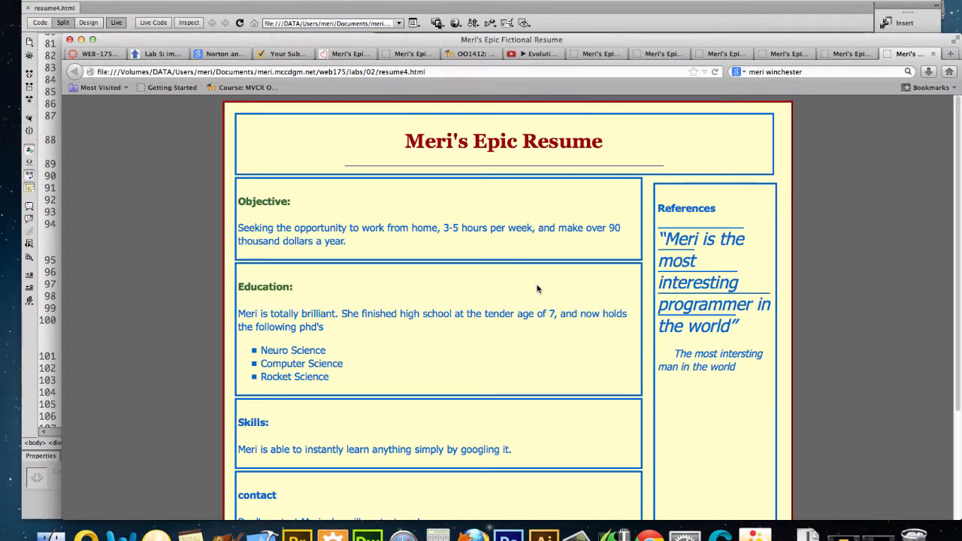
scroll("down", 3)
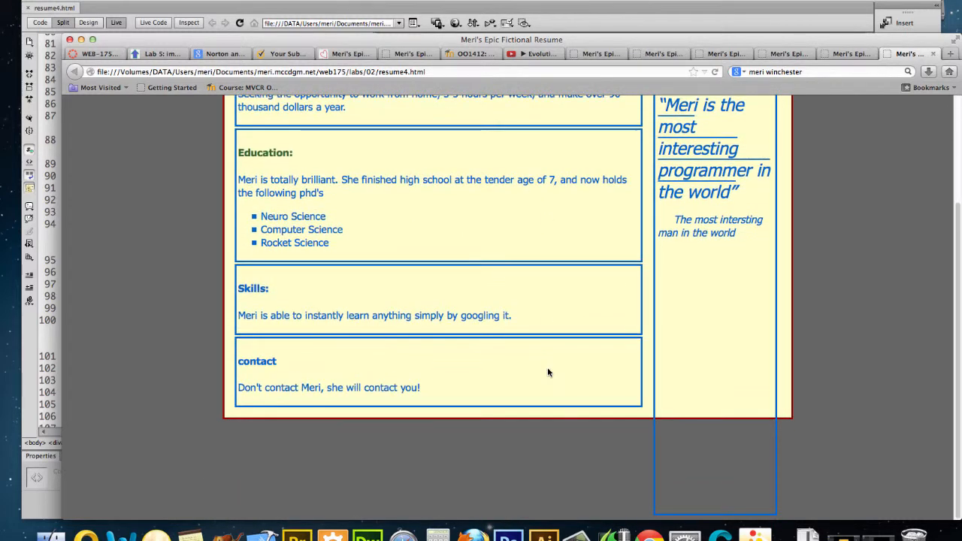
mouse_move(661, 373)
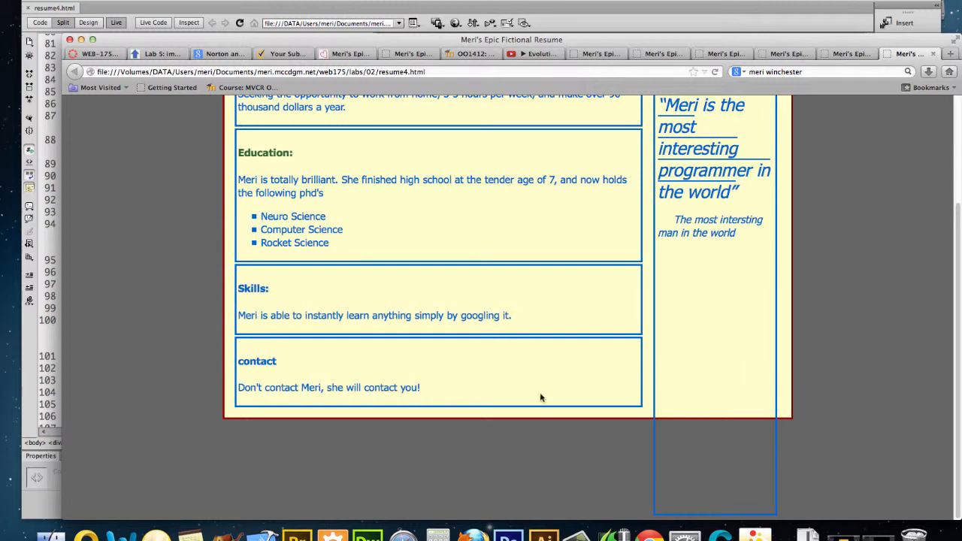
scroll("up", 3)
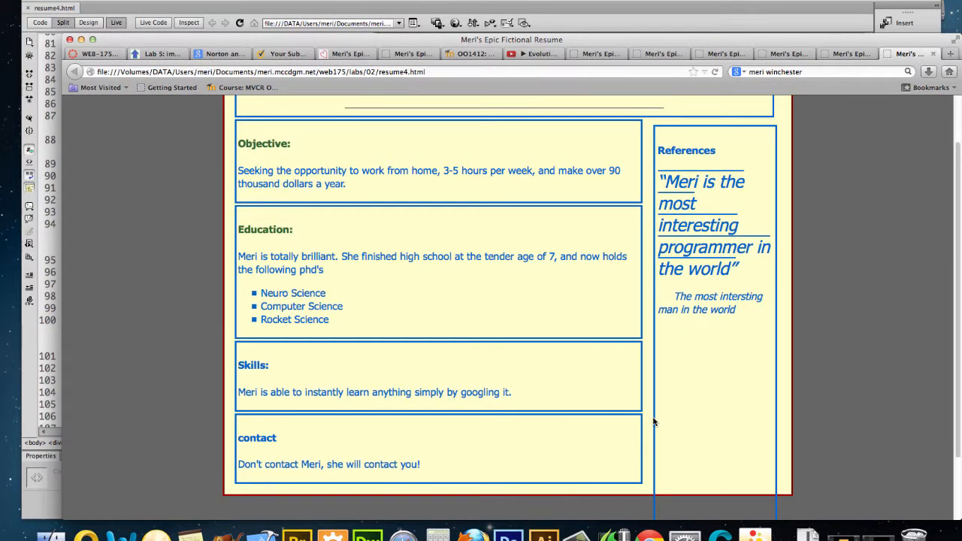
scroll("up", 3)
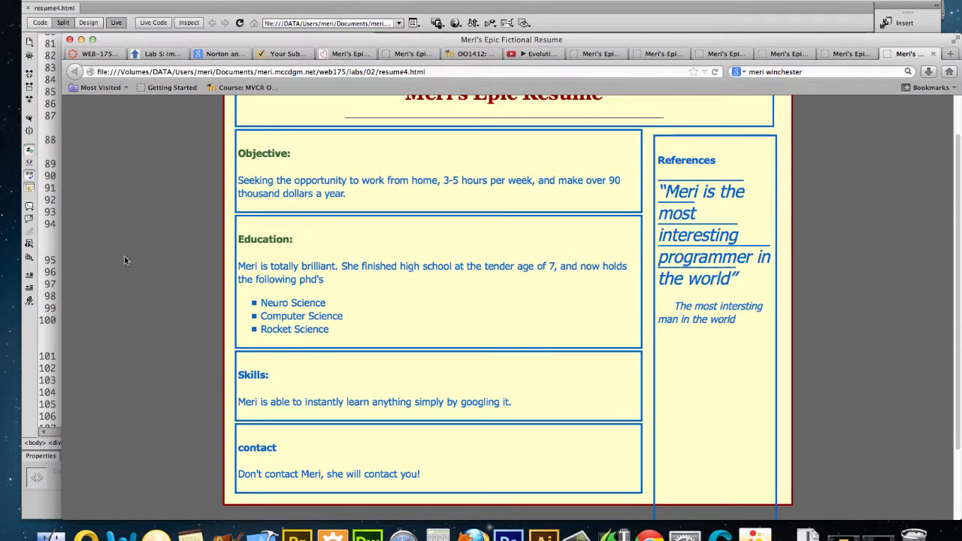
Step: Change the #references min-height from 800px to 550px
left_click(63, 23)
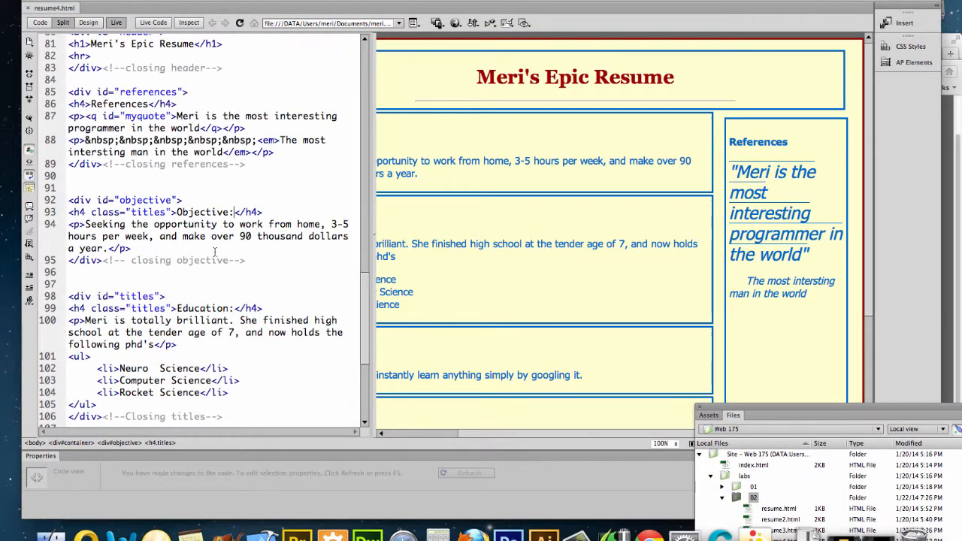
scroll("up", 3)
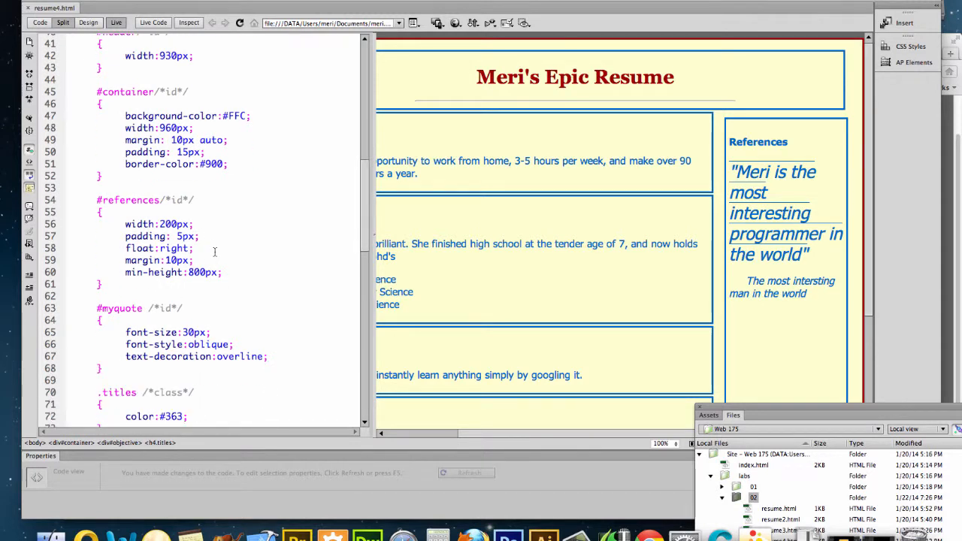
double_click(197, 272)
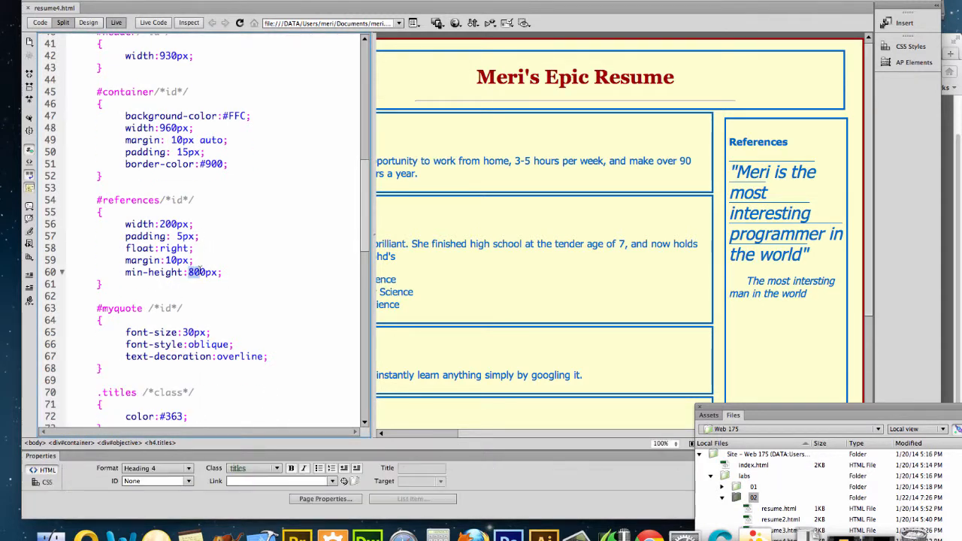
left_click(207, 272)
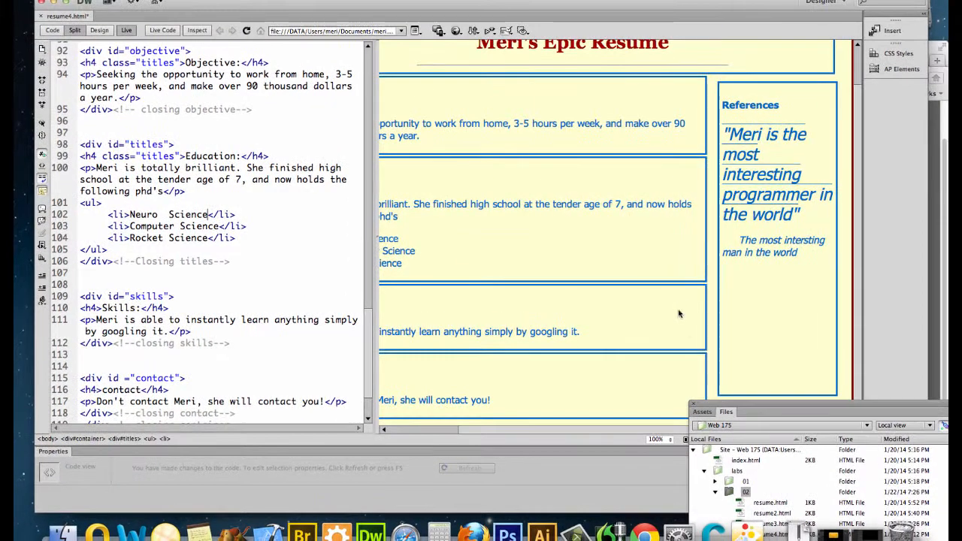
mouse_move(669, 325)
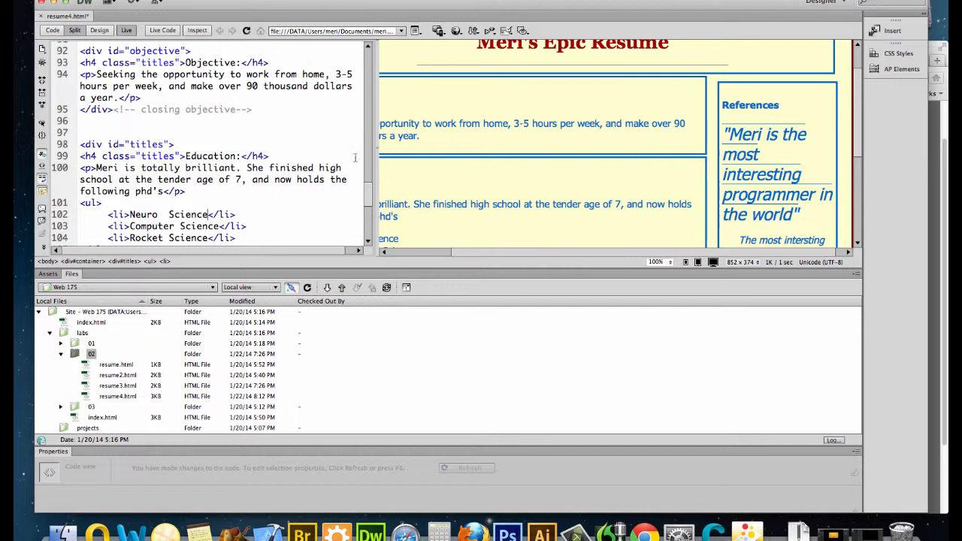
left_click(282, 138)
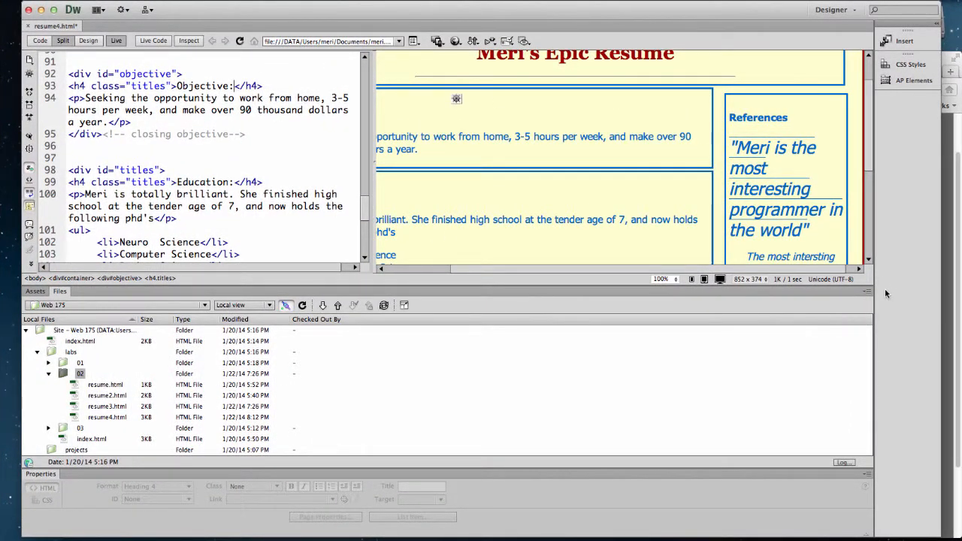
Step: Close the Files panel tab group to widen the code and live views
right_click(635, 325)
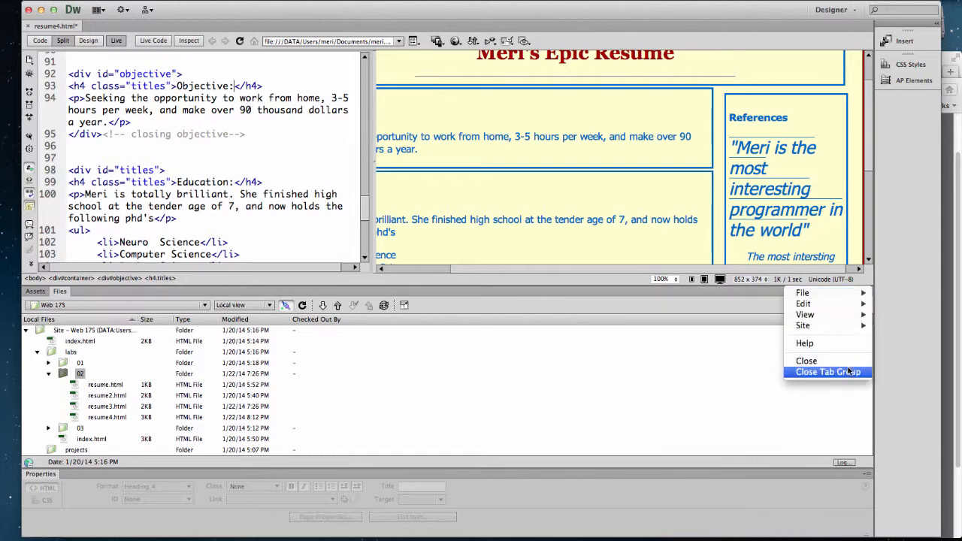
left_click(827, 371)
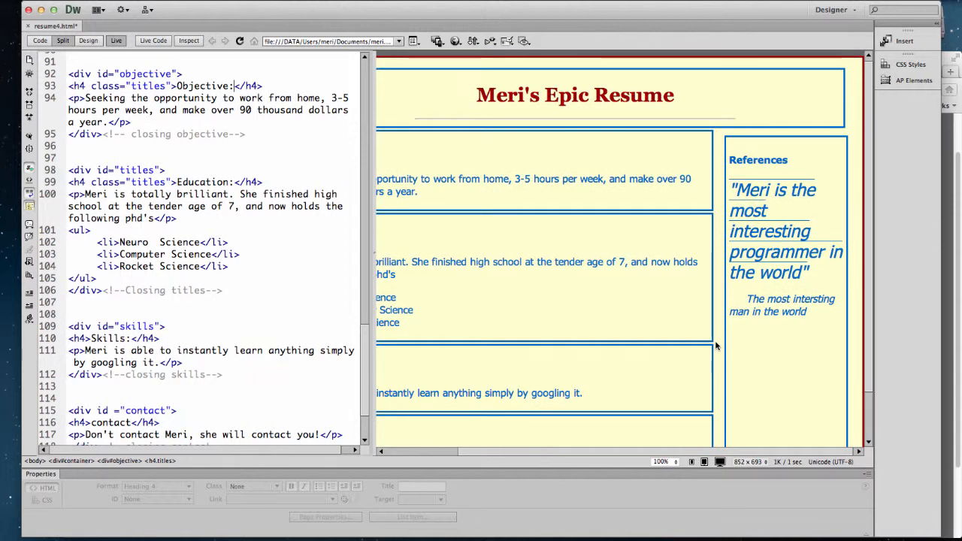
mouse_move(718, 135)
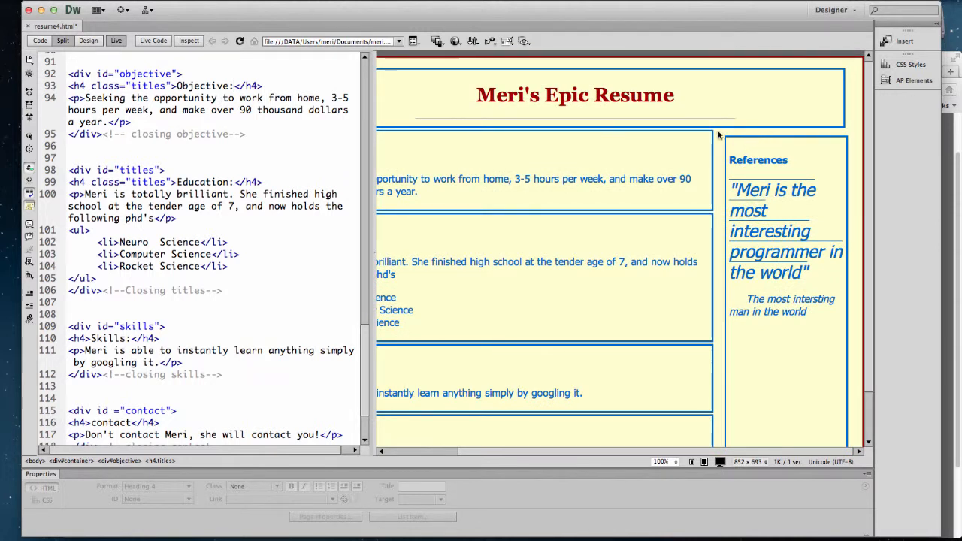
mouse_move(744, 143)
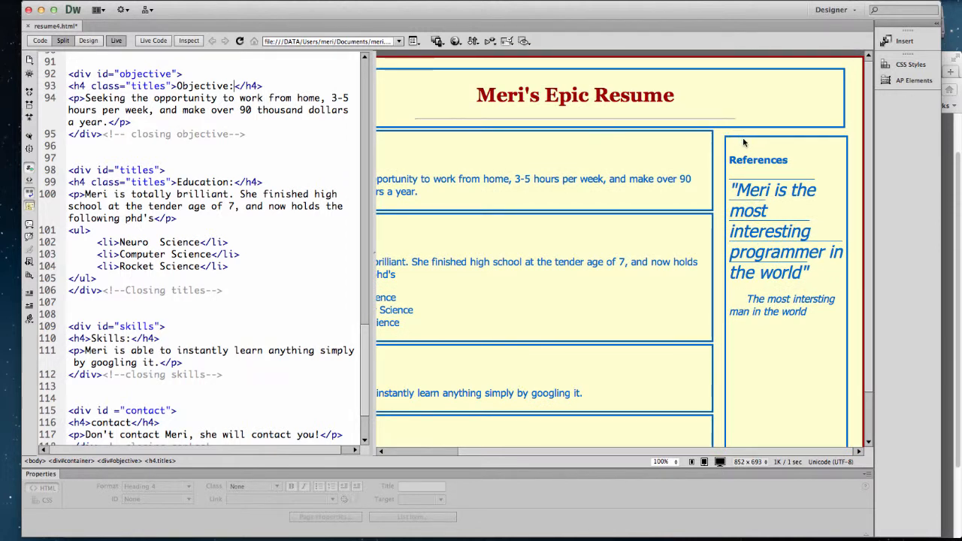
scroll("up", 3)
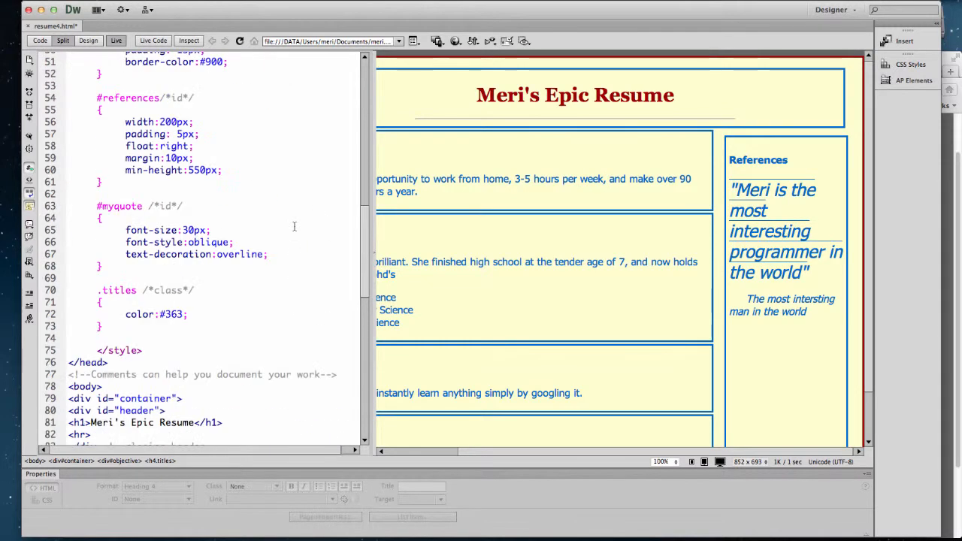
scroll("up", 3)
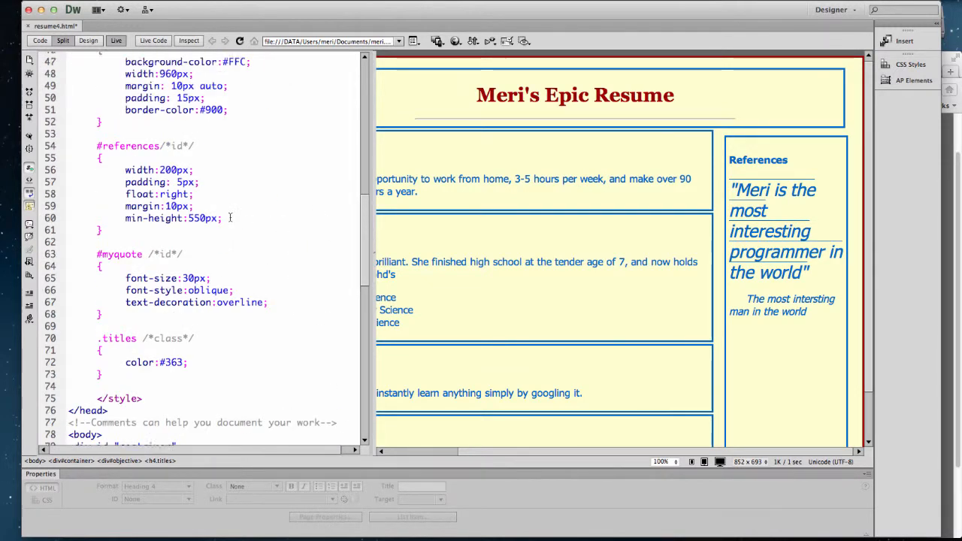
scroll("down", 3)
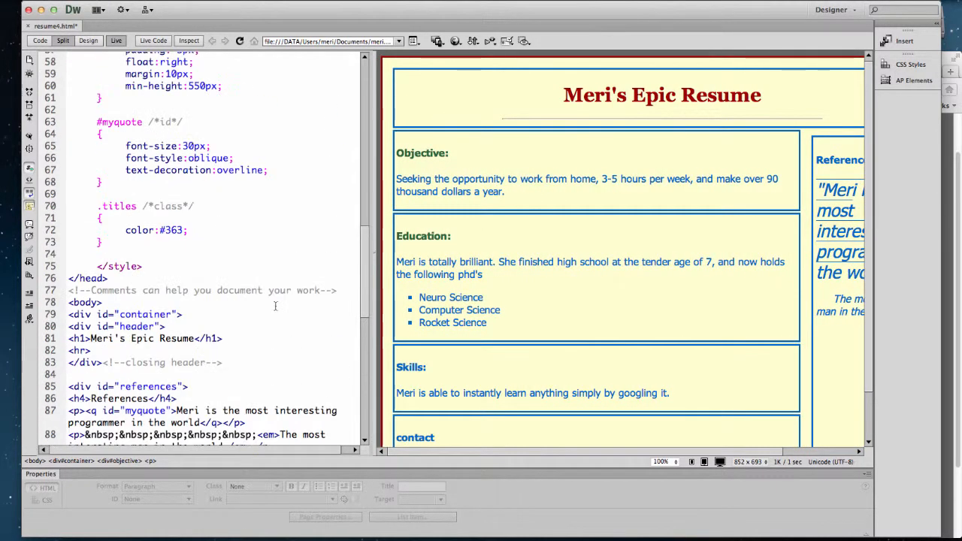
scroll("up", 3)
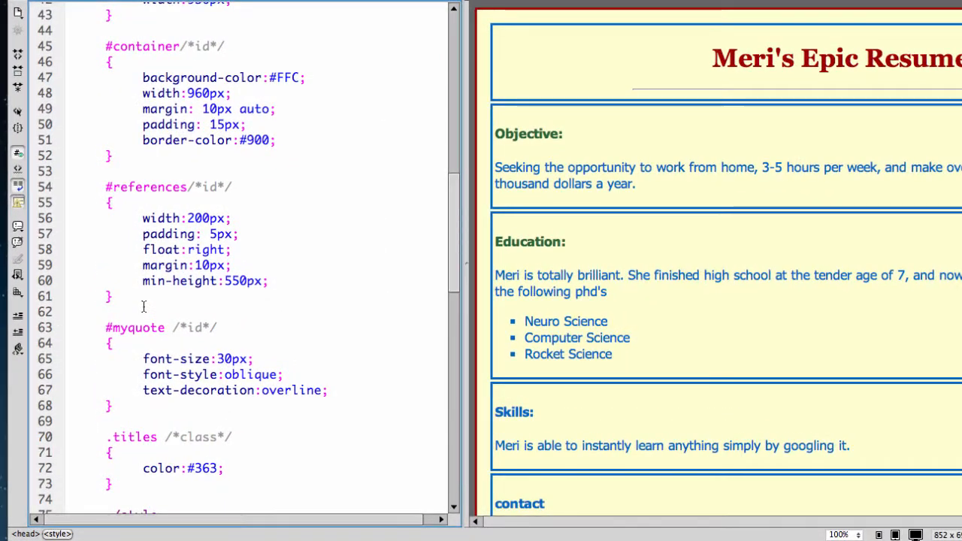
Step: Add a #objective id rule with margin-top: 10px to the stylesheet
type("#objec")
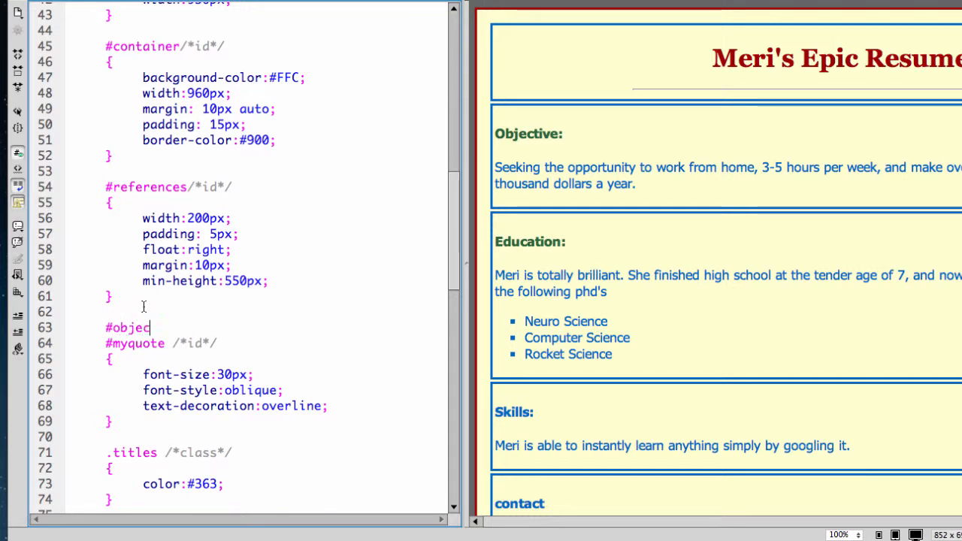
type("tive/*")
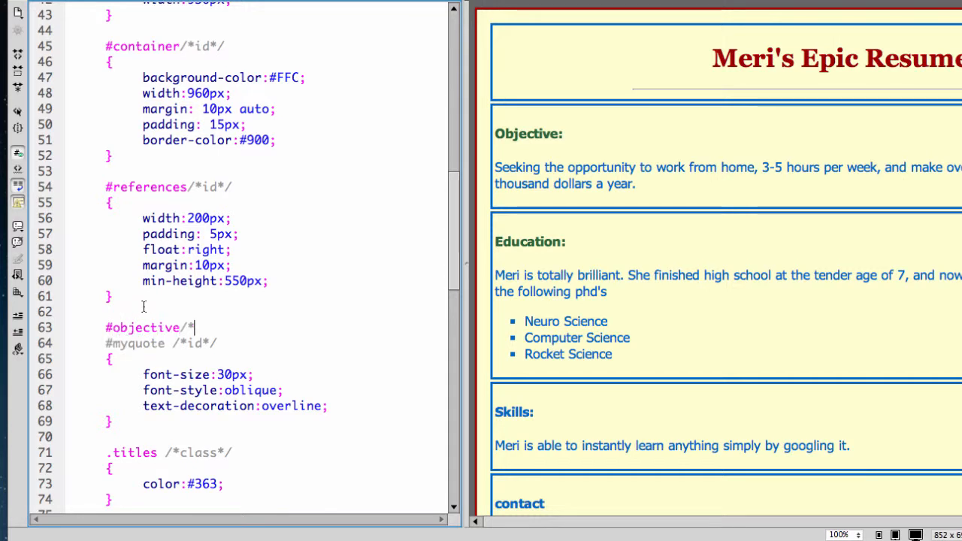
type("id*/")
type("{")
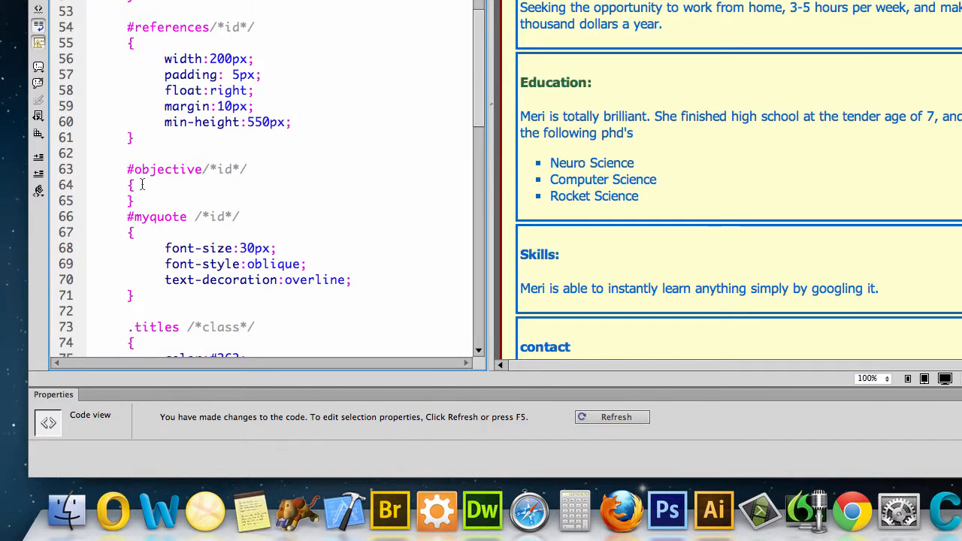
type("margin-top:")
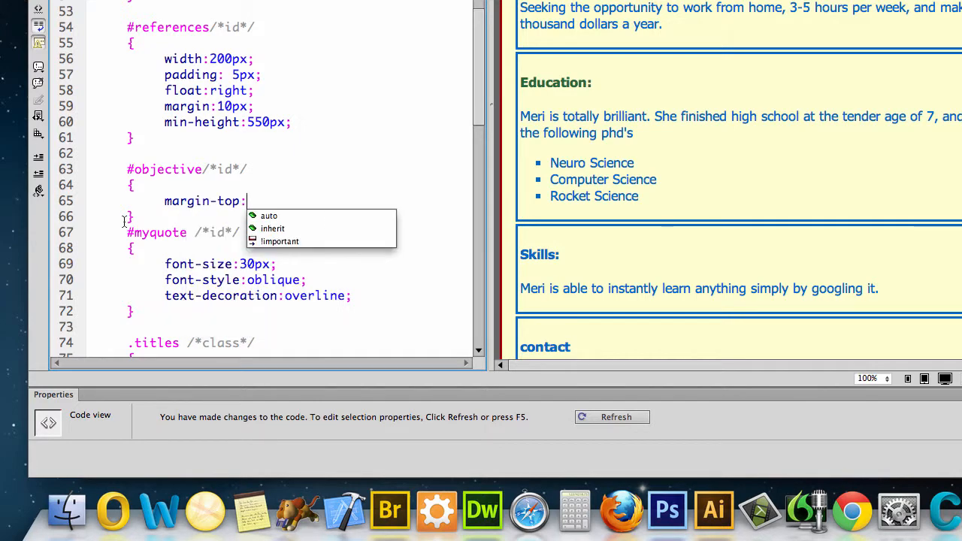
type("10p")
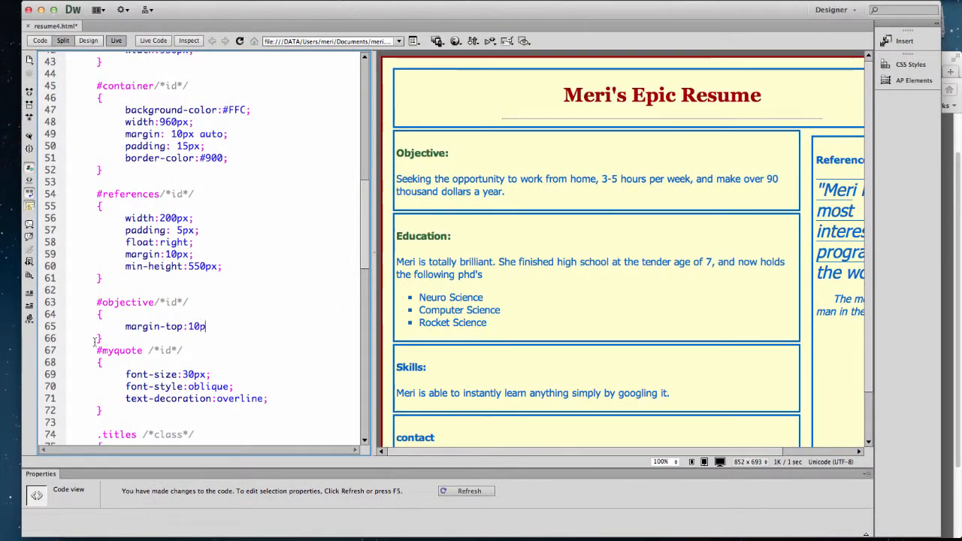
type("x;")
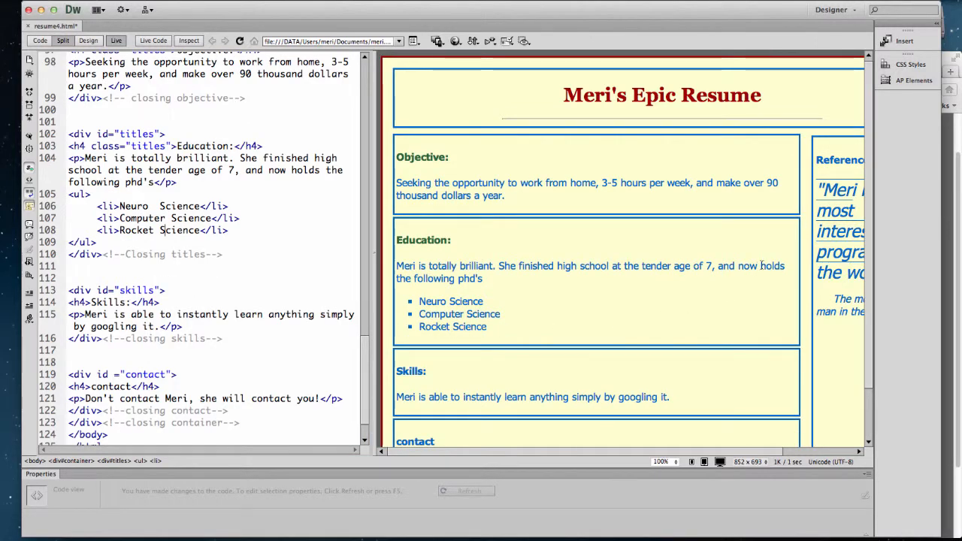
mouse_move(805, 179)
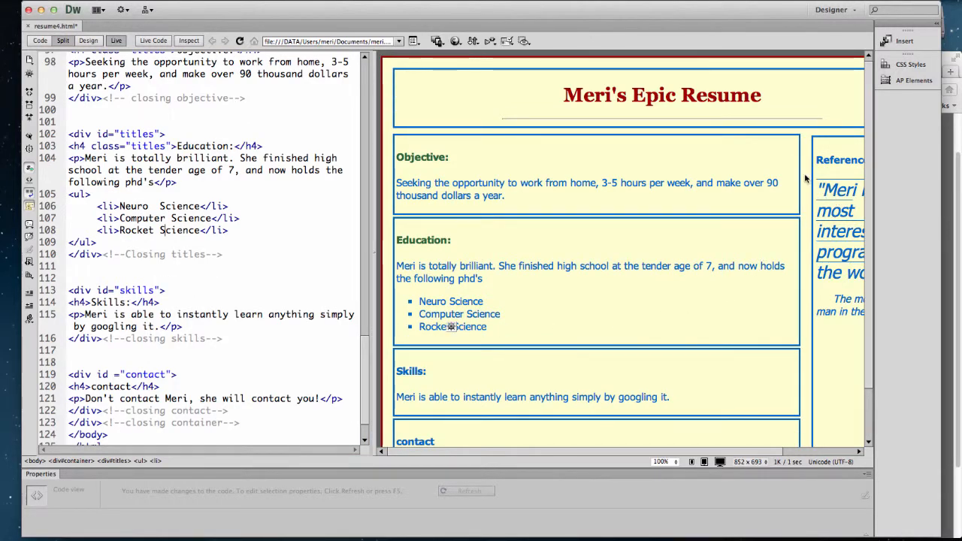
scroll("right", 3)
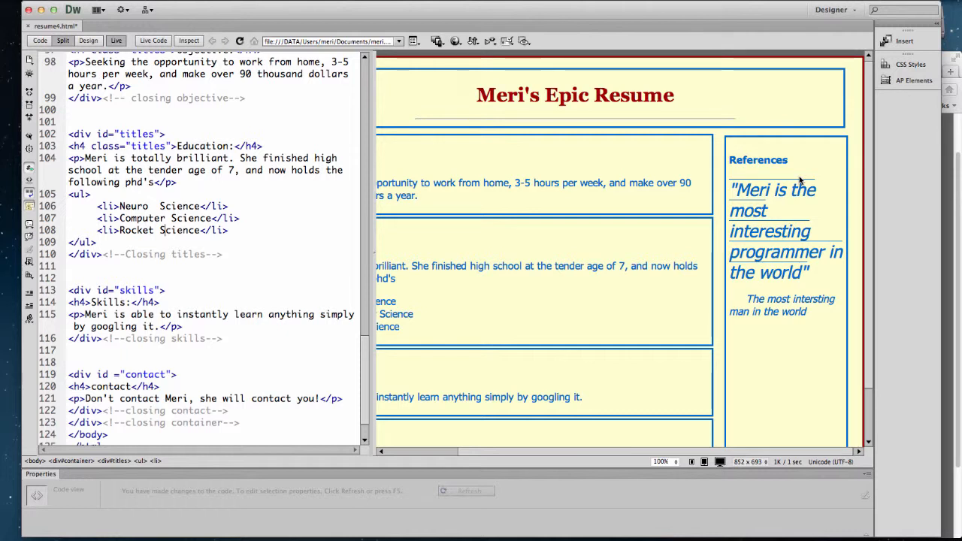
mouse_move(328, 3)
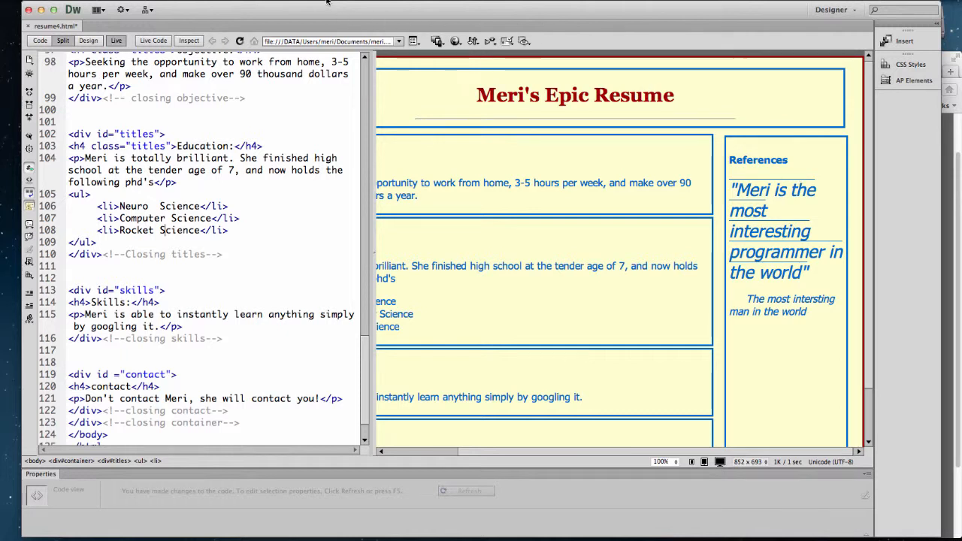
Step: Save resume4.html and preview it in Firefox, checking the lowered Objective box
left_click(457, 40)
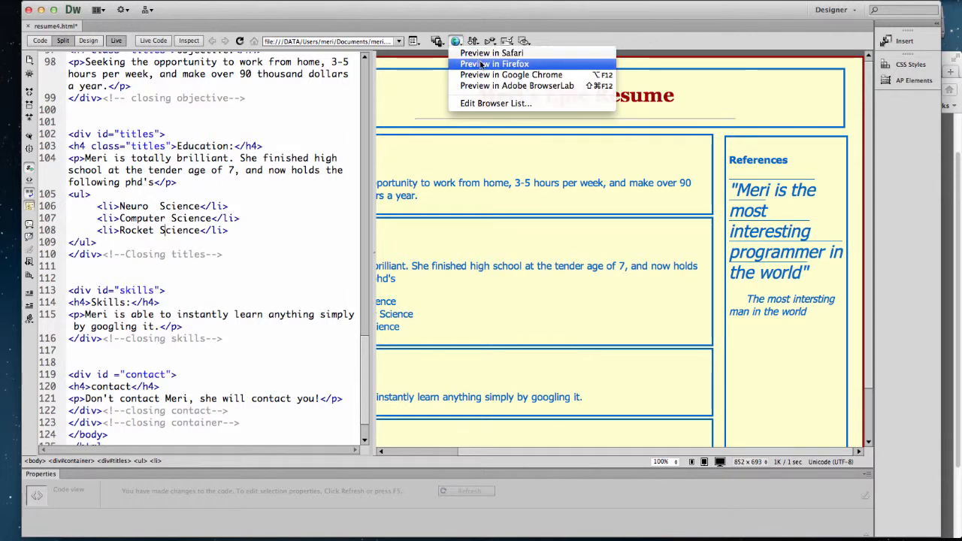
left_click(495, 63)
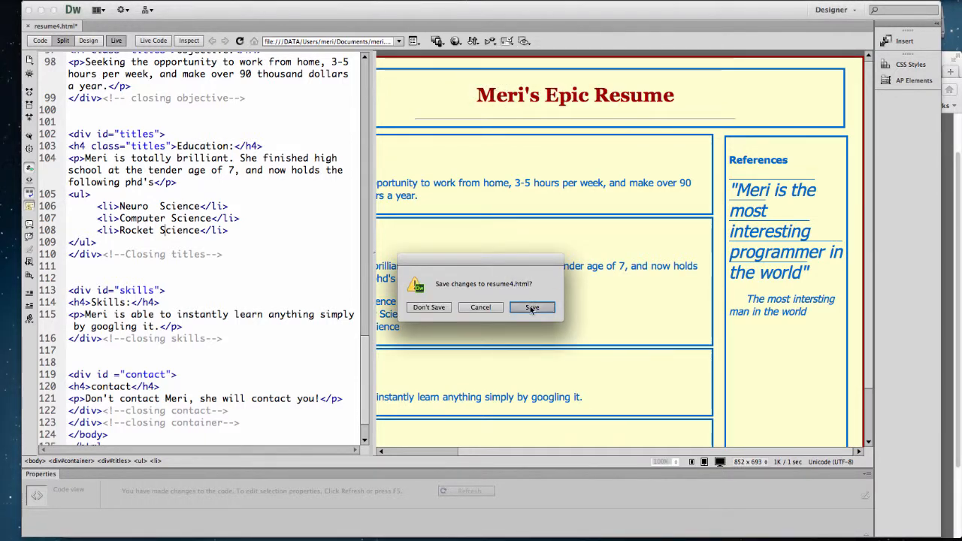
left_click(532, 307)
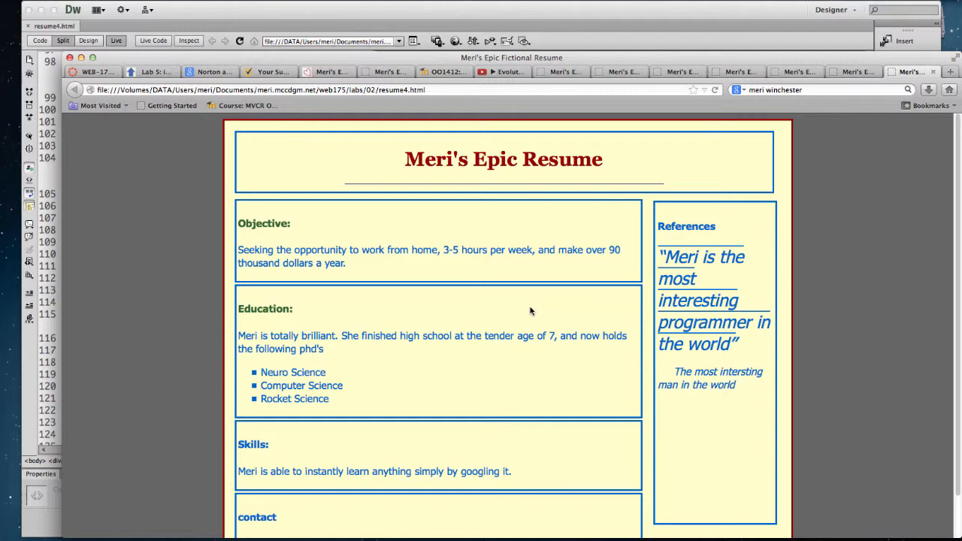
mouse_move(537, 381)
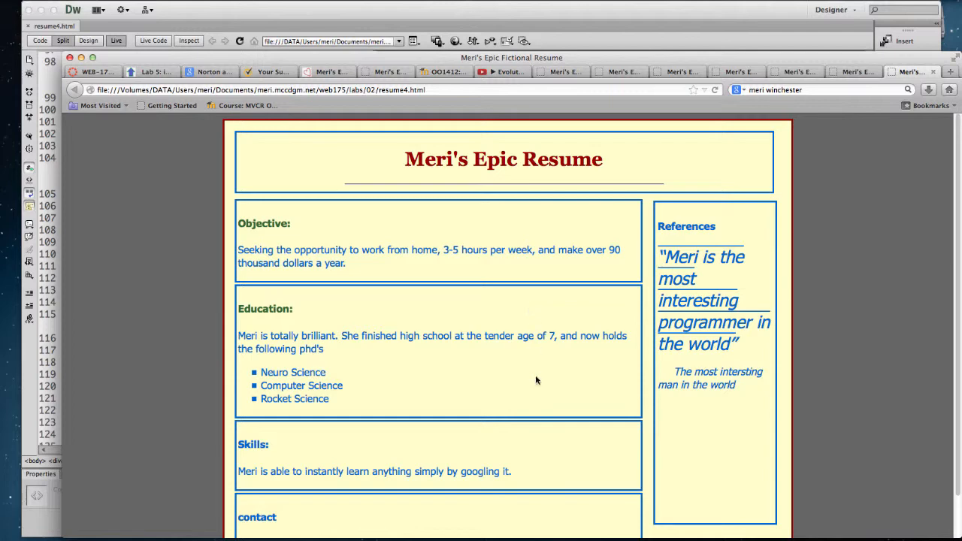
scroll("down", 3)
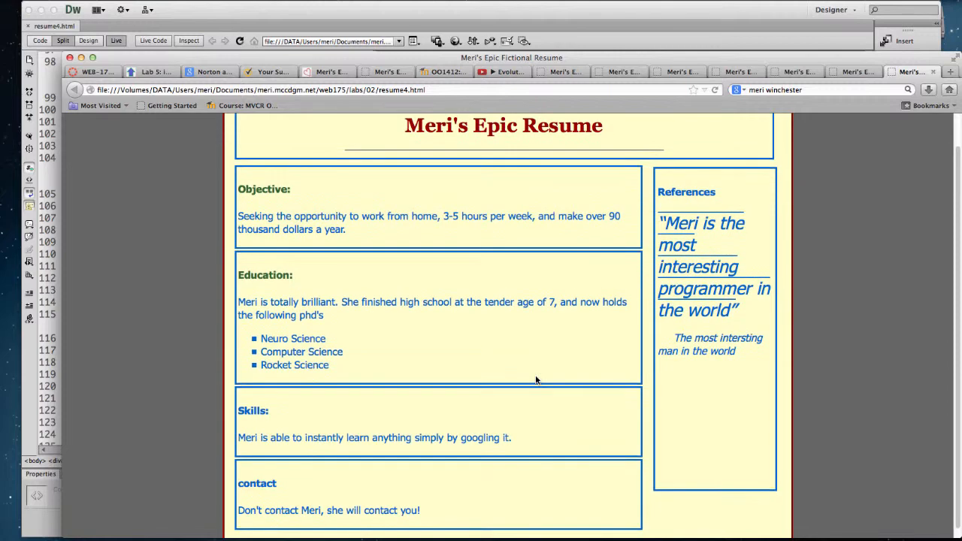
scroll("up", 3)
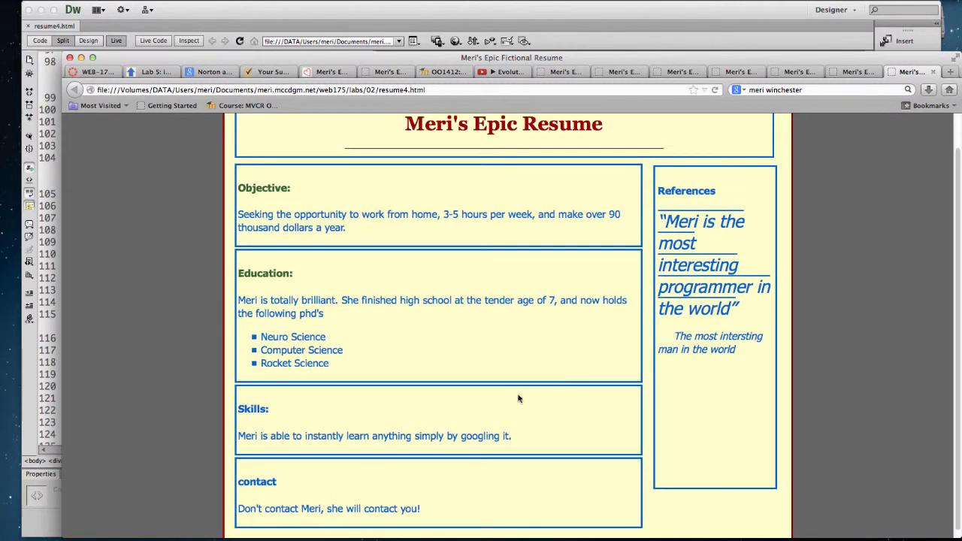
mouse_move(626, 511)
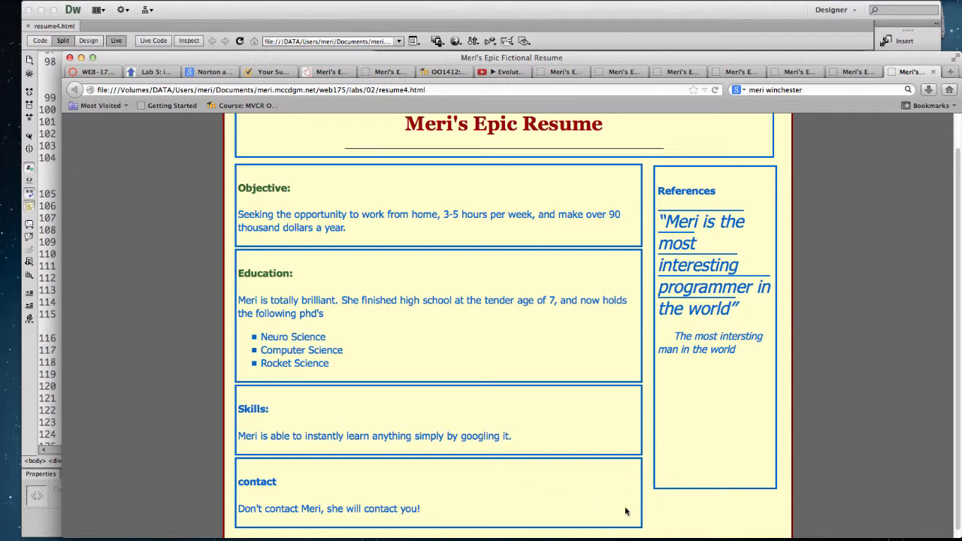
scroll("up", 3)
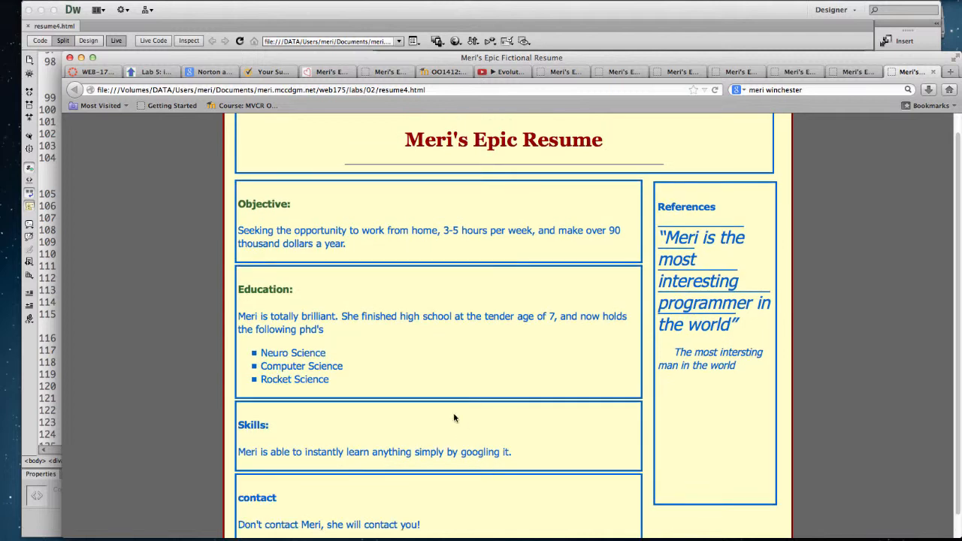
mouse_move(55, 281)
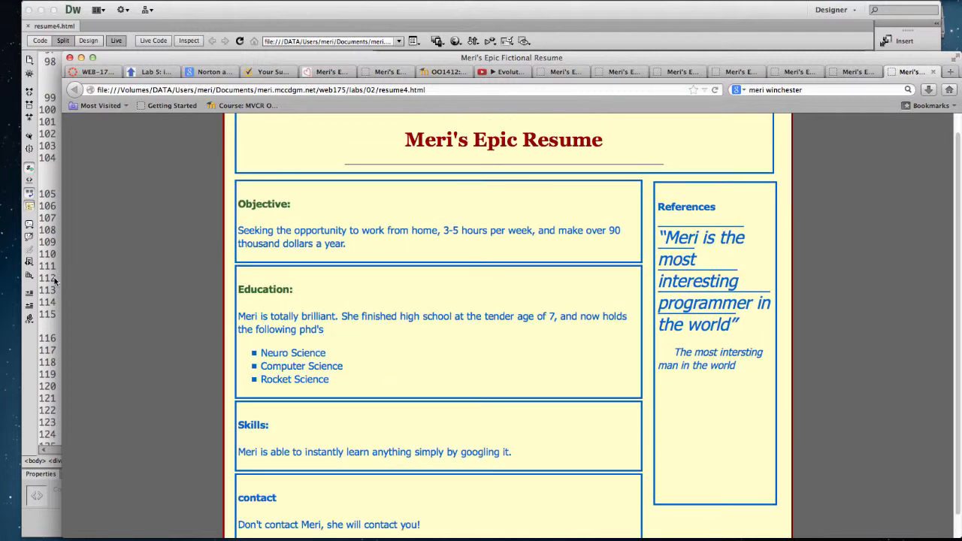
Step: Add an empty #contact id rule after #myquote in the stylesheet
left_click(63, 40)
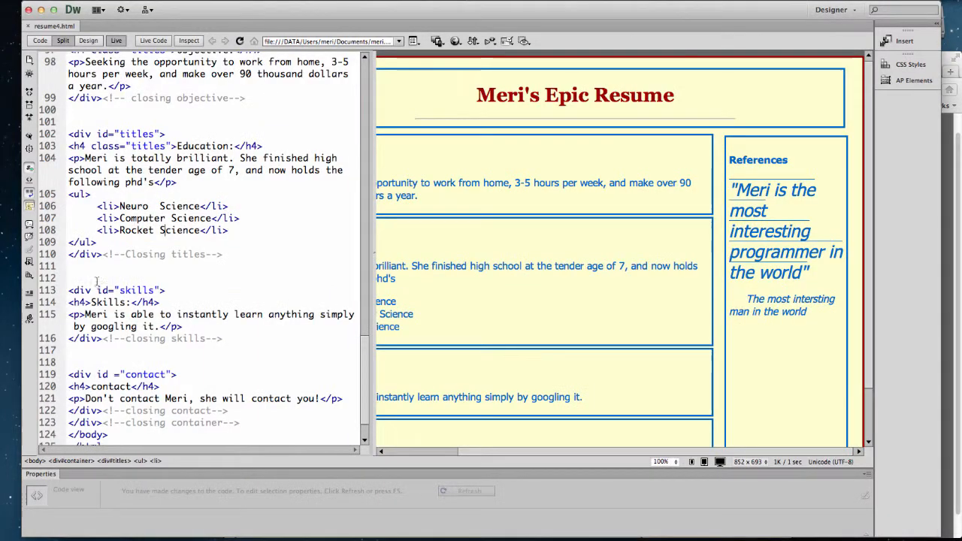
scroll("up", 3)
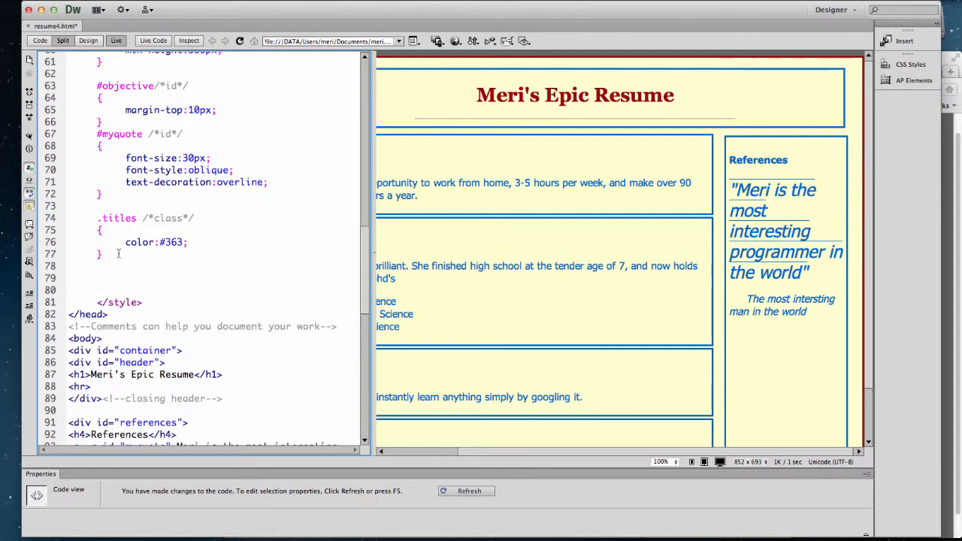
key("return")
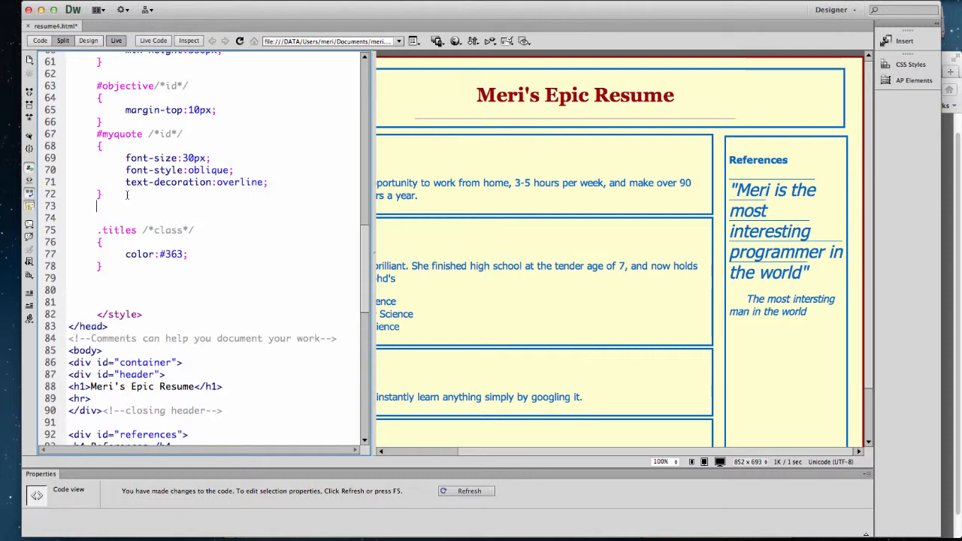
type("#cont")
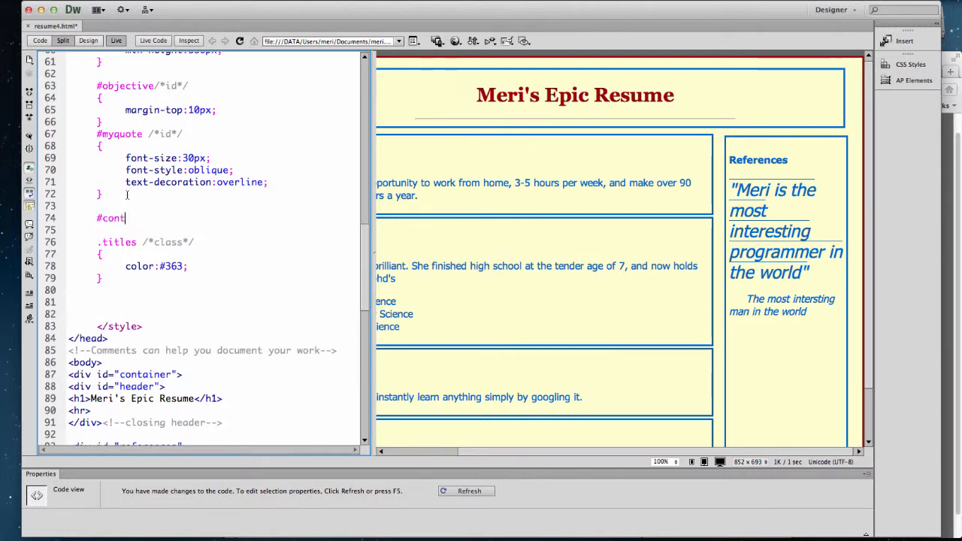
type("act/")
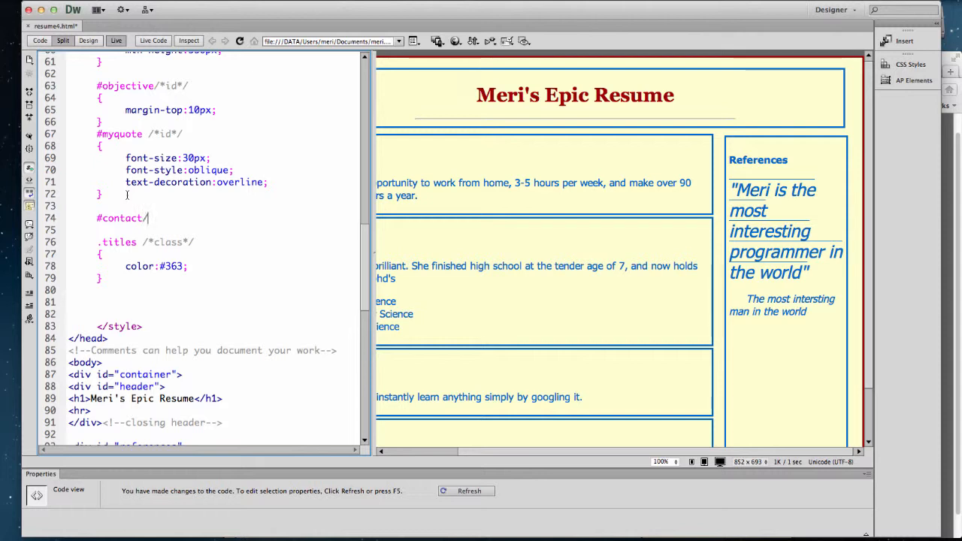
type("*id*/")
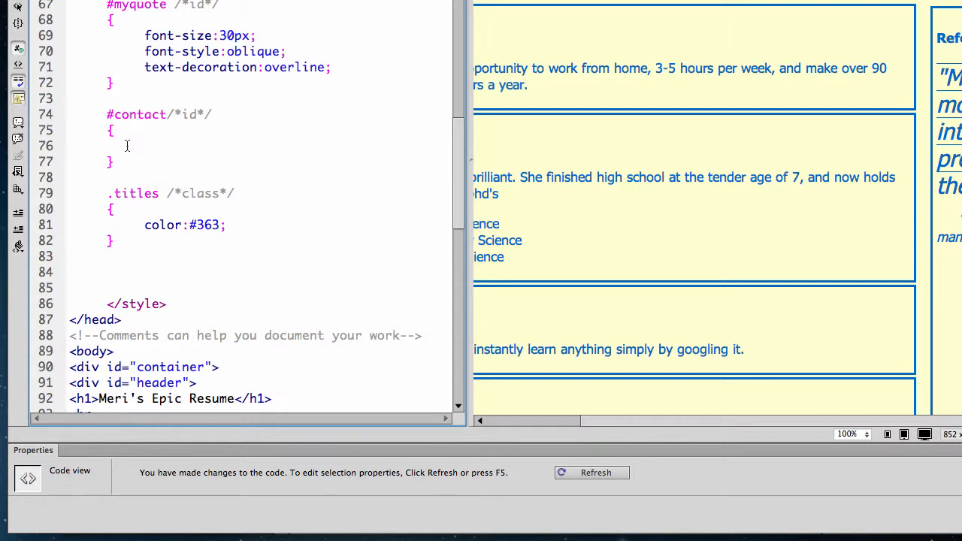
left_click(143, 146)
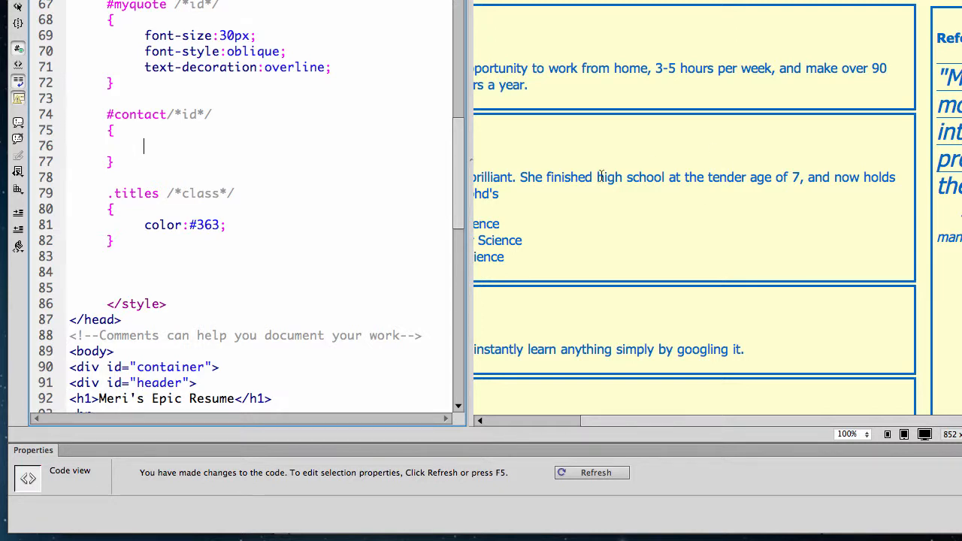
Step: Select the float value in the #references rule to change it
scroll("up", 3)
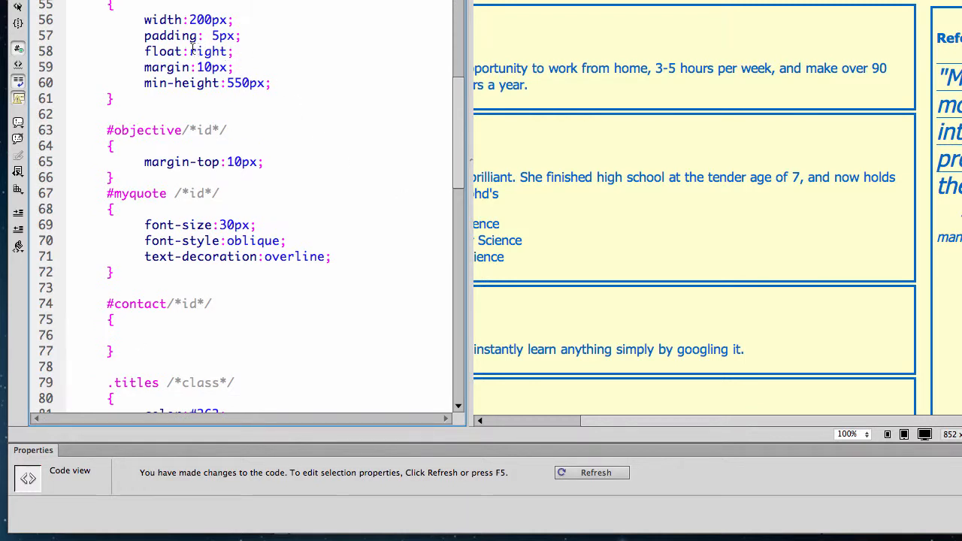
double_click(209, 52)
type("lef")
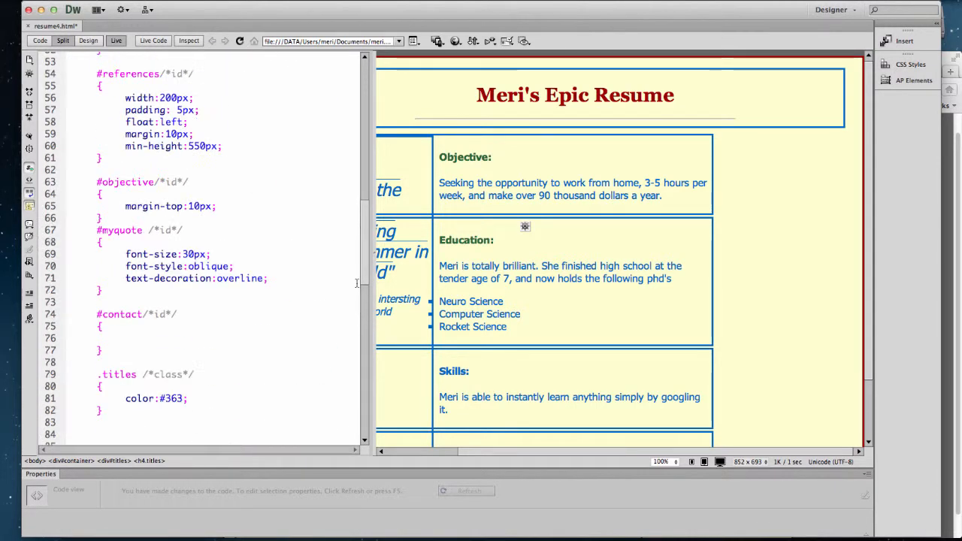
Step: Scroll through the stylesheet around #references and back to the #contact rule
scroll("up", 3)
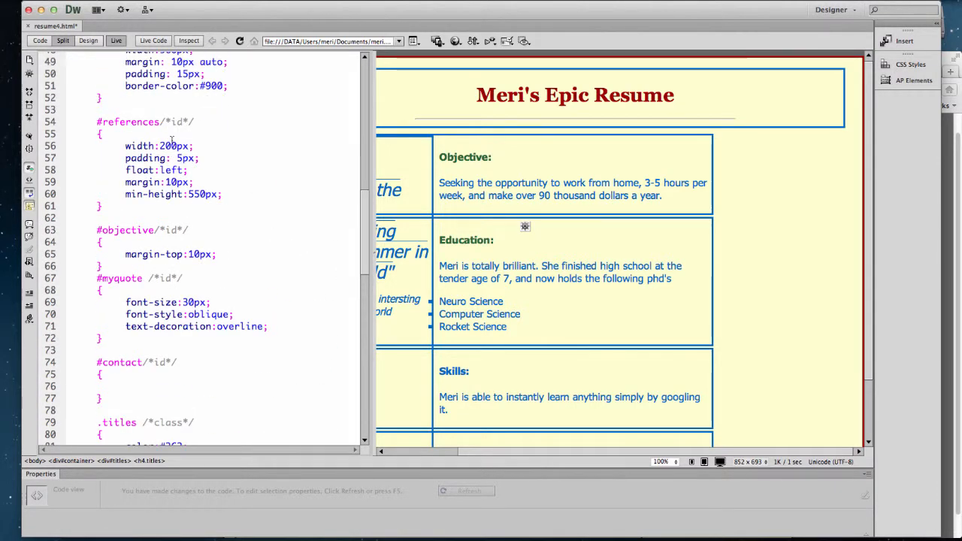
scroll("up", 3)
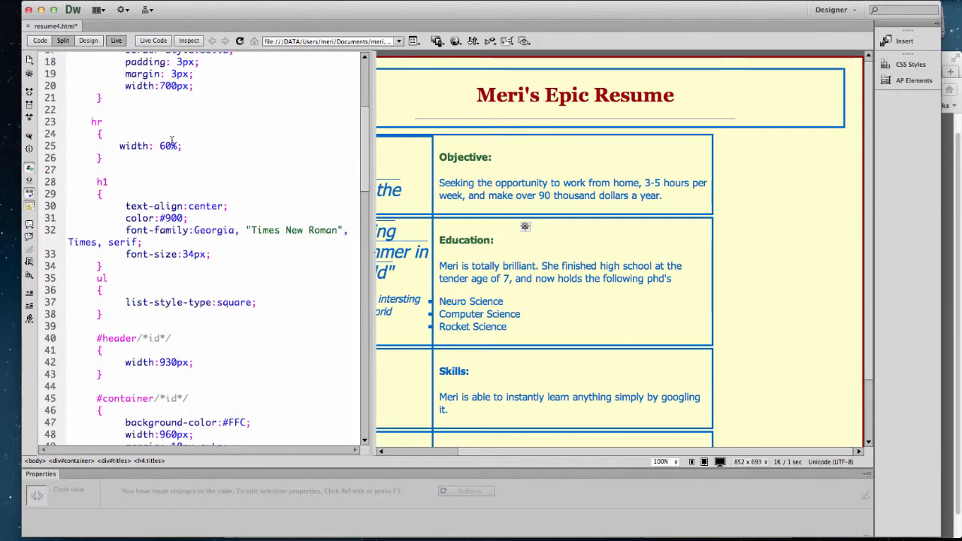
scroll("up", 3)
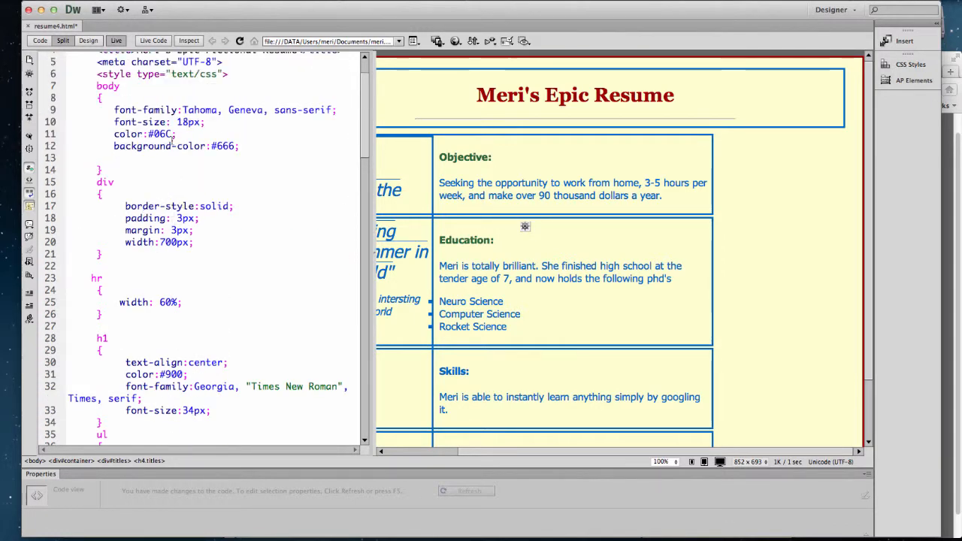
scroll("down", 3)
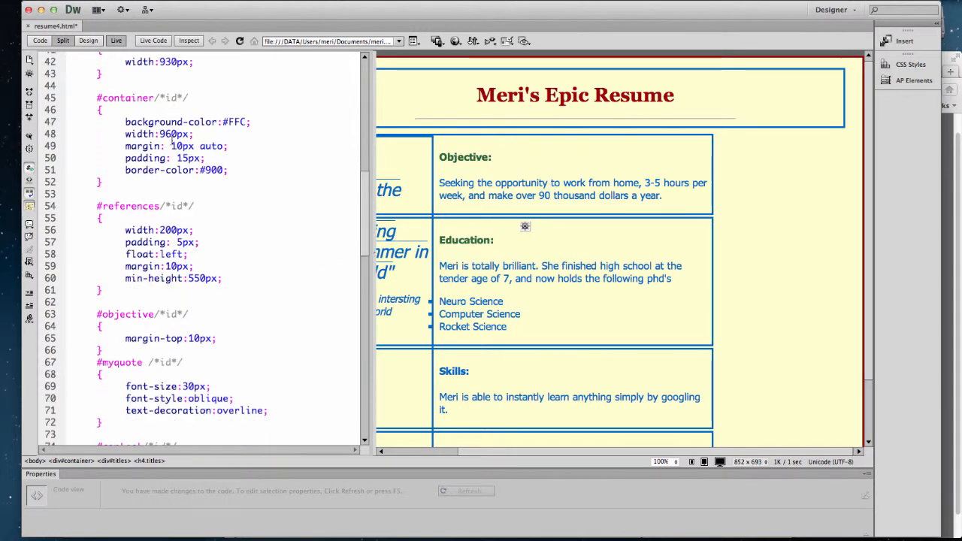
scroll("up", 3)
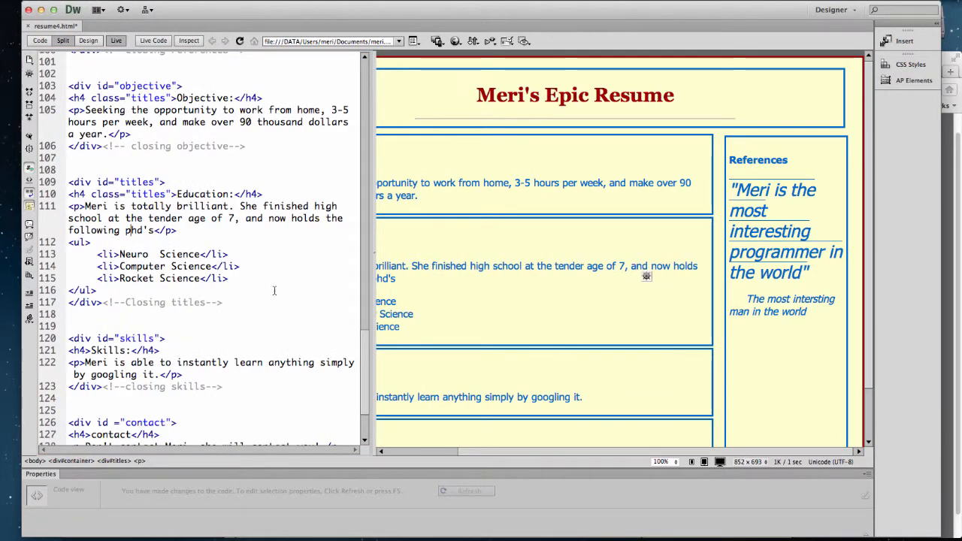
scroll("up", 3)
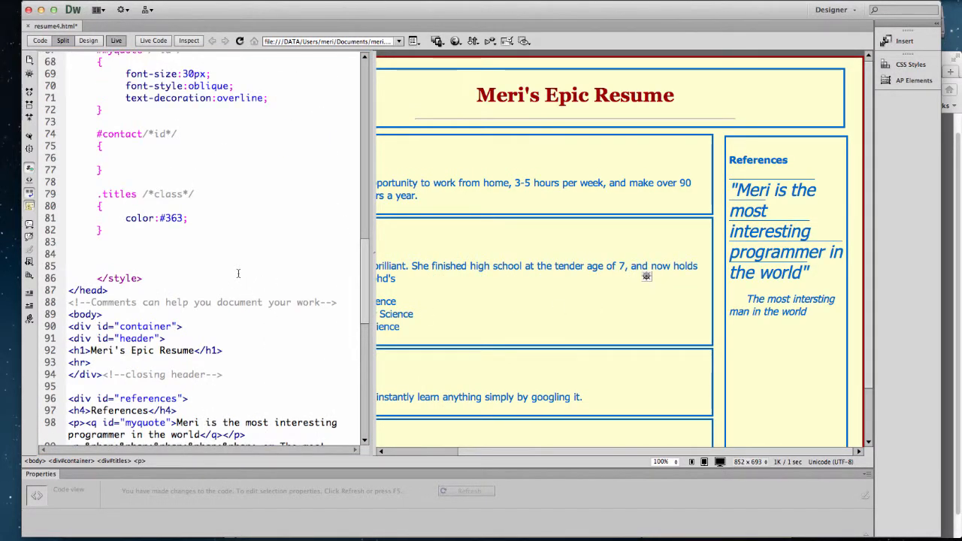
scroll("up", 3)
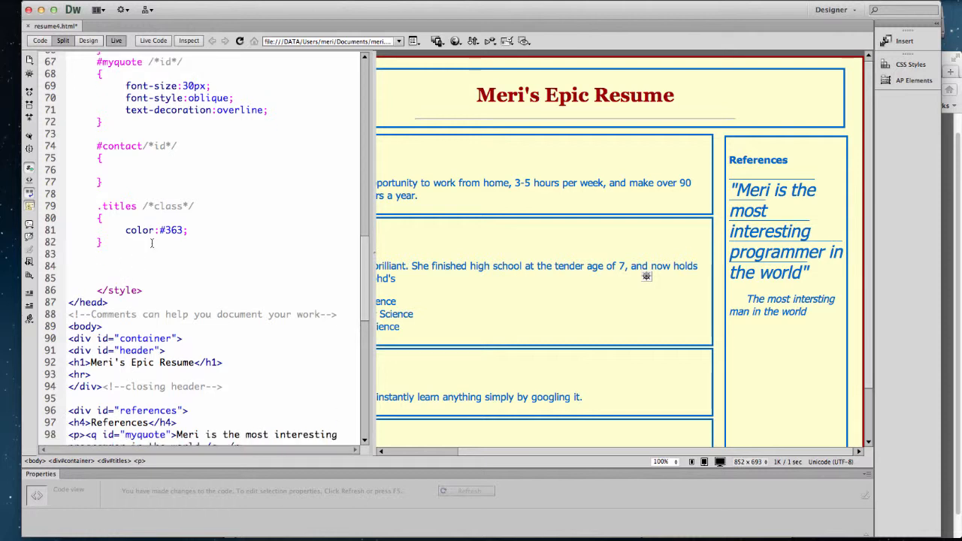
scroll("up", 3)
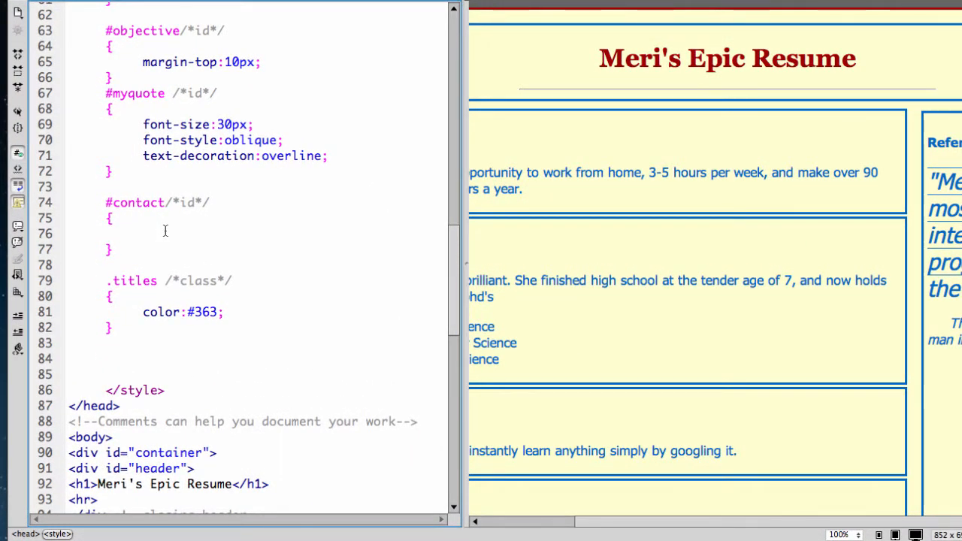
Step: Give the #contact rule clear: both so it drops below the floated sections
type("clear:")
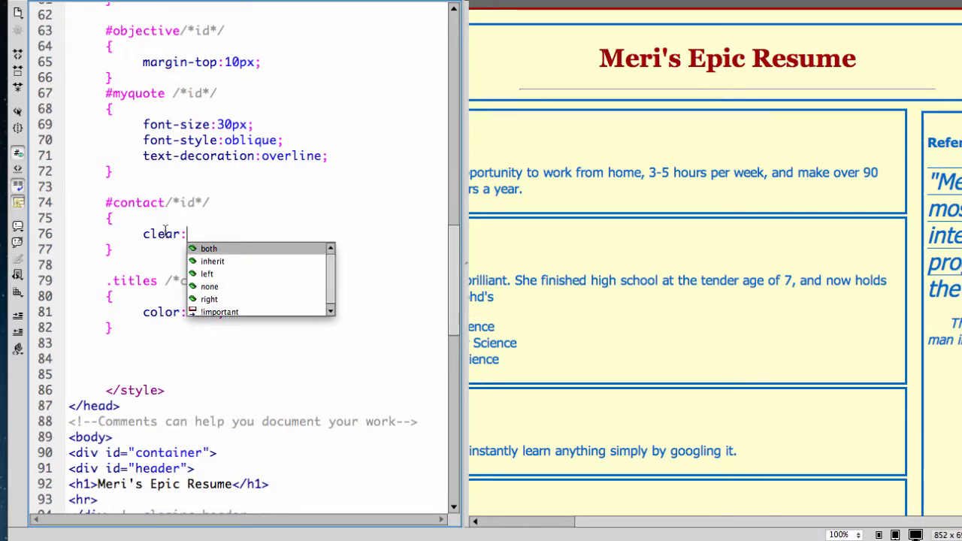
left_click(207, 248)
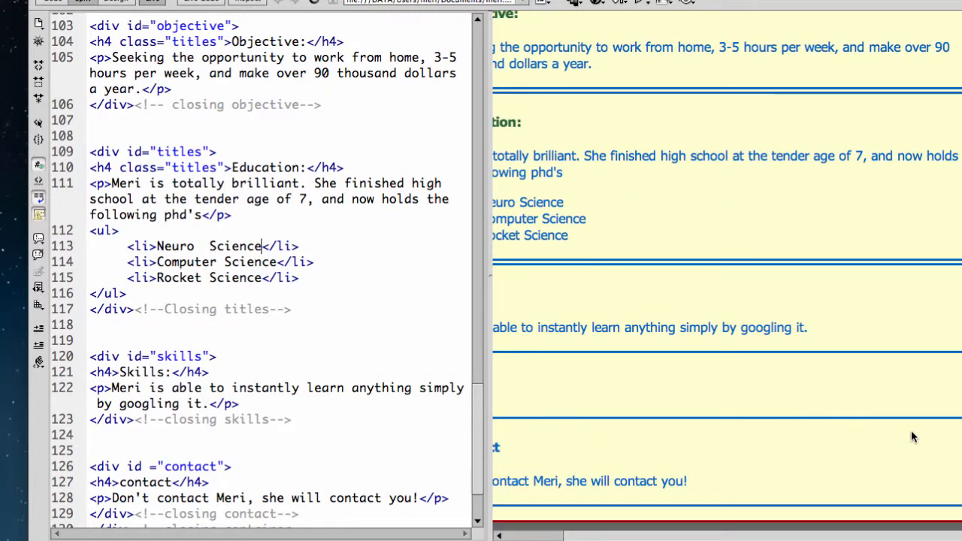
scroll("up", 3)
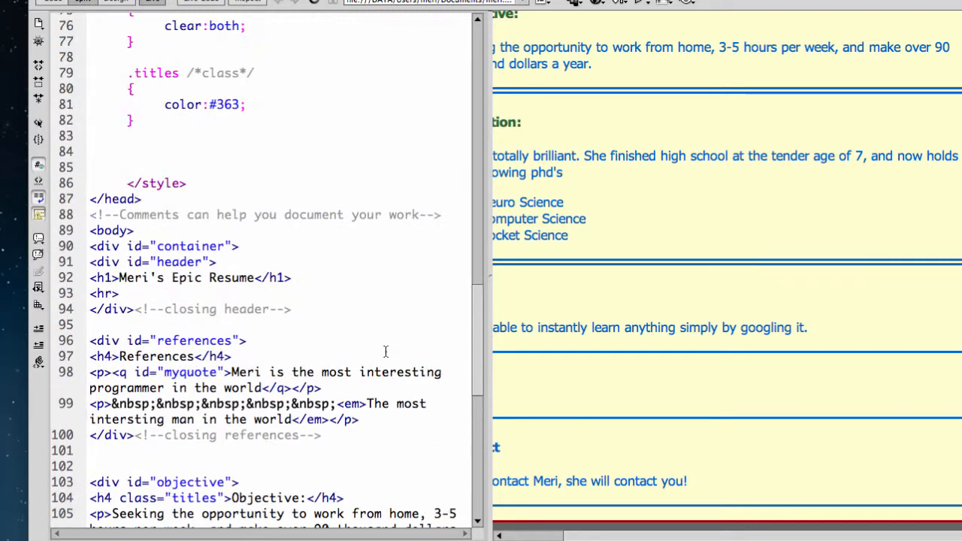
scroll("up", 3)
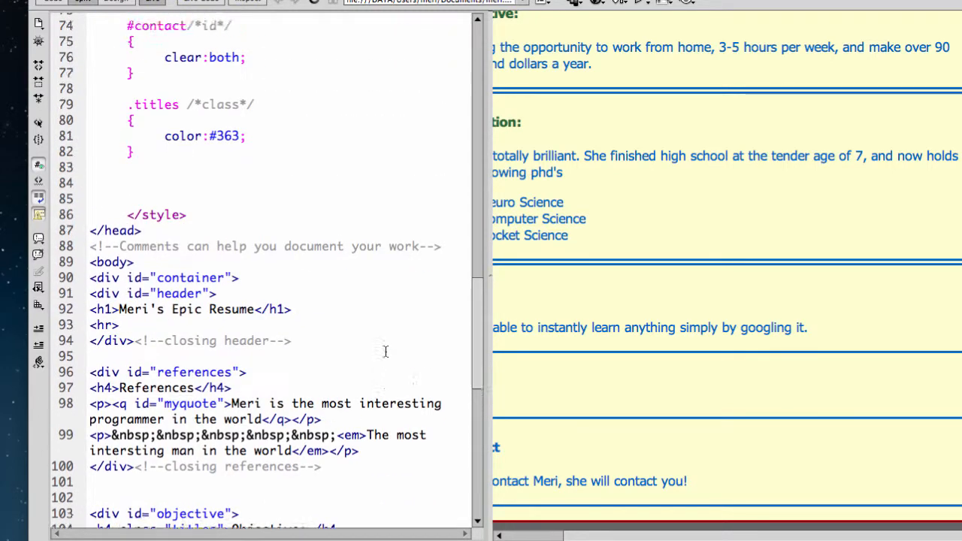
scroll("up", 3)
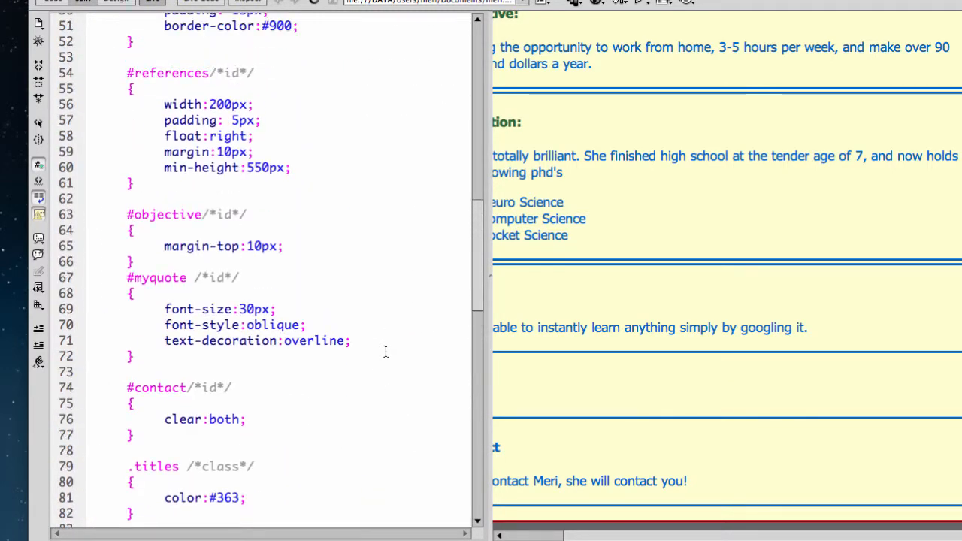
scroll("up", 3)
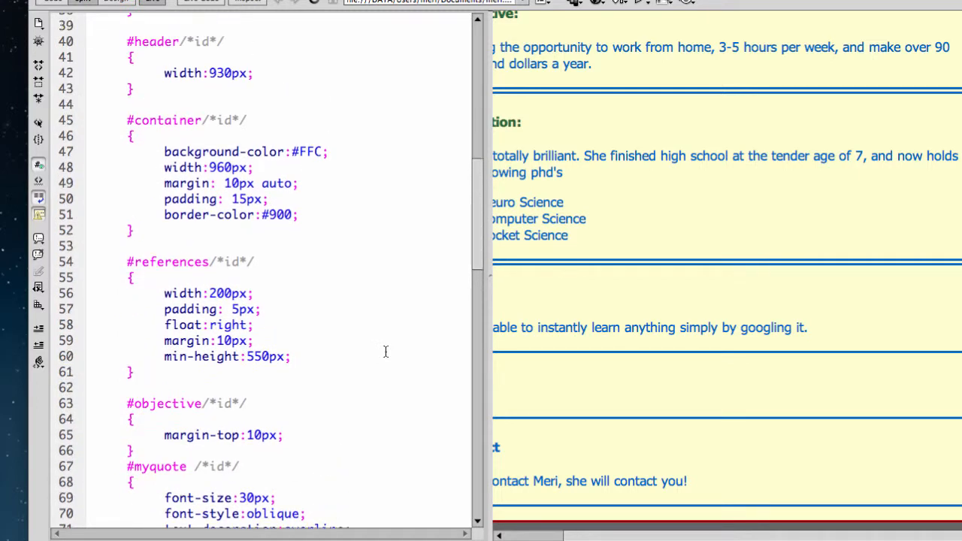
scroll("up", 3)
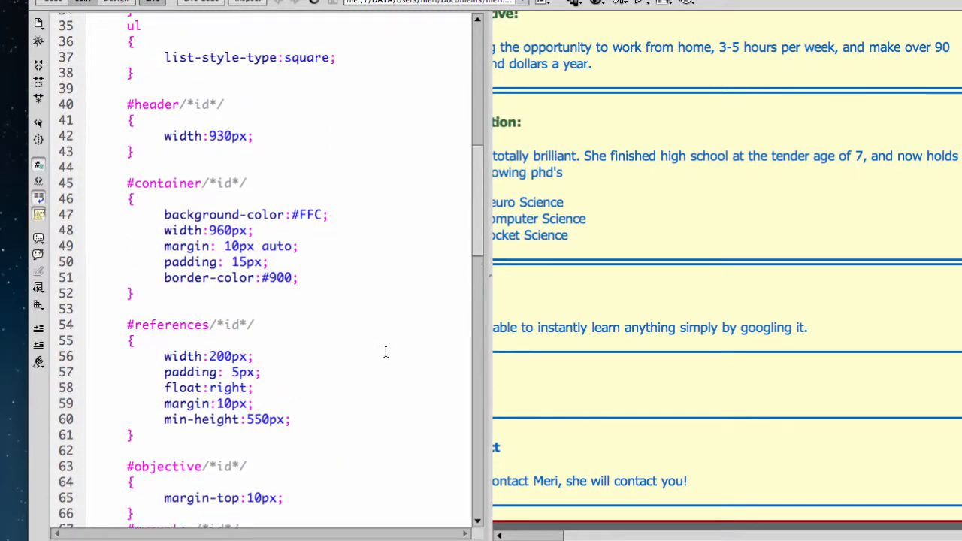
scroll("down", 3)
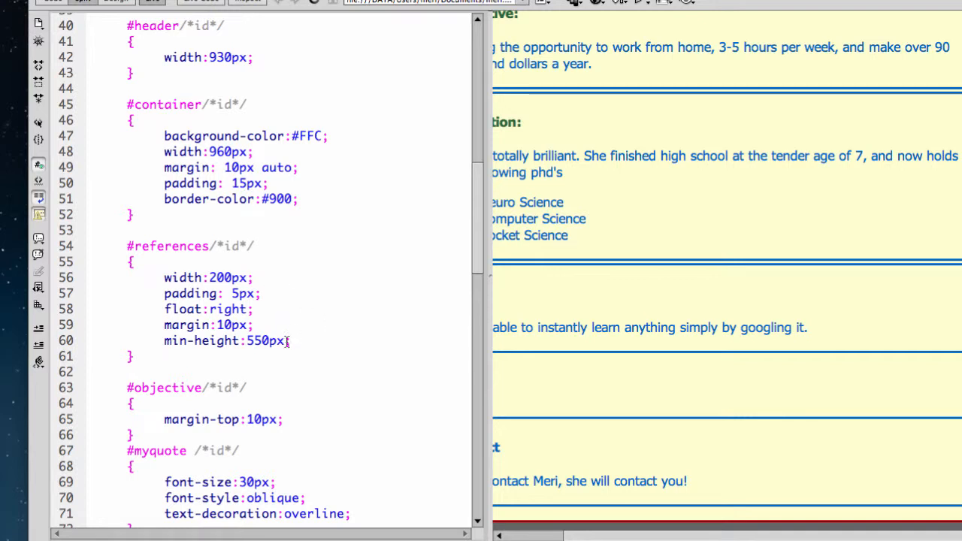
mouse_move(609, 402)
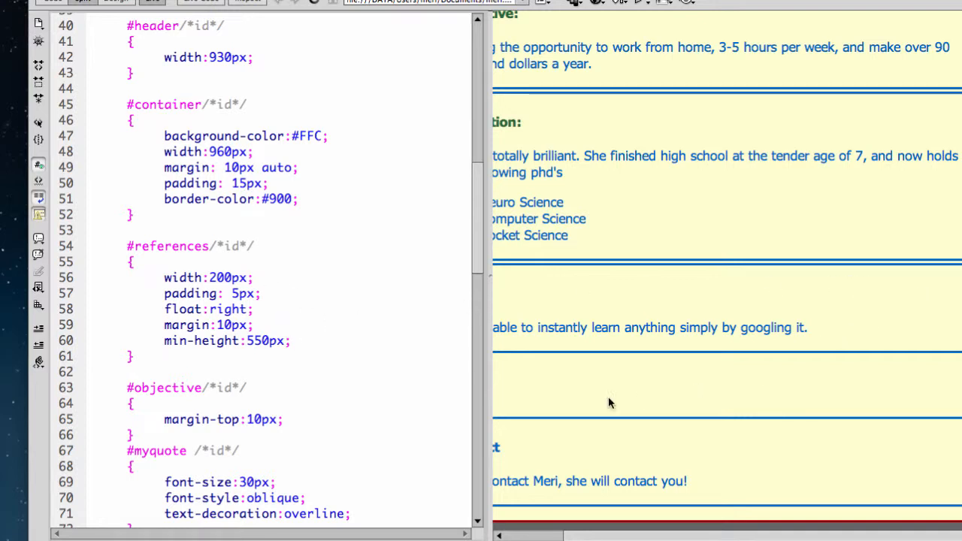
mouse_move(299, 430)
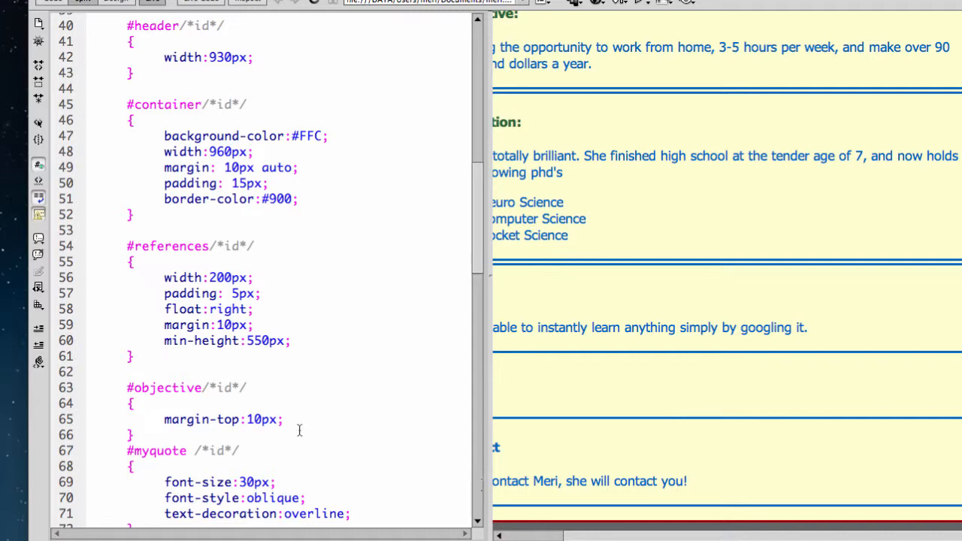
scroll("down", 3)
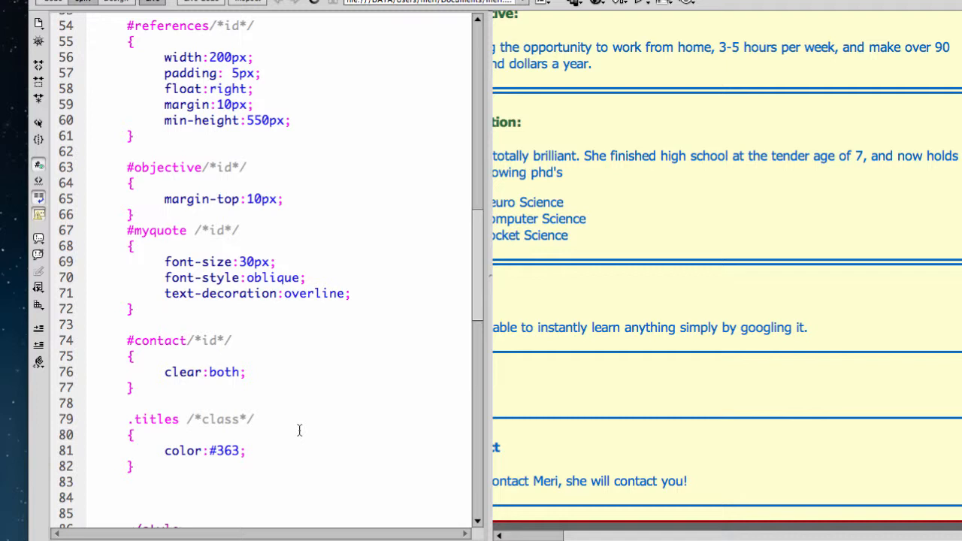
mouse_move(271, 443)
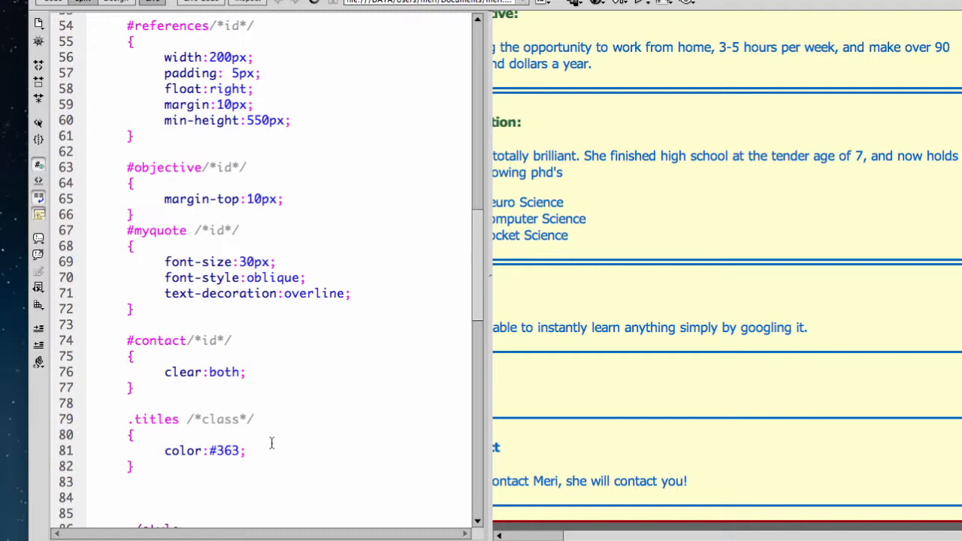
mouse_move(258, 448)
type("width:")
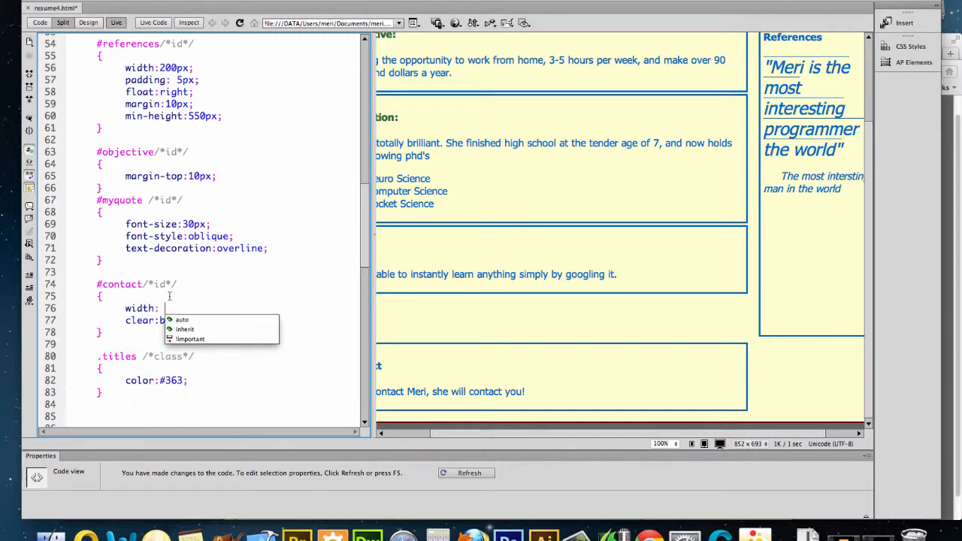
Step: Give the #contact rule a width of 930px above clear:both
type("9")
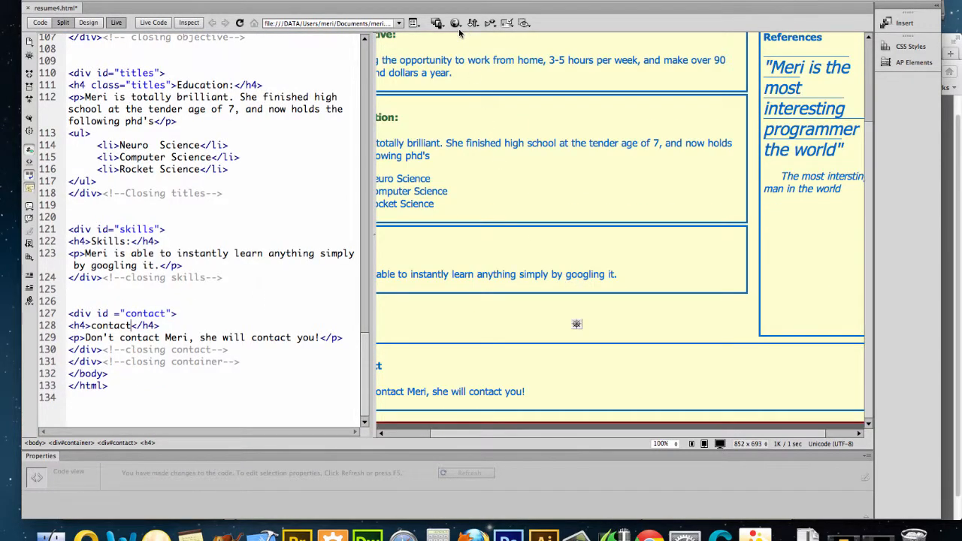
Step: Preview the resume in Firefox, scroll through its bordered sections and sidebar, then return to the editor
left_click(454, 23)
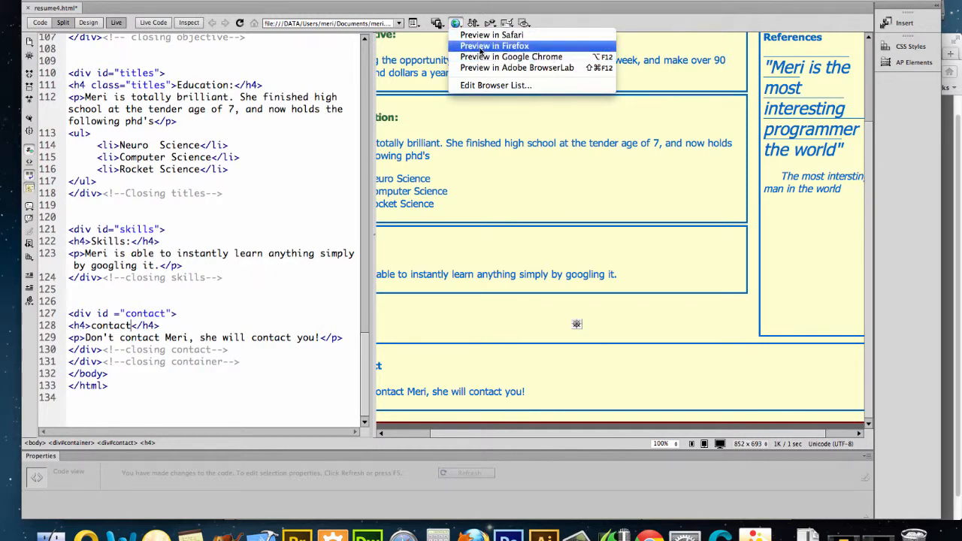
left_click(495, 45)
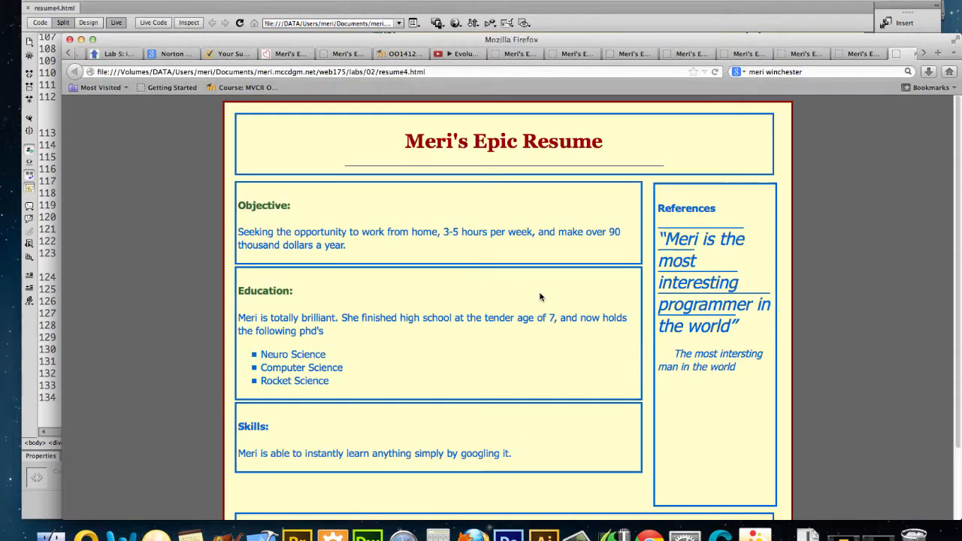
scroll("down", 3)
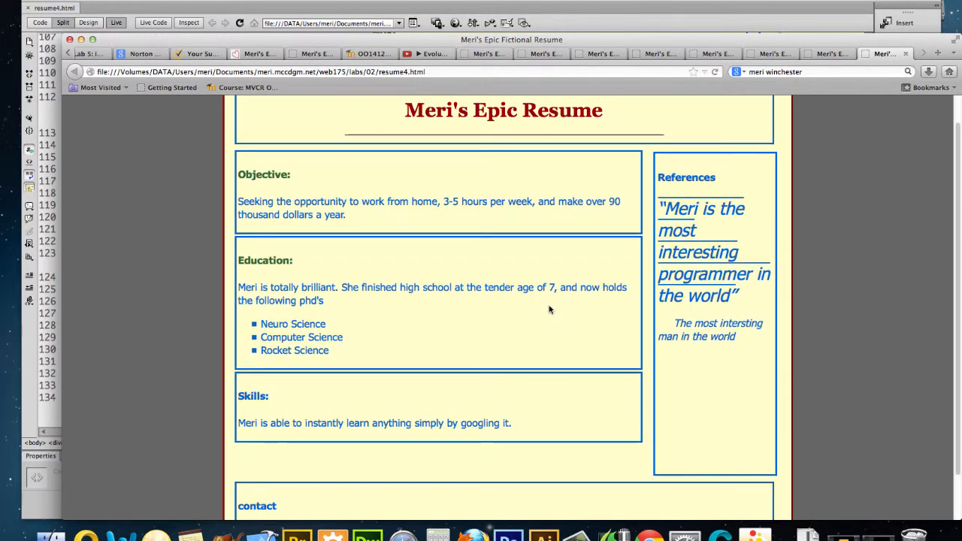
scroll("down", 3)
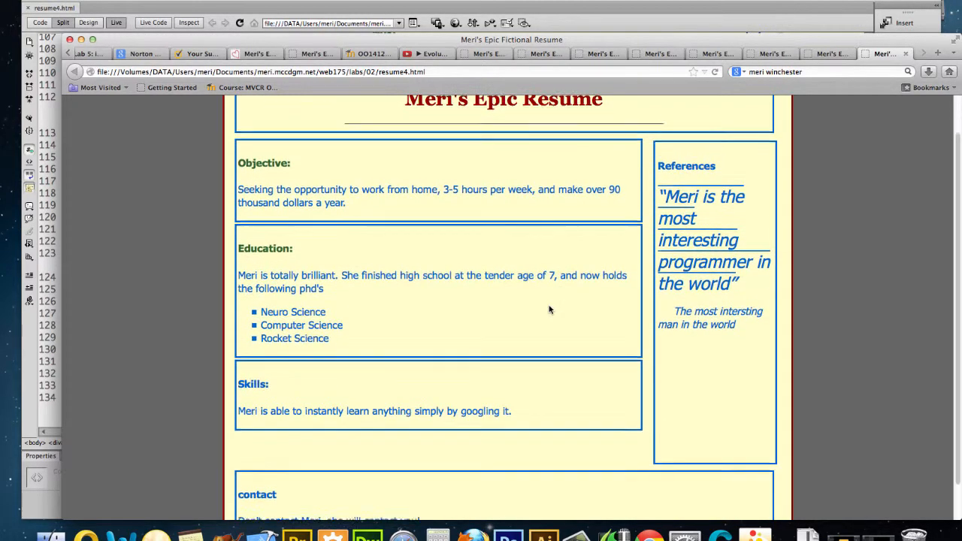
scroll("up", 3)
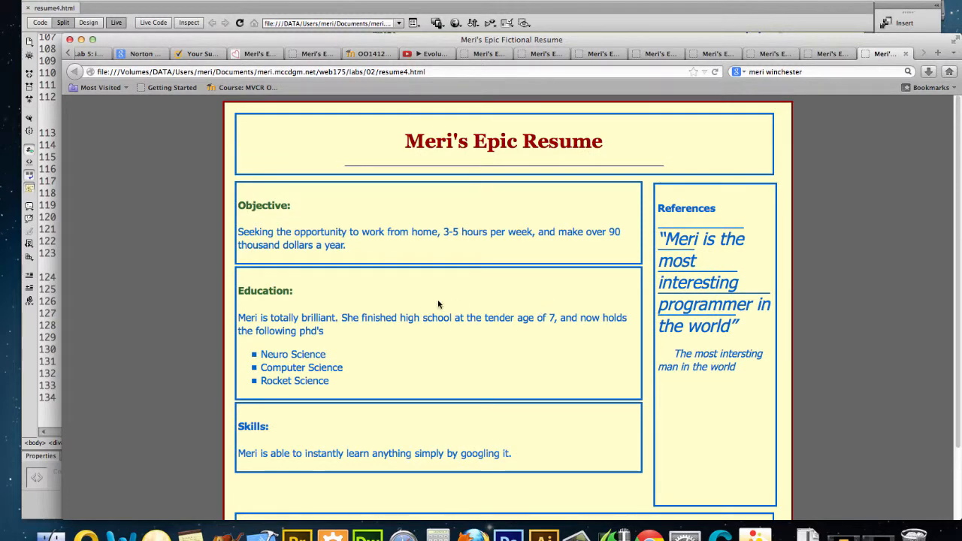
mouse_move(48, 126)
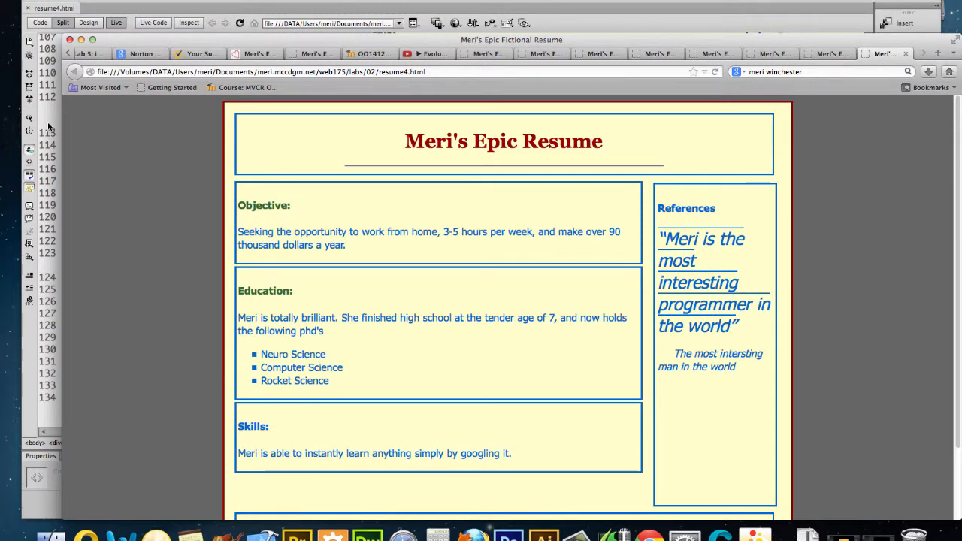
left_click(64, 23)
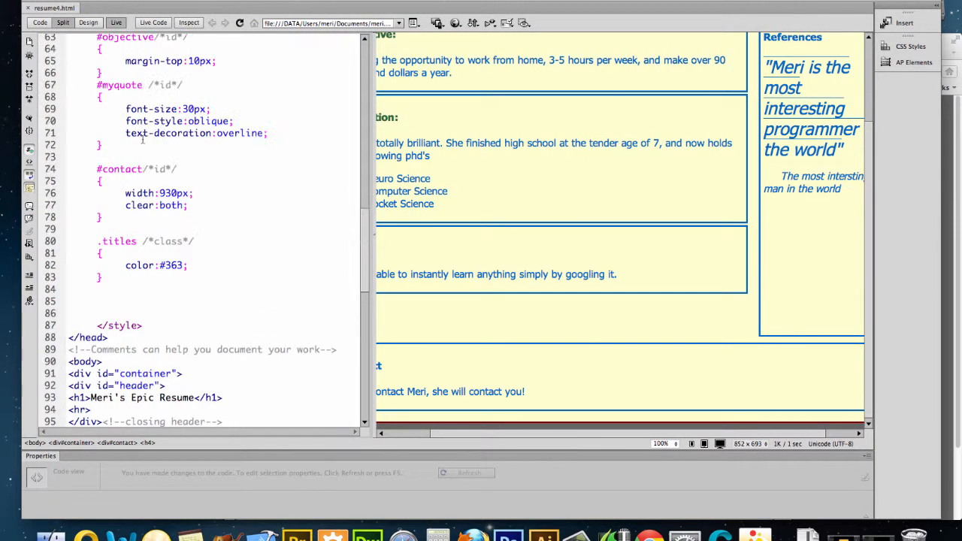
Step: Comment out border-style:solid in the div rule so all divs lose their borders
scroll("up", 3)
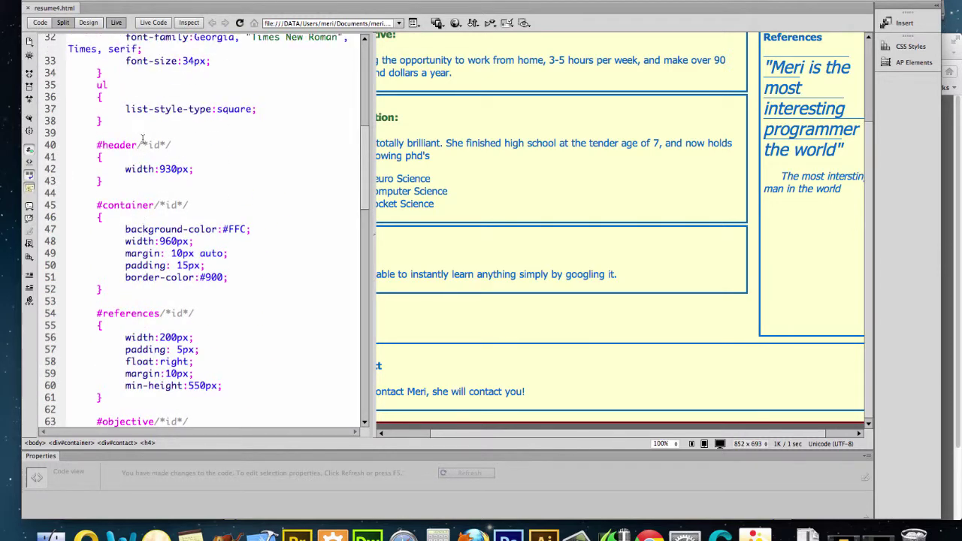
scroll("up", 3)
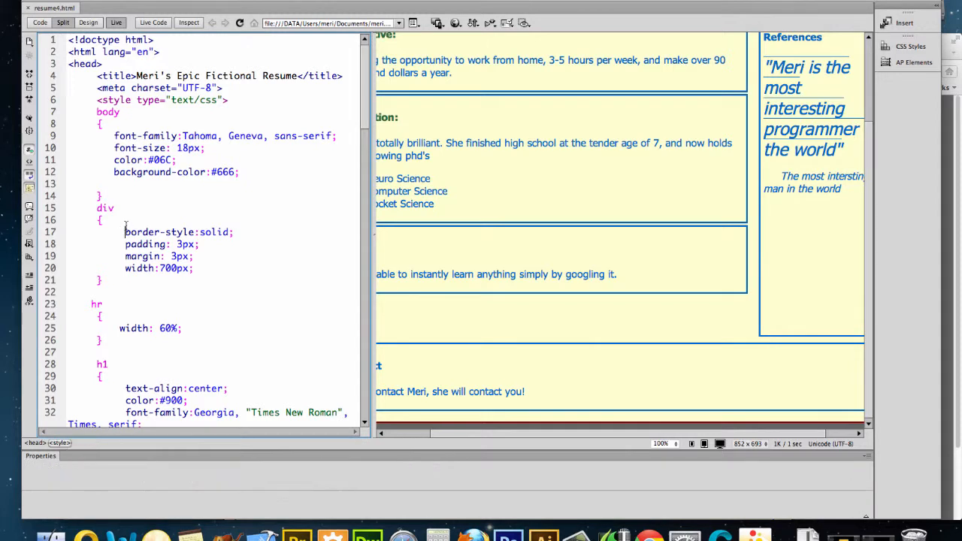
type("//")
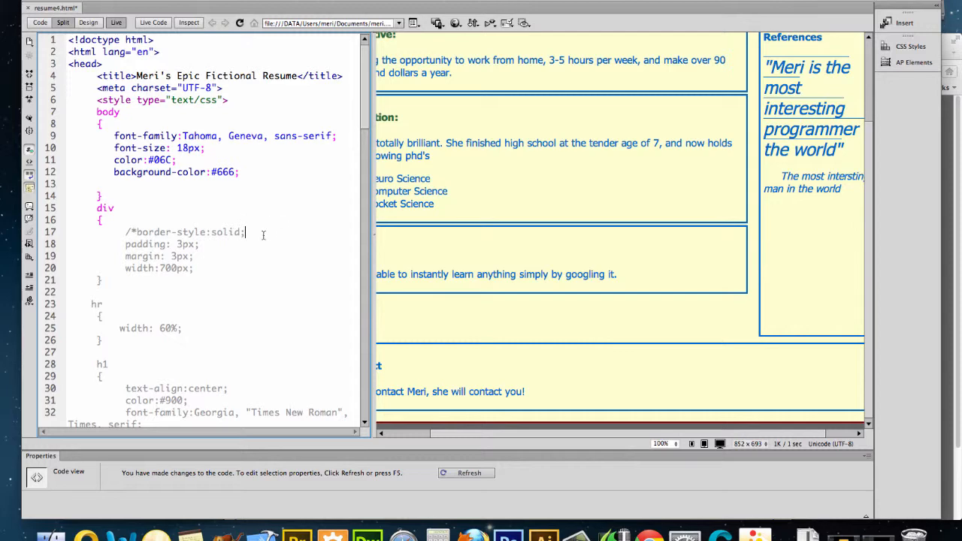
type("*/")
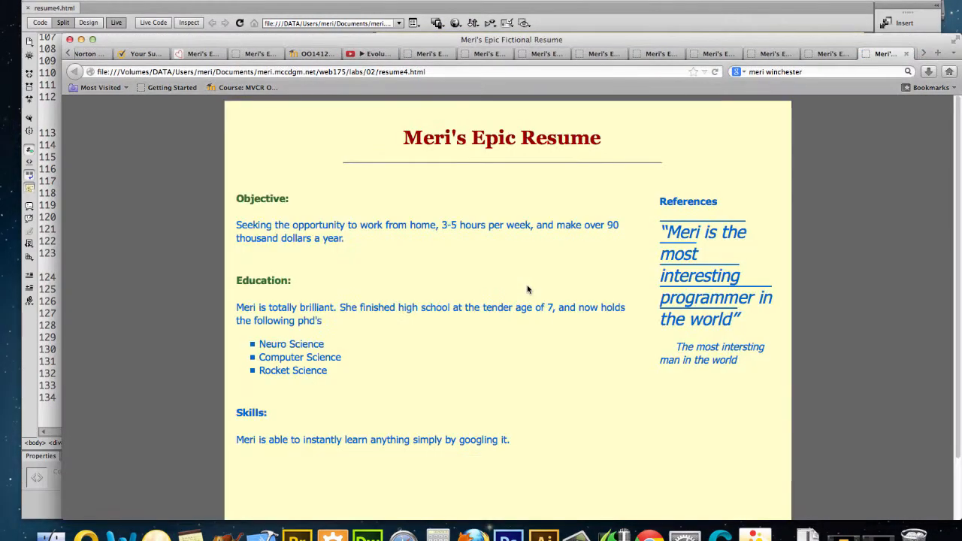
Step: Scroll the borderless resume in Firefox down to contact, then return to the editor
scroll("down", 3)
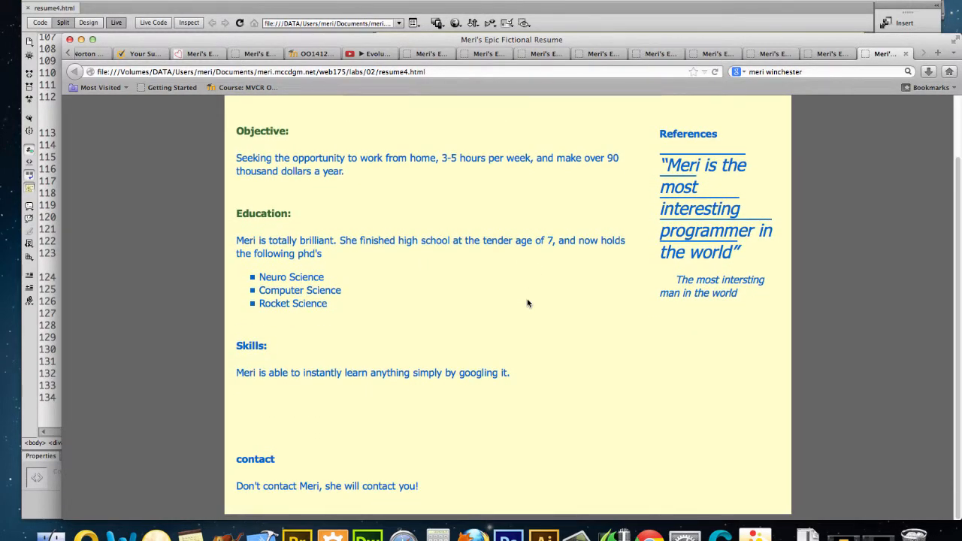
mouse_move(575, 272)
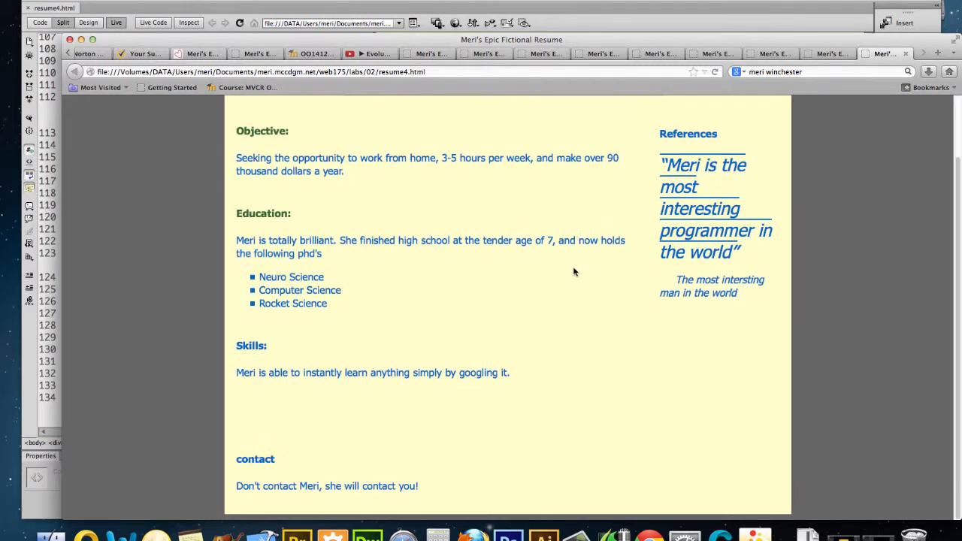
scroll("up", 3)
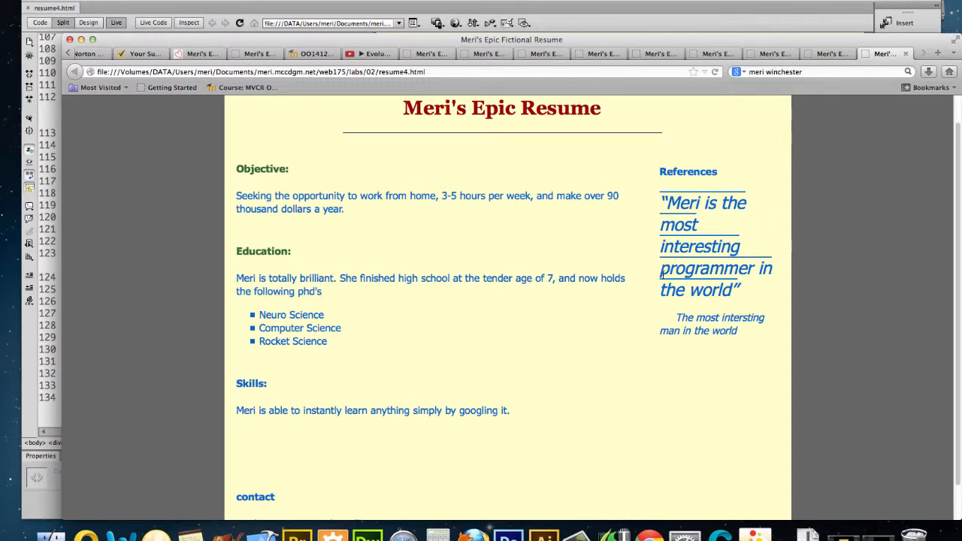
left_click(63, 22)
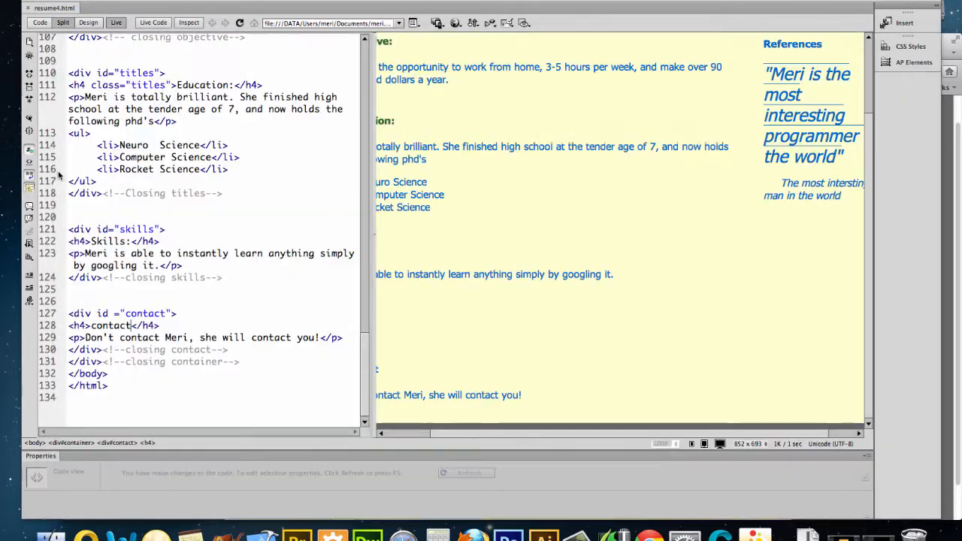
Step: Add border-style:solid to the #references rule via code hints, then start a margin property
scroll("up", 3)
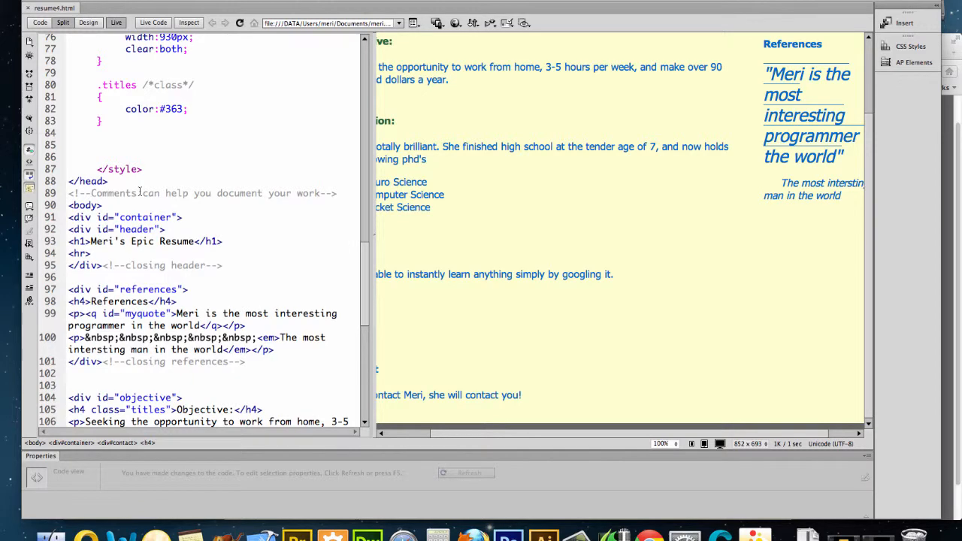
scroll("up", 3)
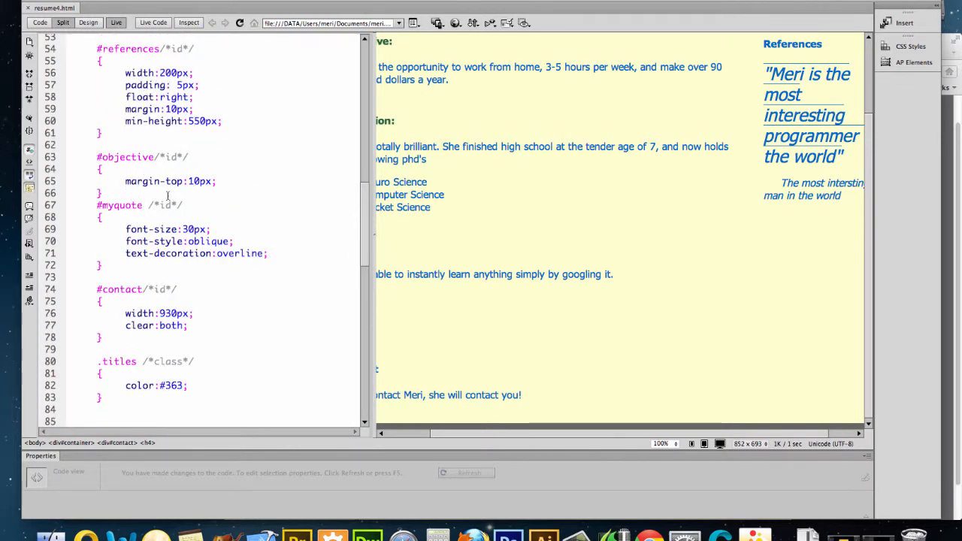
scroll("up", 3)
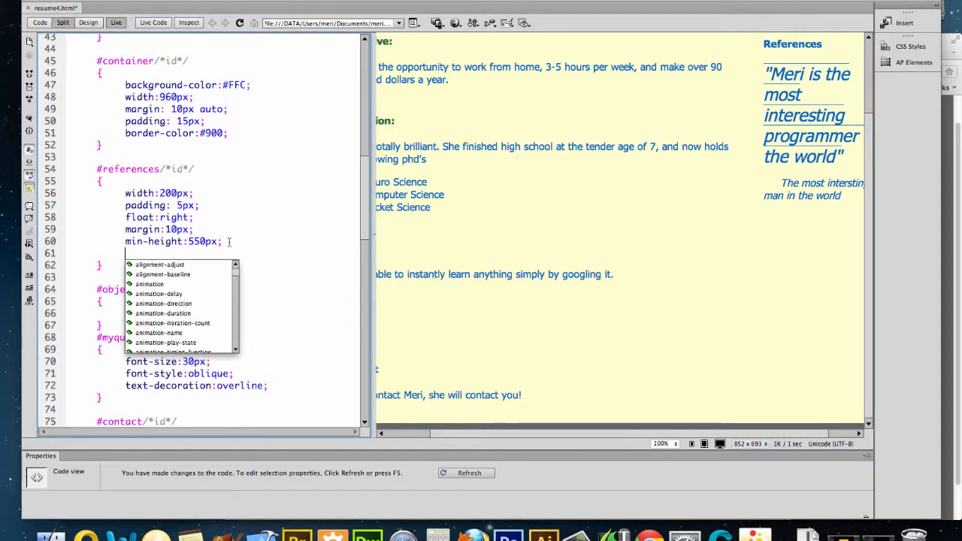
type("border")
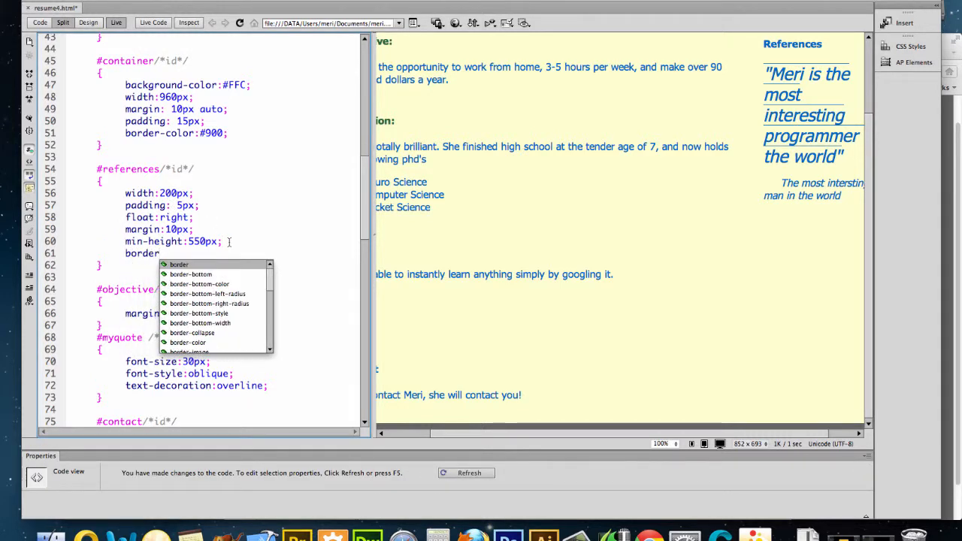
type("-")
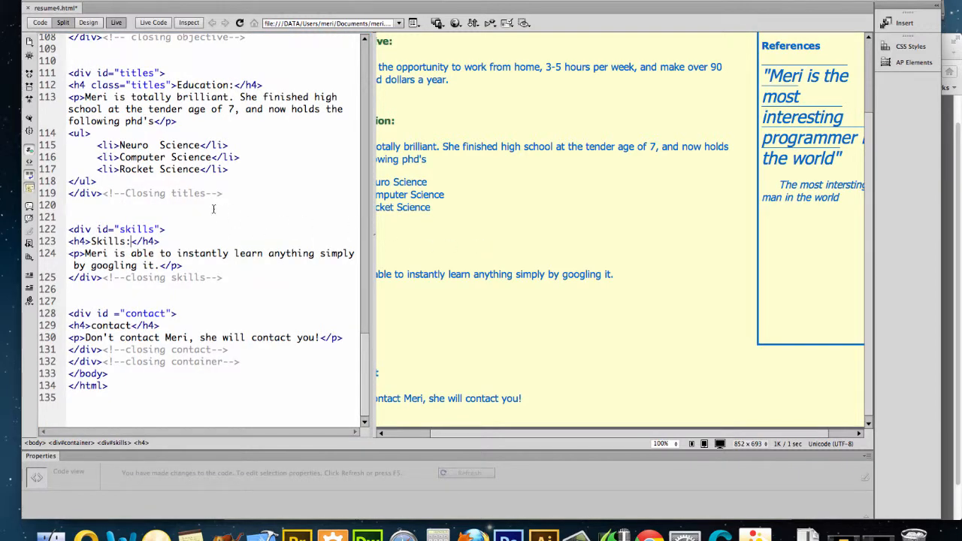
scroll("up", 3)
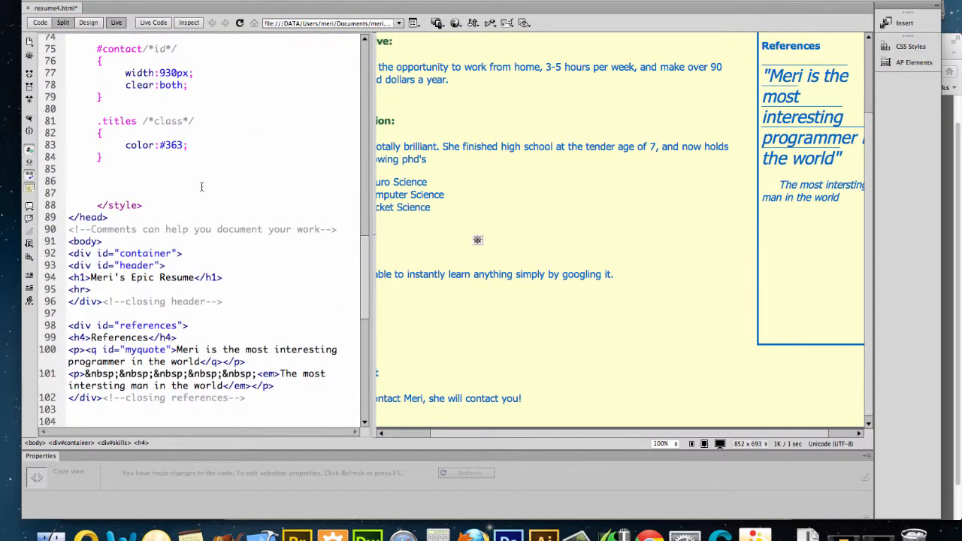
scroll("up", 3)
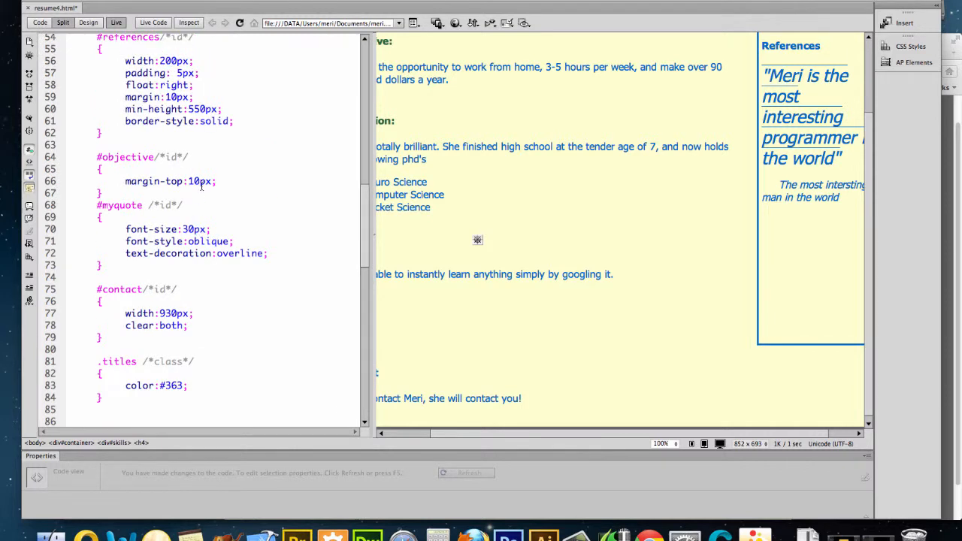
scroll("up", 3)
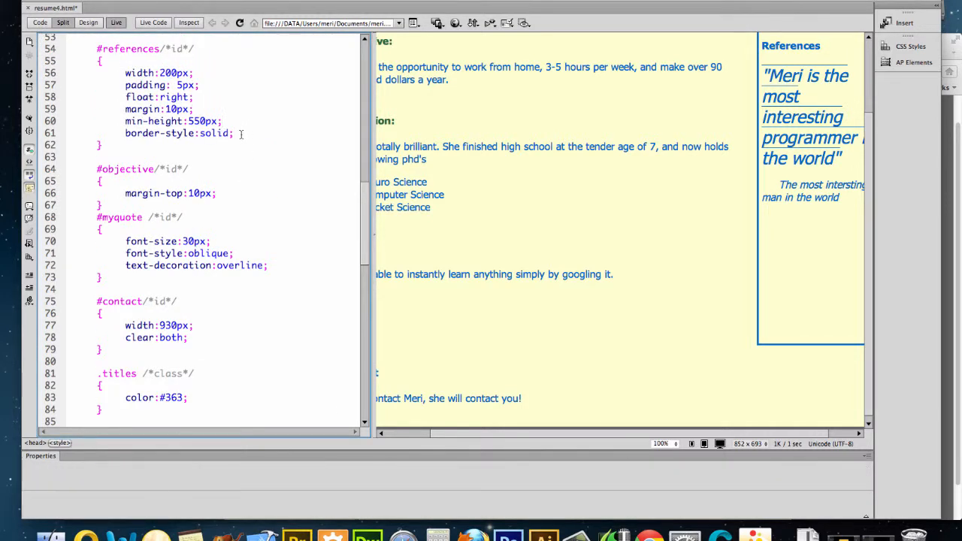
type("marg")
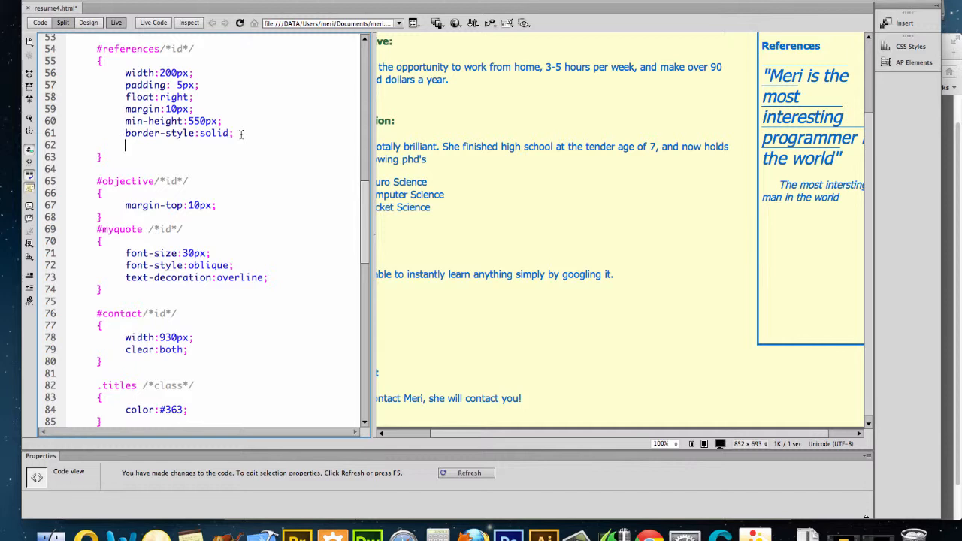
Step: Add background-color:#1066CC to #references, picked from the code-hint colour swatch
type("background-color:")
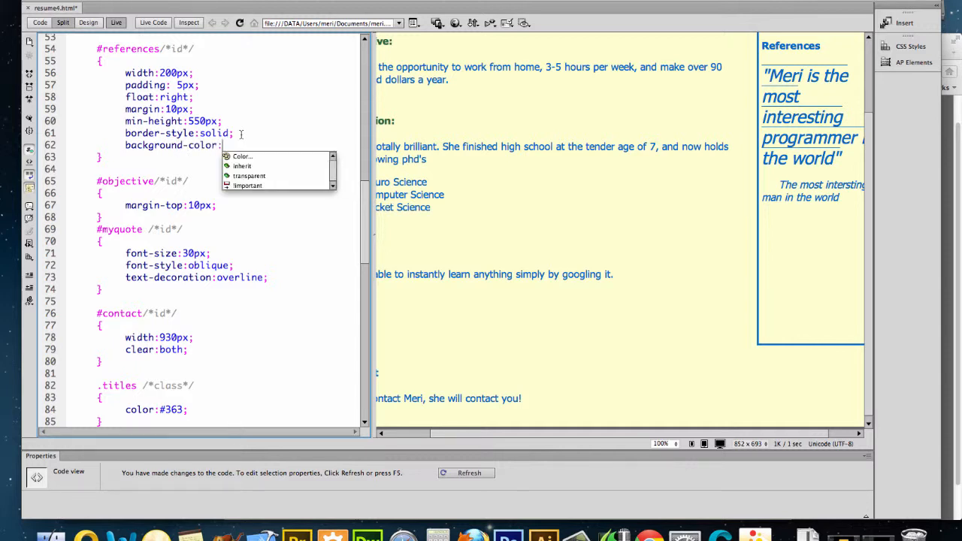
mouse_move(242, 157)
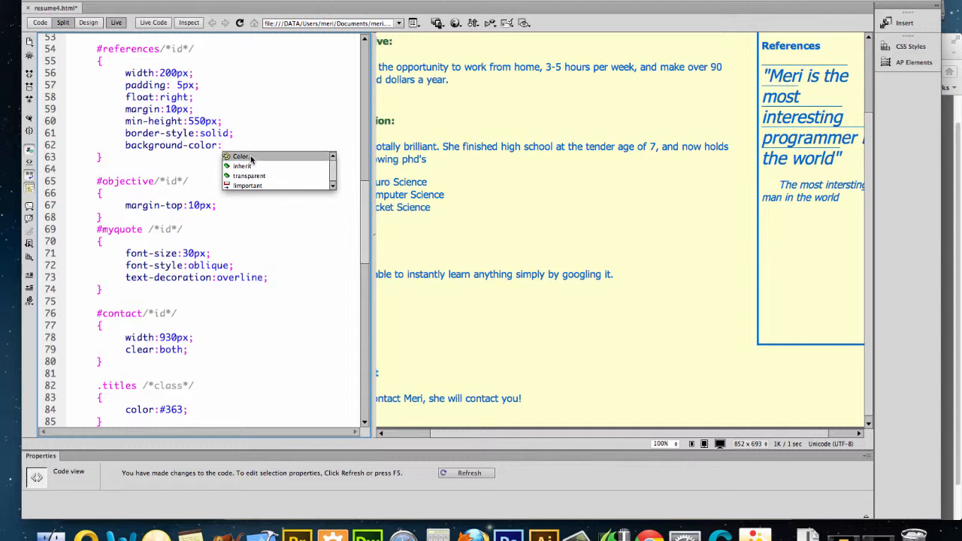
left_click(241, 156)
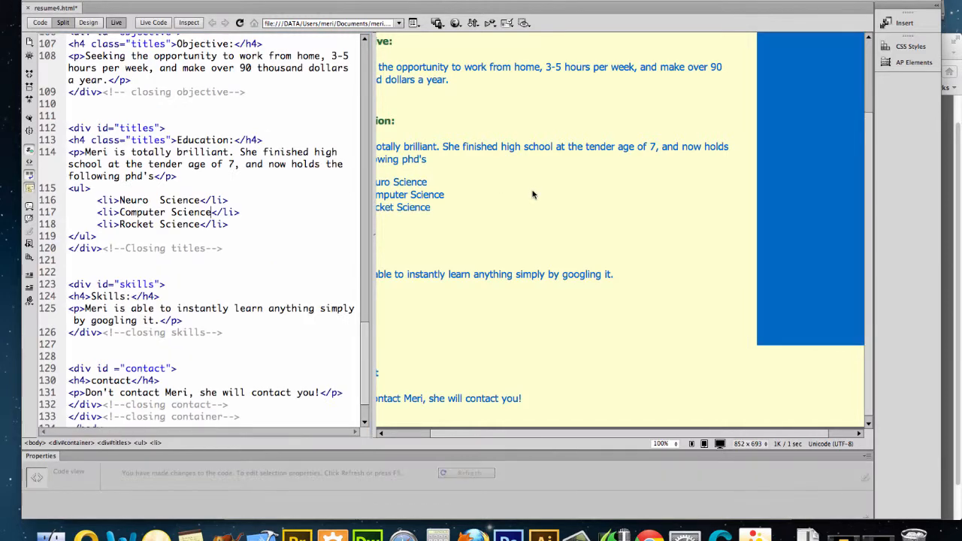
scroll("up", 3)
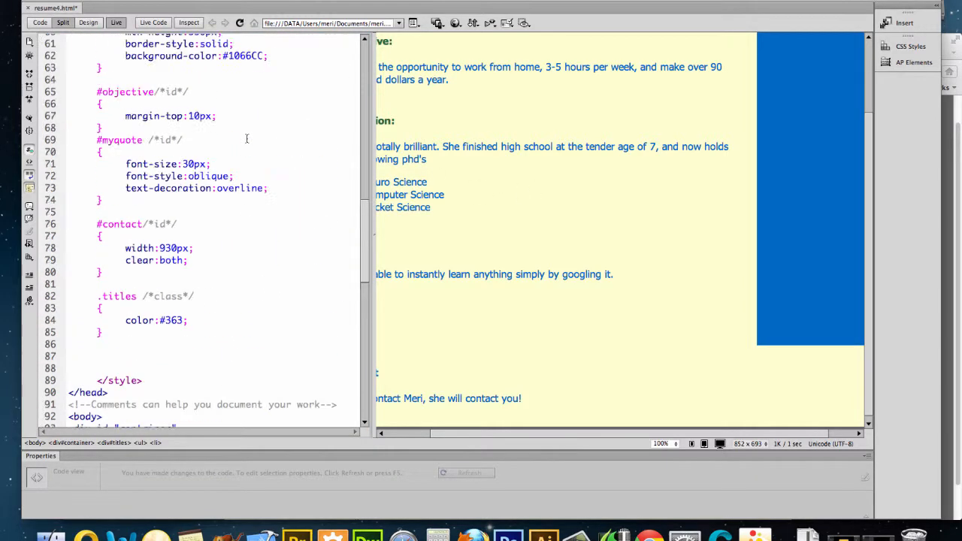
scroll("up", 3)
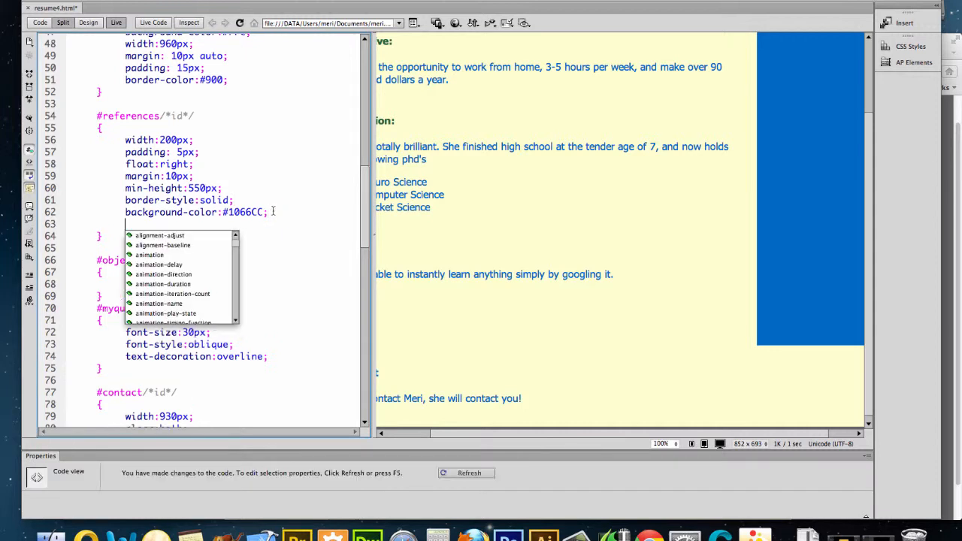
Step: Add color:#FFFFC8 to #references for ivory sidebar text, picked from the swatch
type("color:")
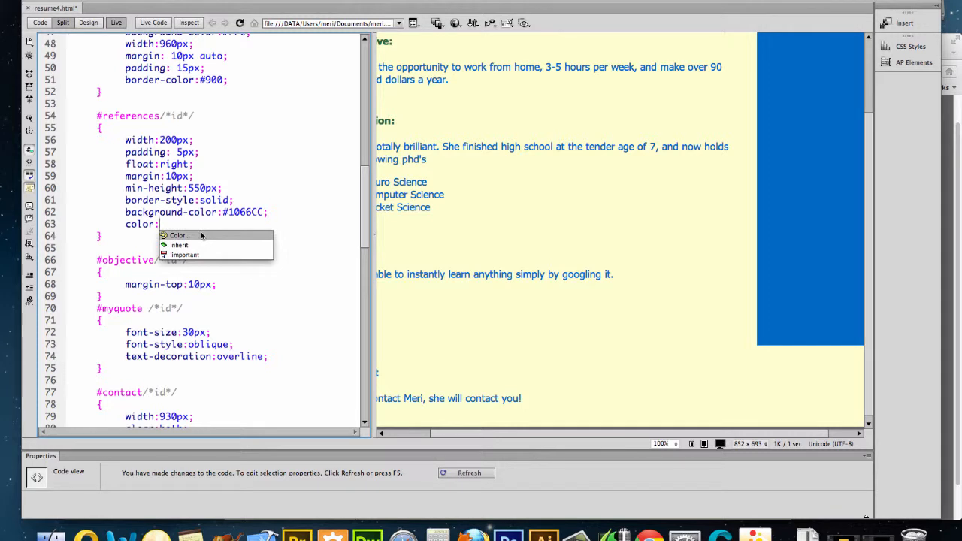
left_click(179, 235)
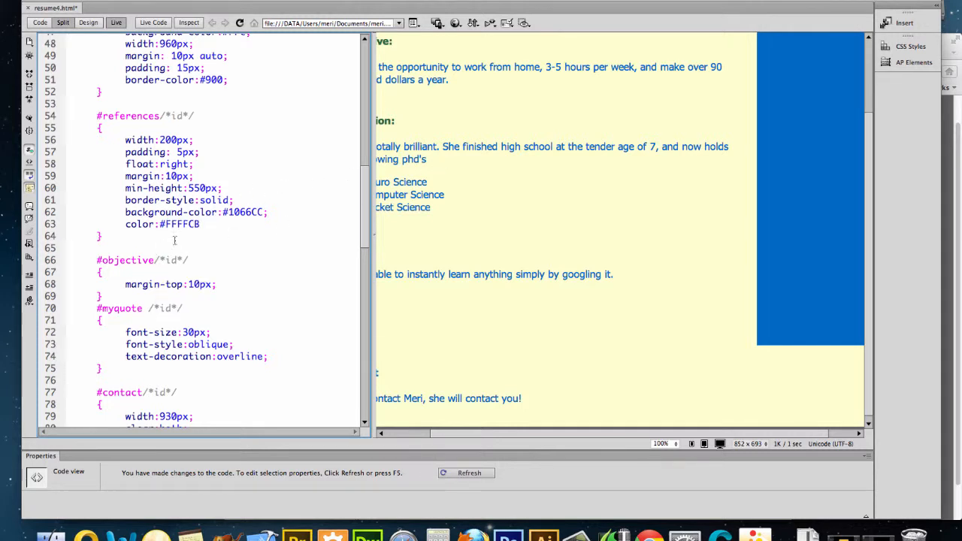
mouse_move(222, 212)
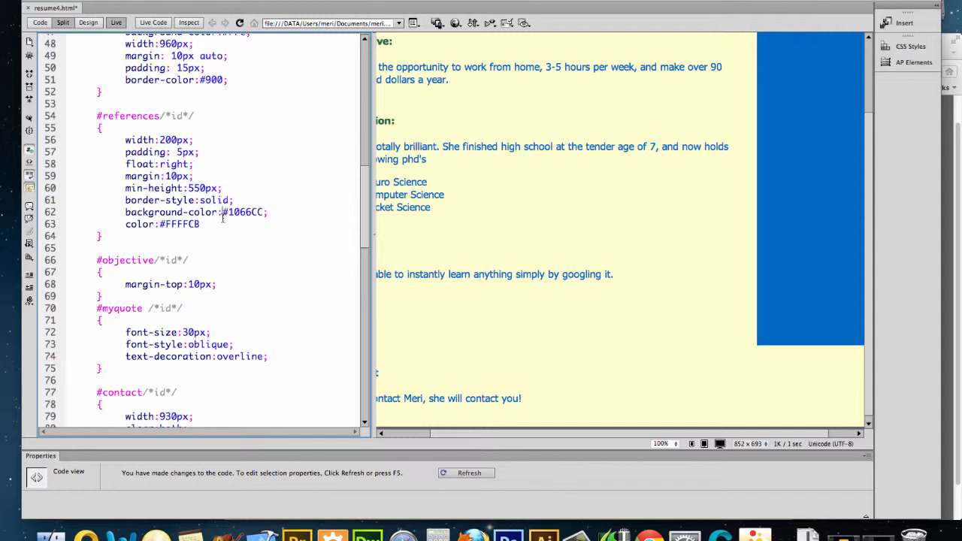
type(";")
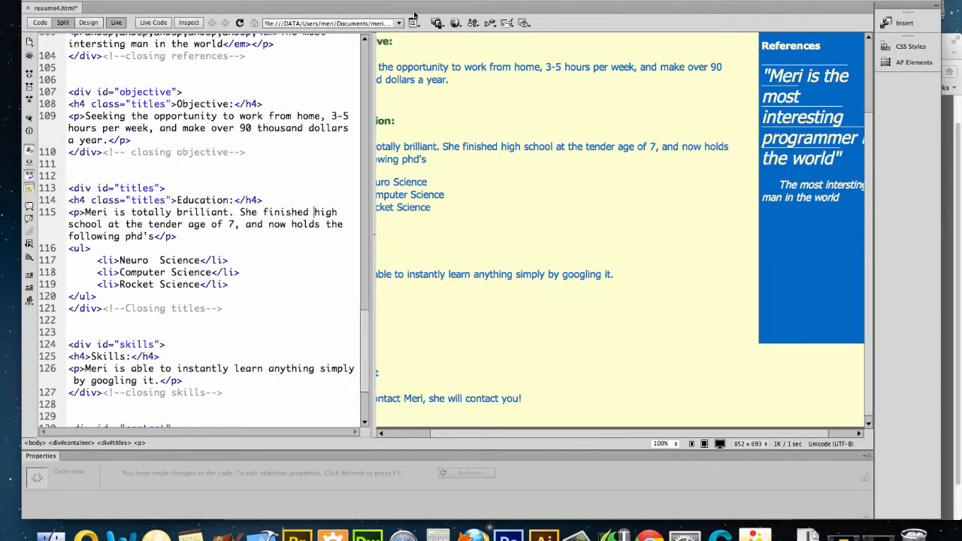
Step: Preview the page in Google Chrome, saving the changes to resume4.html when prompted
left_click(456, 23)
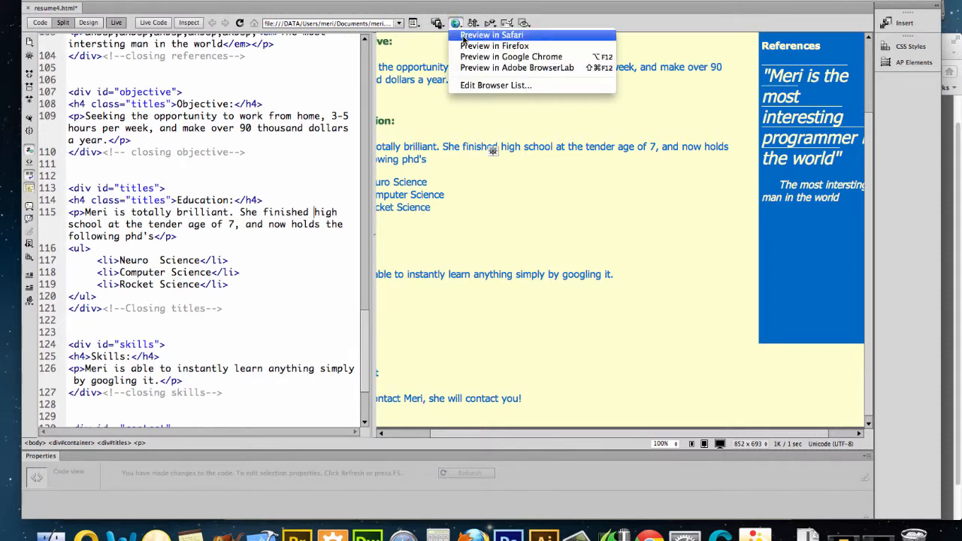
mouse_move(511, 57)
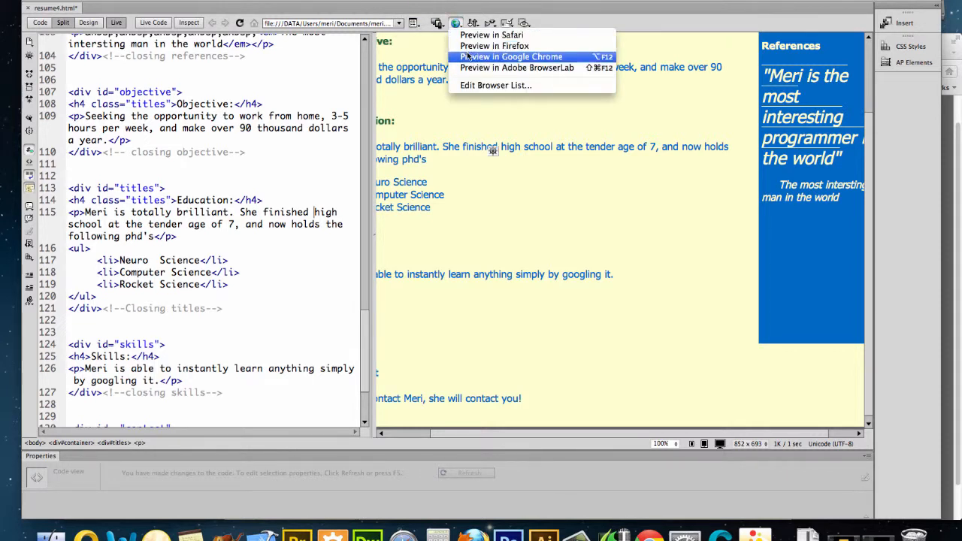
left_click(511, 57)
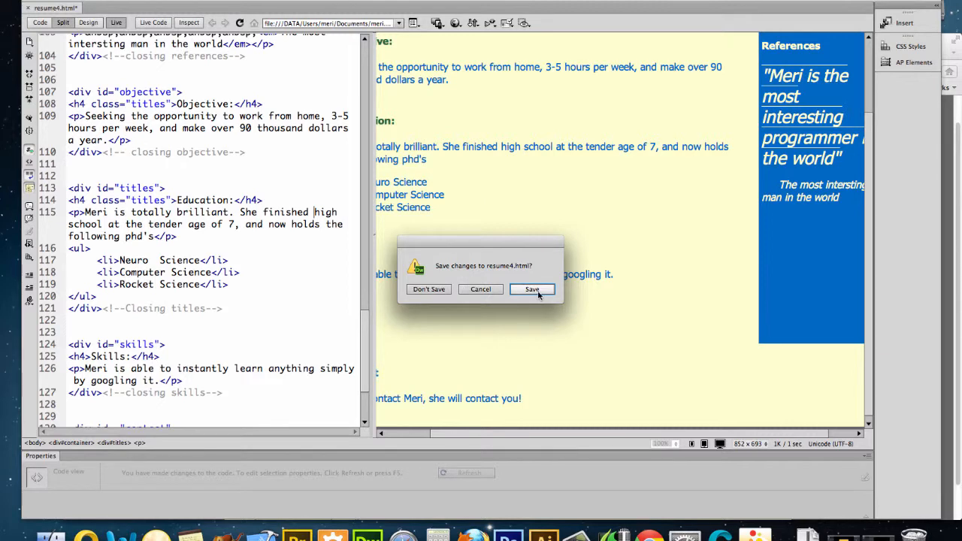
left_click(533, 289)
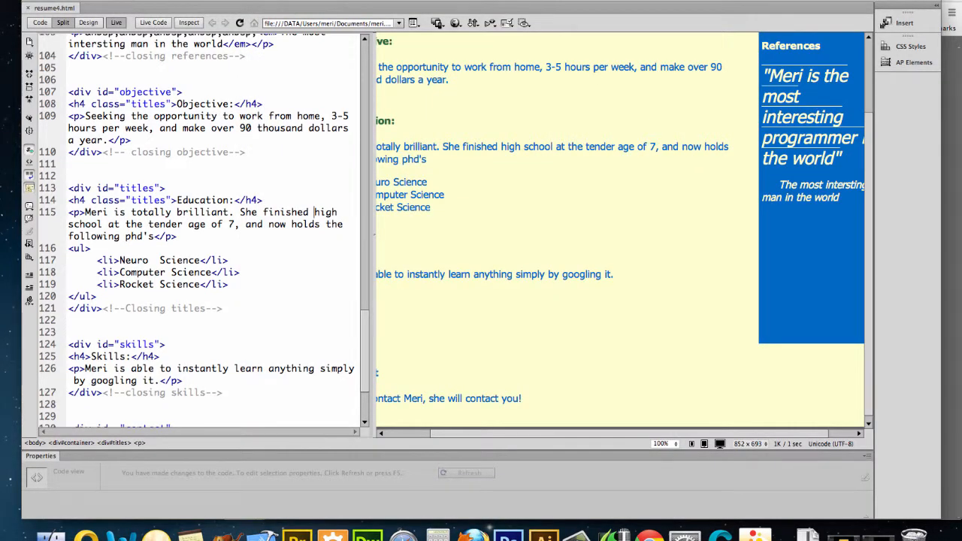
Step: Re-save the page as resume4.html through Save As, replacing the existing file
left_click(18, 8)
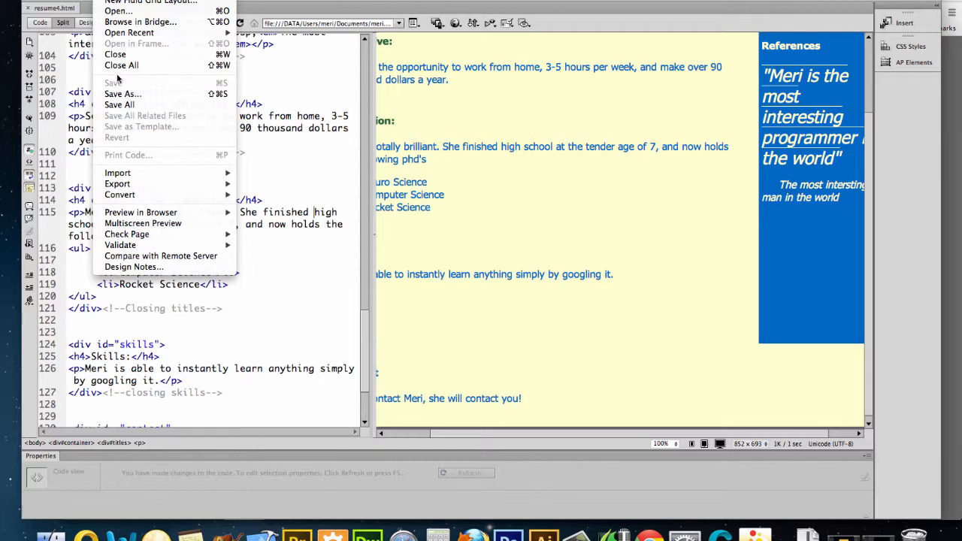
mouse_move(123, 93)
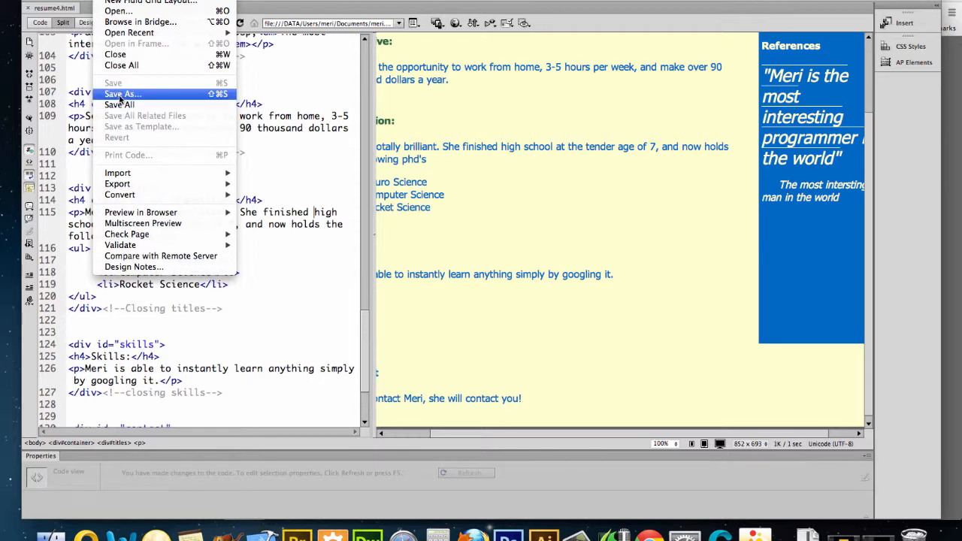
left_click(123, 93)
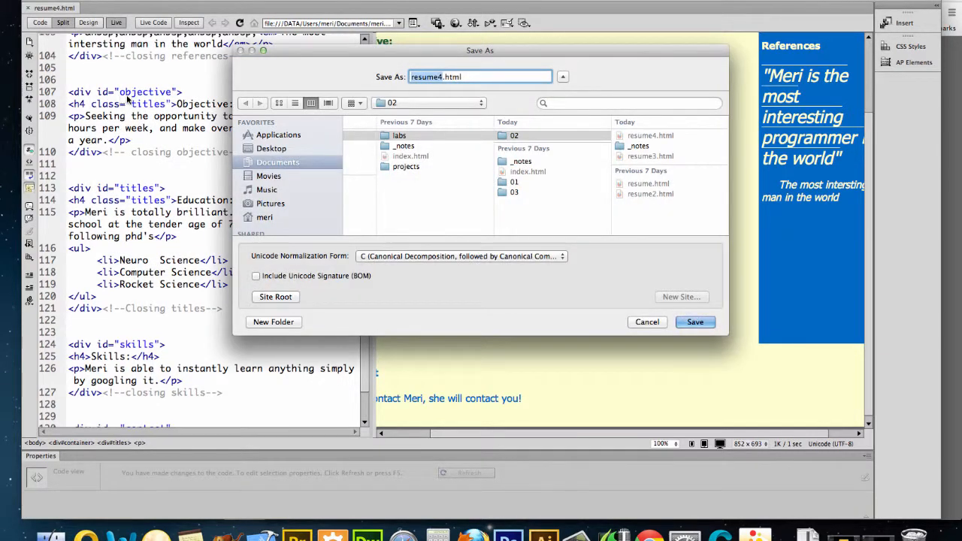
left_click(695, 322)
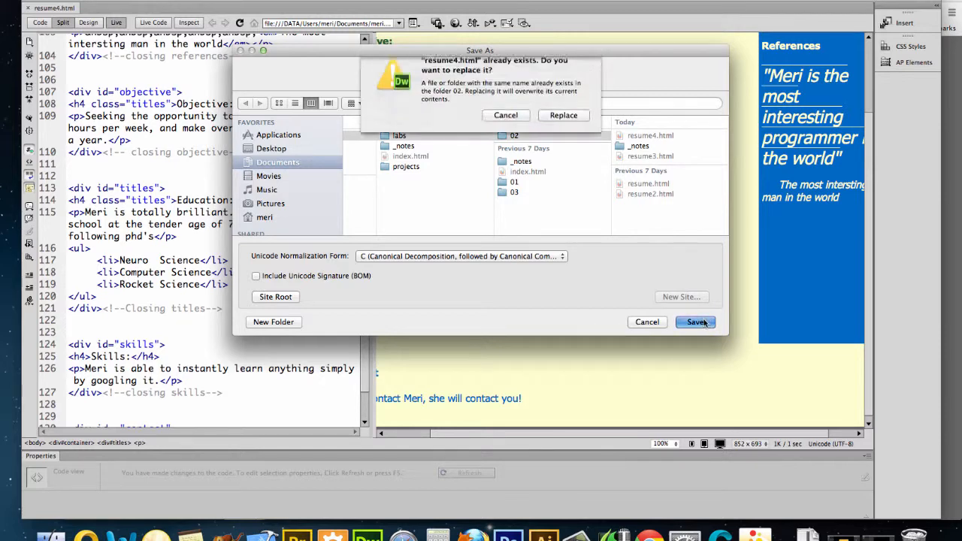
left_click(564, 114)
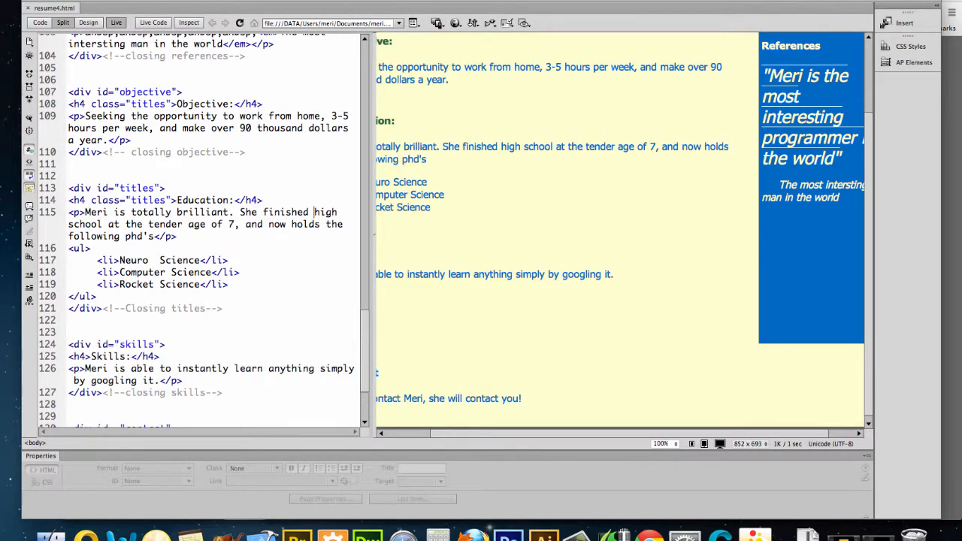
Step: Bring up the Save As dialog with resume4.html as the current file name
left_click(117, 22)
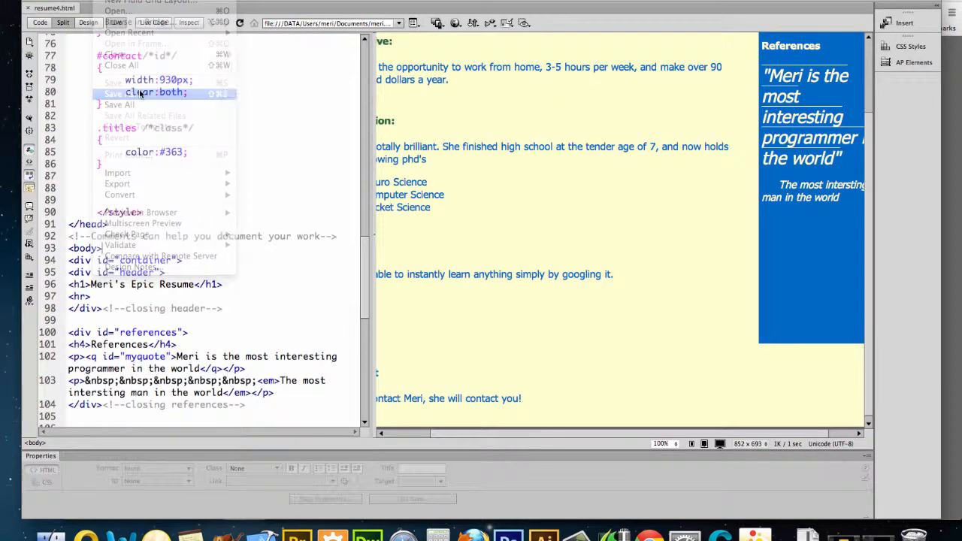
left_click(114, 93)
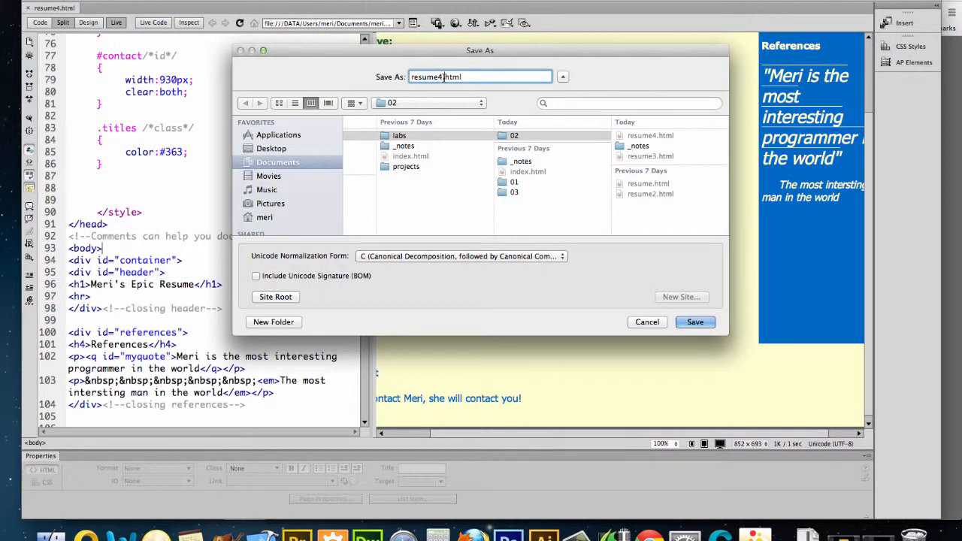
mouse_move(478, 99)
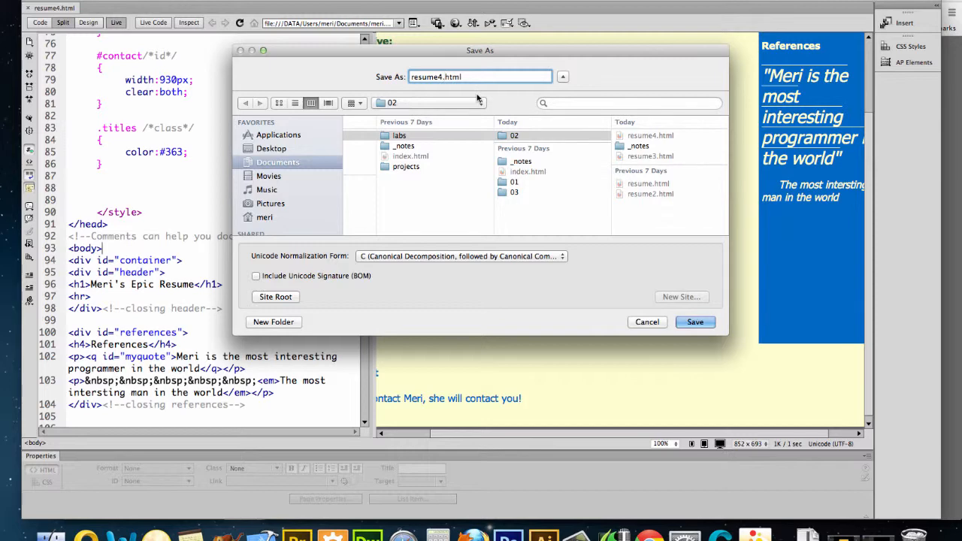